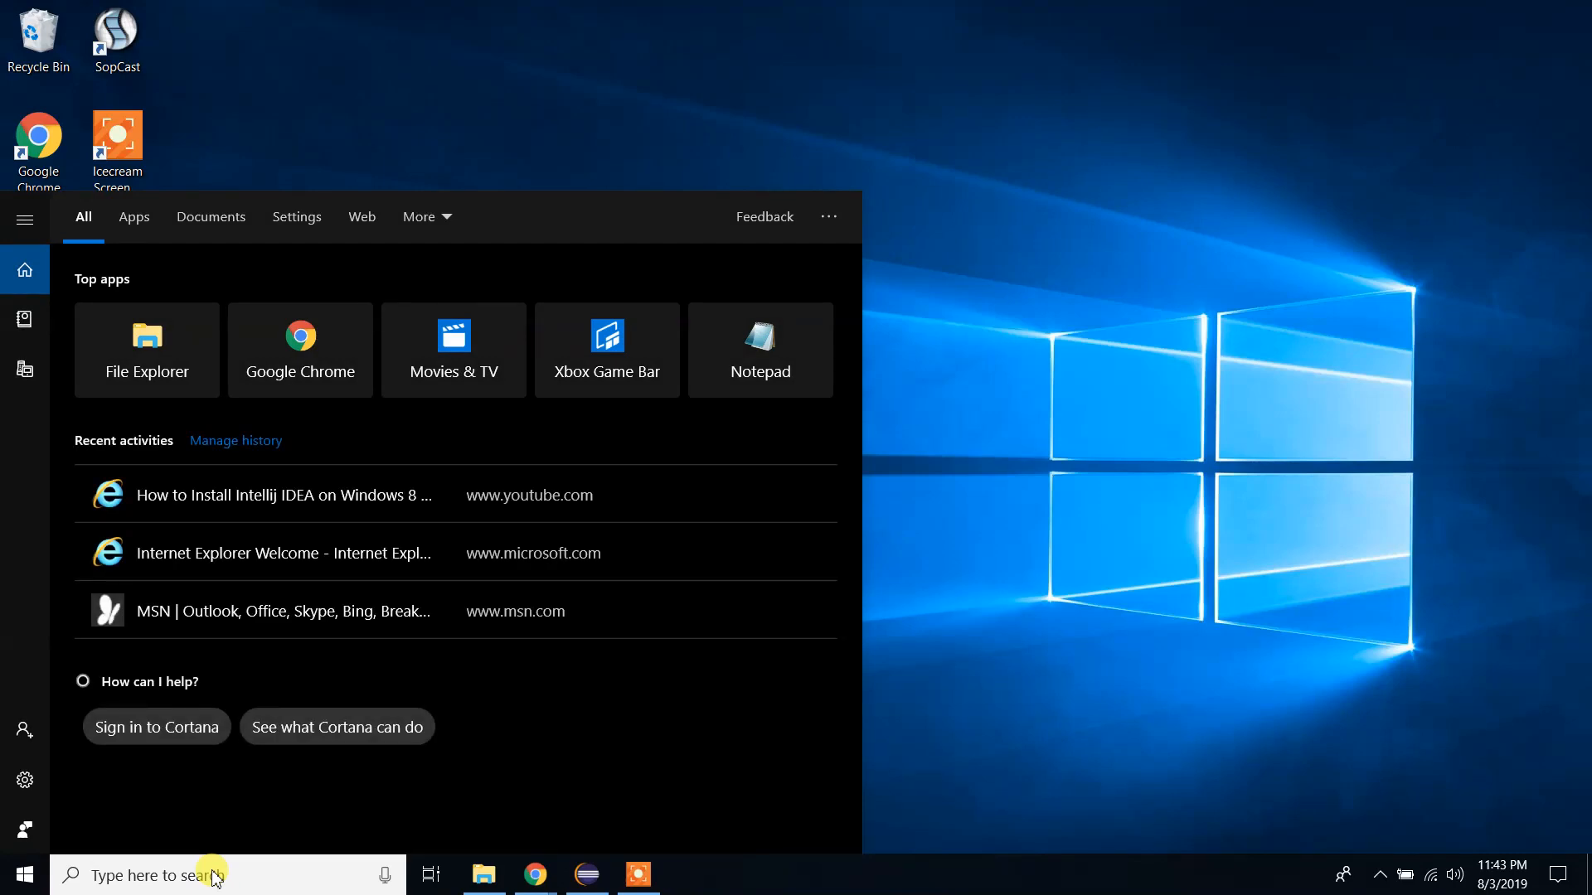
# Launch Command Prompt and run java -version, confirming Java 12.0.2 is installed.
pyautogui.write('c')
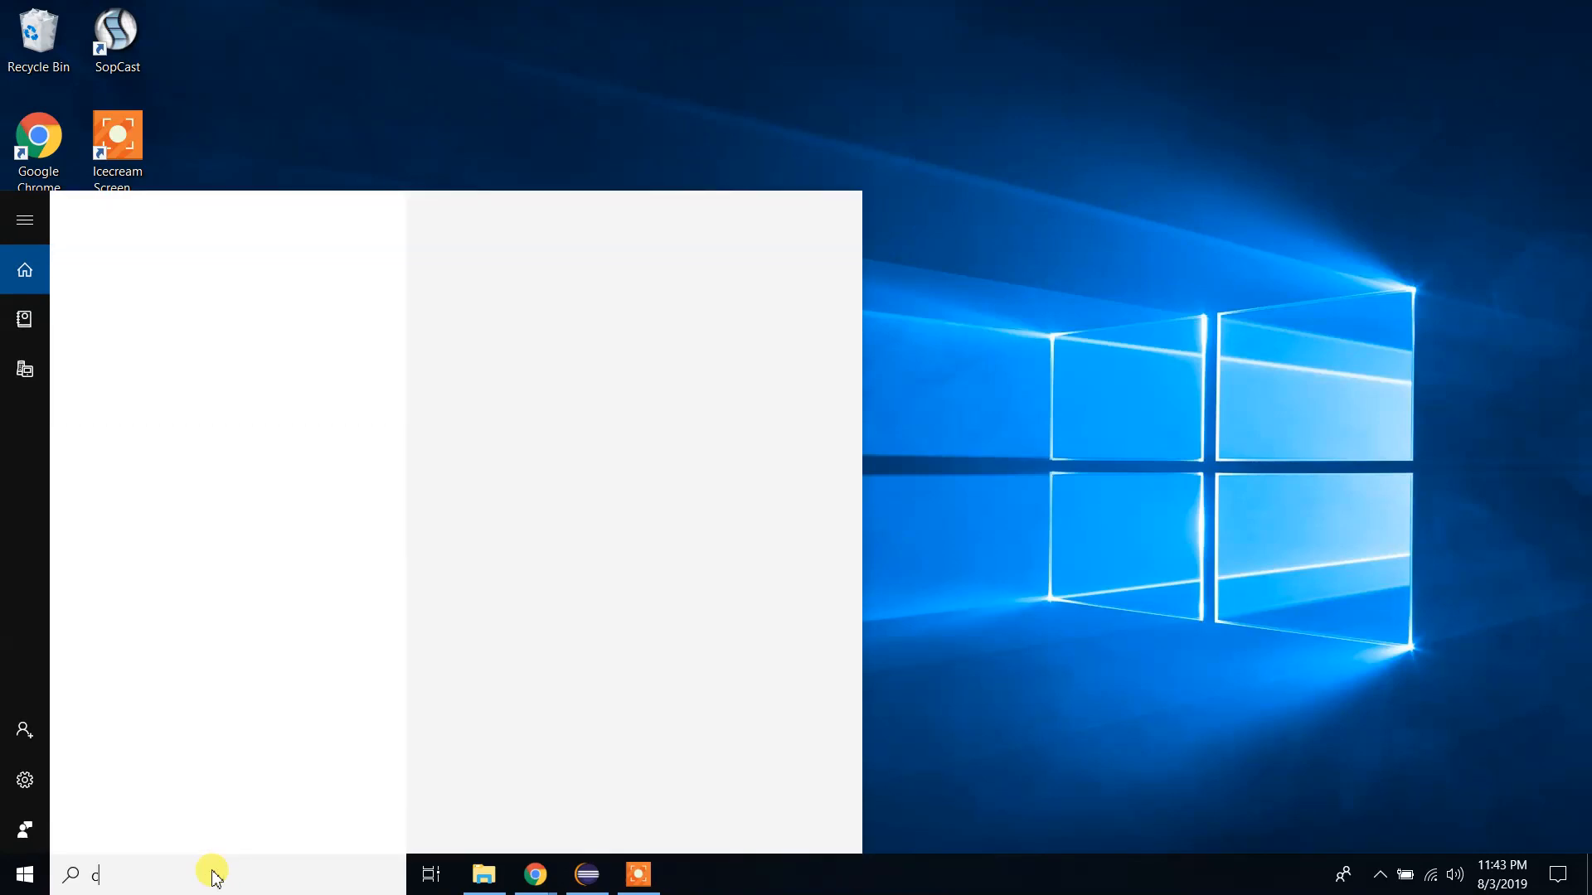
pyautogui.press('Enter')
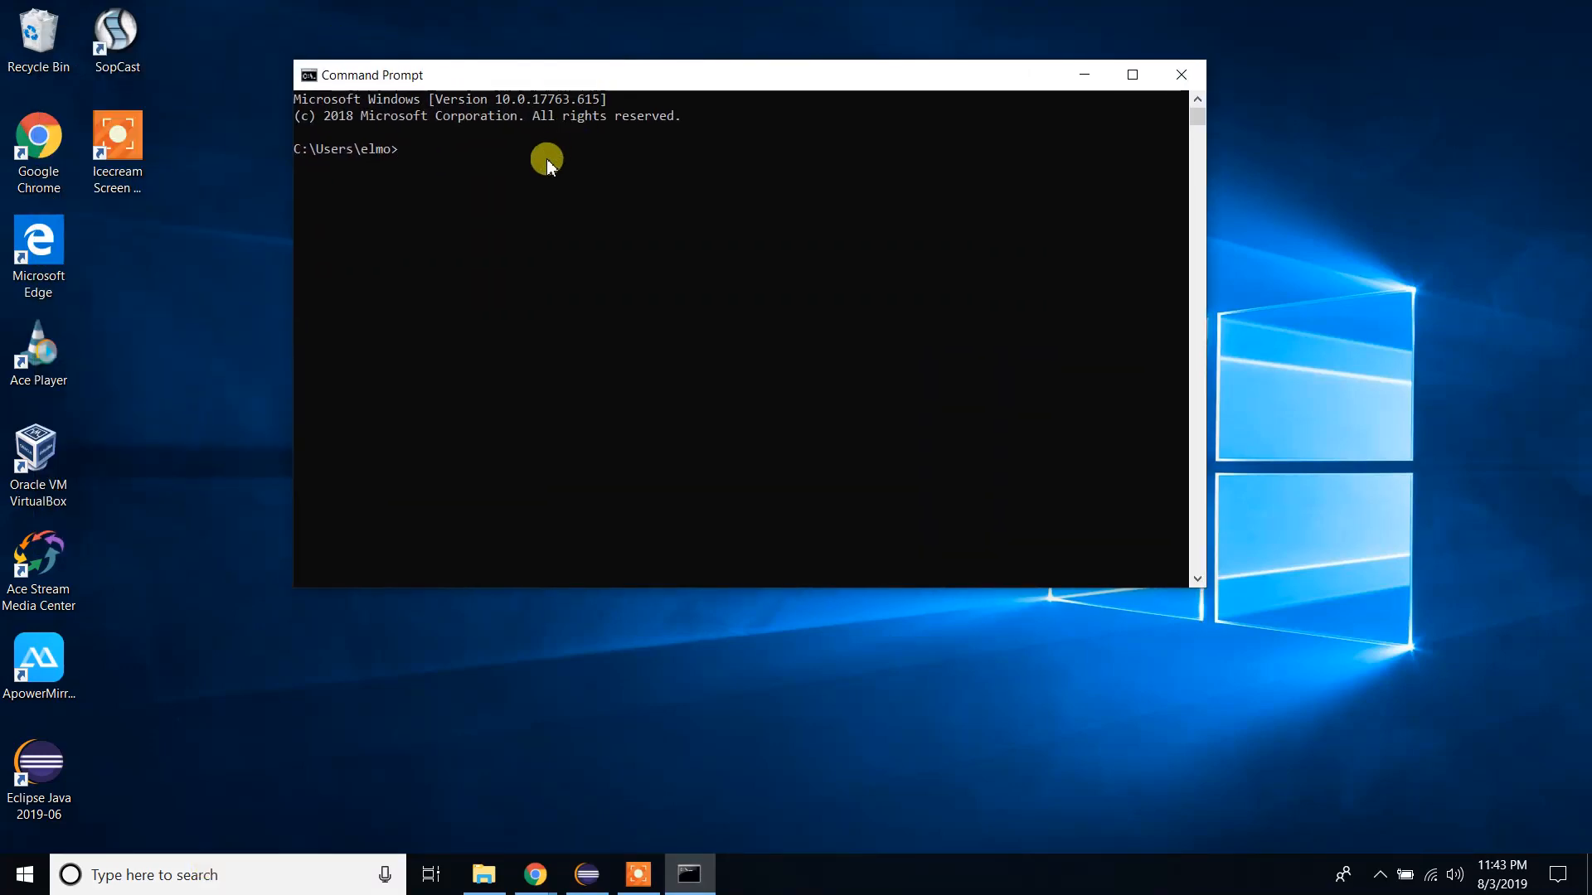
pyautogui.moveTo(545, 171)
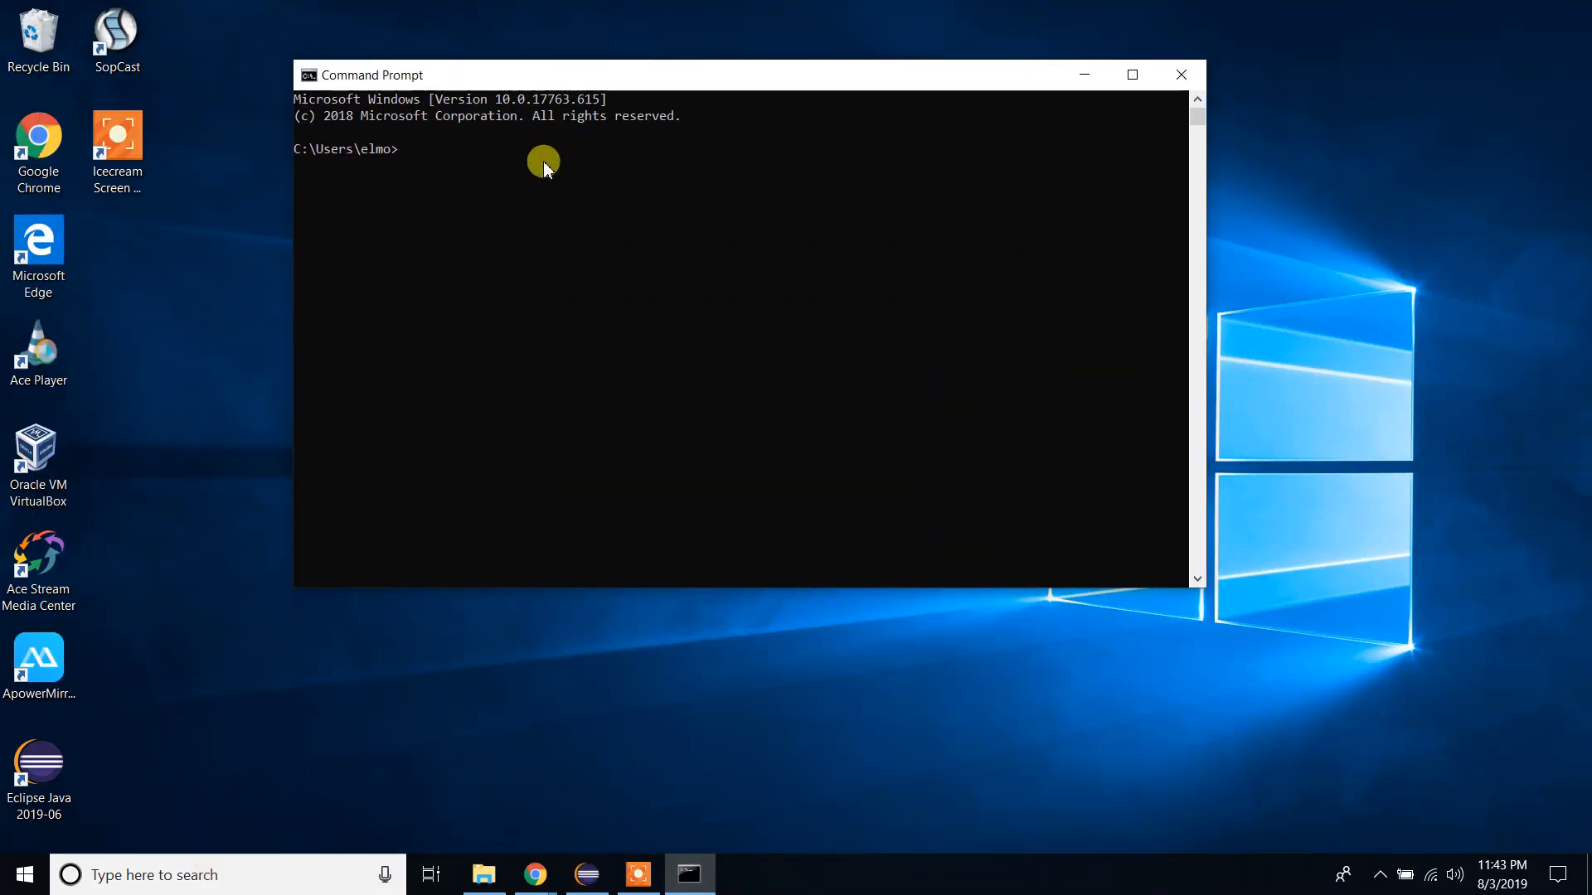
pyautogui.write('java')
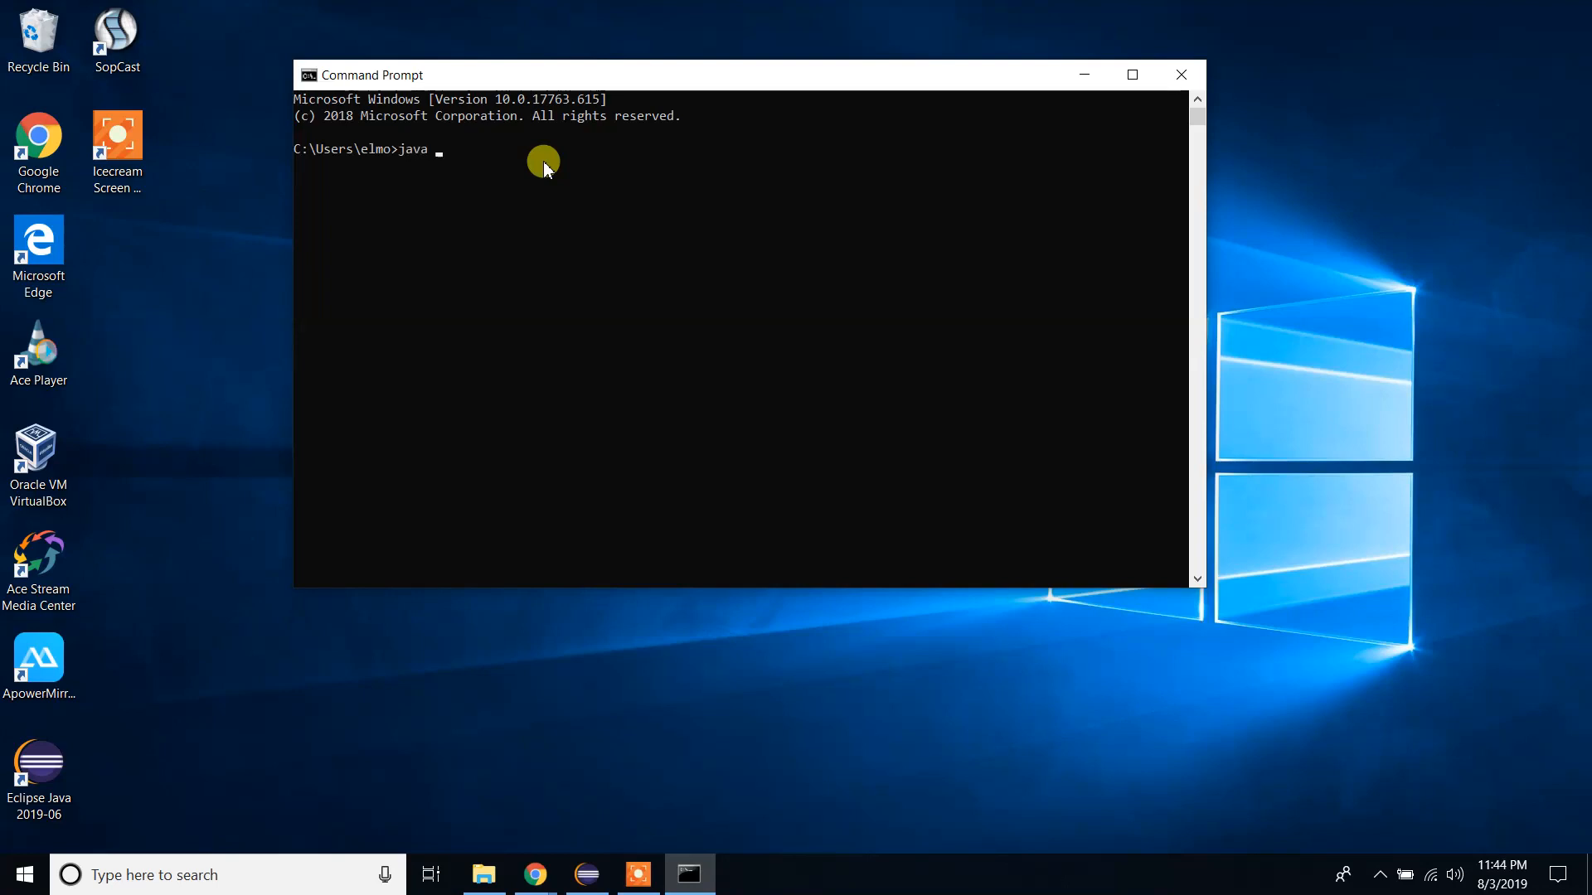
pyautogui.write('-version')
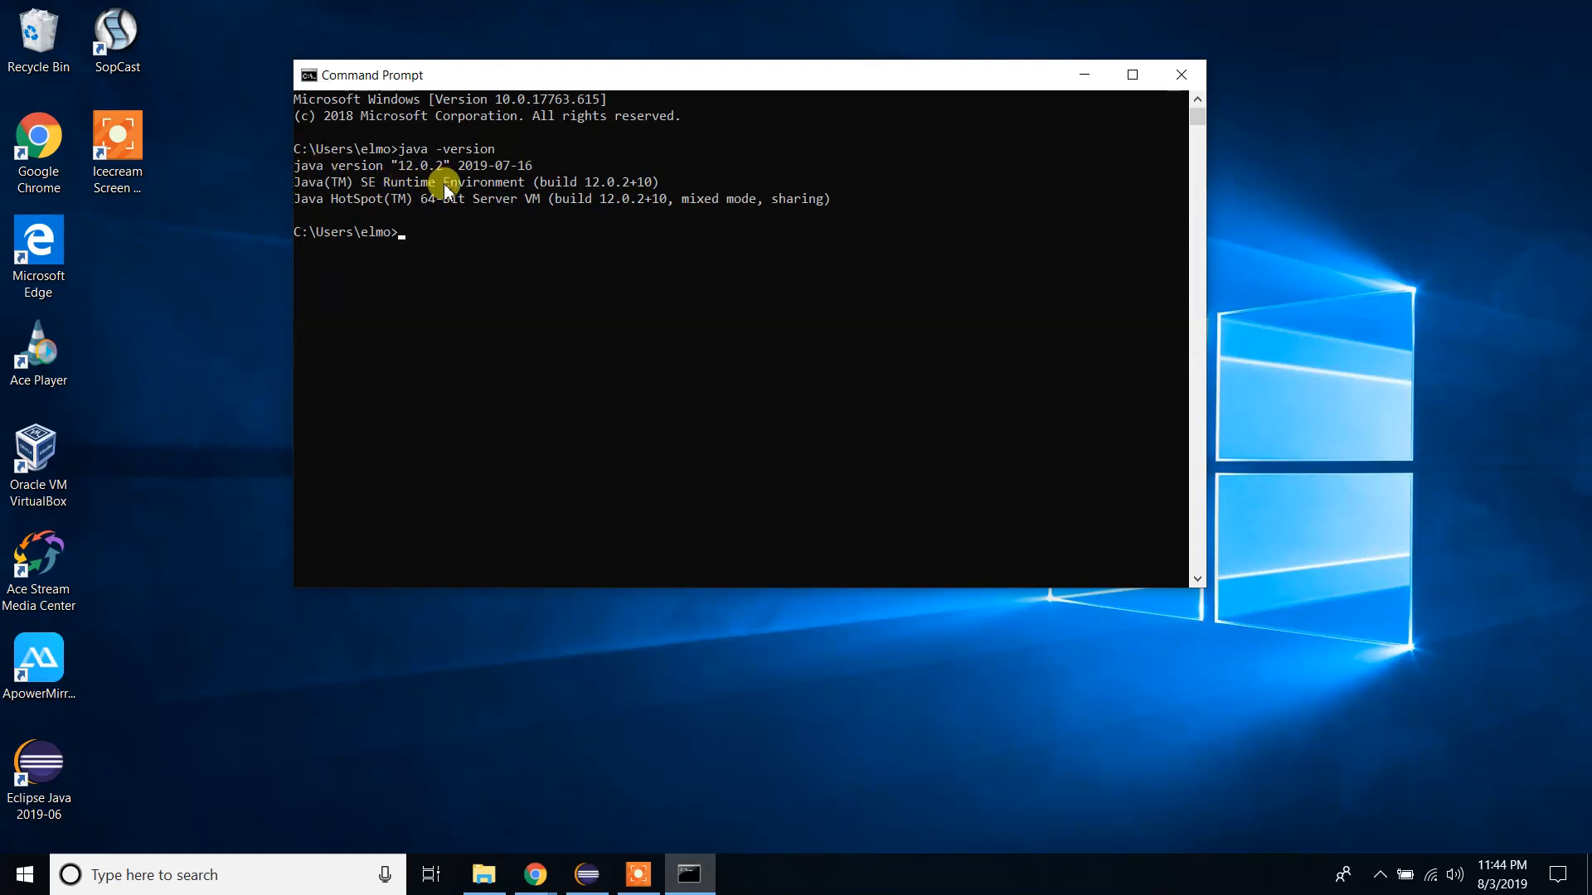
pyautogui.moveTo(1181, 74)
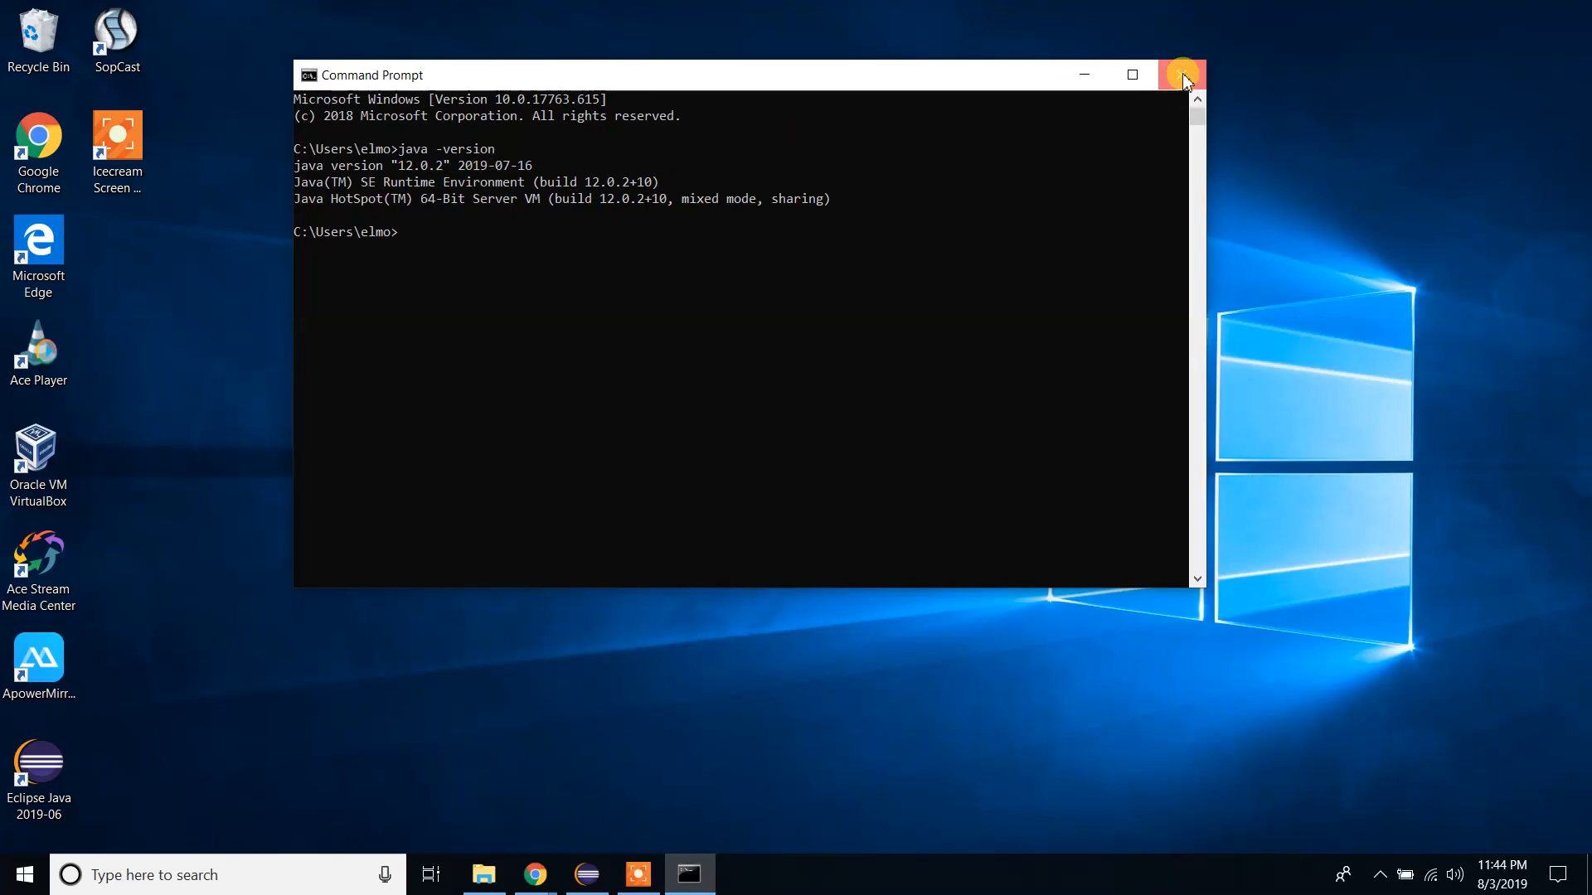
# Close Command Prompt and launch Chrome on the Google homepage.
pyautogui.click(1181, 75)
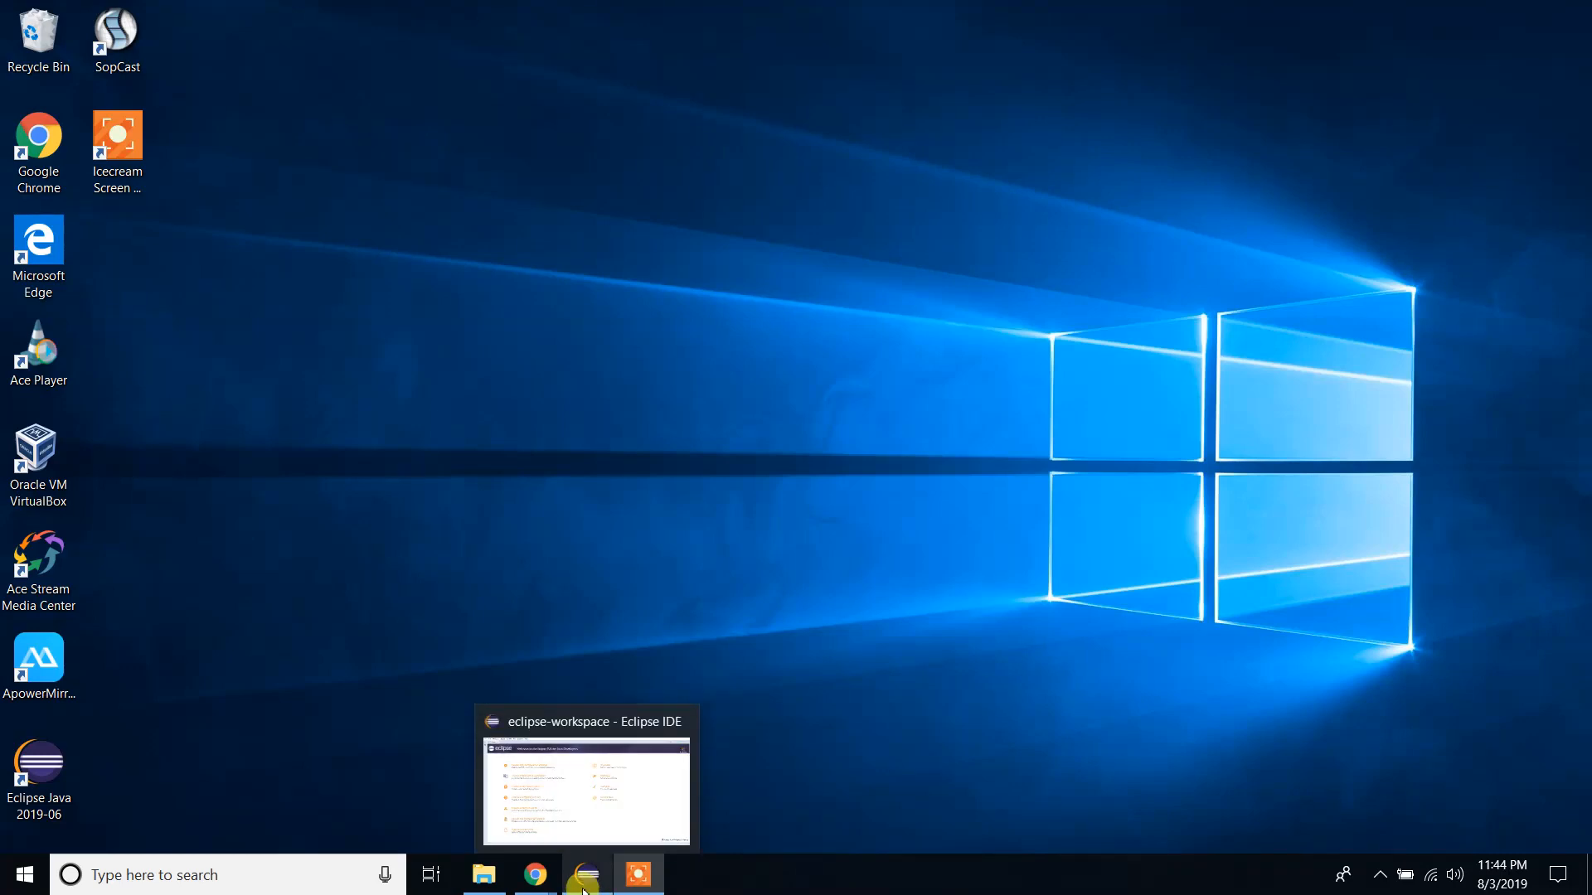
pyautogui.click(586, 875)
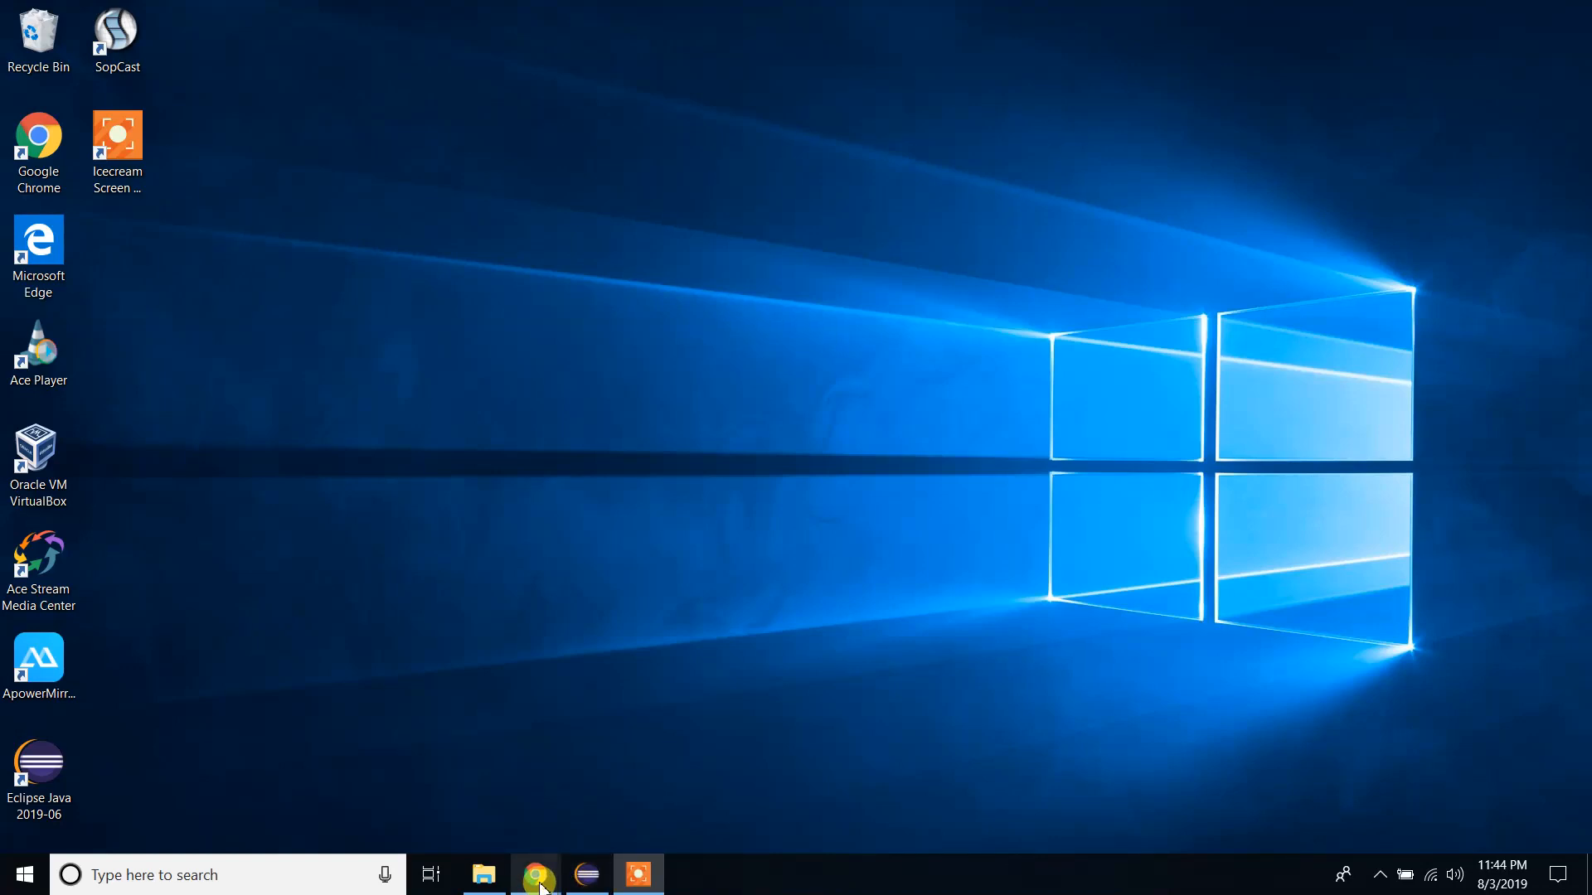
pyautogui.click(536, 875)
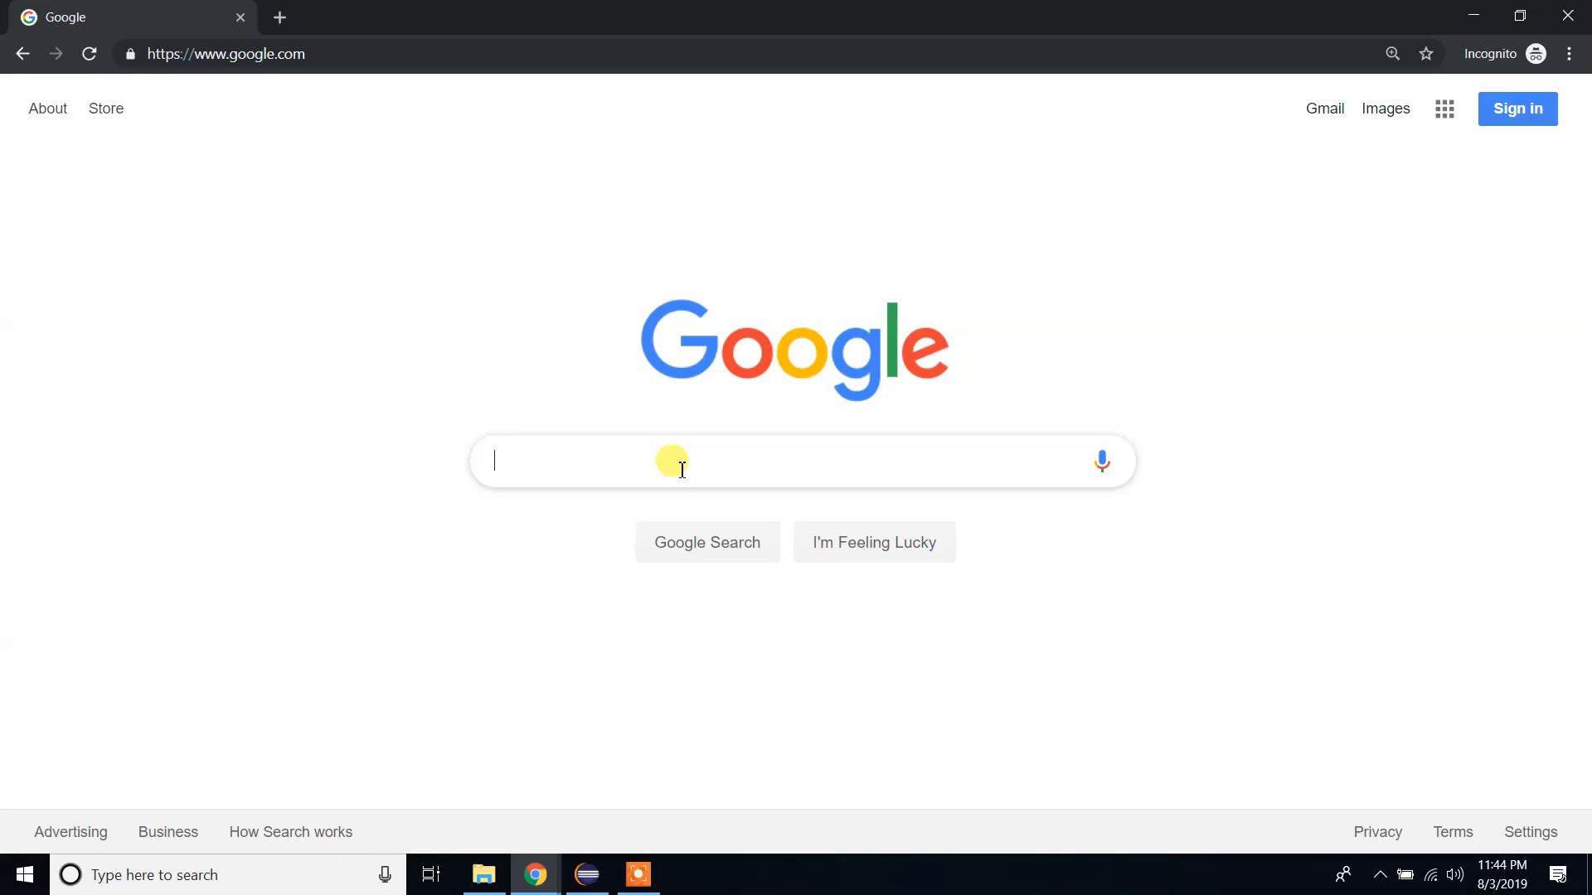
# Search Google for 'download selenium' and open the SeleniumHQ Downloads result.
pyautogui.write('download sele')
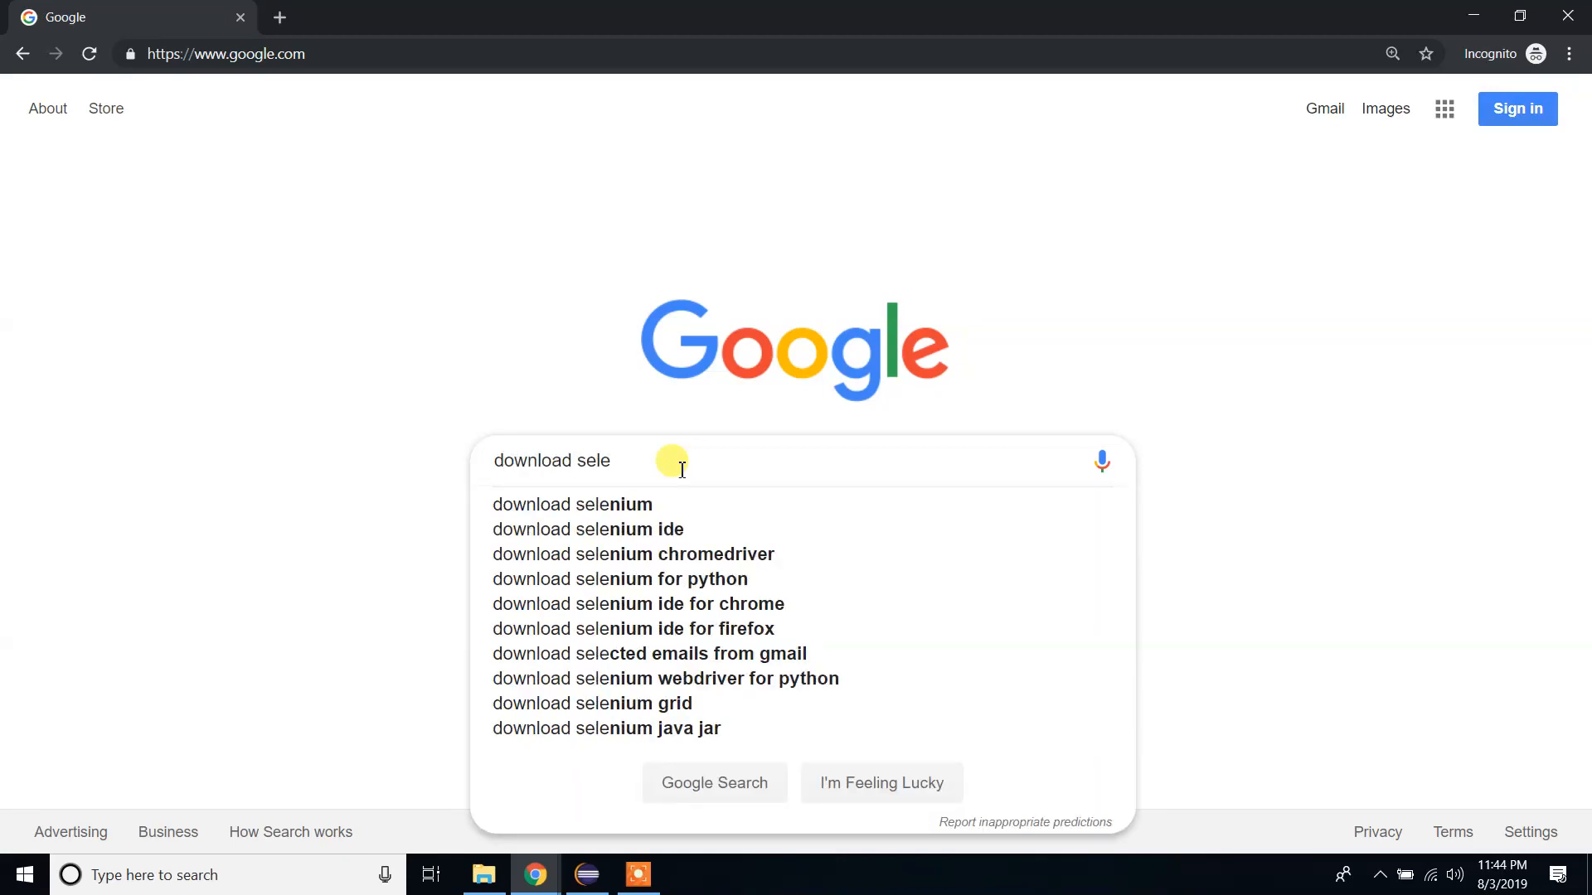
pyautogui.write('mi')
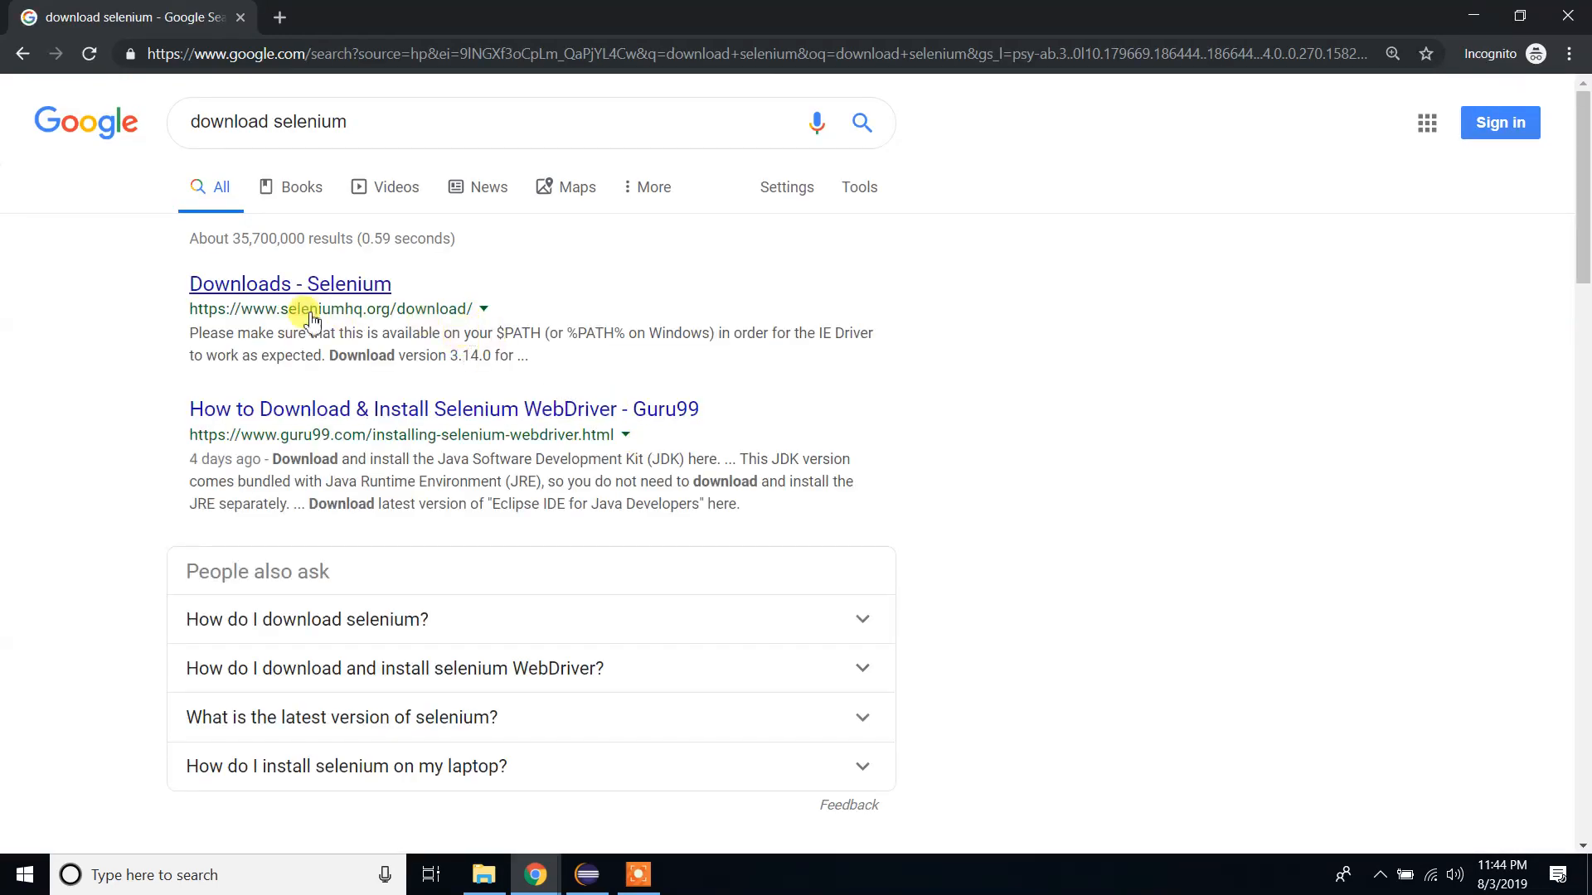
pyautogui.moveTo(267, 294)
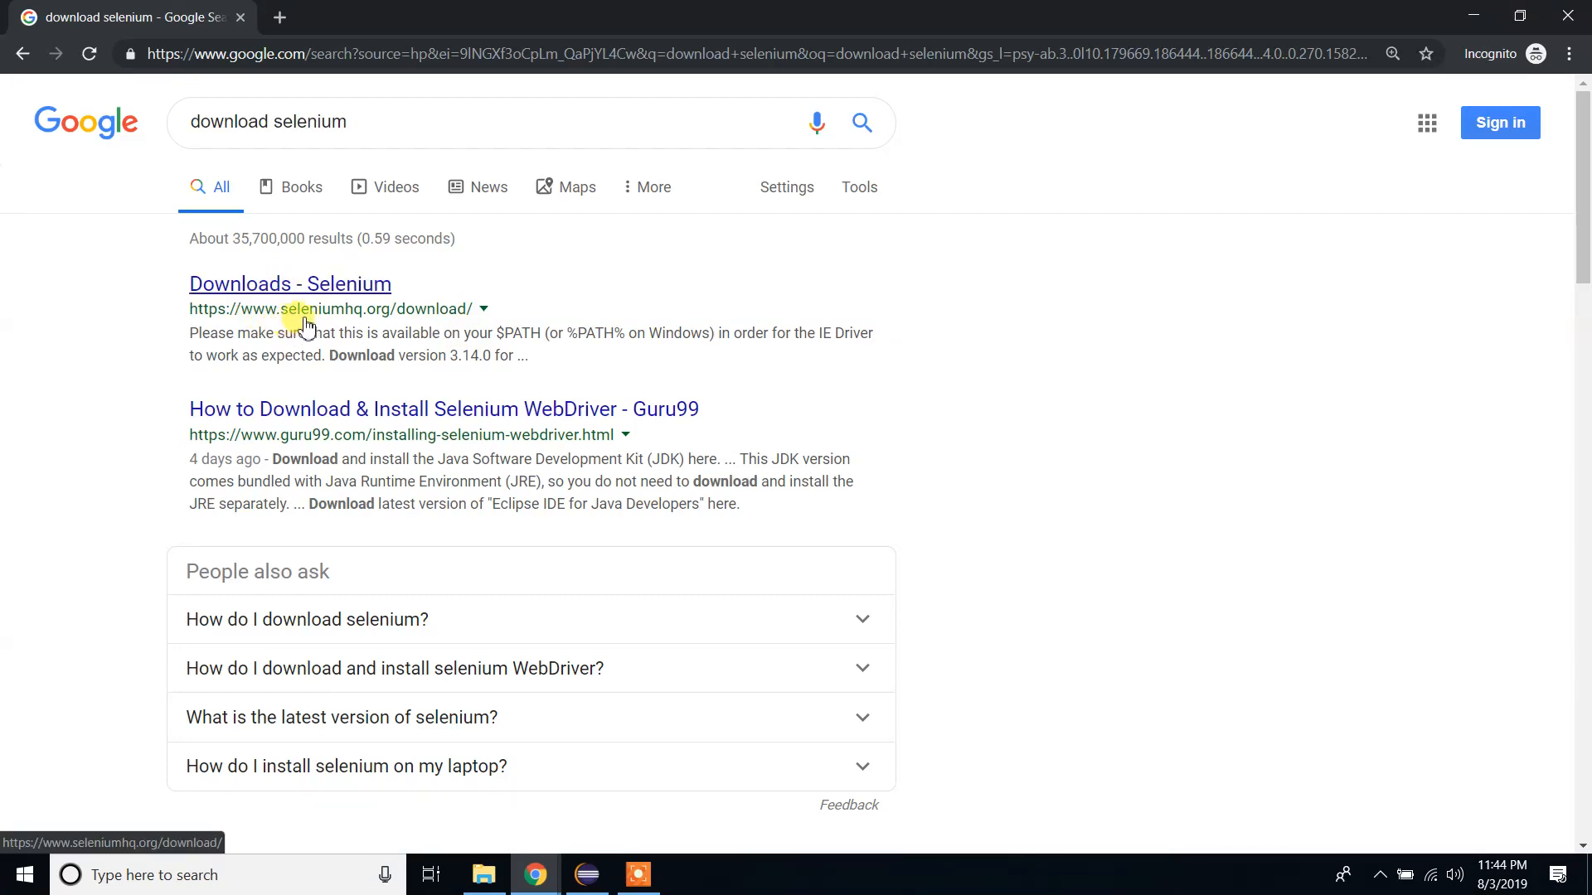
pyautogui.moveTo(359, 313)
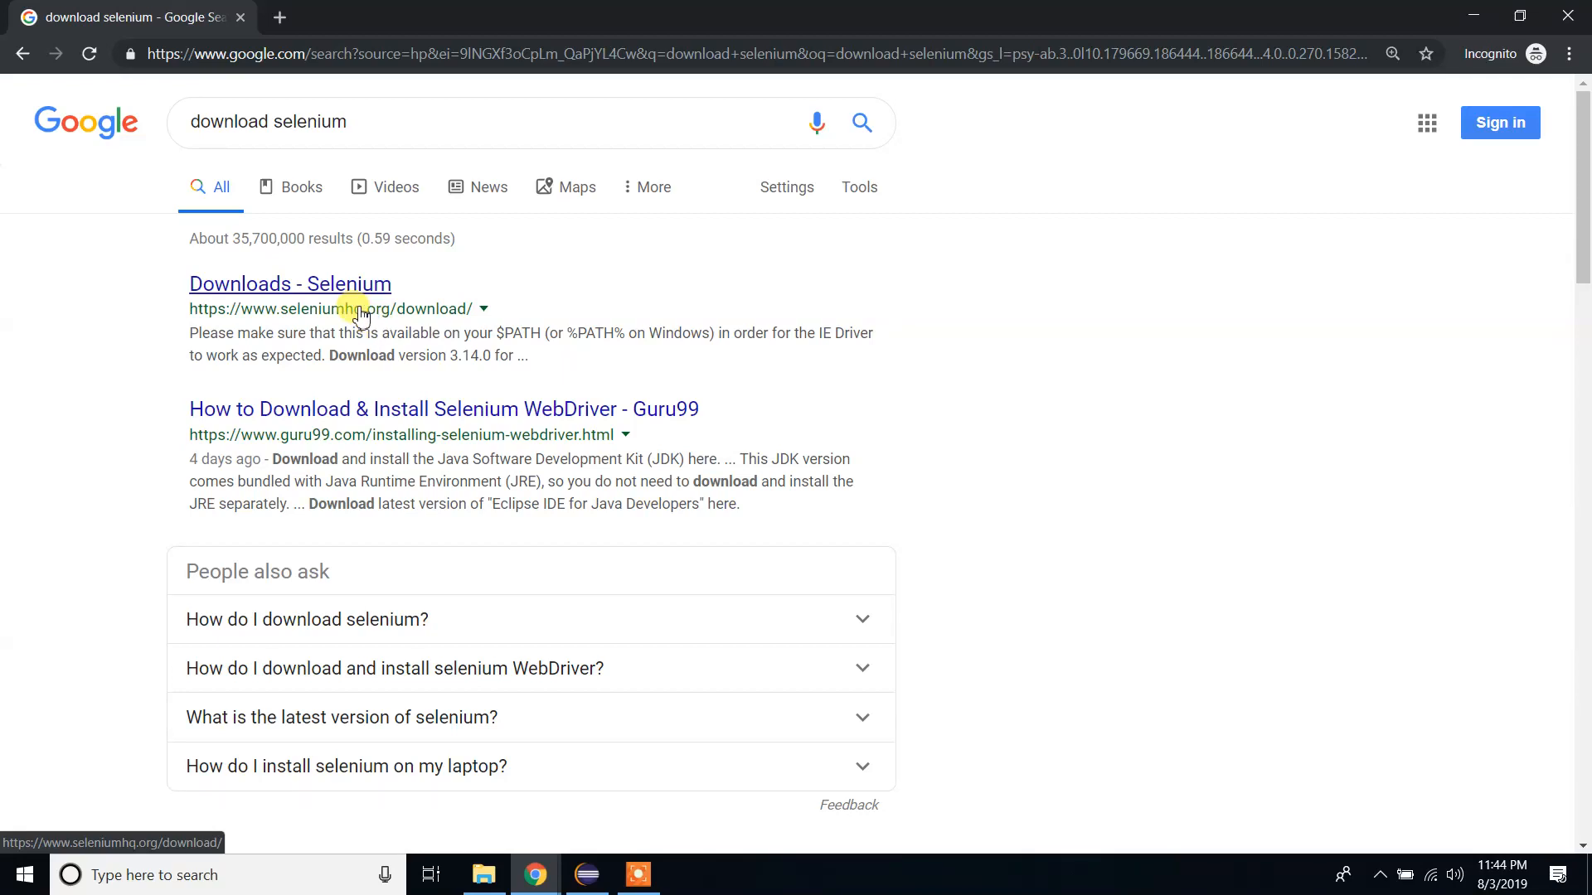
pyautogui.moveTo(334, 291)
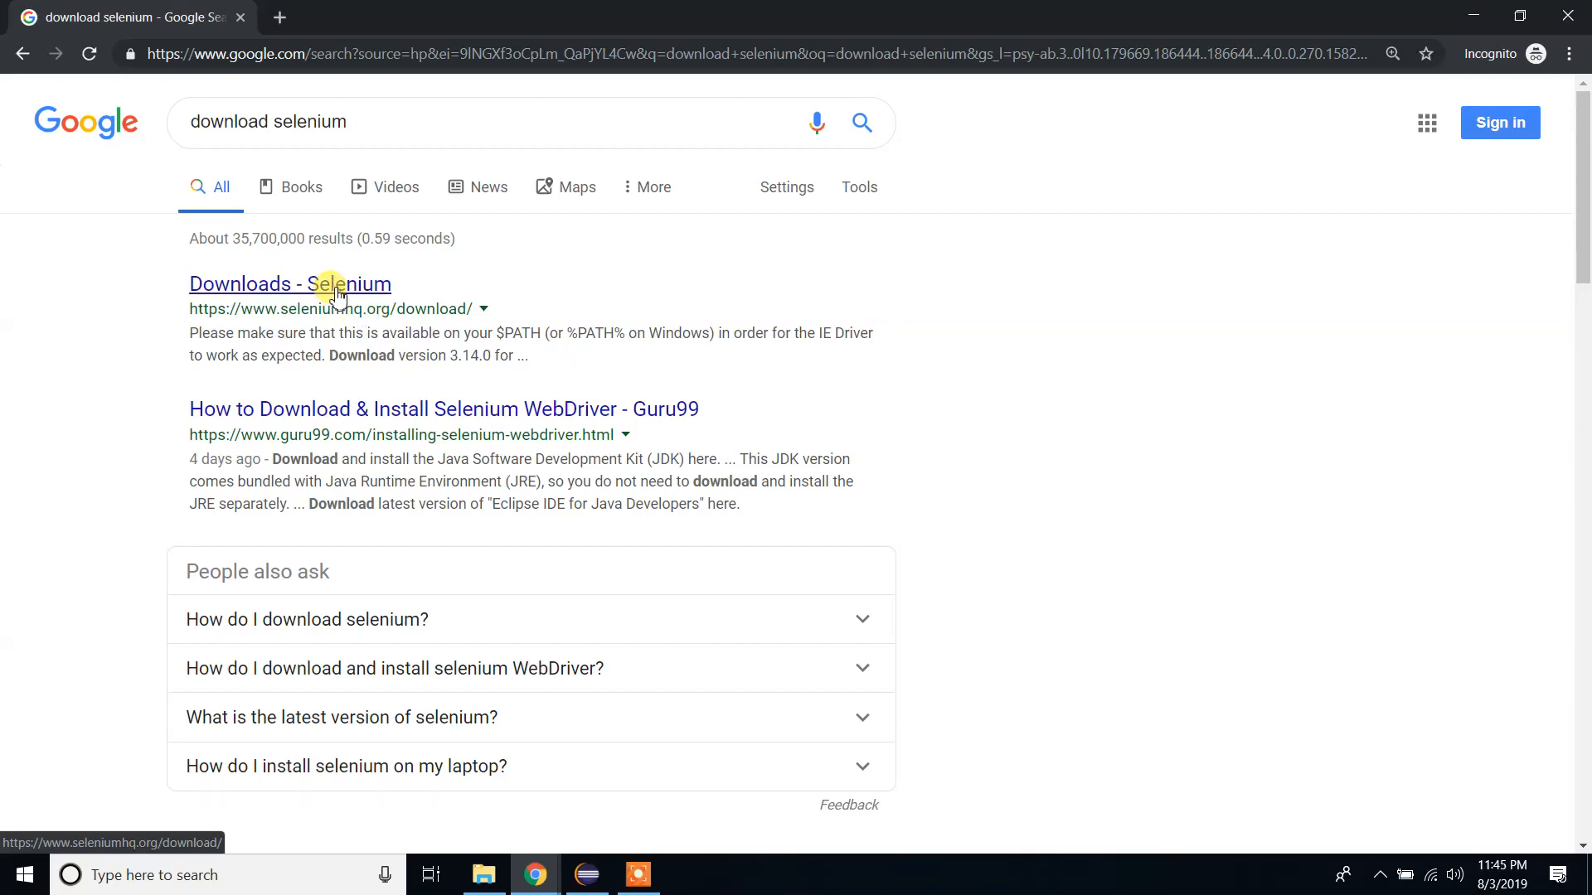
pyautogui.click(290, 284)
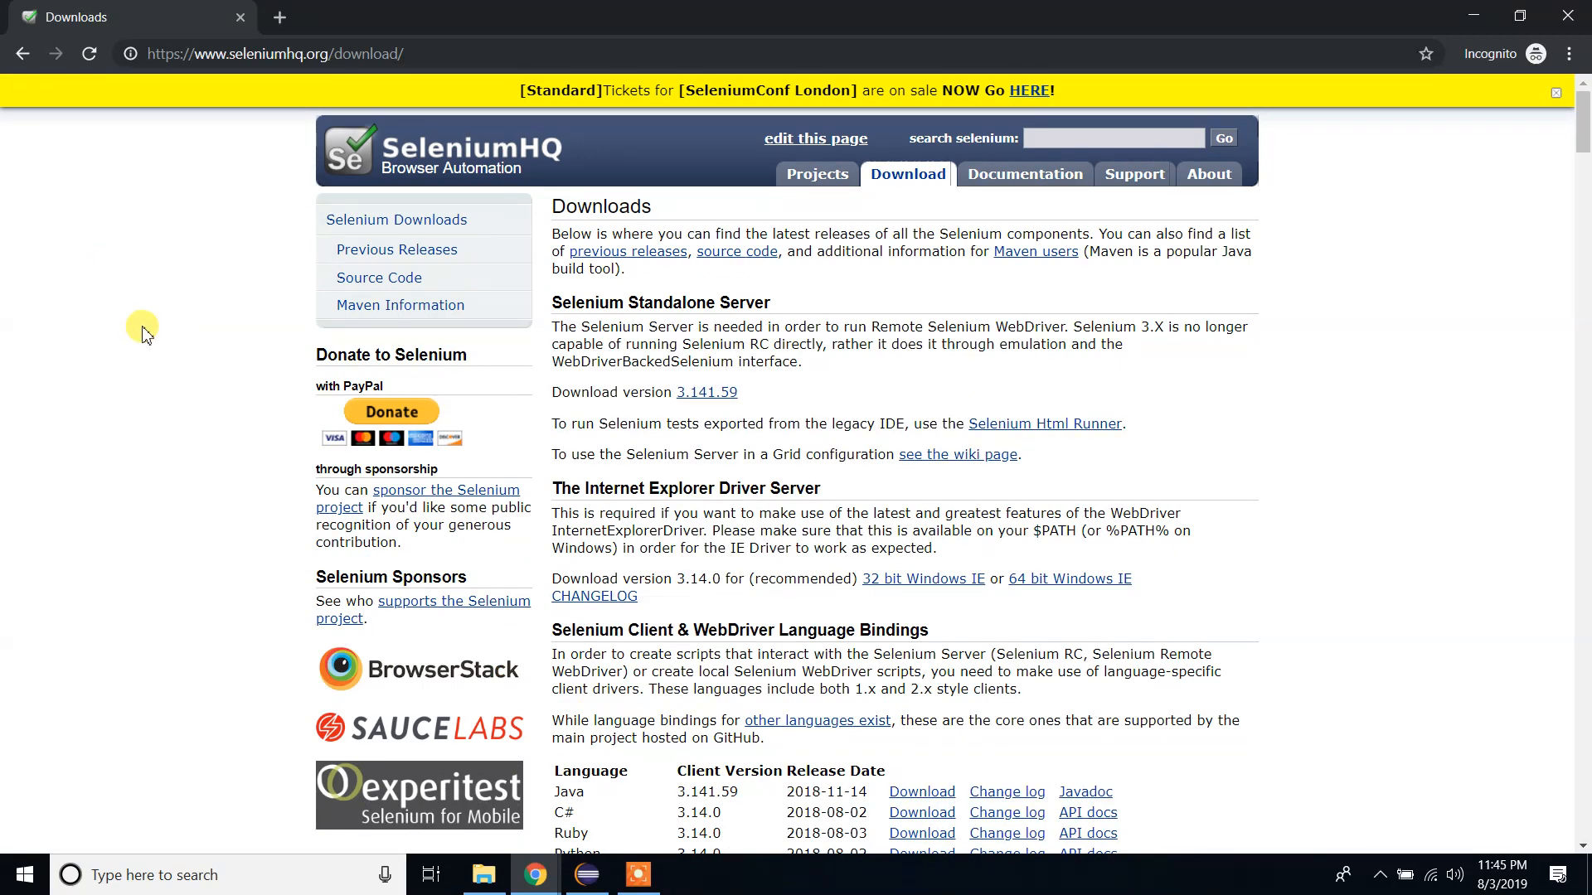
# Download the Selenium Java client 3.141.59 from the language bindings table.
pyautogui.scroll(-3)
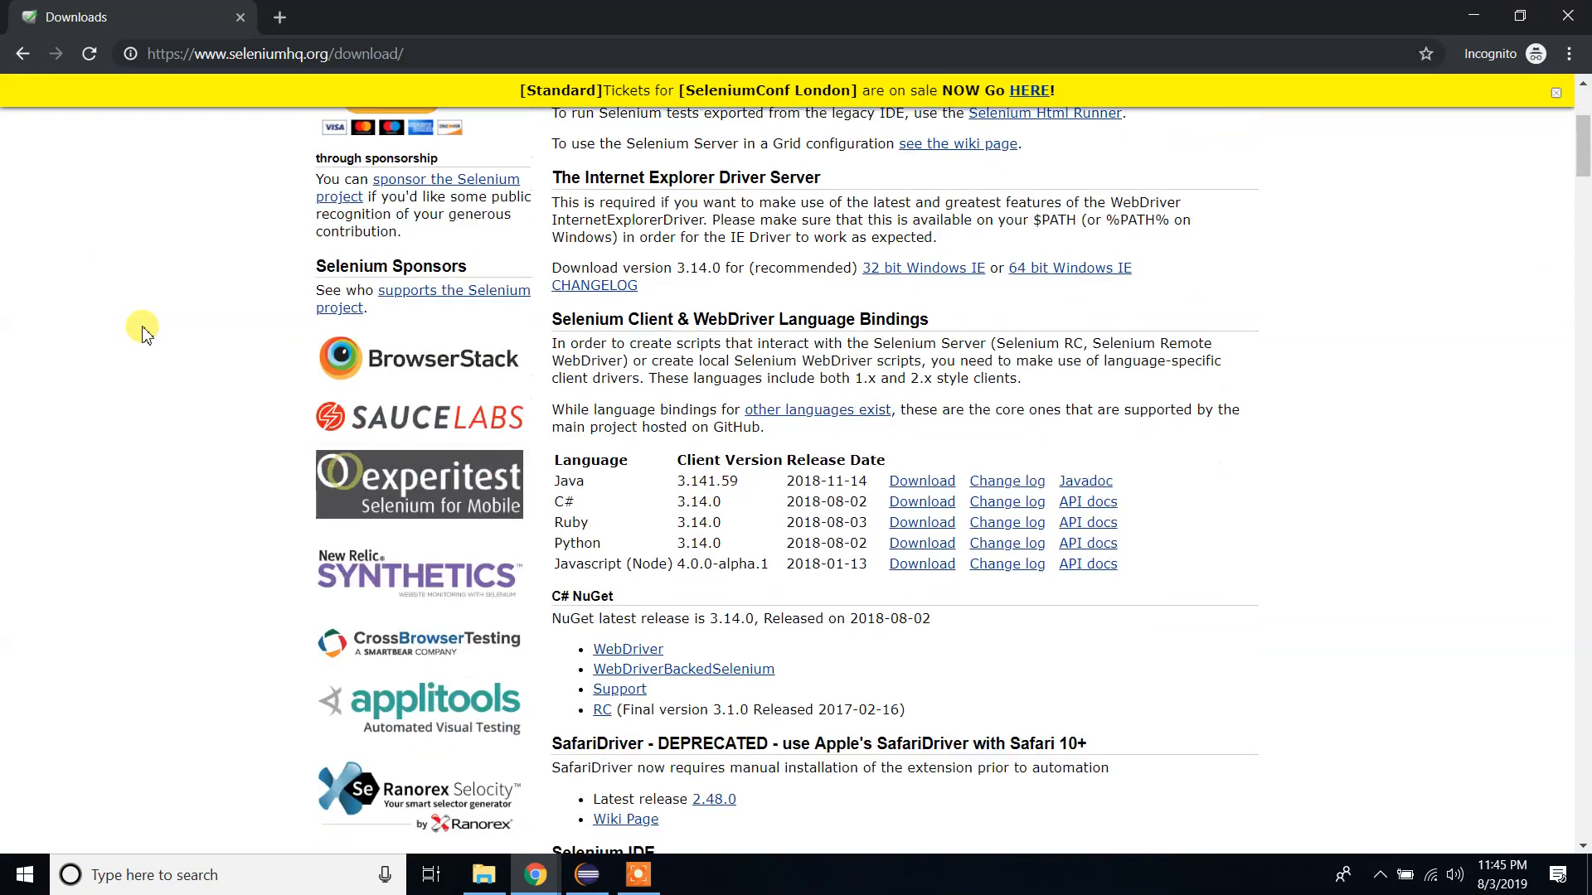
pyautogui.moveTo(559, 481)
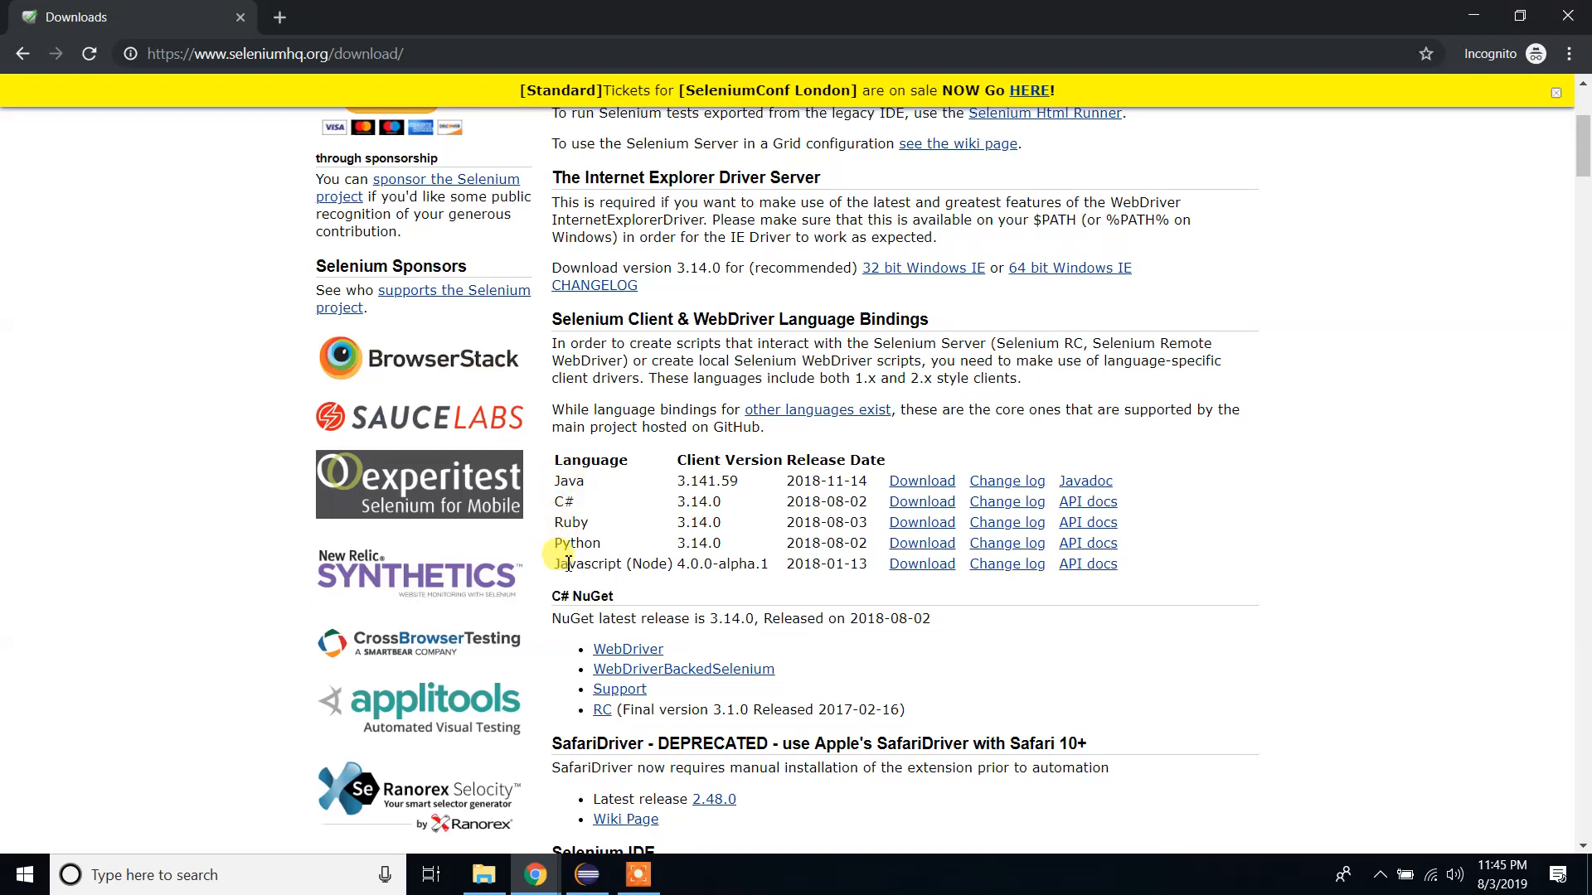
pyautogui.moveTo(573, 514)
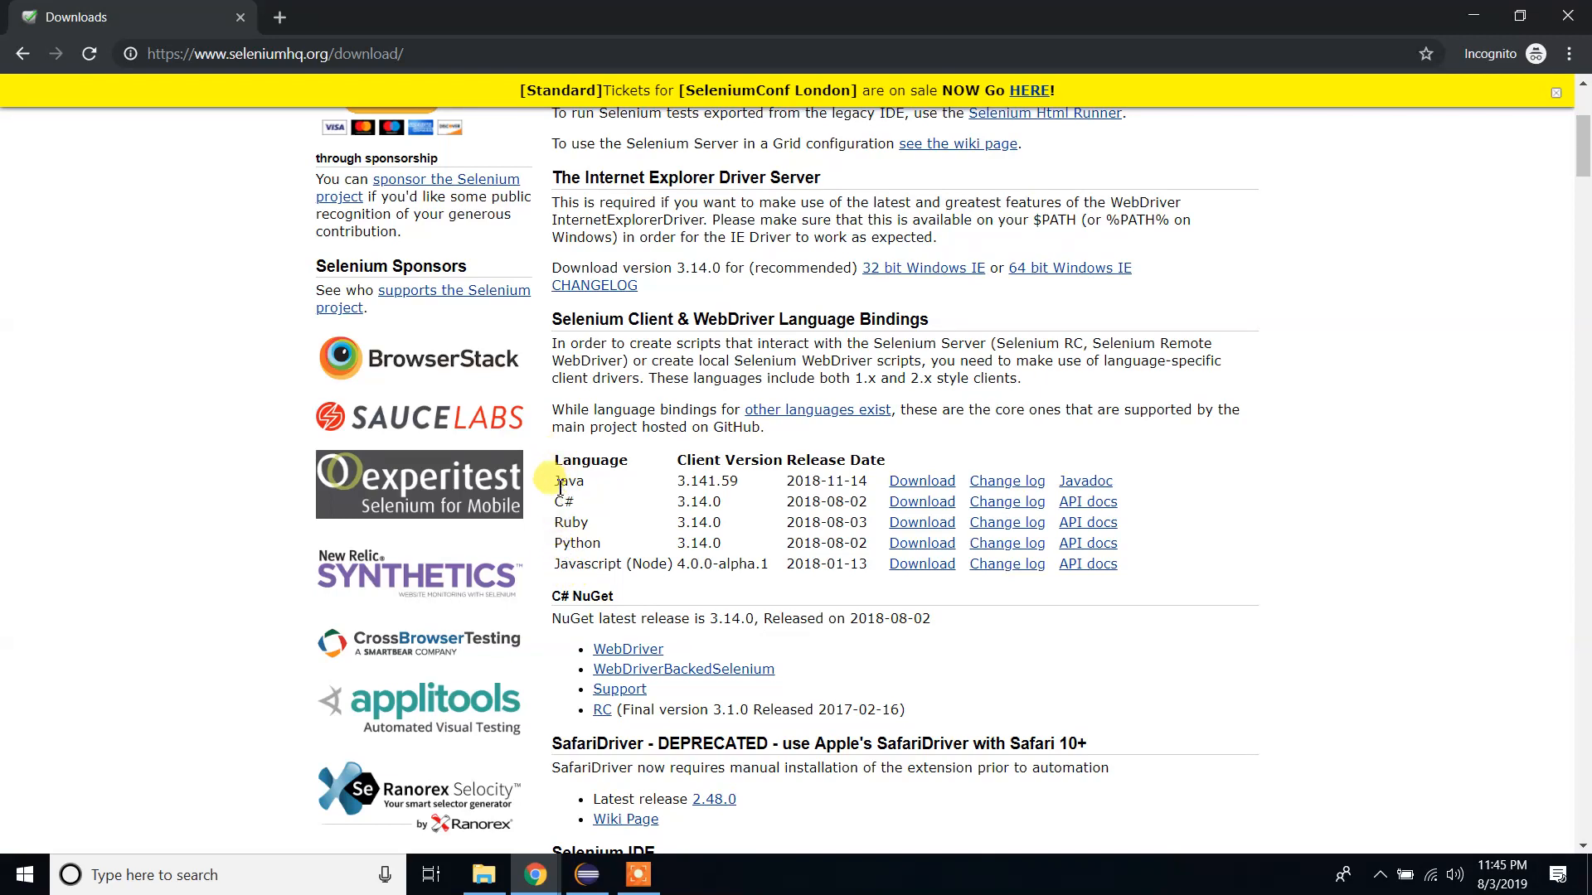
pyautogui.doubleClick(568, 481)
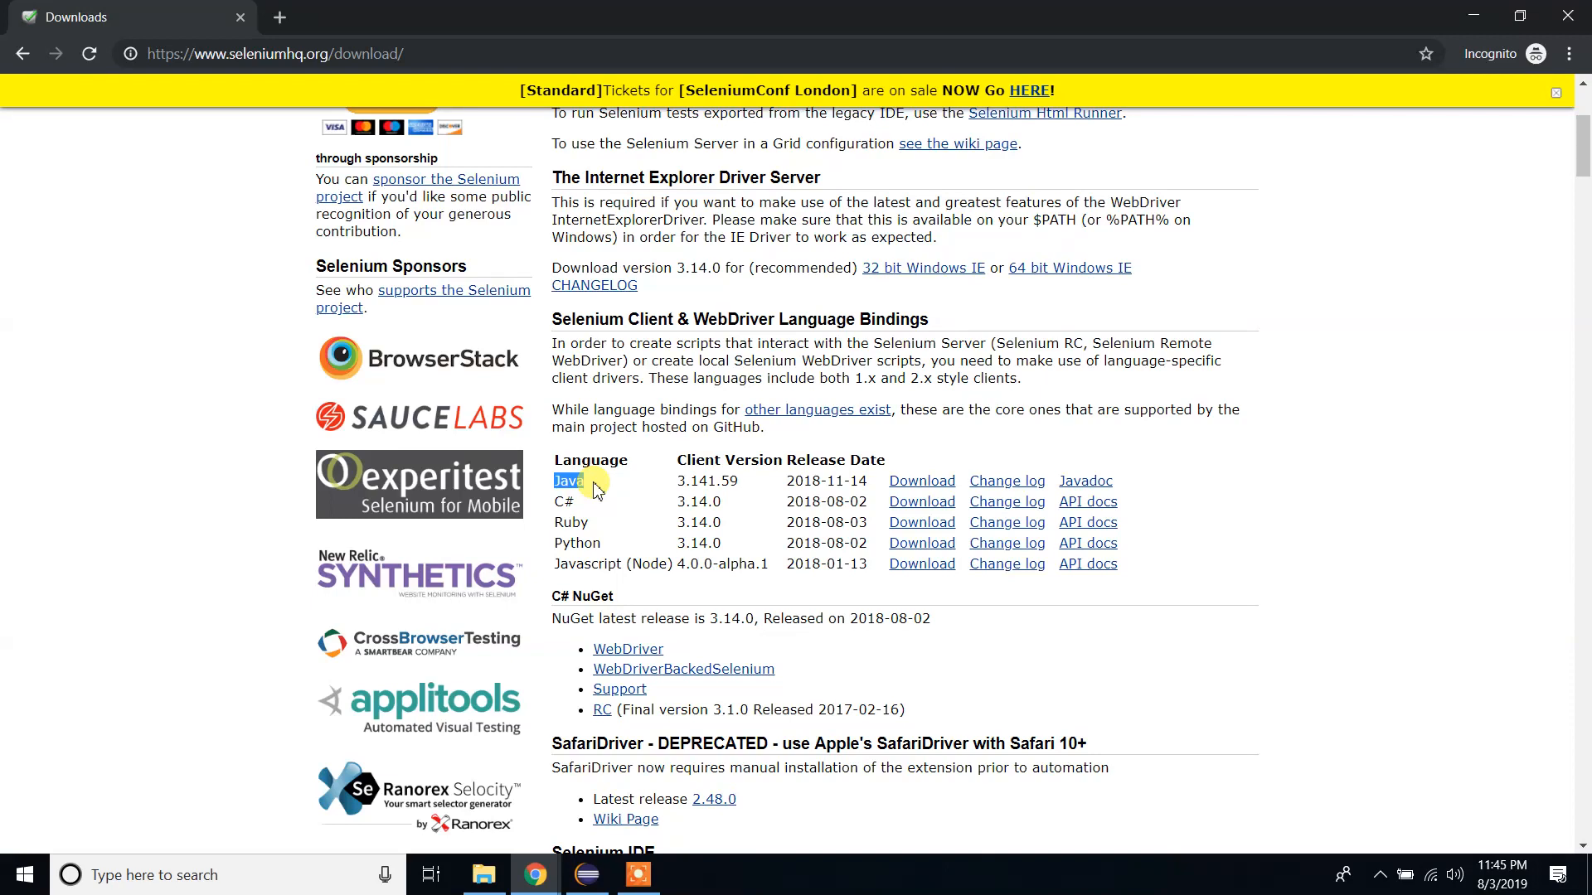
pyautogui.moveTo(941, 501)
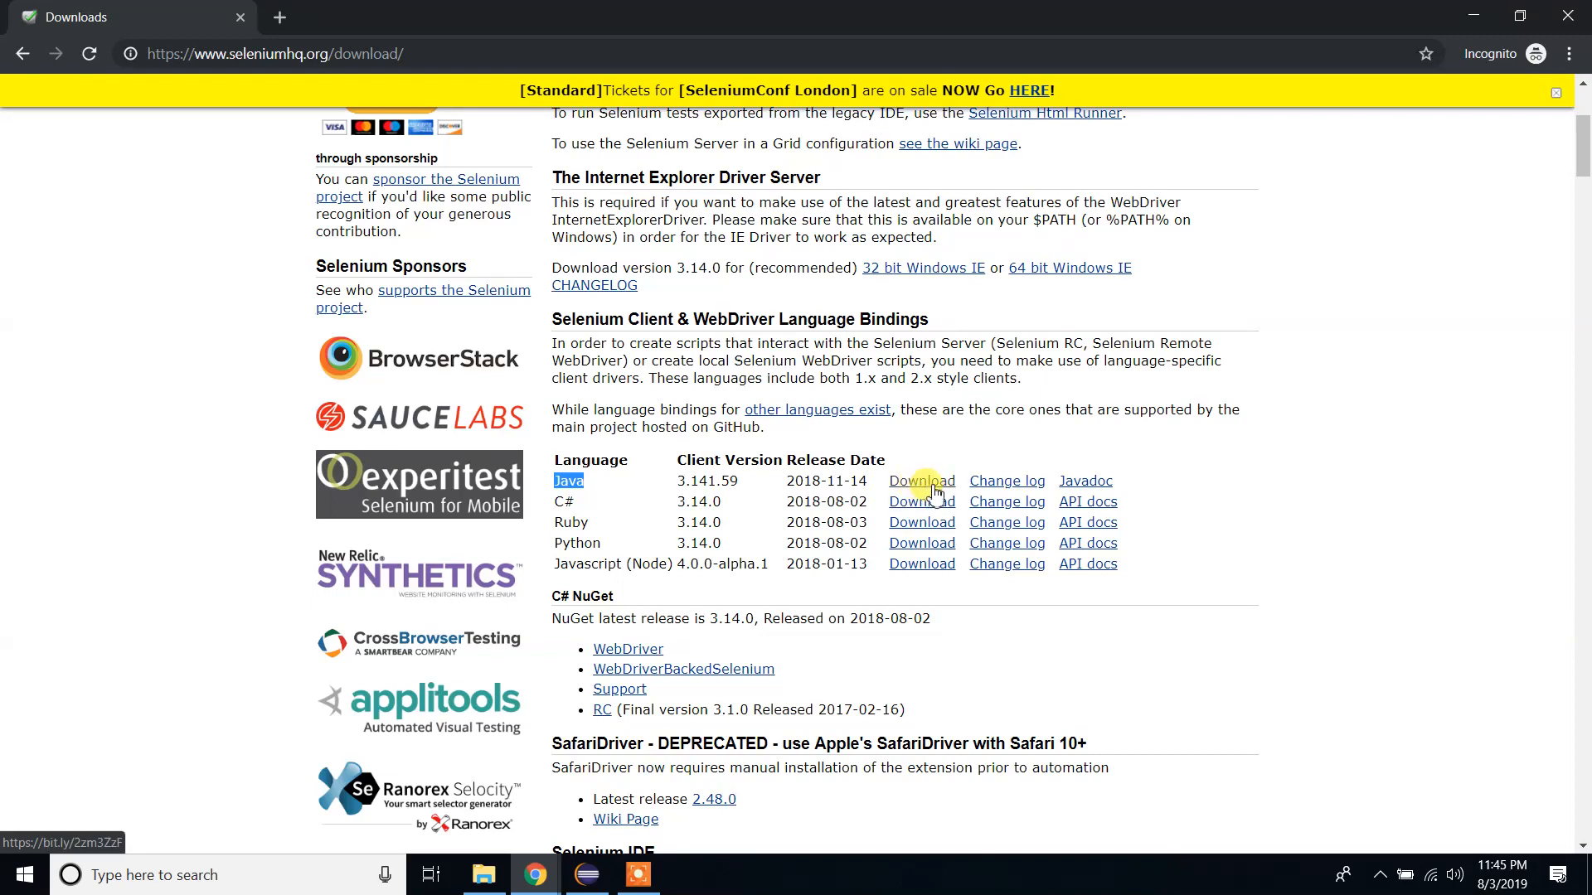
pyautogui.click(922, 480)
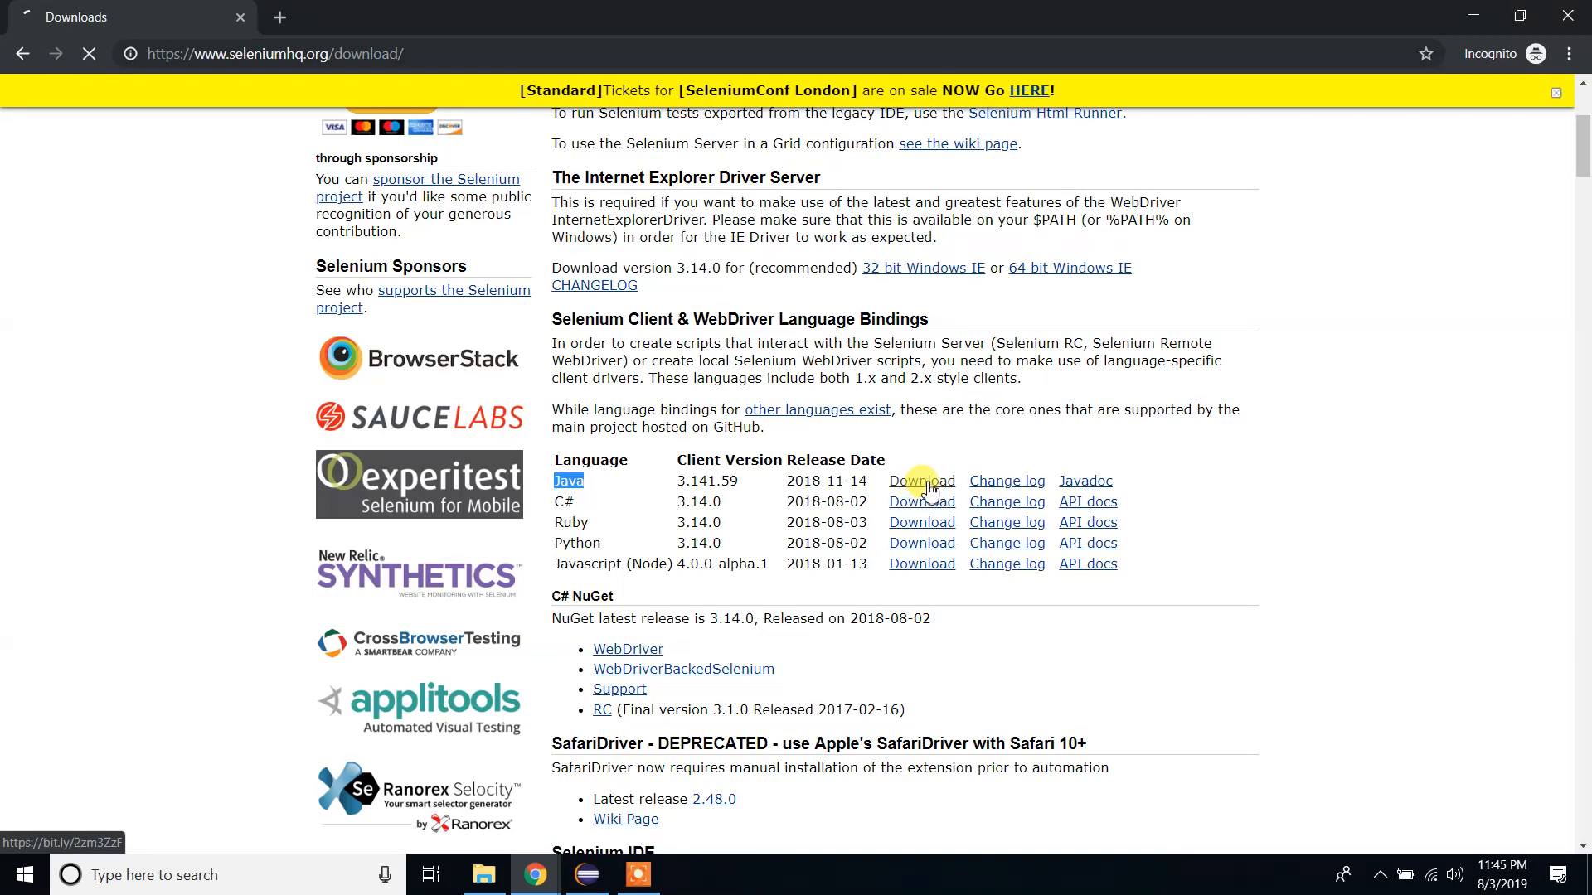
pyautogui.click(922, 481)
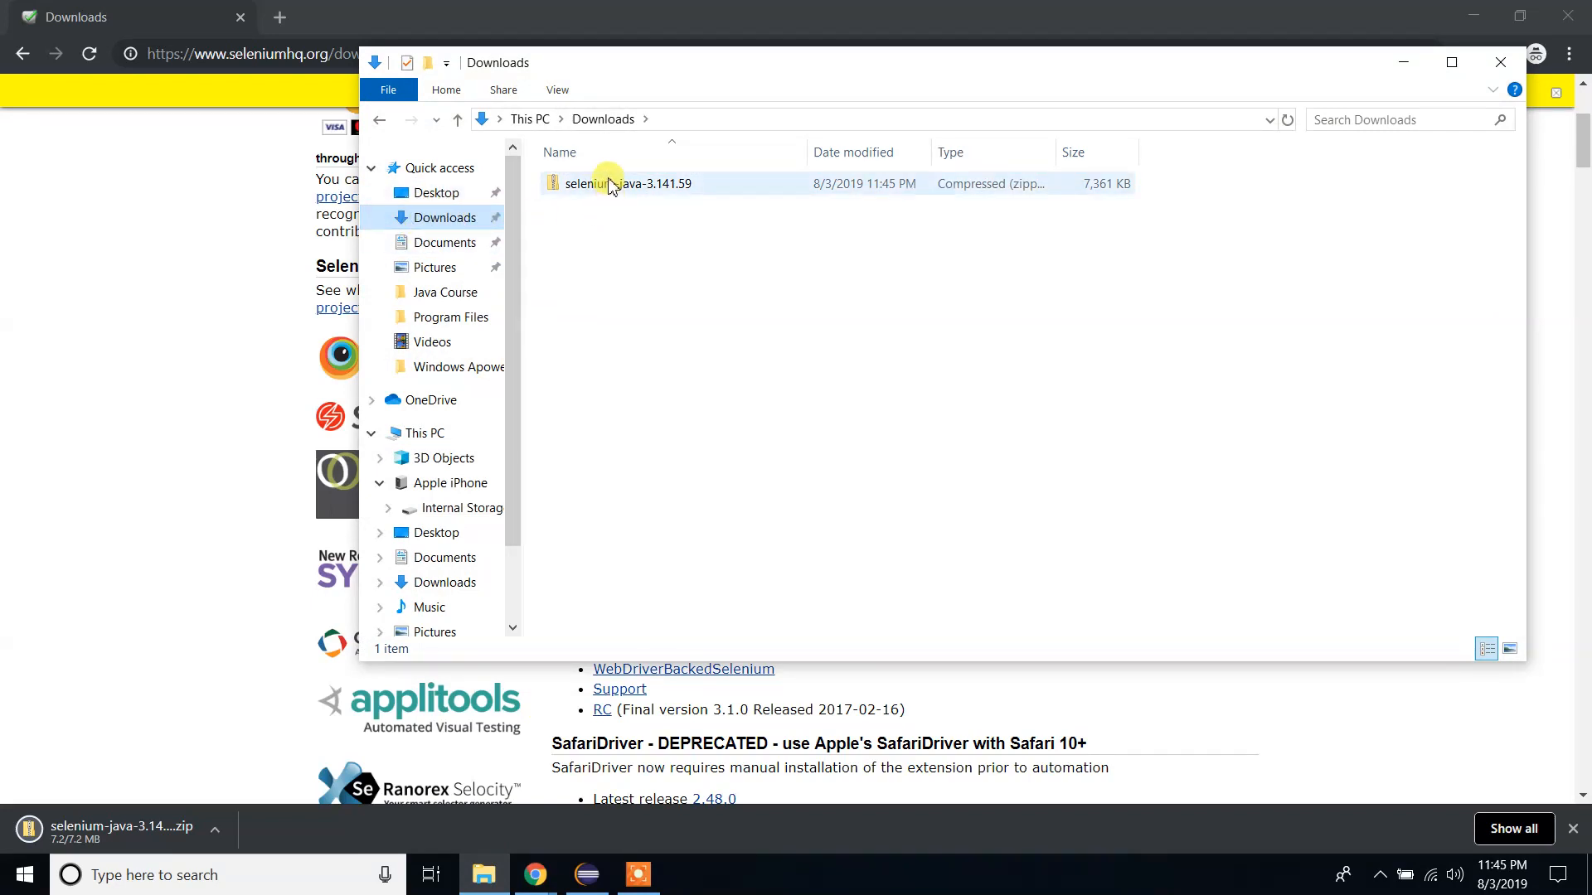
# Extract All from the selenium-java-3.141.59 zip into its suggested folder.
pyautogui.click(610, 183)
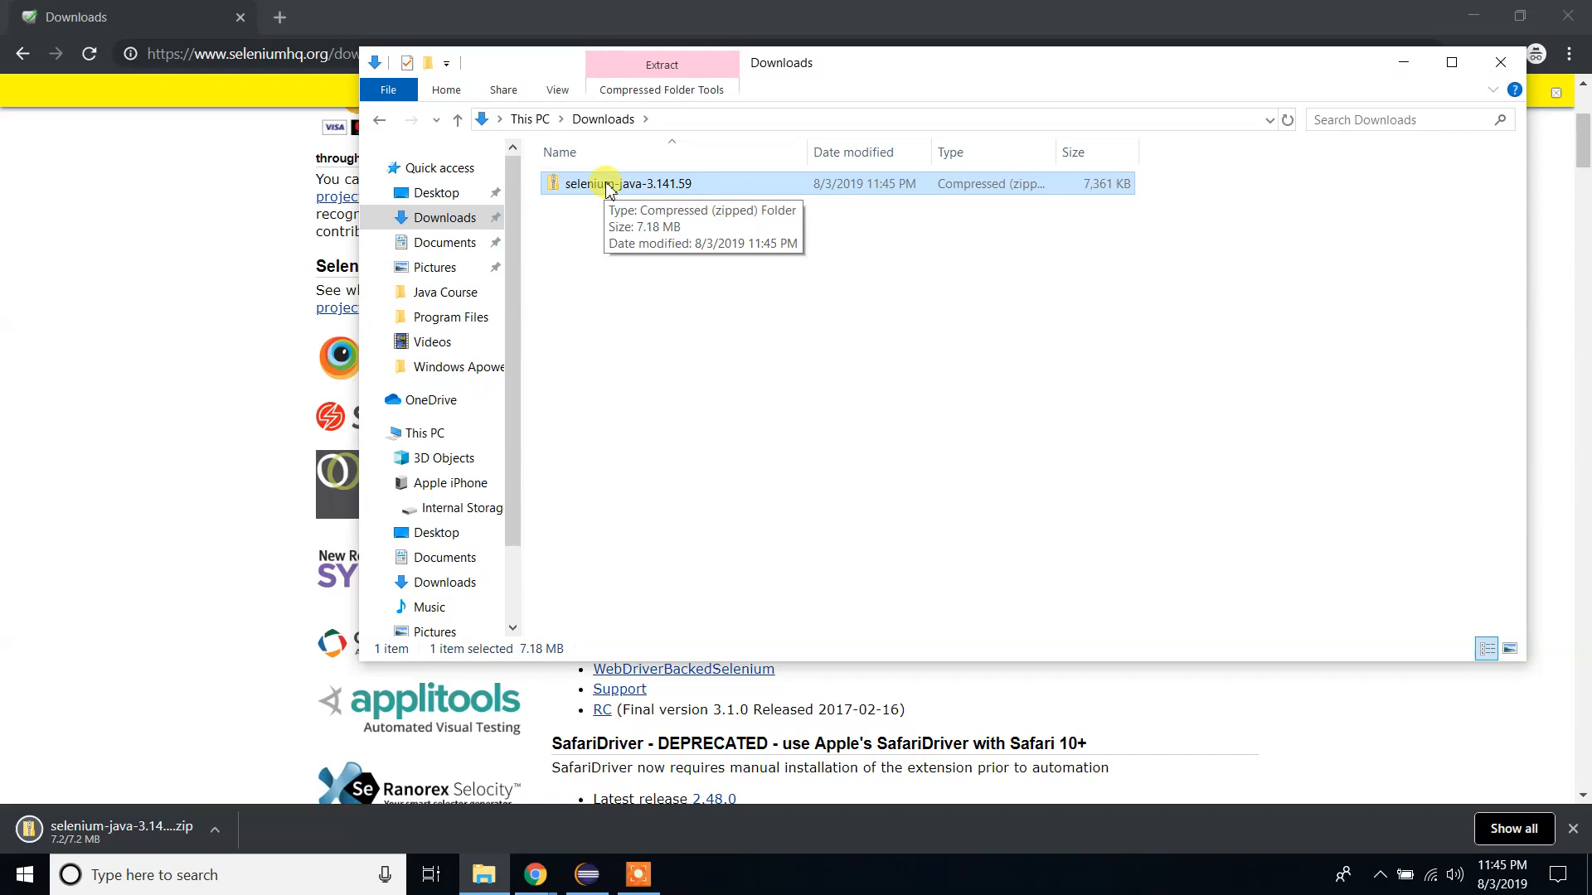
pyautogui.rightClick(608, 183)
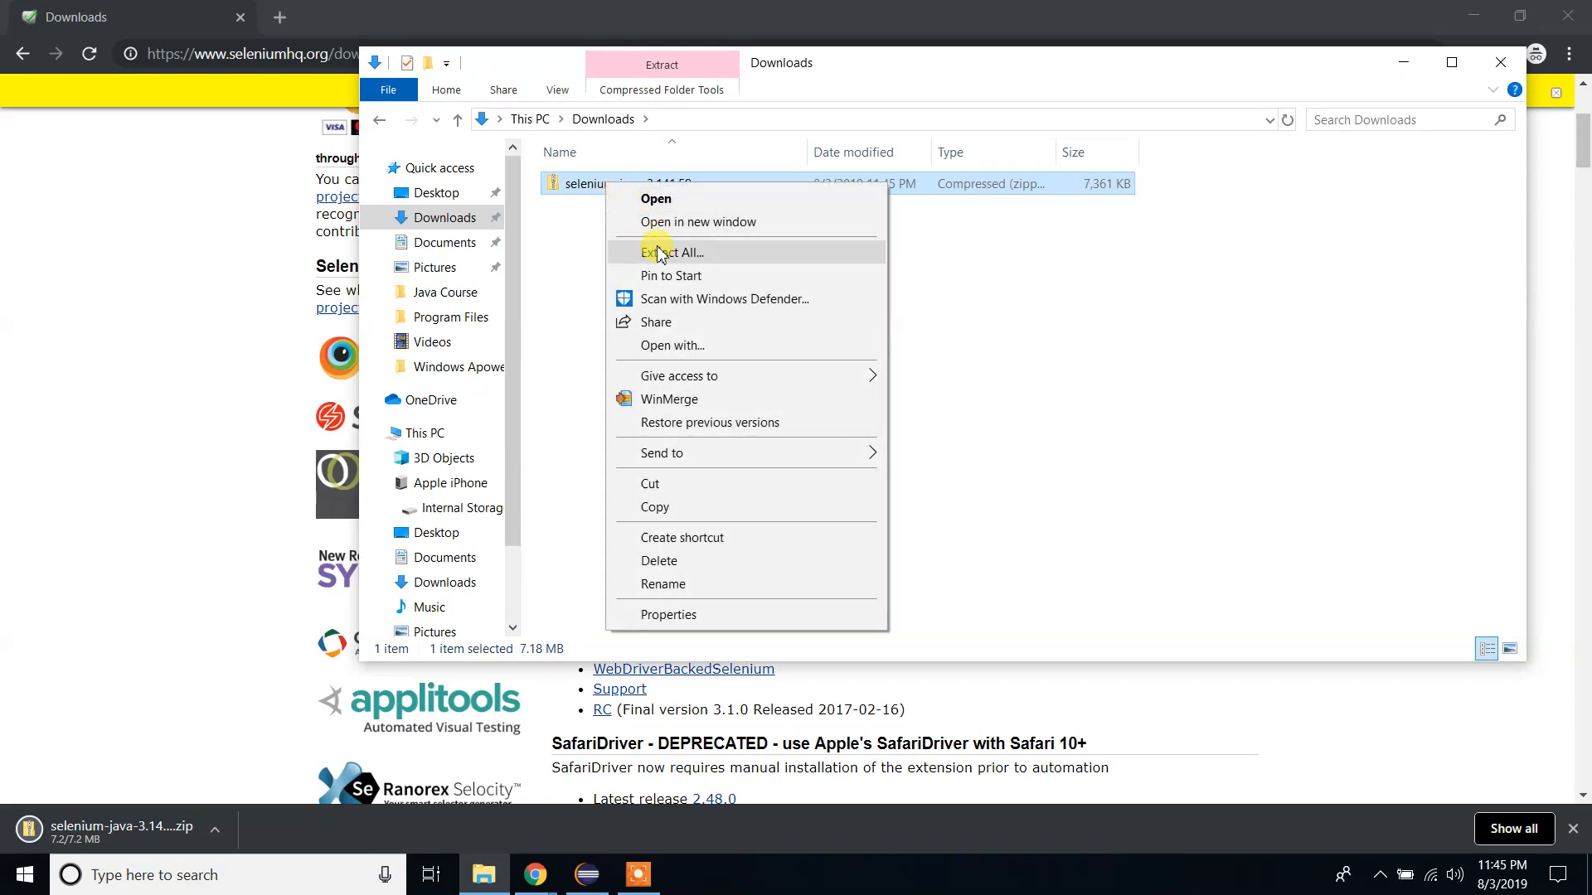
pyautogui.moveTo(667, 262)
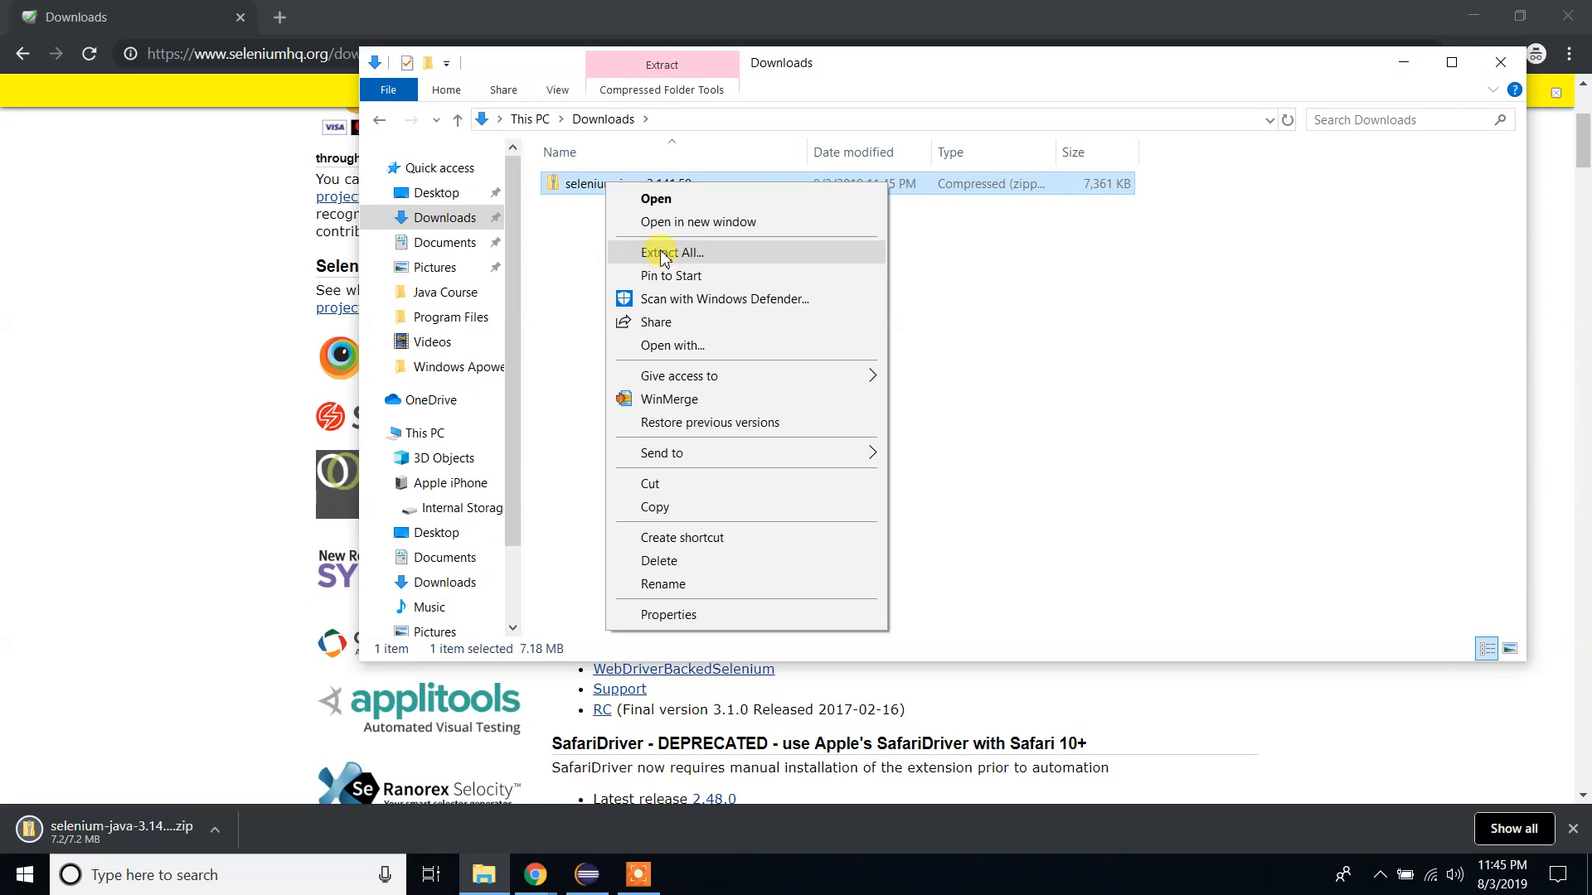
pyautogui.moveTo(666, 263)
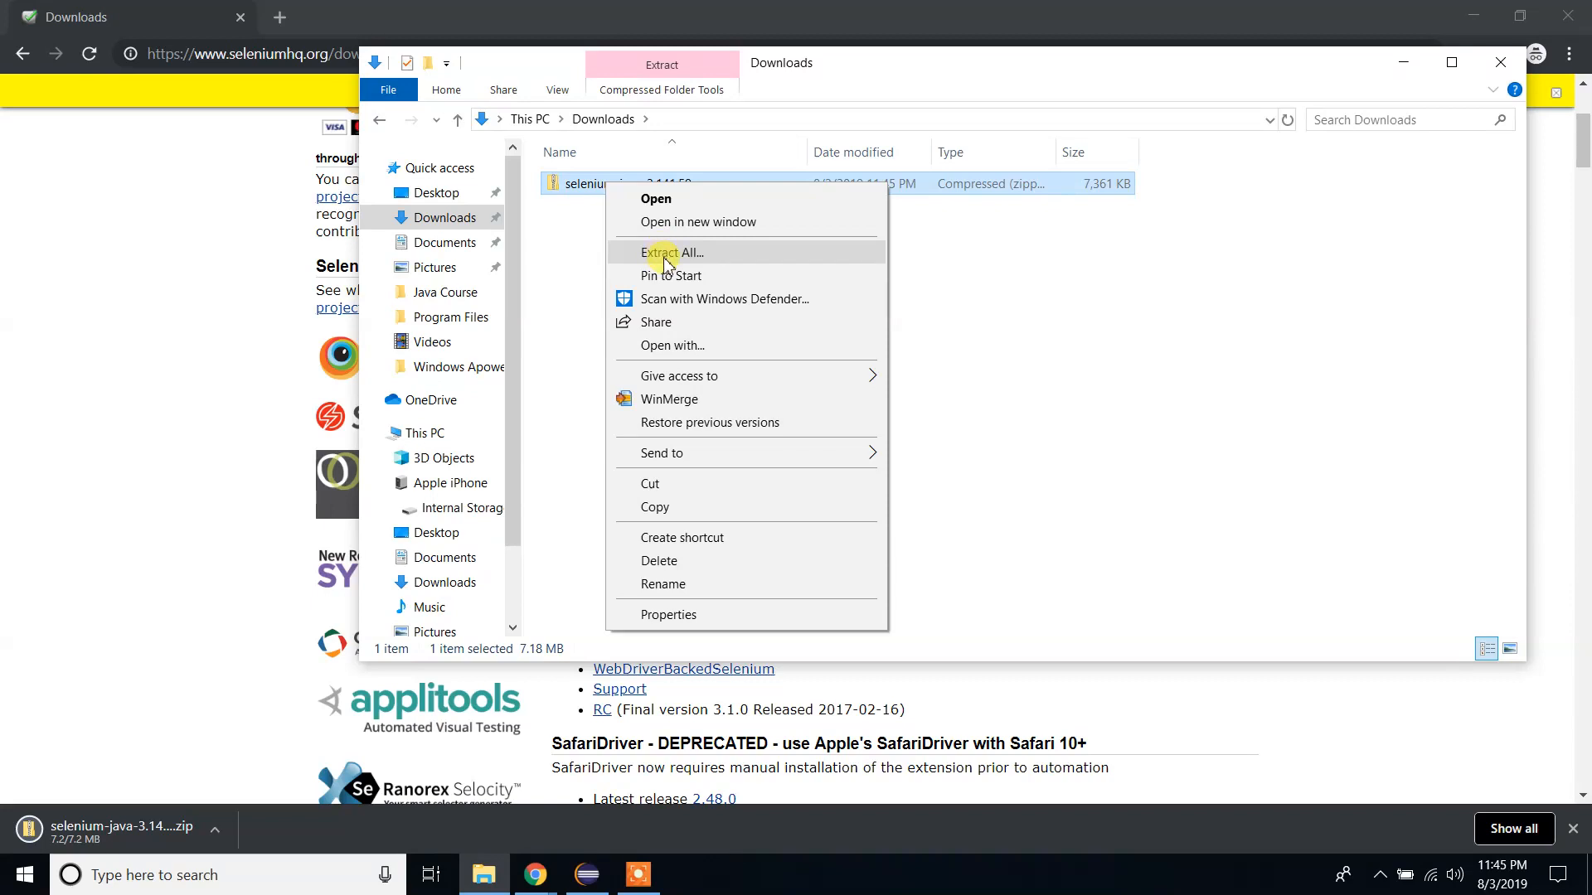
pyautogui.click(671, 253)
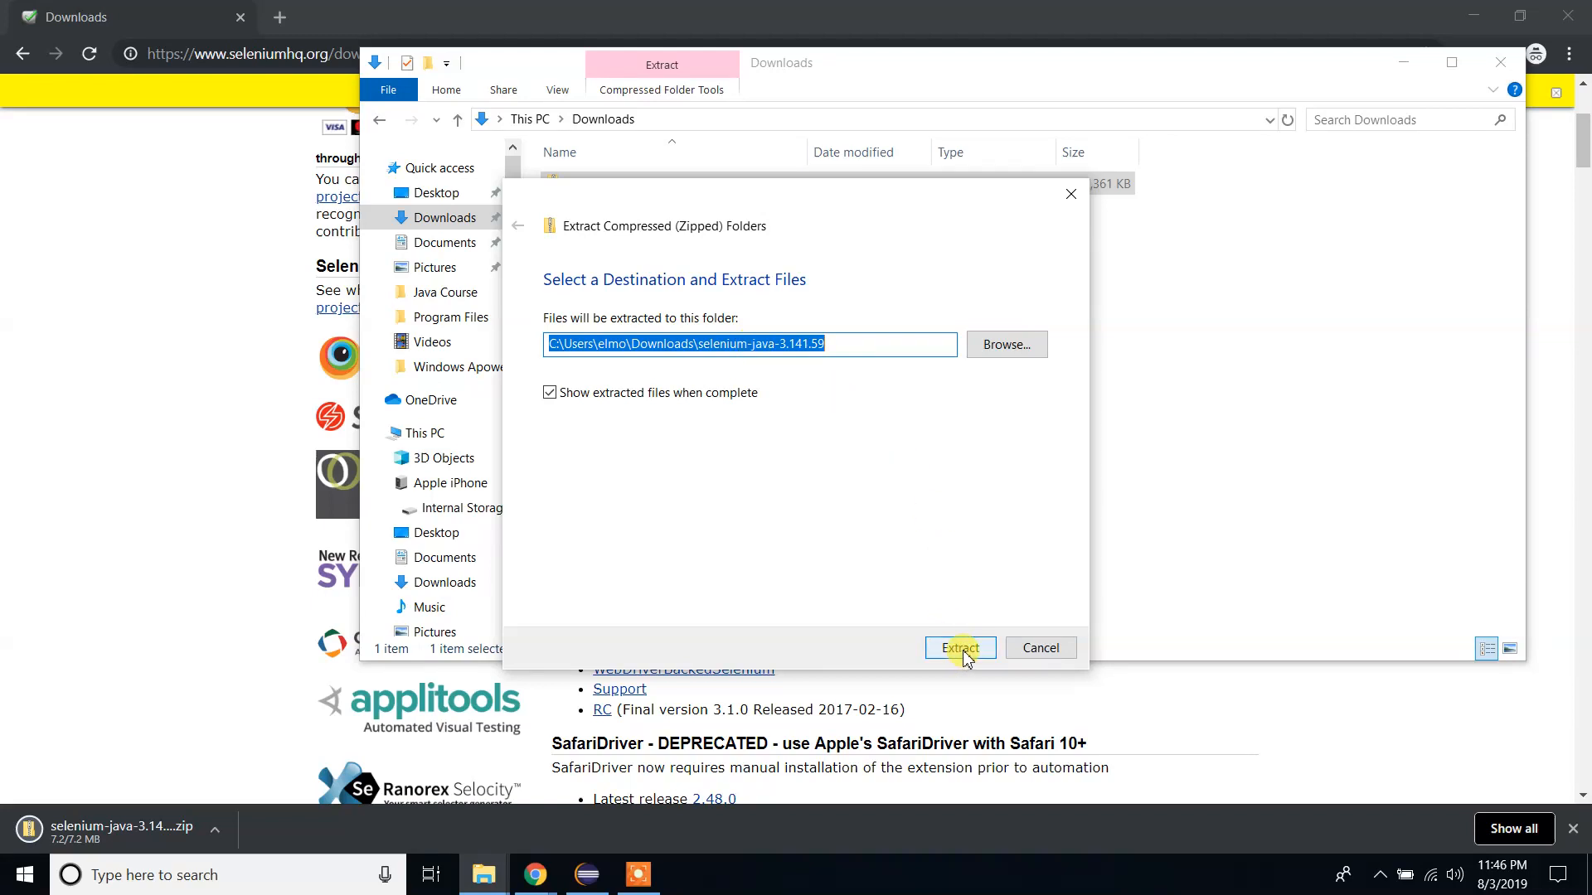
pyautogui.click(961, 647)
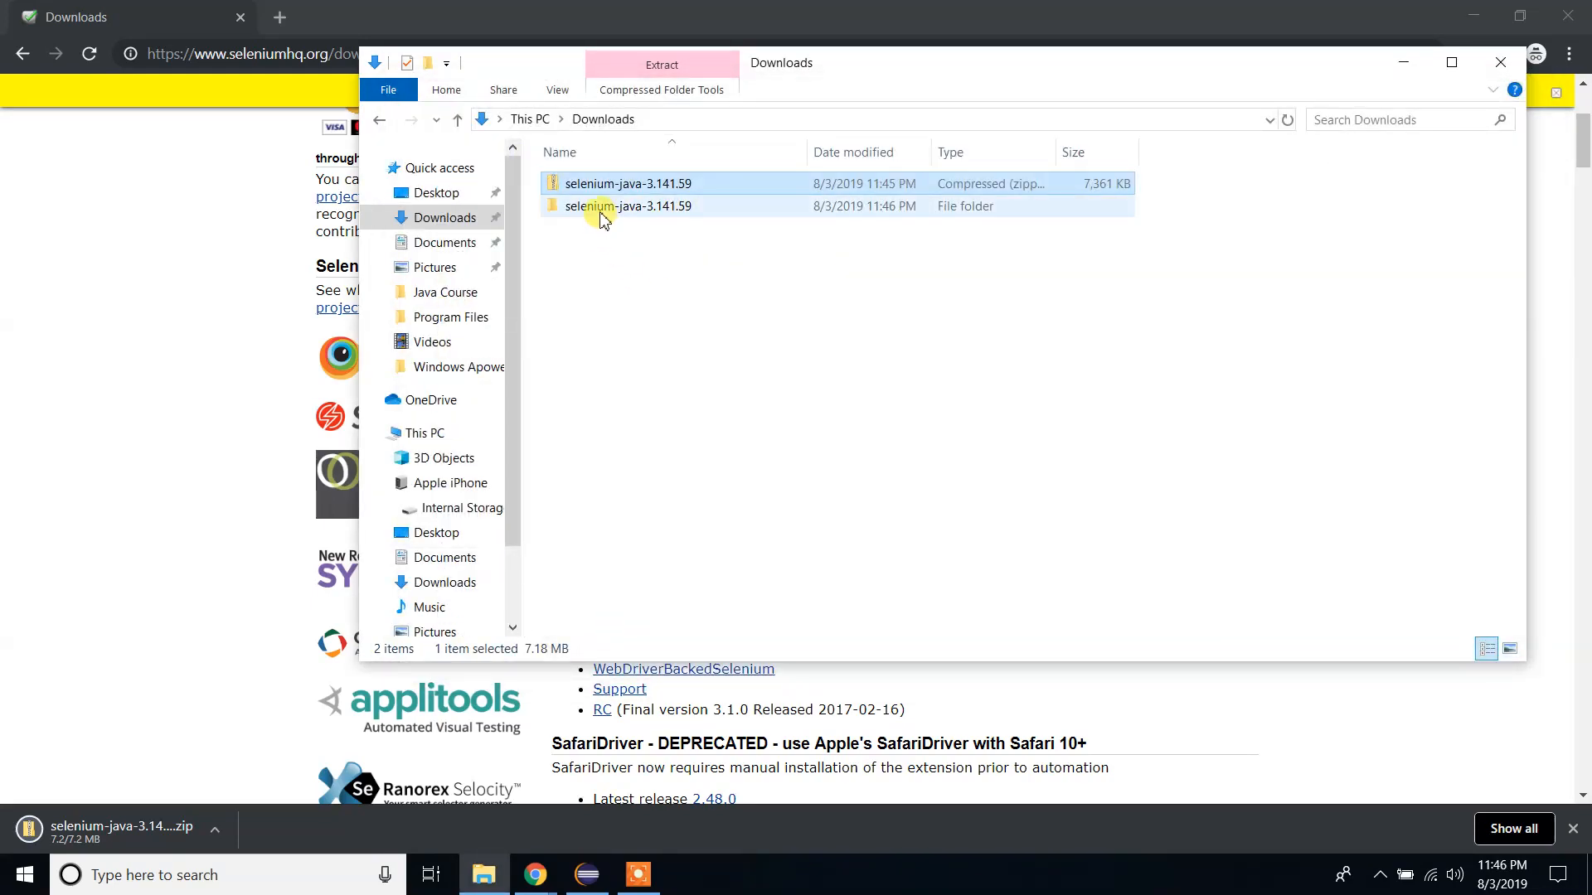
# Inspect the extracted selenium-java-3.141.59 folder's libs, client-combined jars and license files.
pyautogui.doubleClick(631, 207)
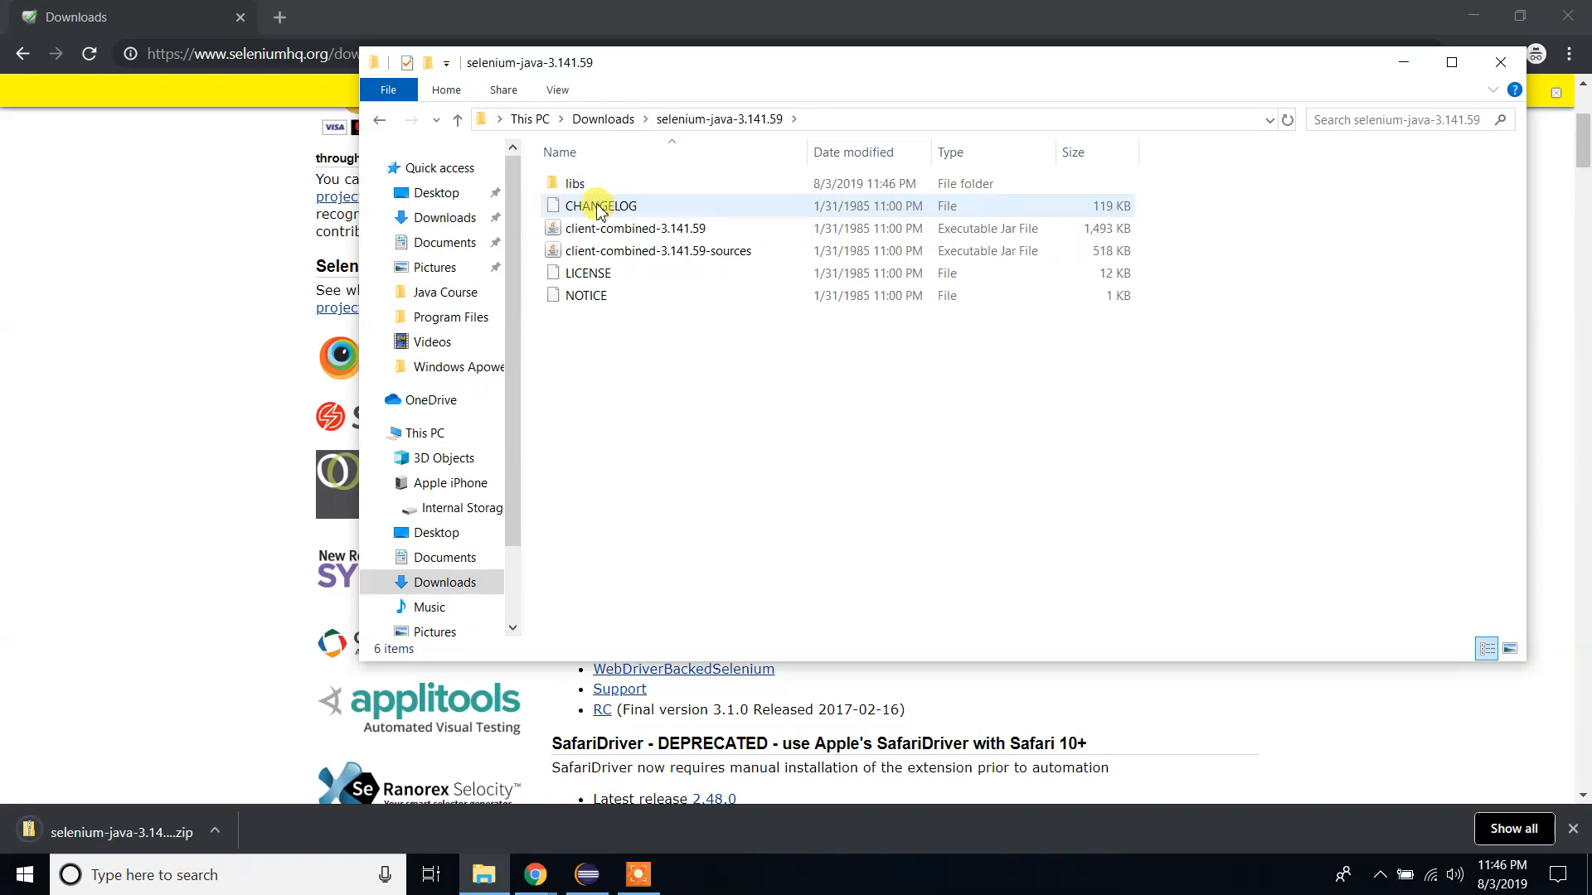
pyautogui.doubleClick(573, 182)
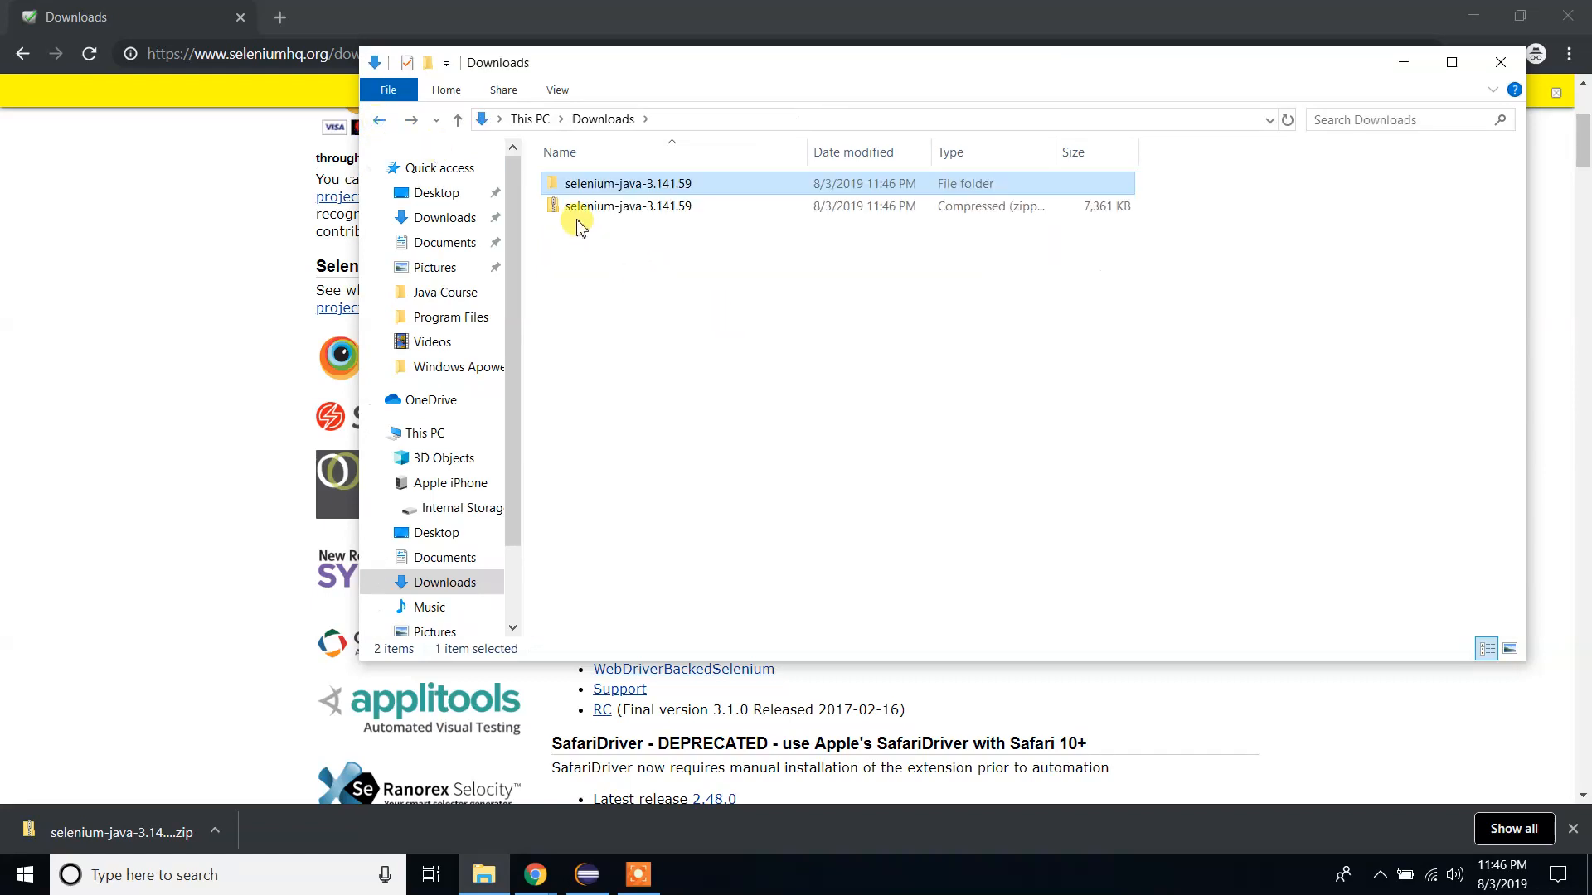
pyautogui.rightClick(610, 183)
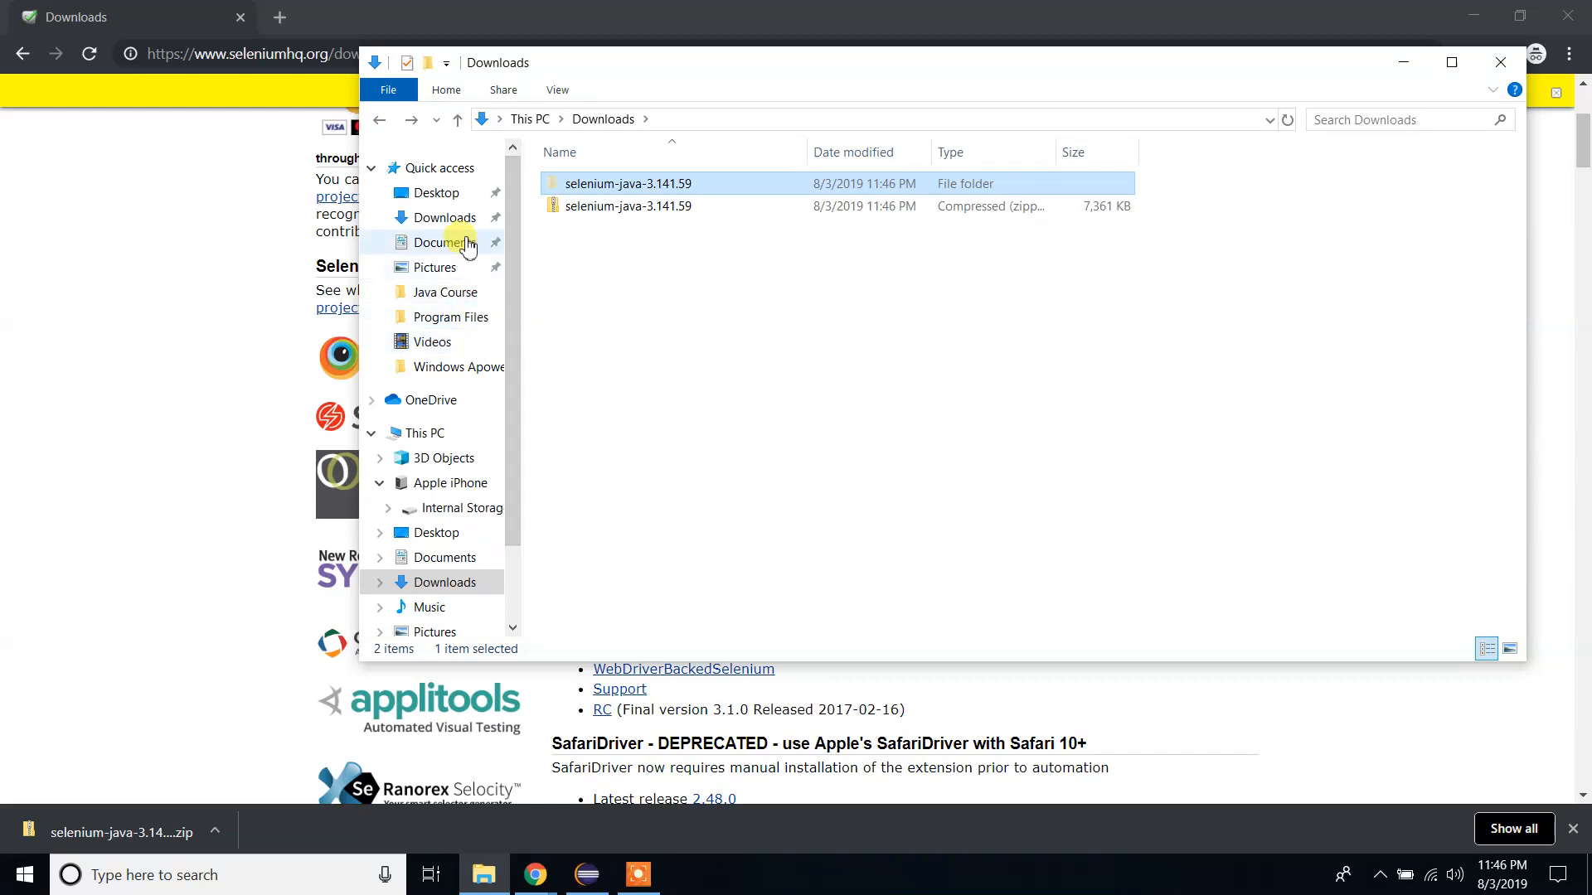
pyautogui.moveTo(449, 200)
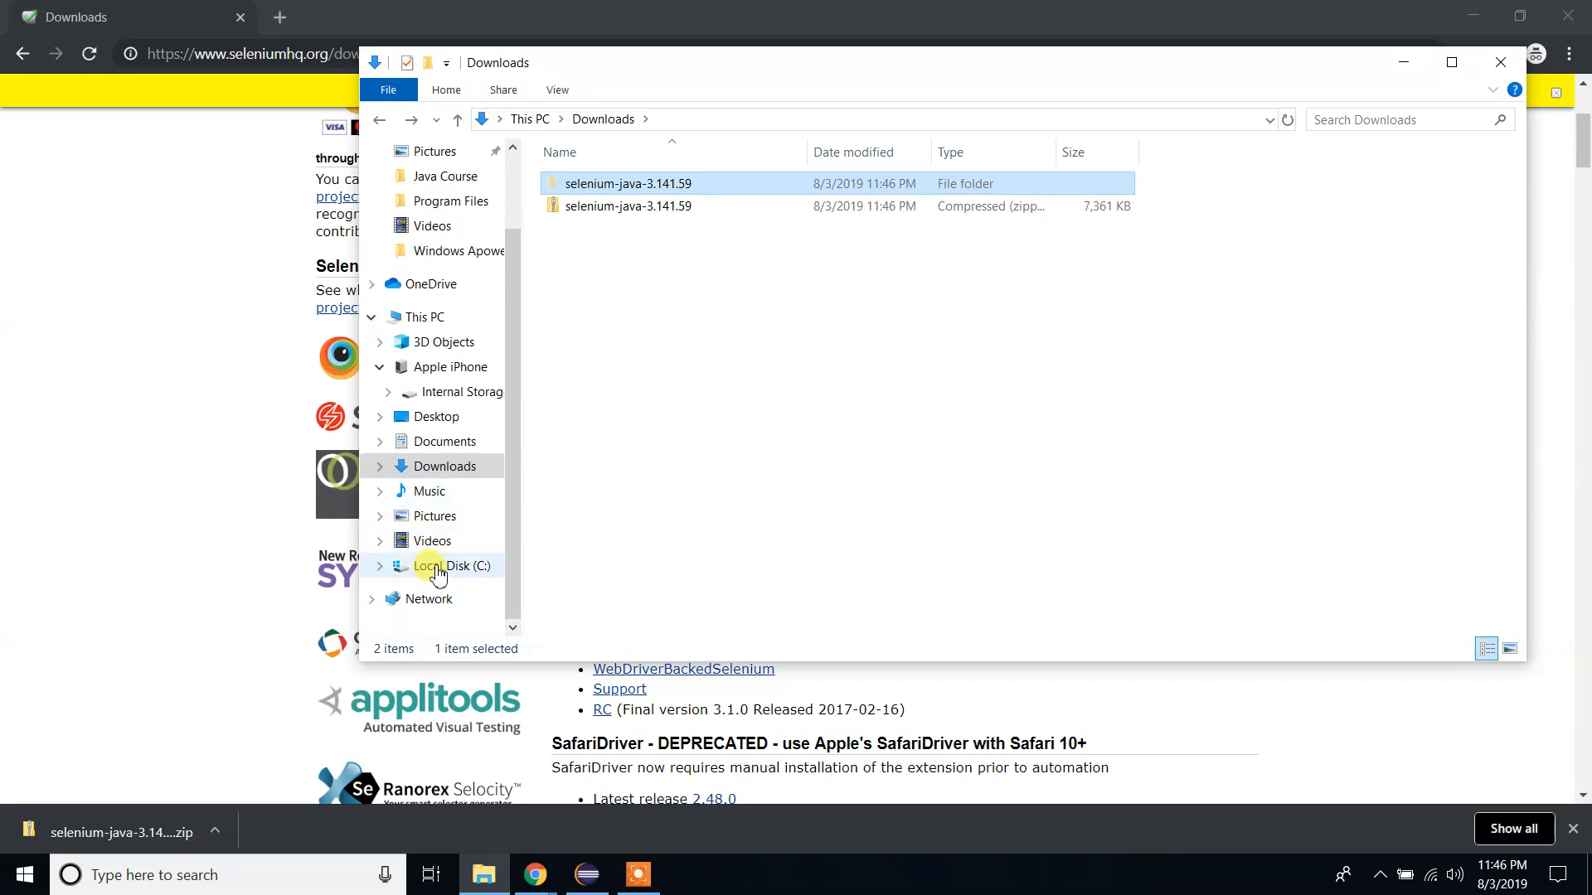
# Browse Local Disk C: and Program Files, then enter Users and the user's home folder.
pyautogui.click(445, 565)
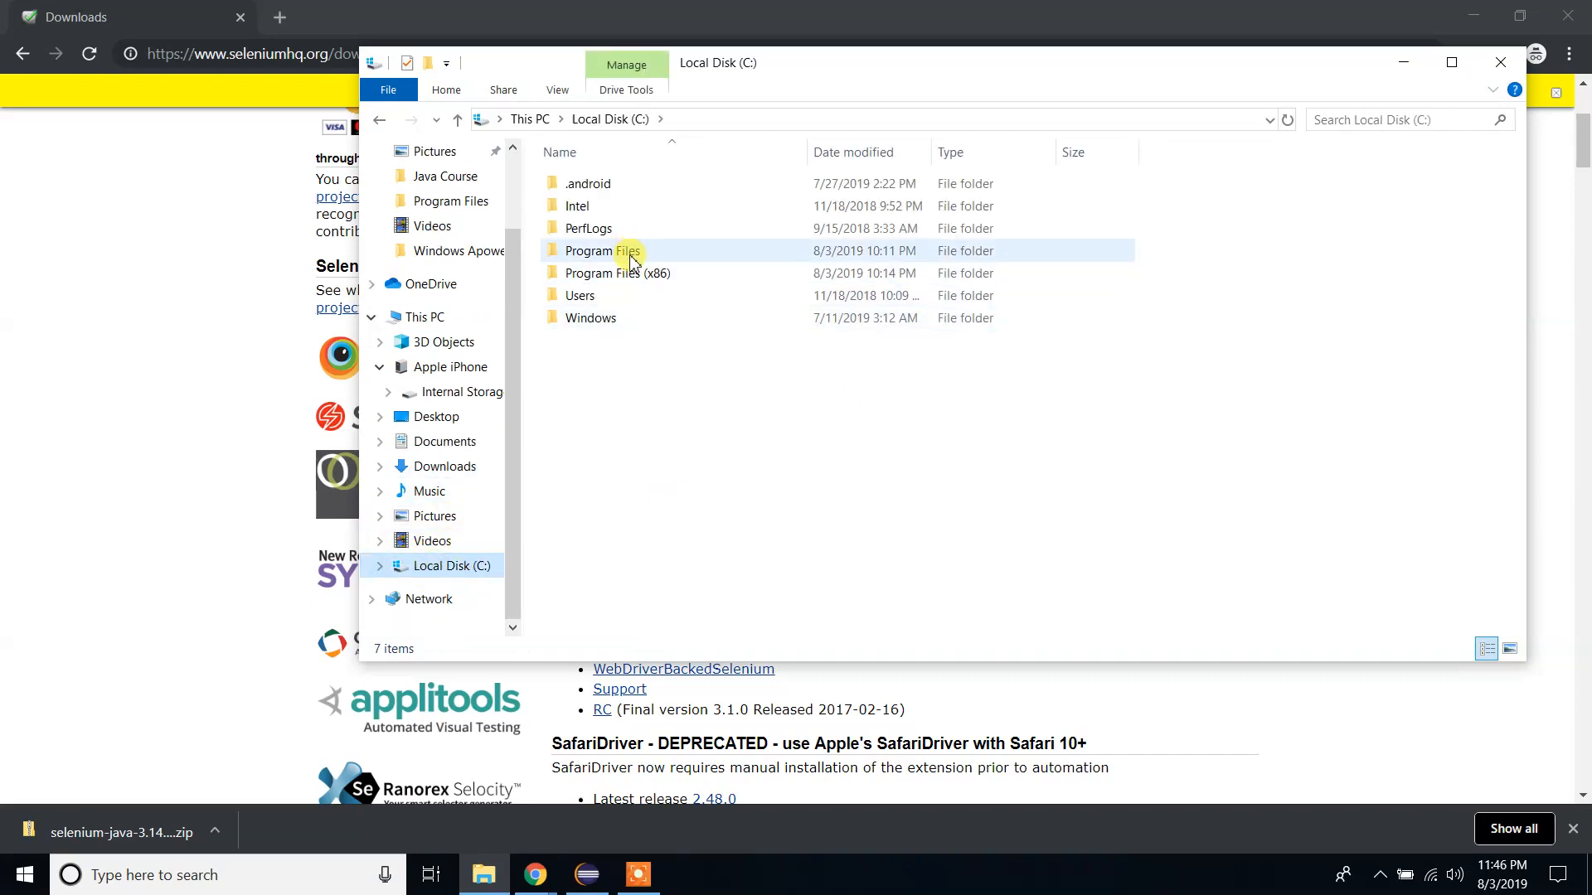
pyautogui.moveTo(630, 259)
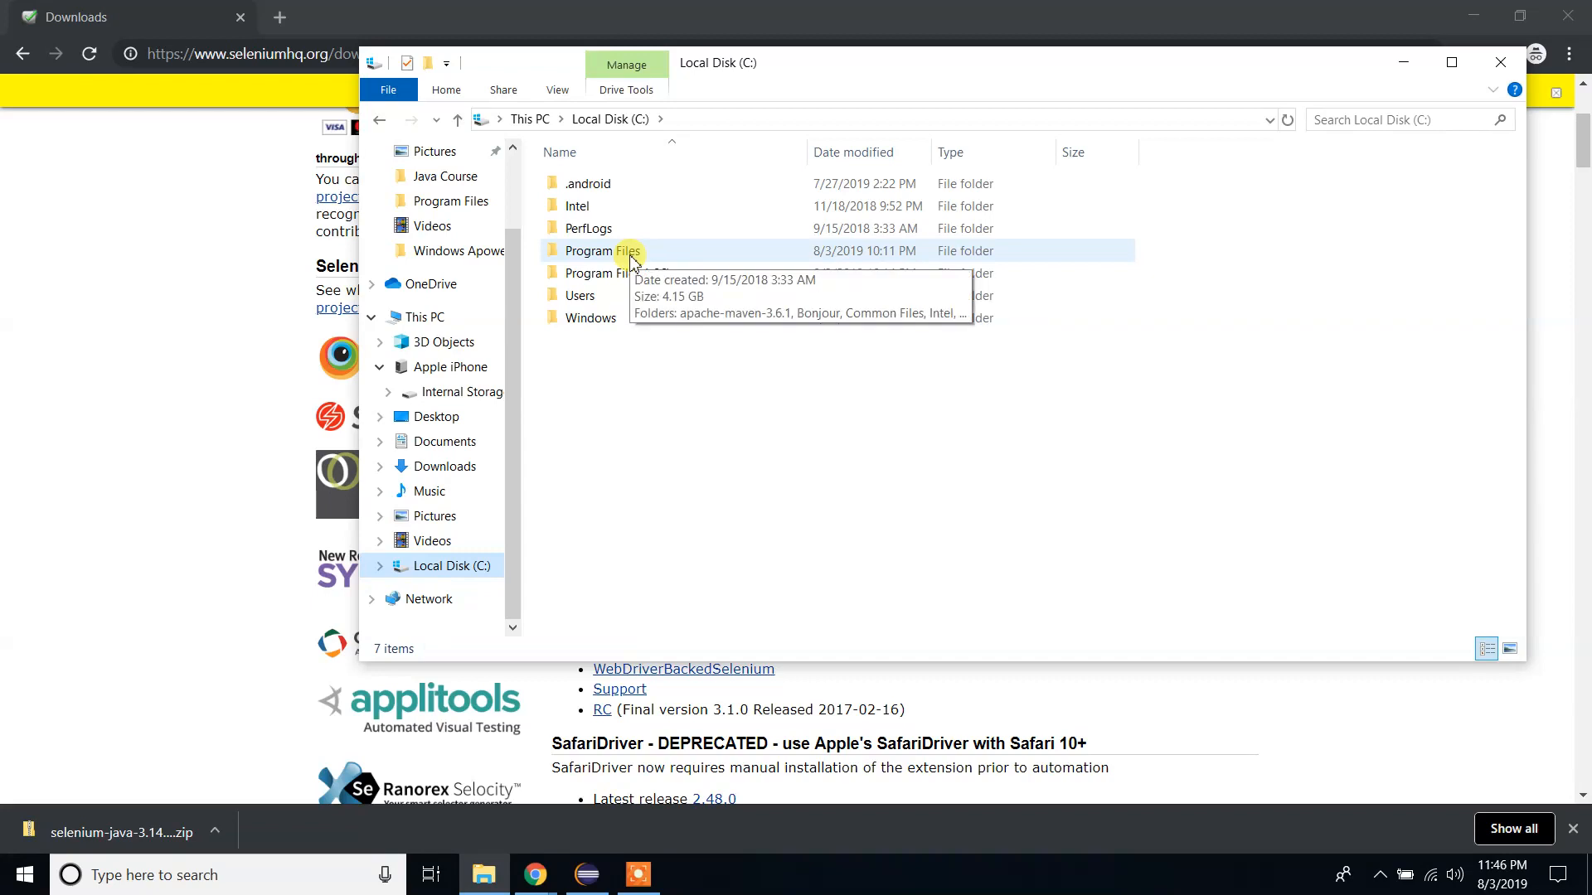
pyautogui.doubleClick(607, 250)
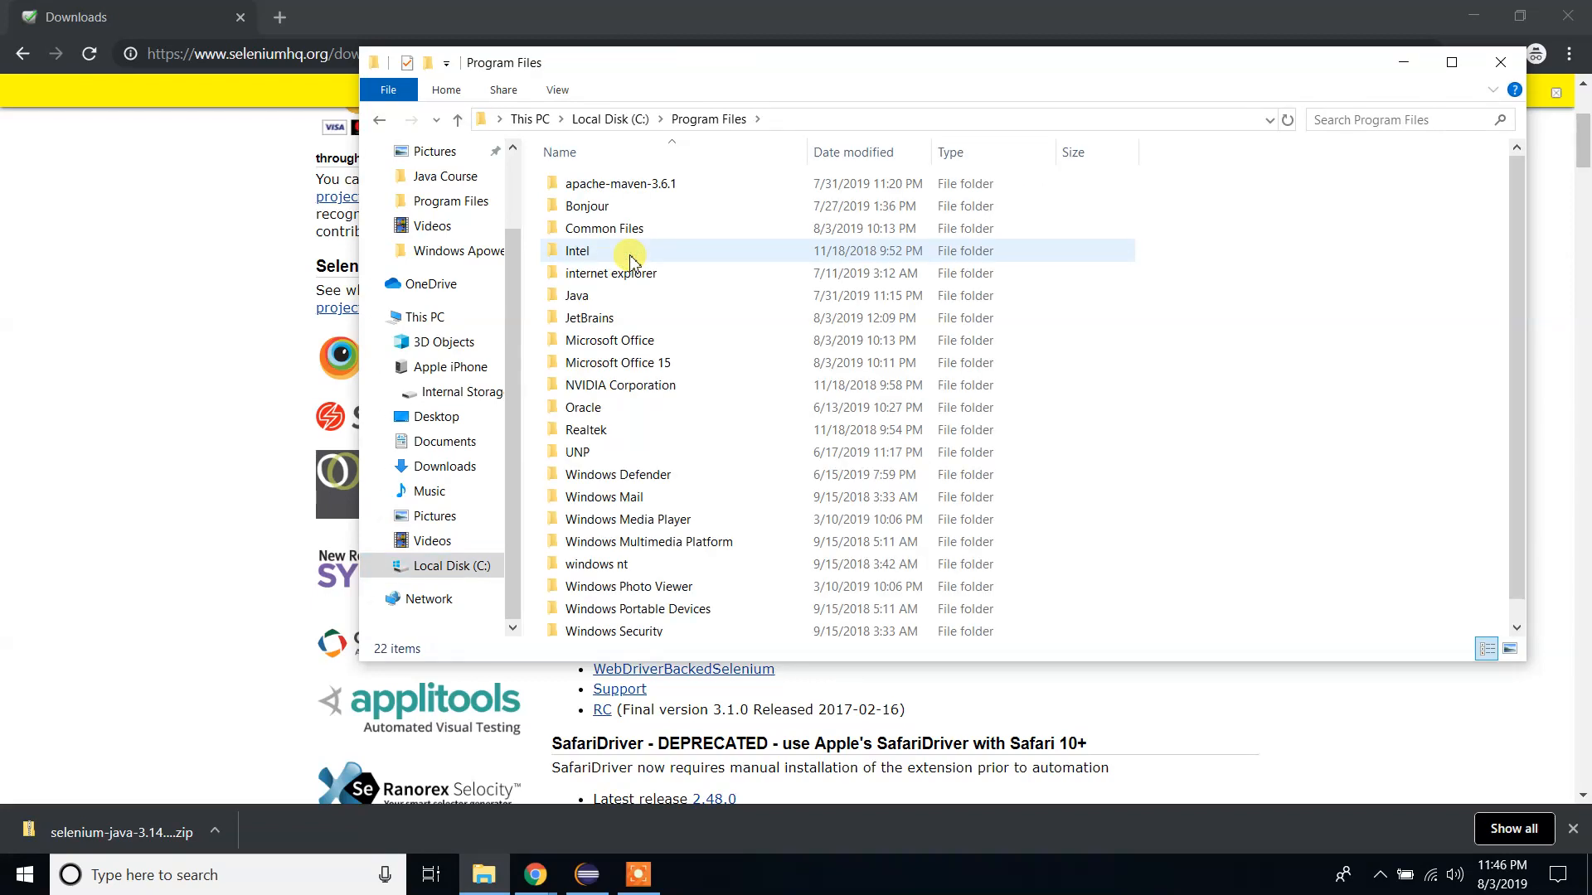
pyautogui.moveTo(566, 233)
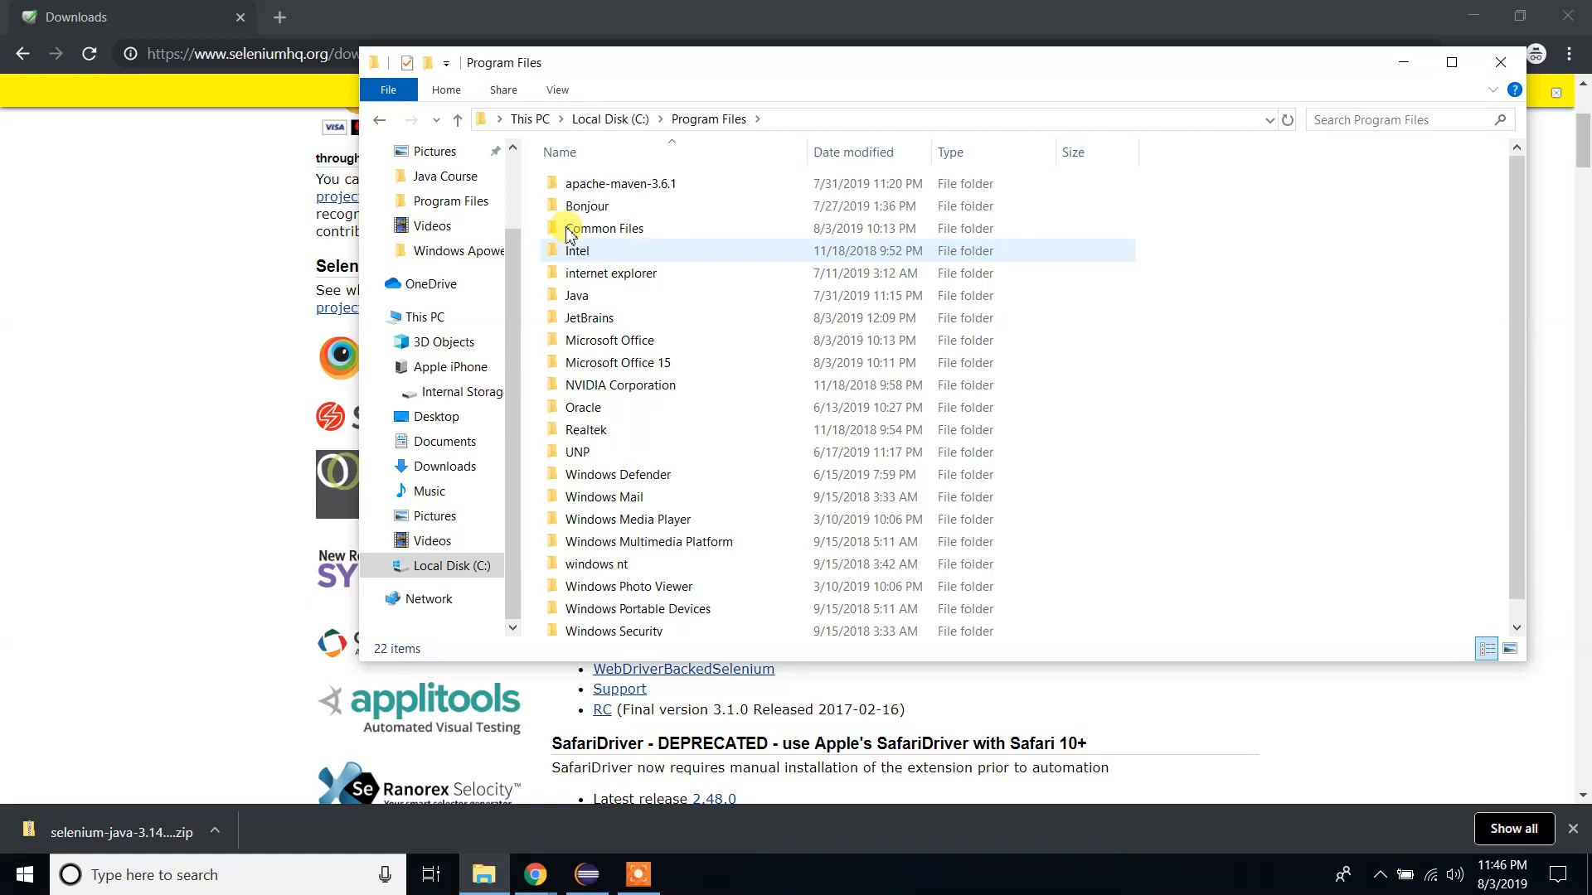
pyautogui.click(379, 120)
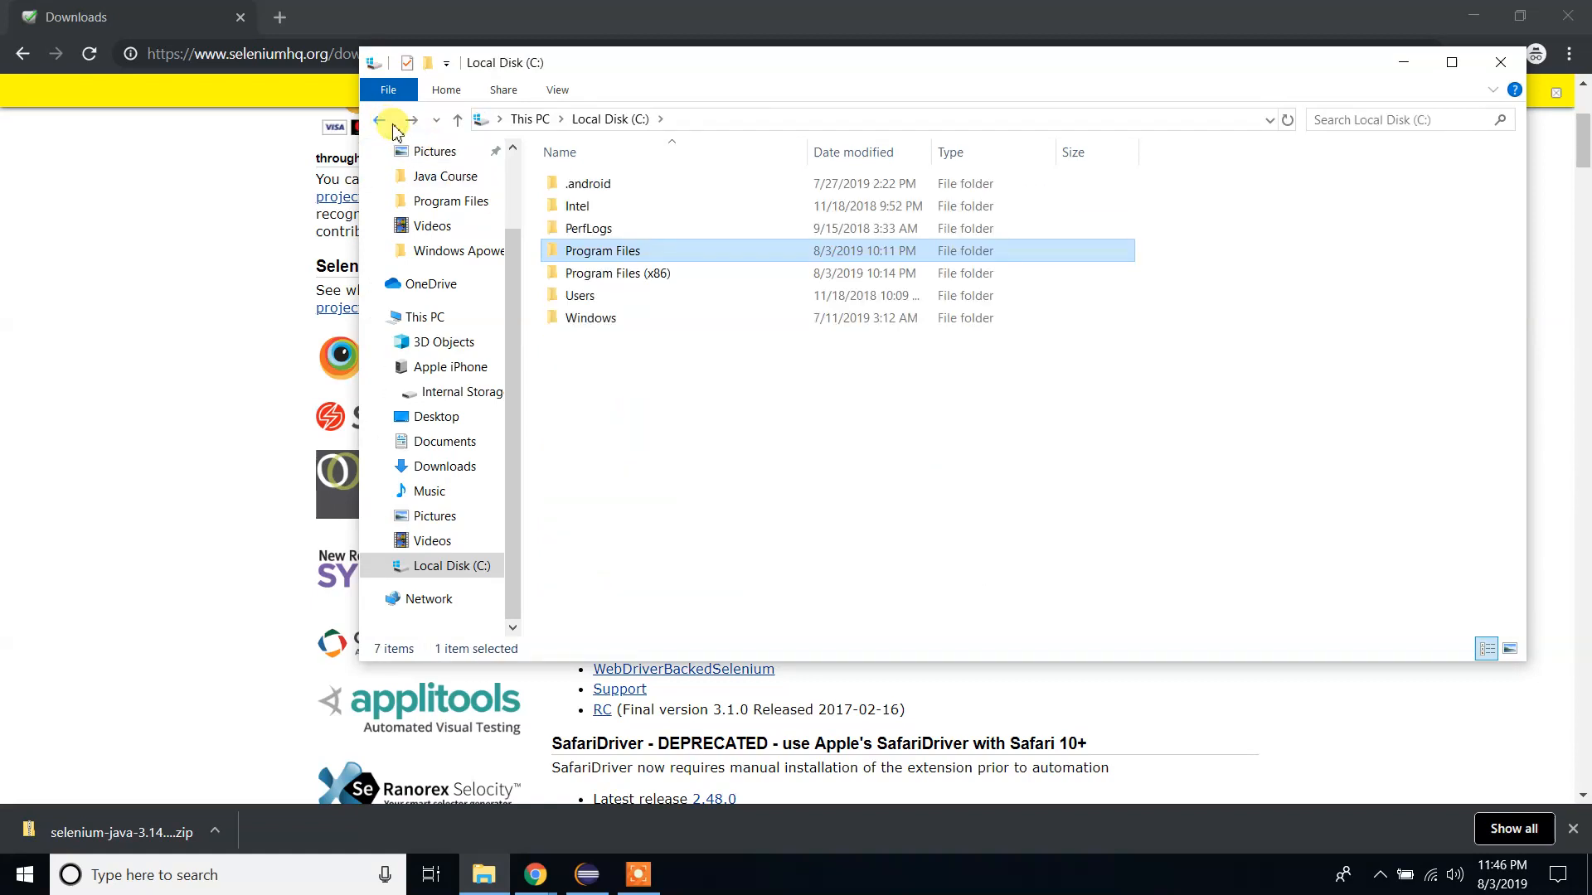
pyautogui.doubleClick(584, 295)
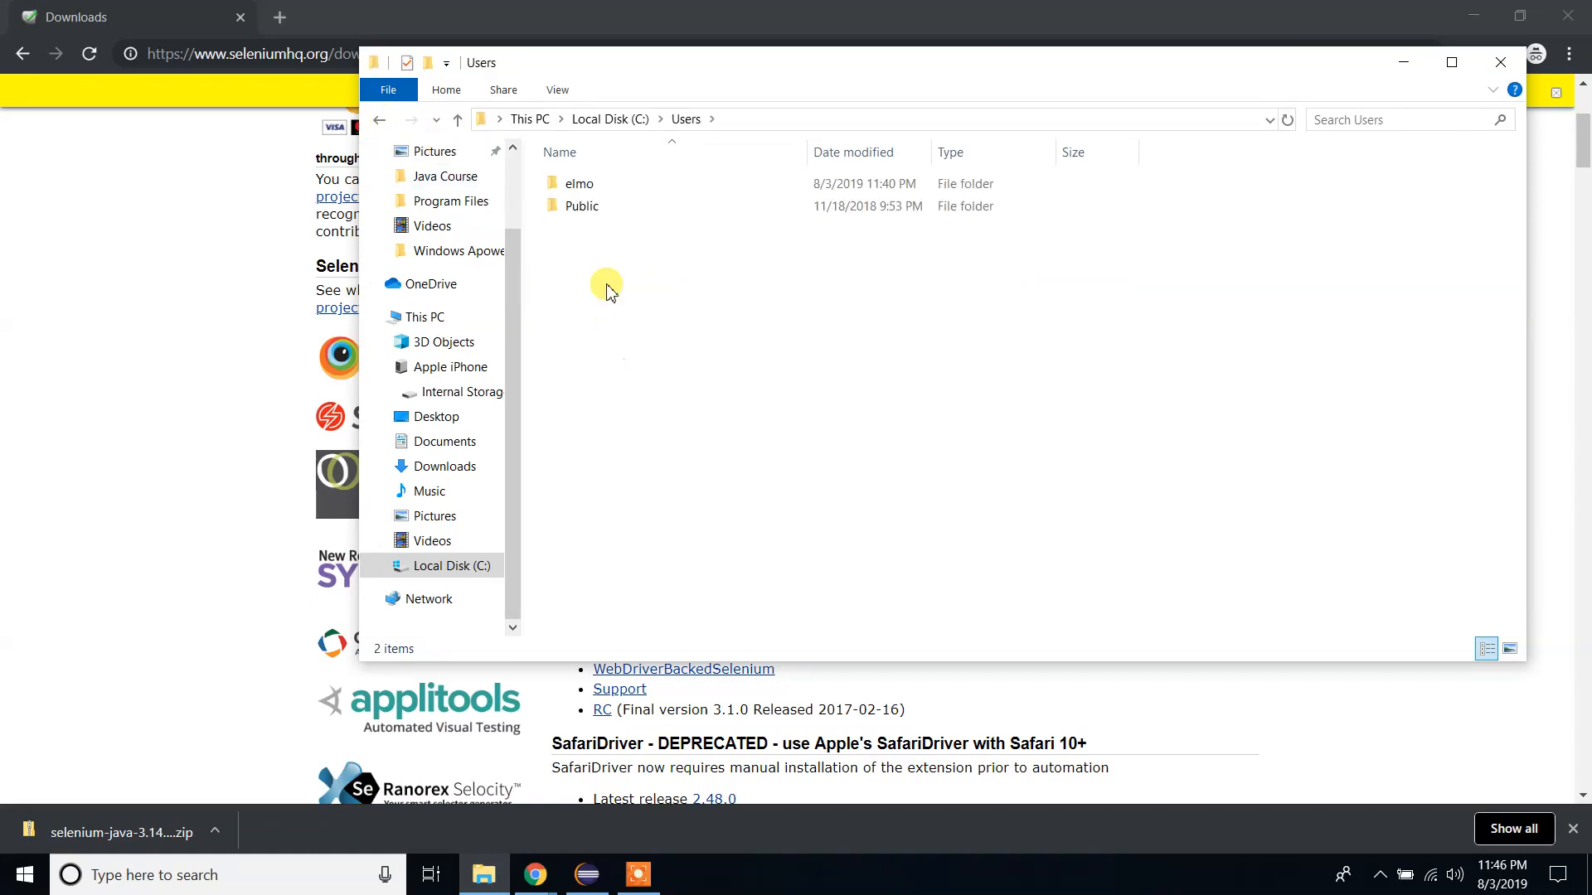
pyautogui.doubleClick(580, 184)
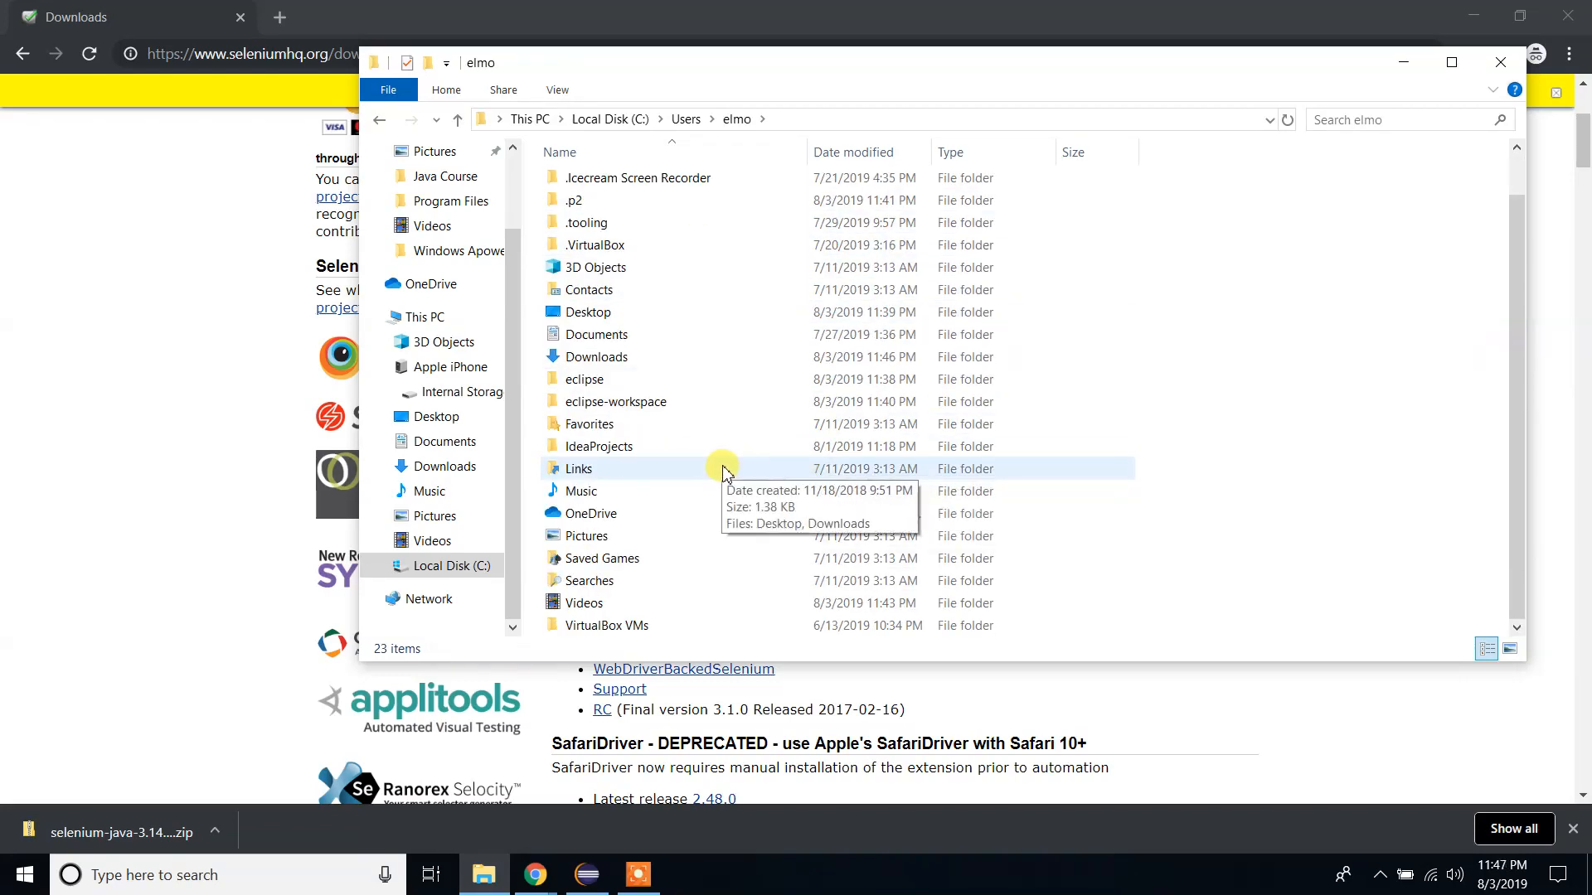
pyautogui.moveTo(1223, 365)
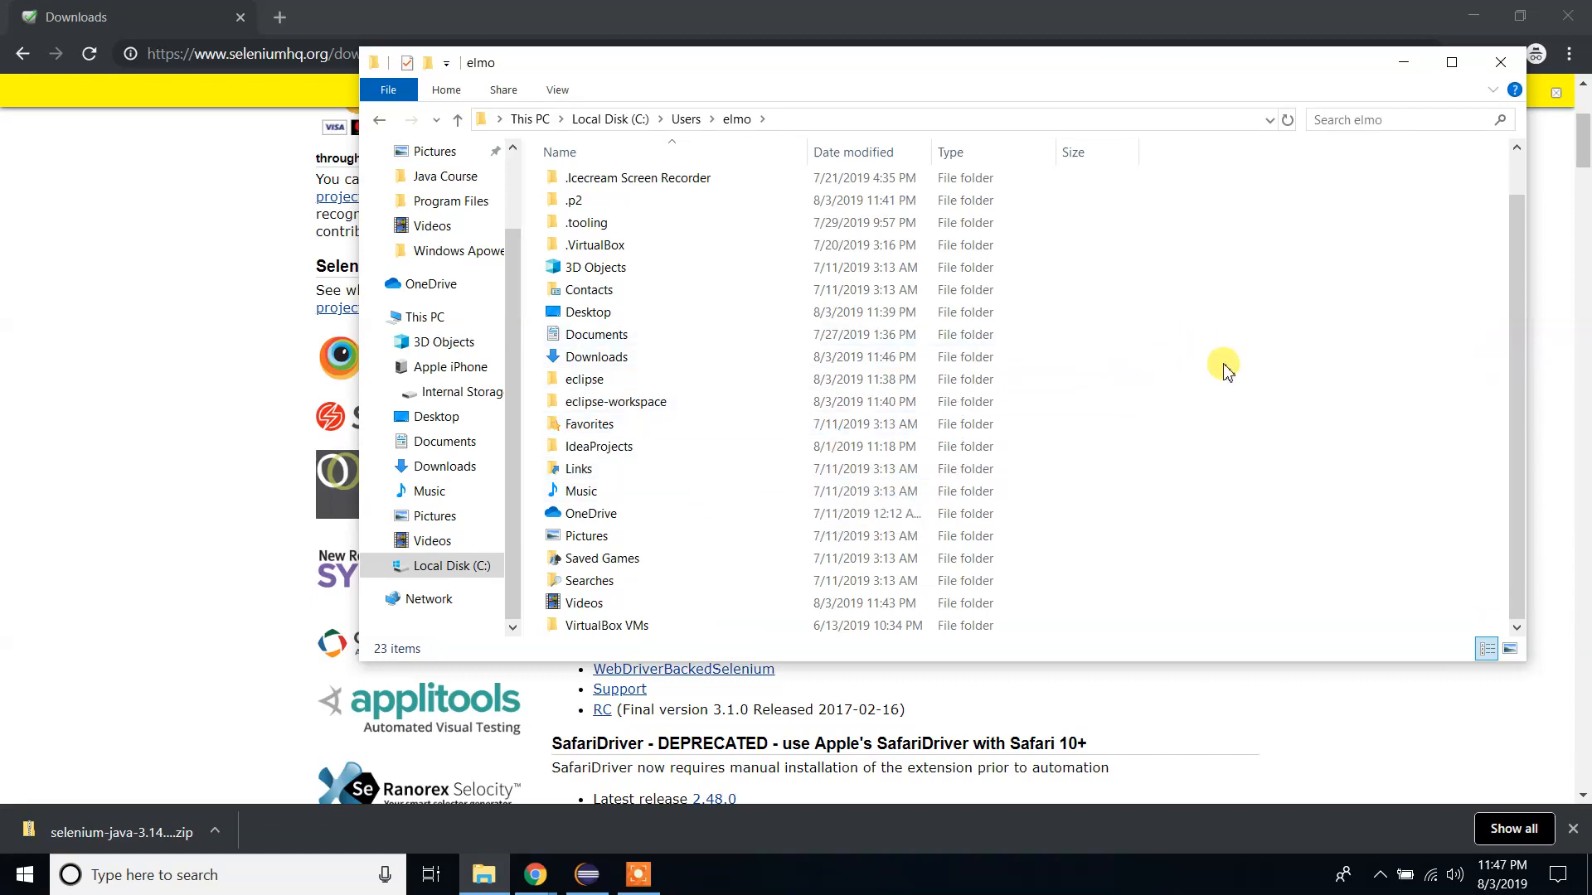
pyautogui.rightClick(1224, 370)
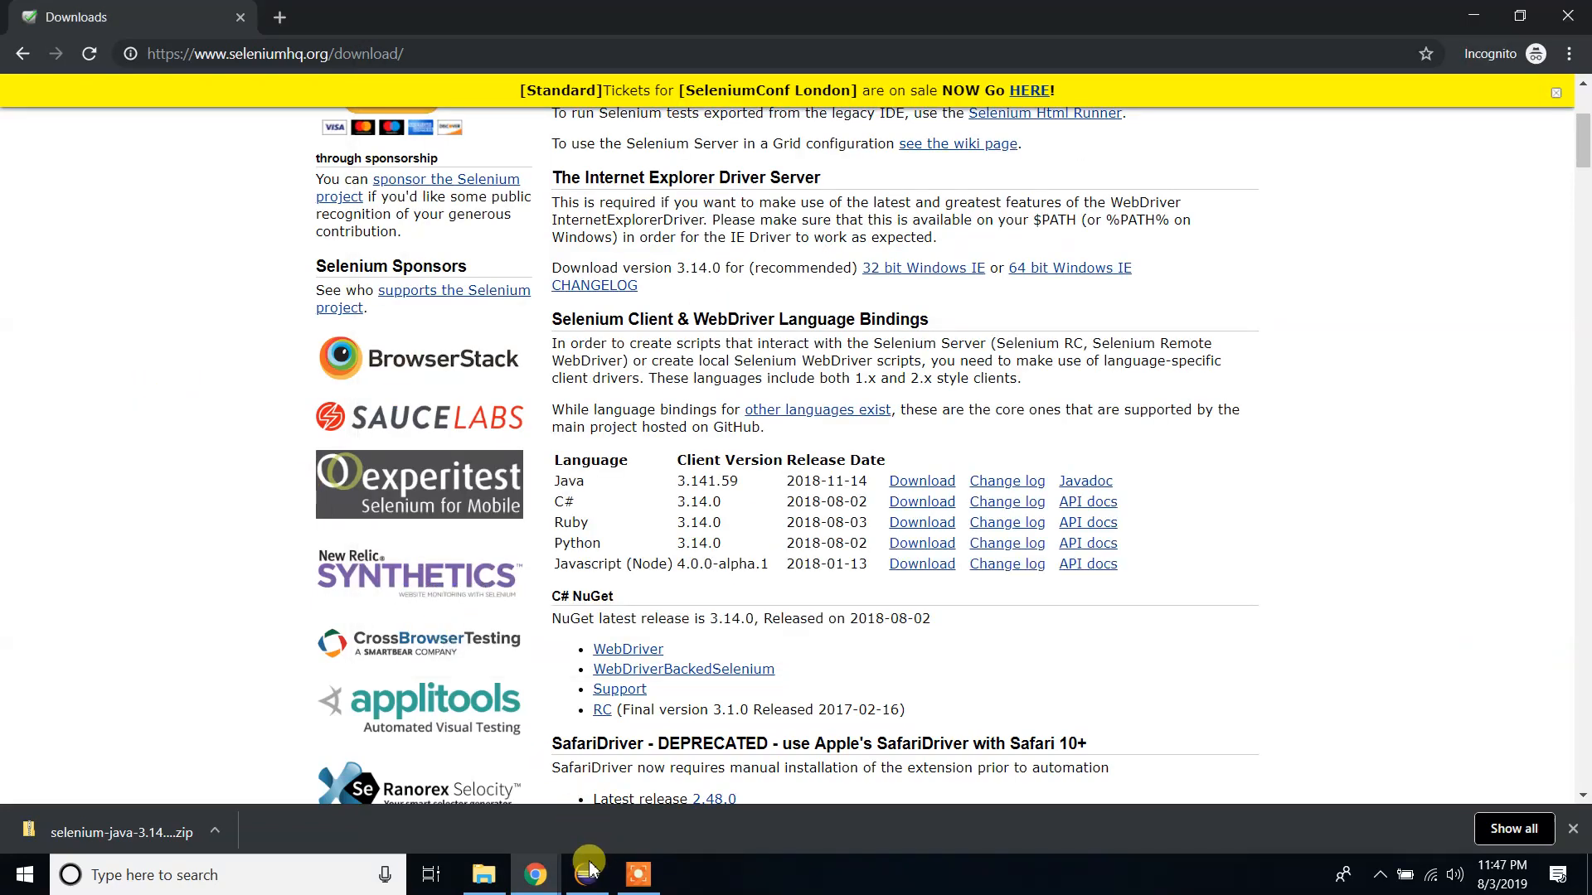
# Switch to the Eclipse window and close the Welcome page.
pyautogui.click(586, 873)
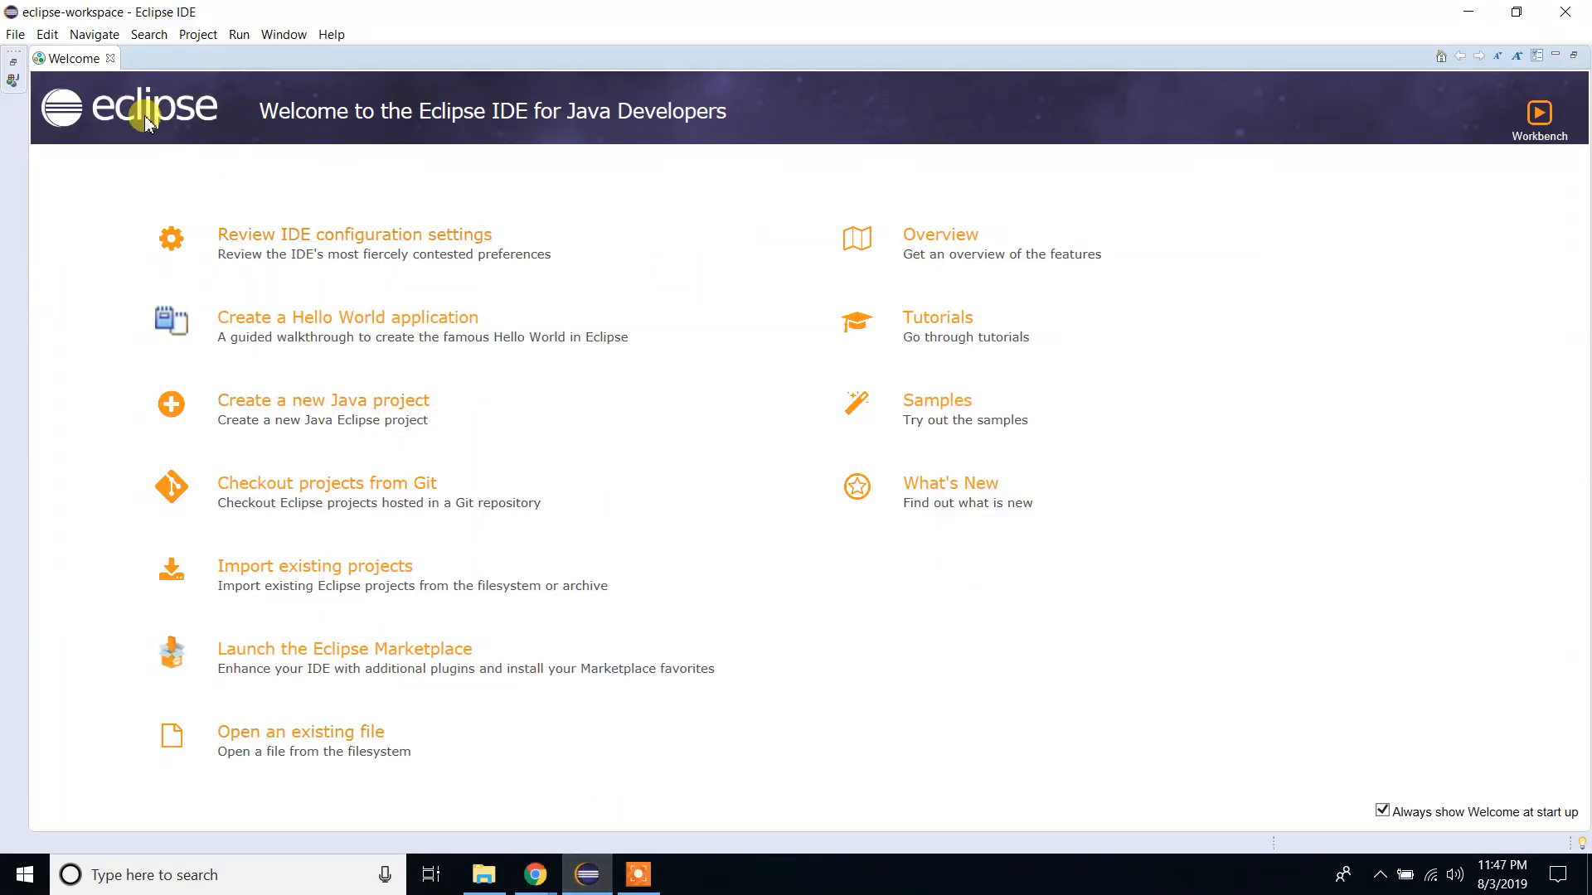
pyautogui.moveTo(142, 90)
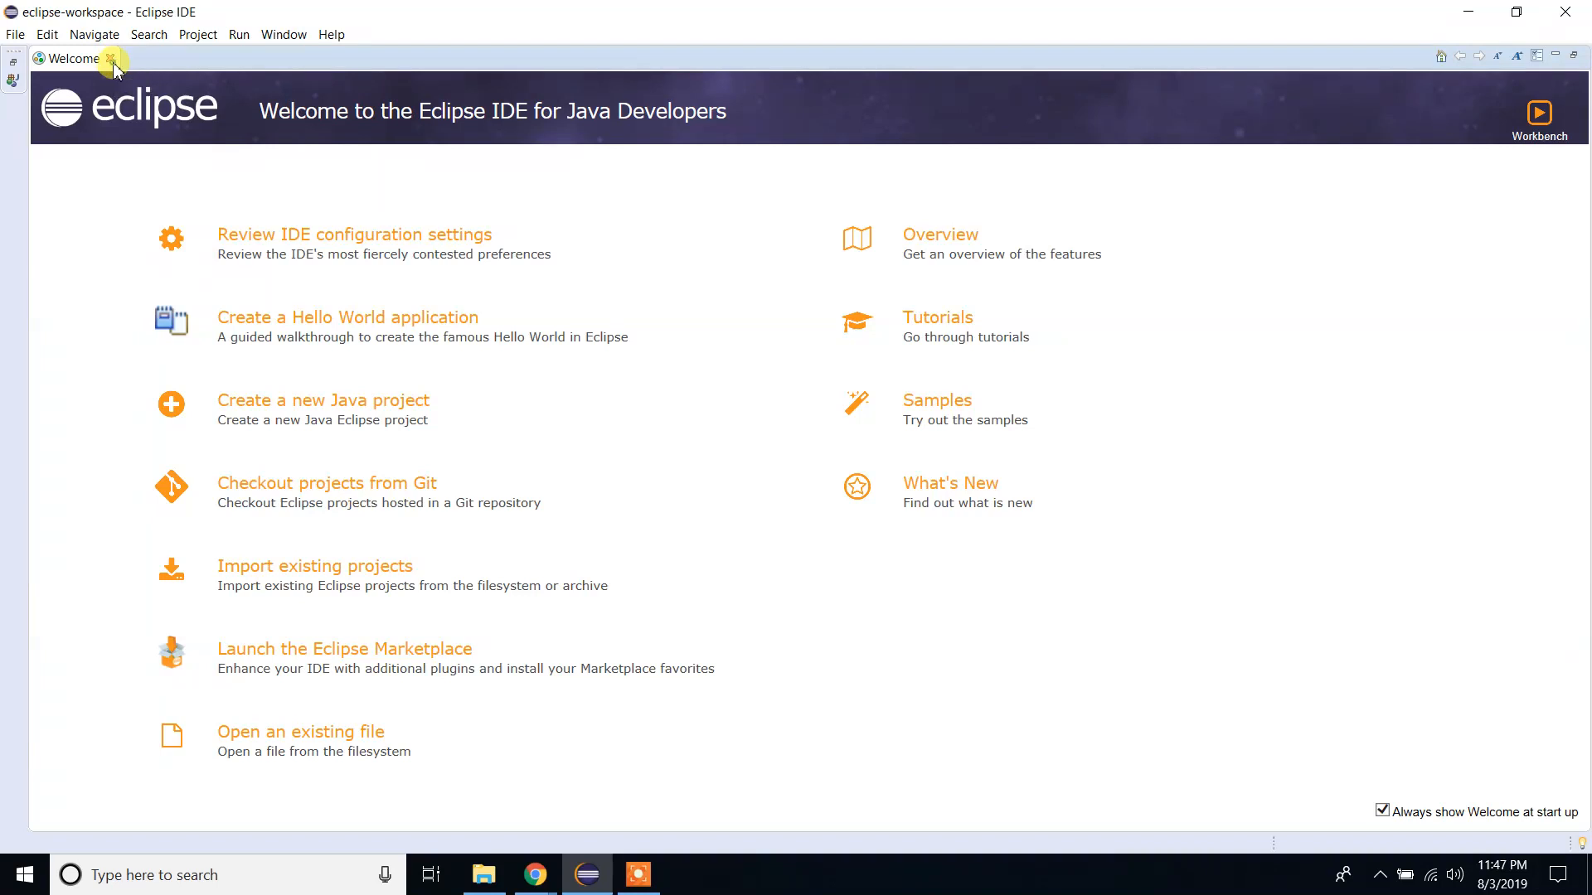
pyautogui.click(13, 35)
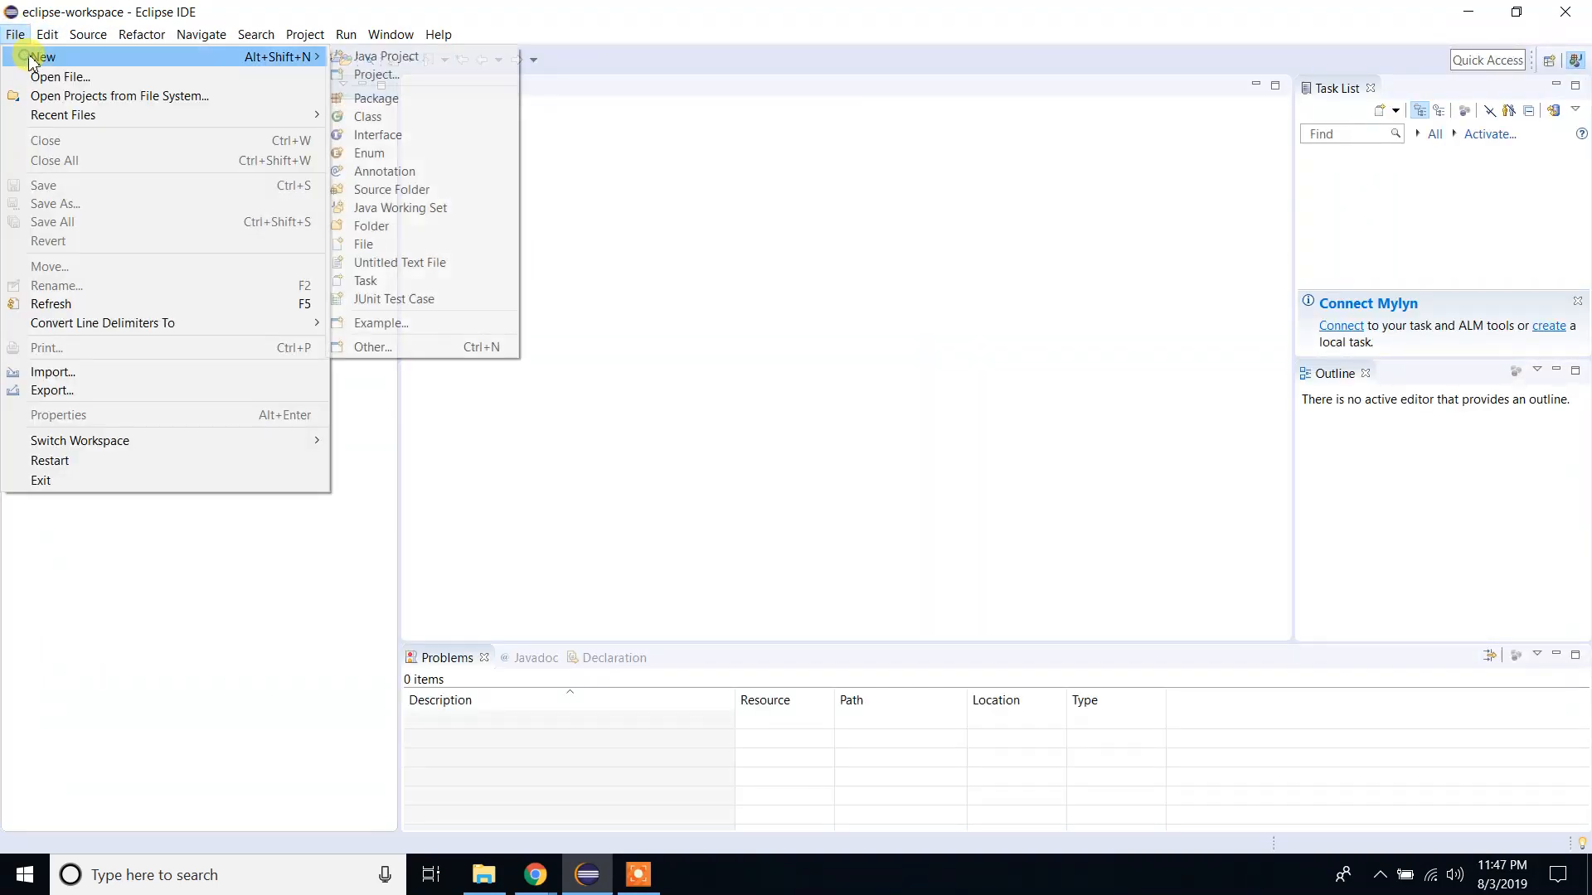
pyautogui.moveTo(373, 63)
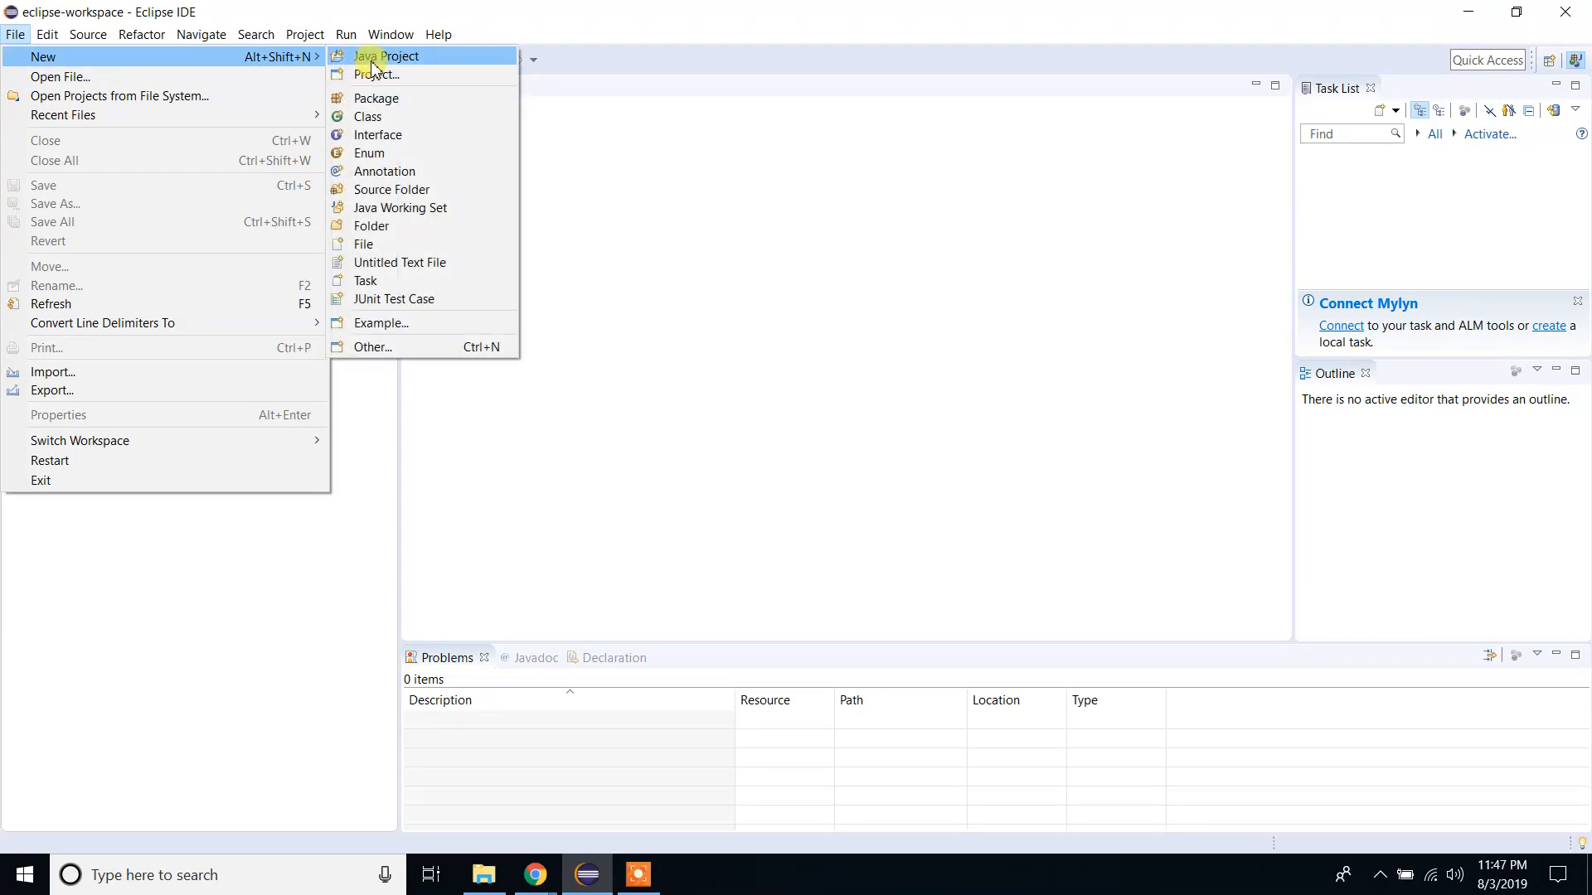
# Name the new Java project SeleniumJavaAutomation and advance to Java Settings.
pyautogui.click(384, 55)
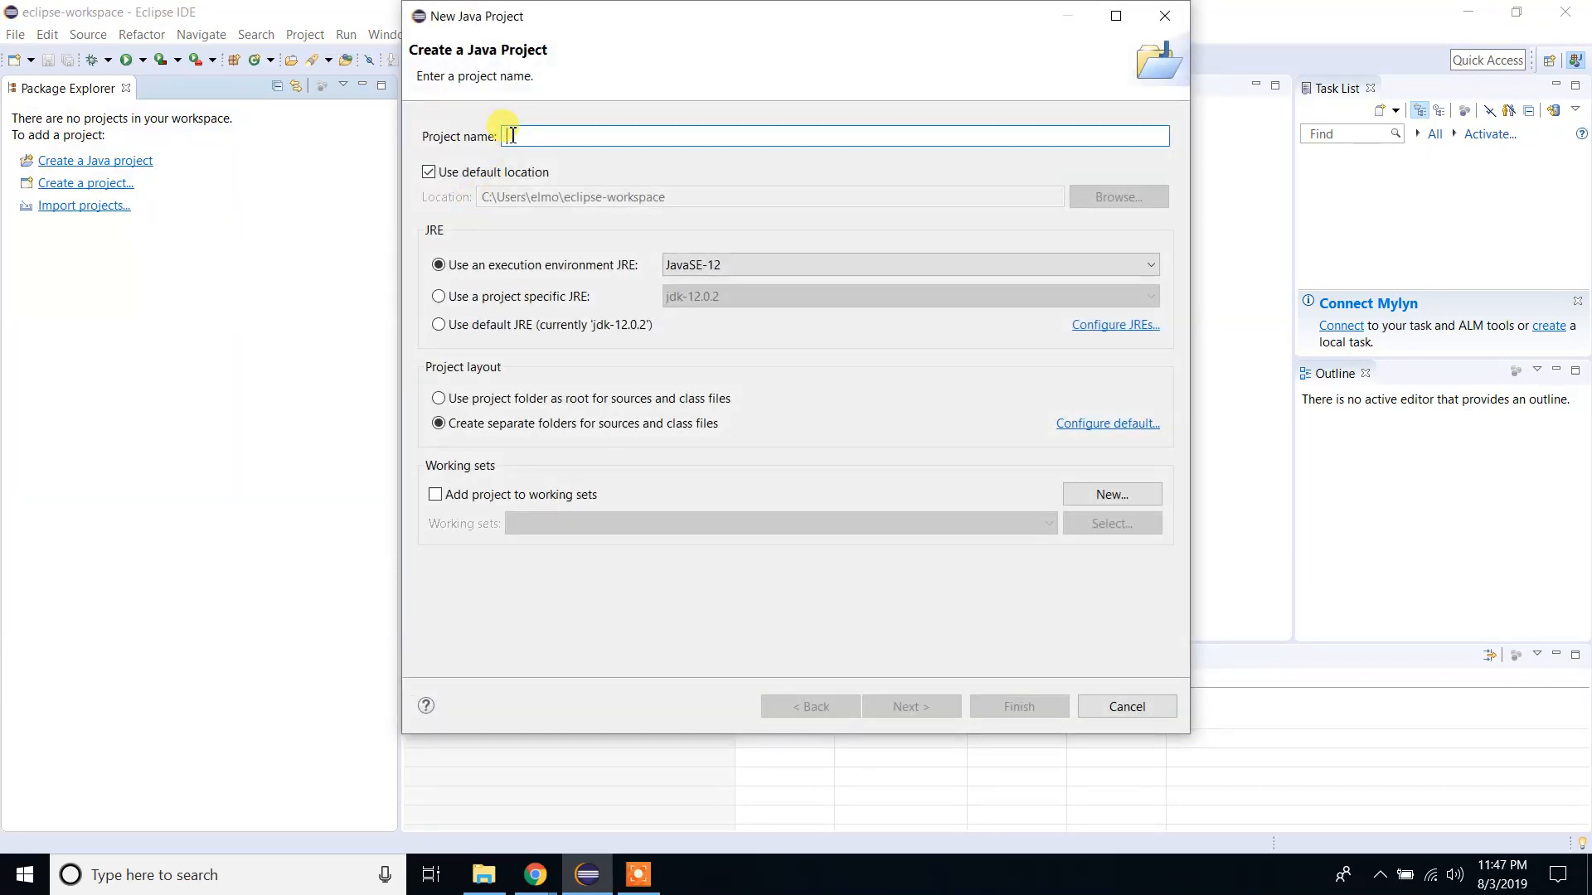
pyautogui.write('Sele')
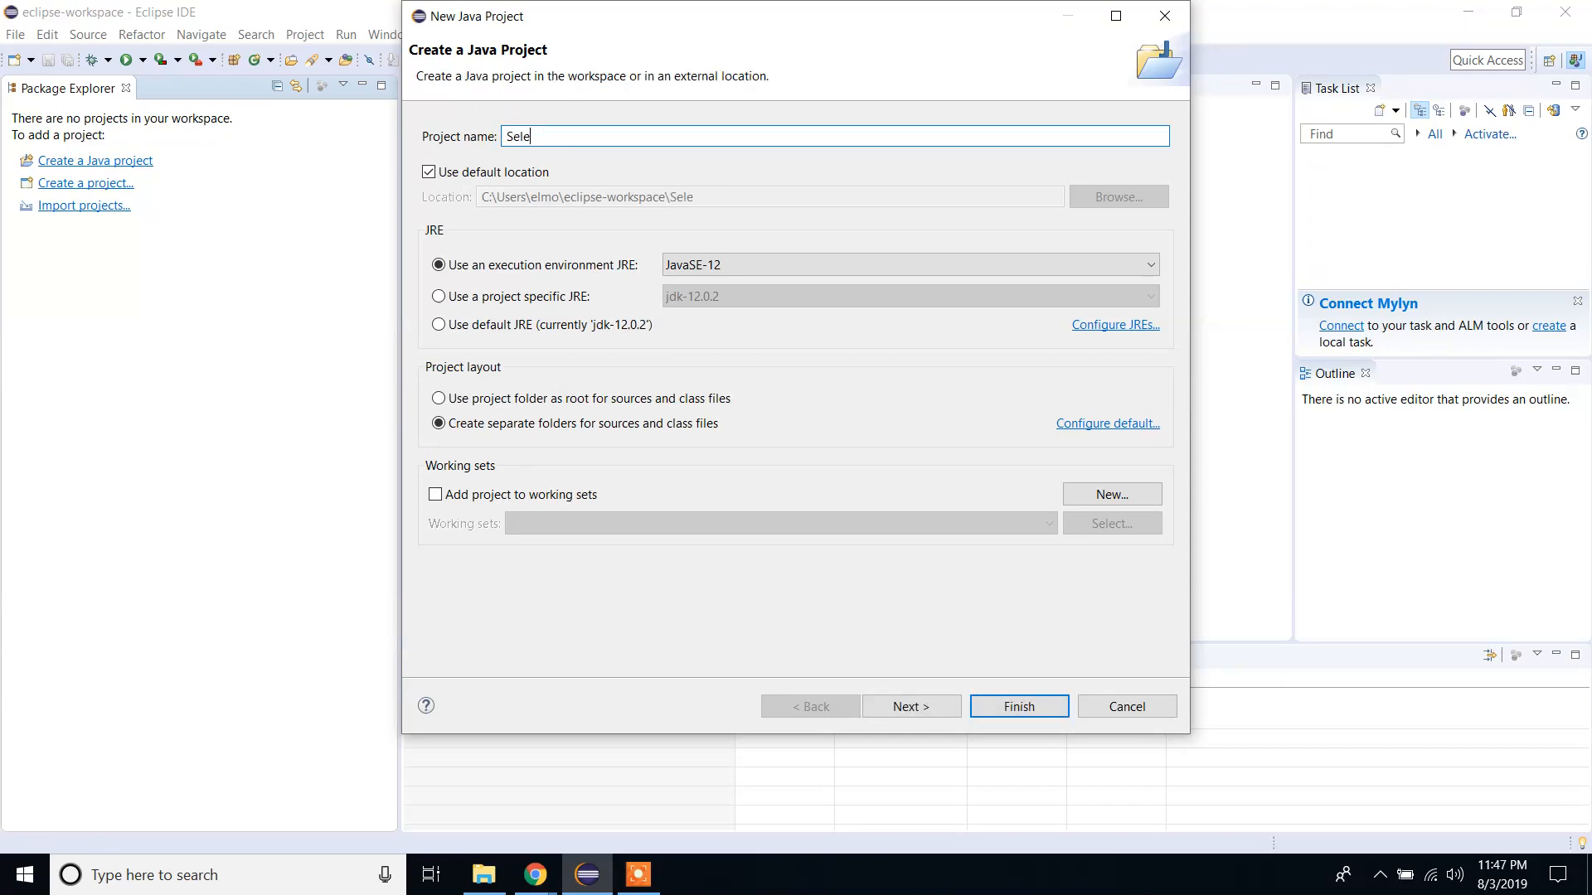
pyautogui.write('niumJavaAu')
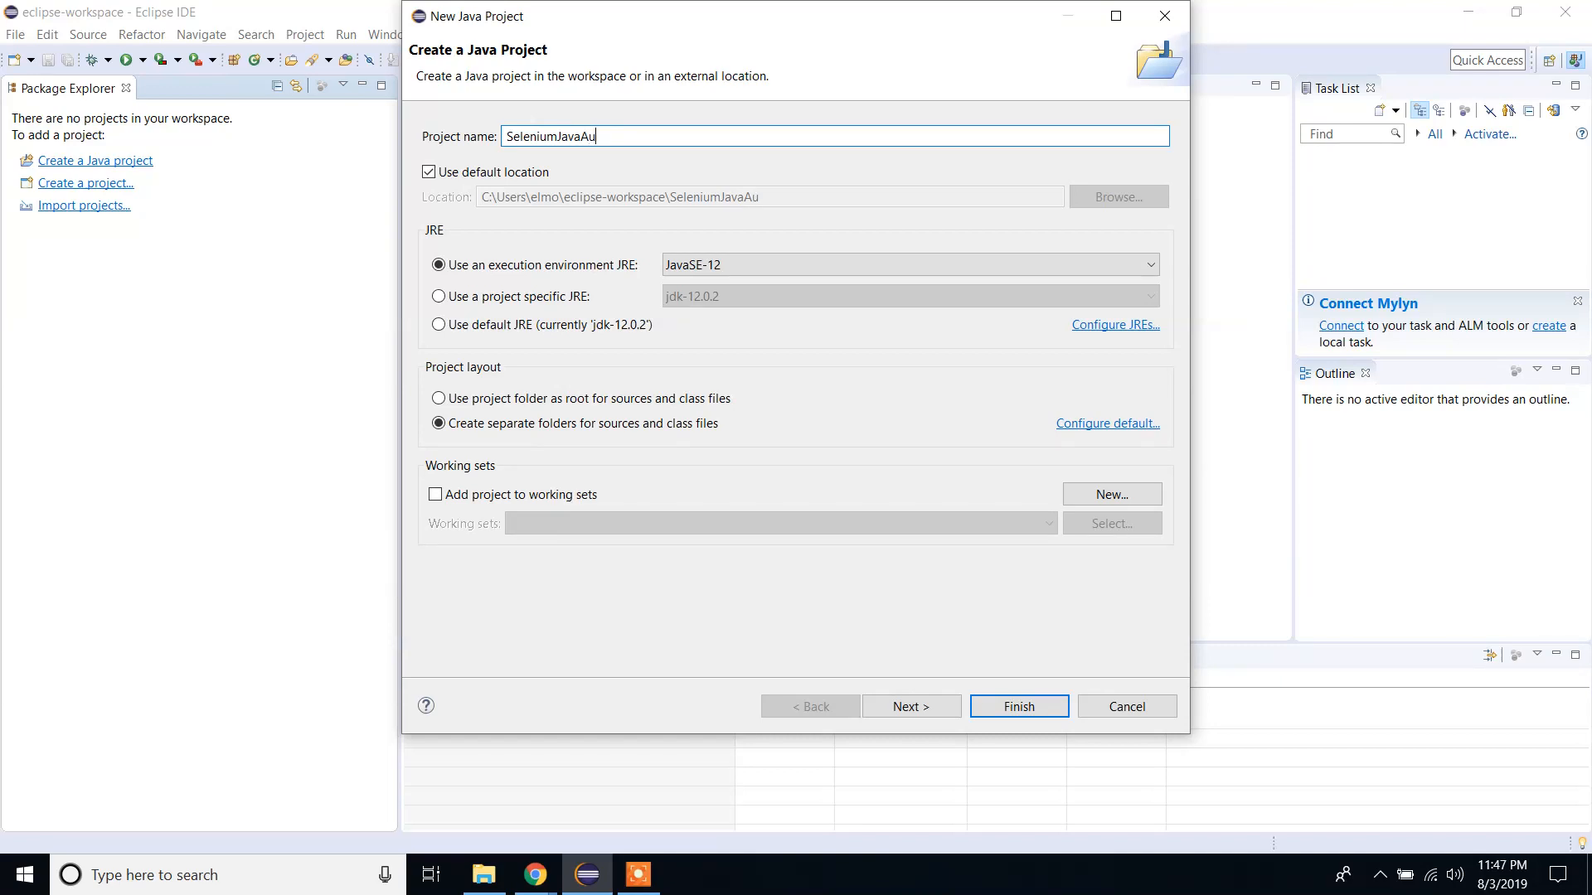
pyautogui.write('tomation')
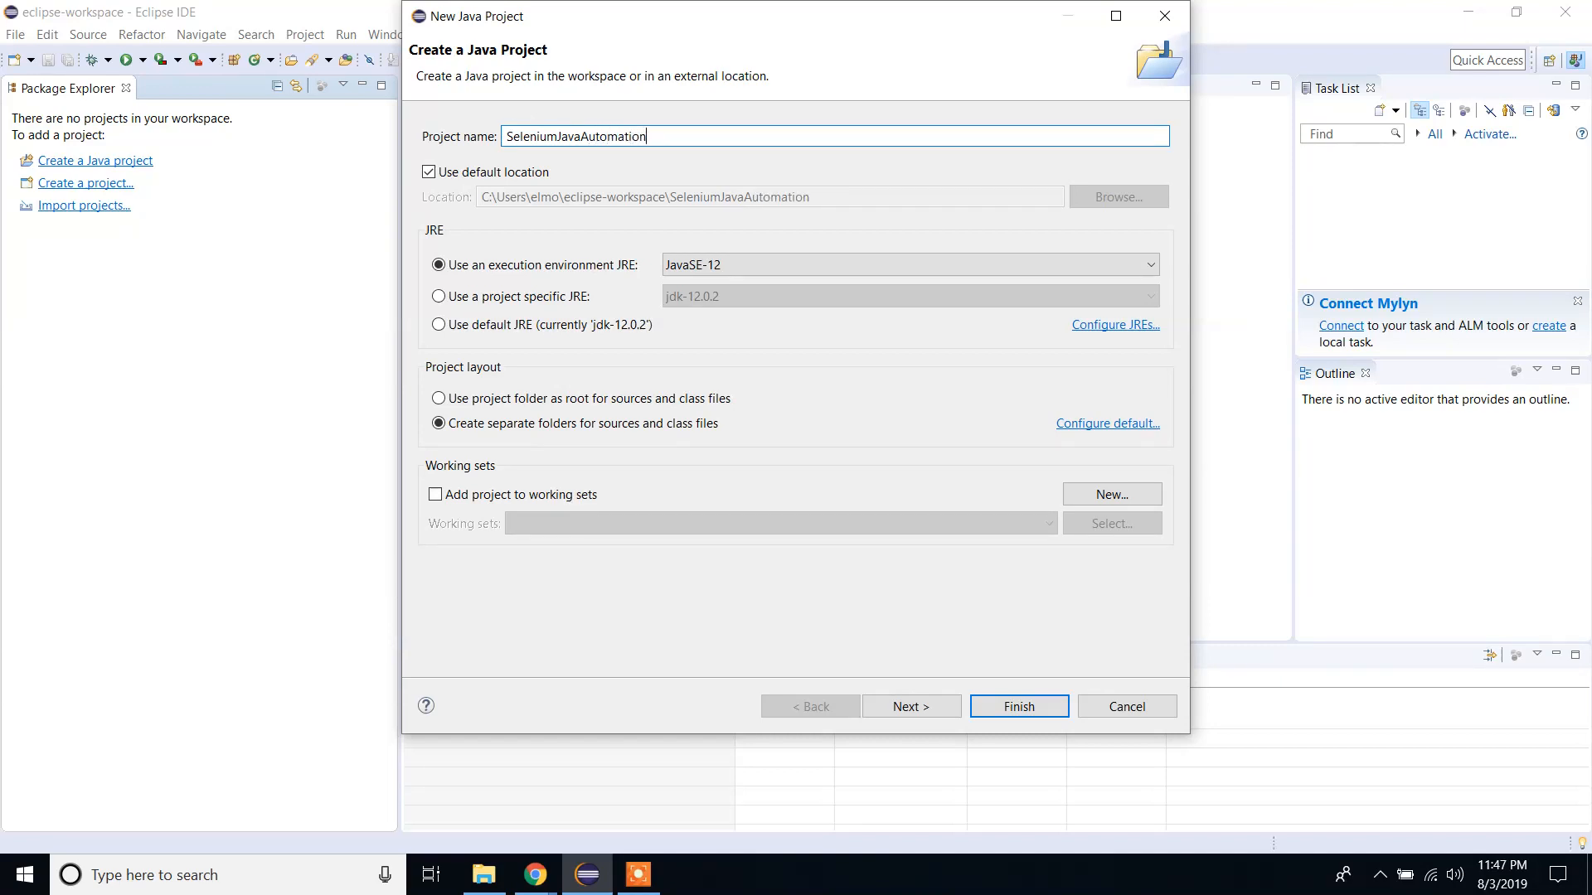
pyautogui.moveTo(972, 741)
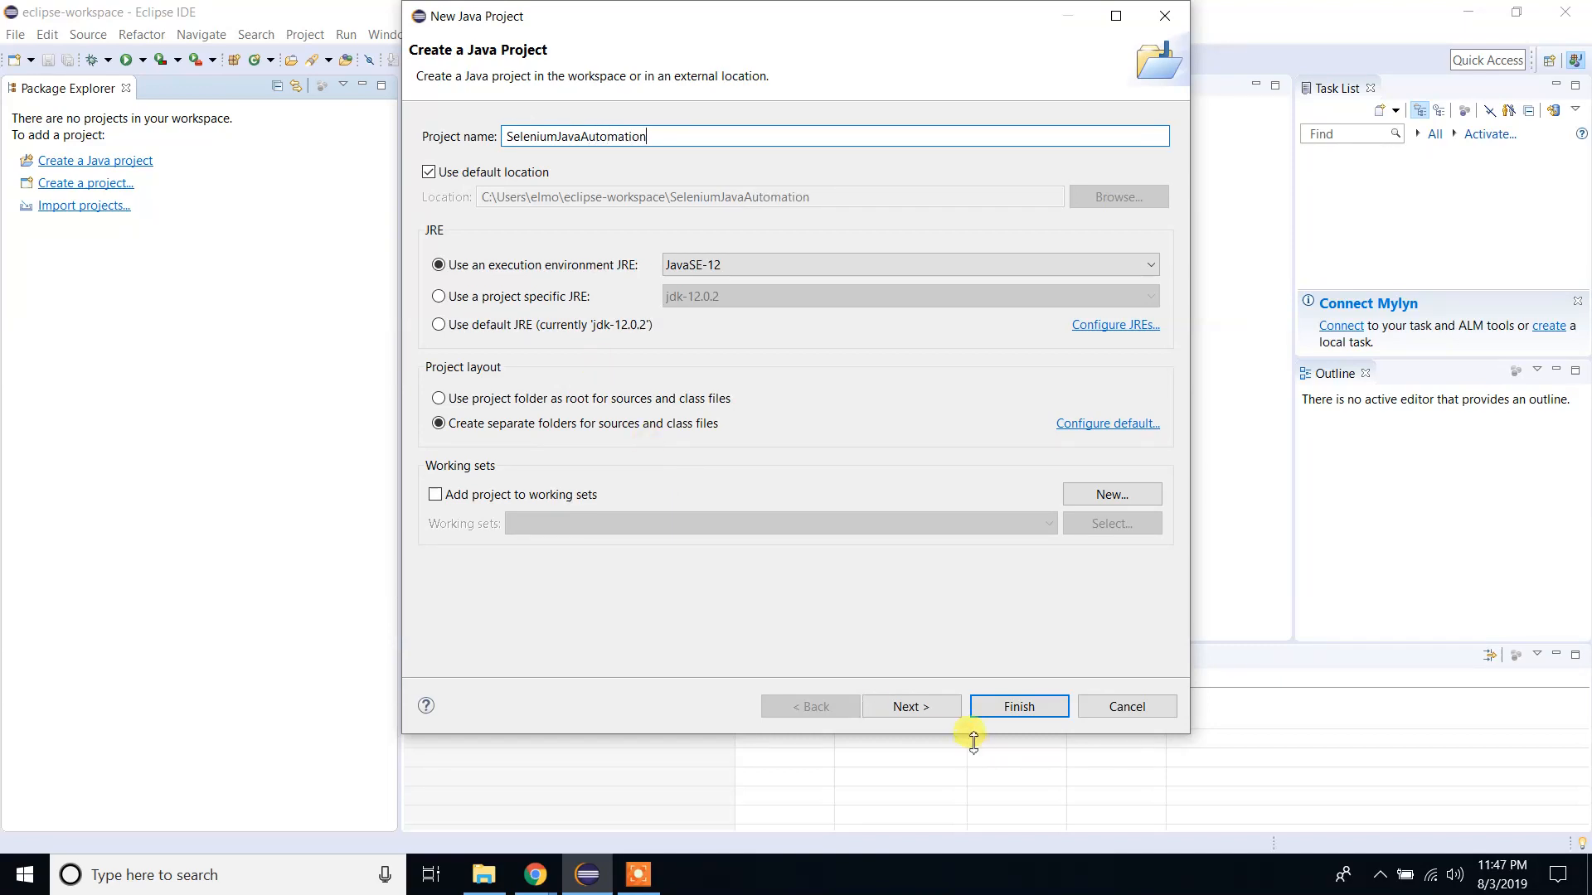
pyautogui.click(1019, 707)
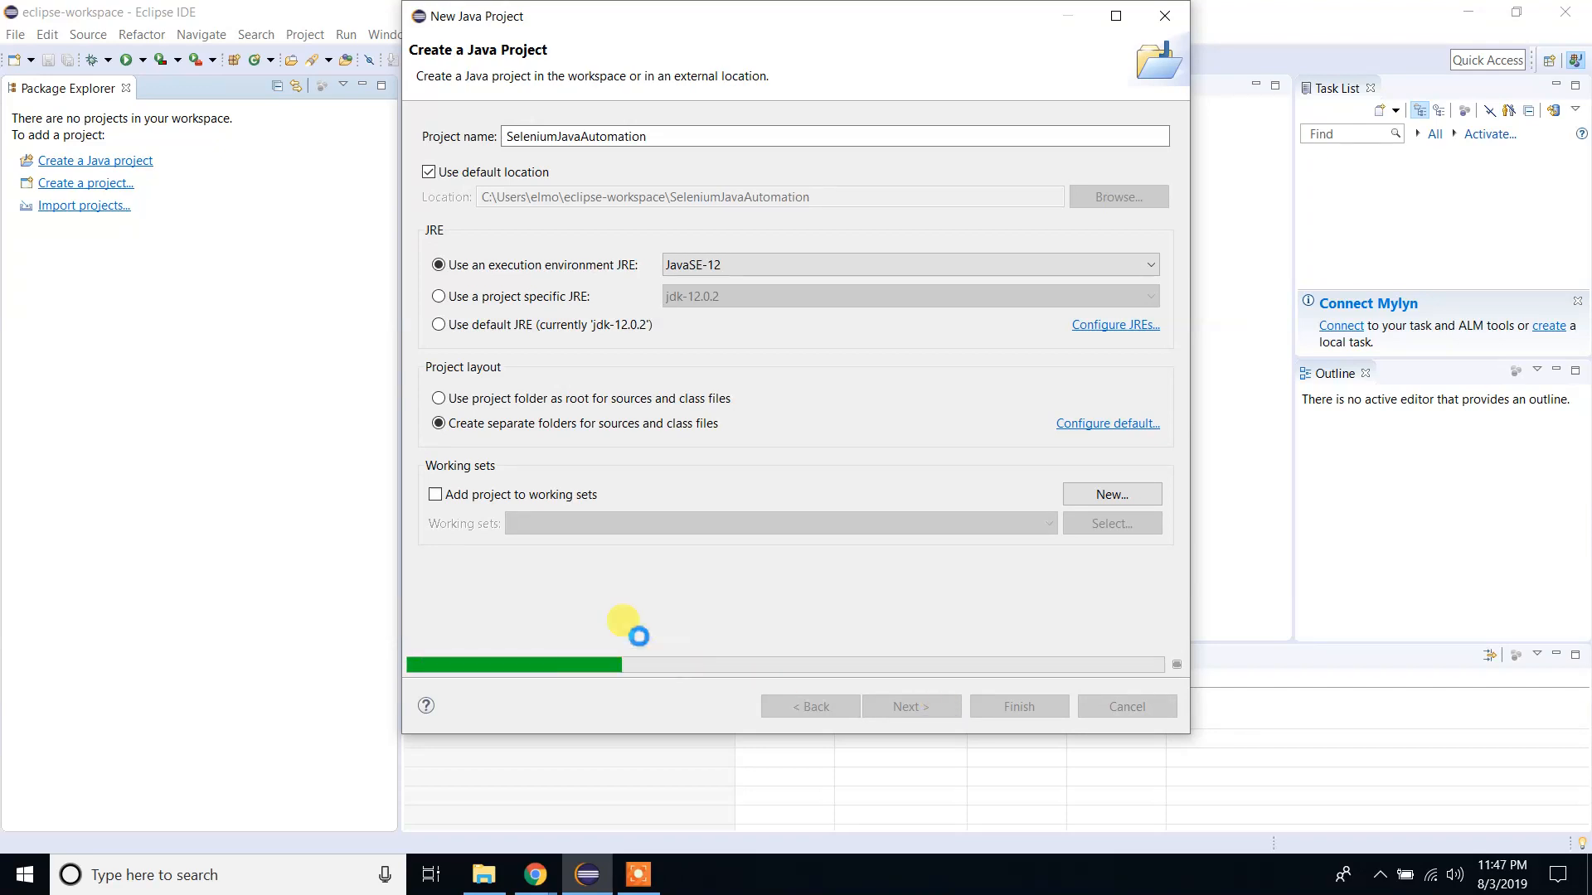
pyautogui.click(911, 707)
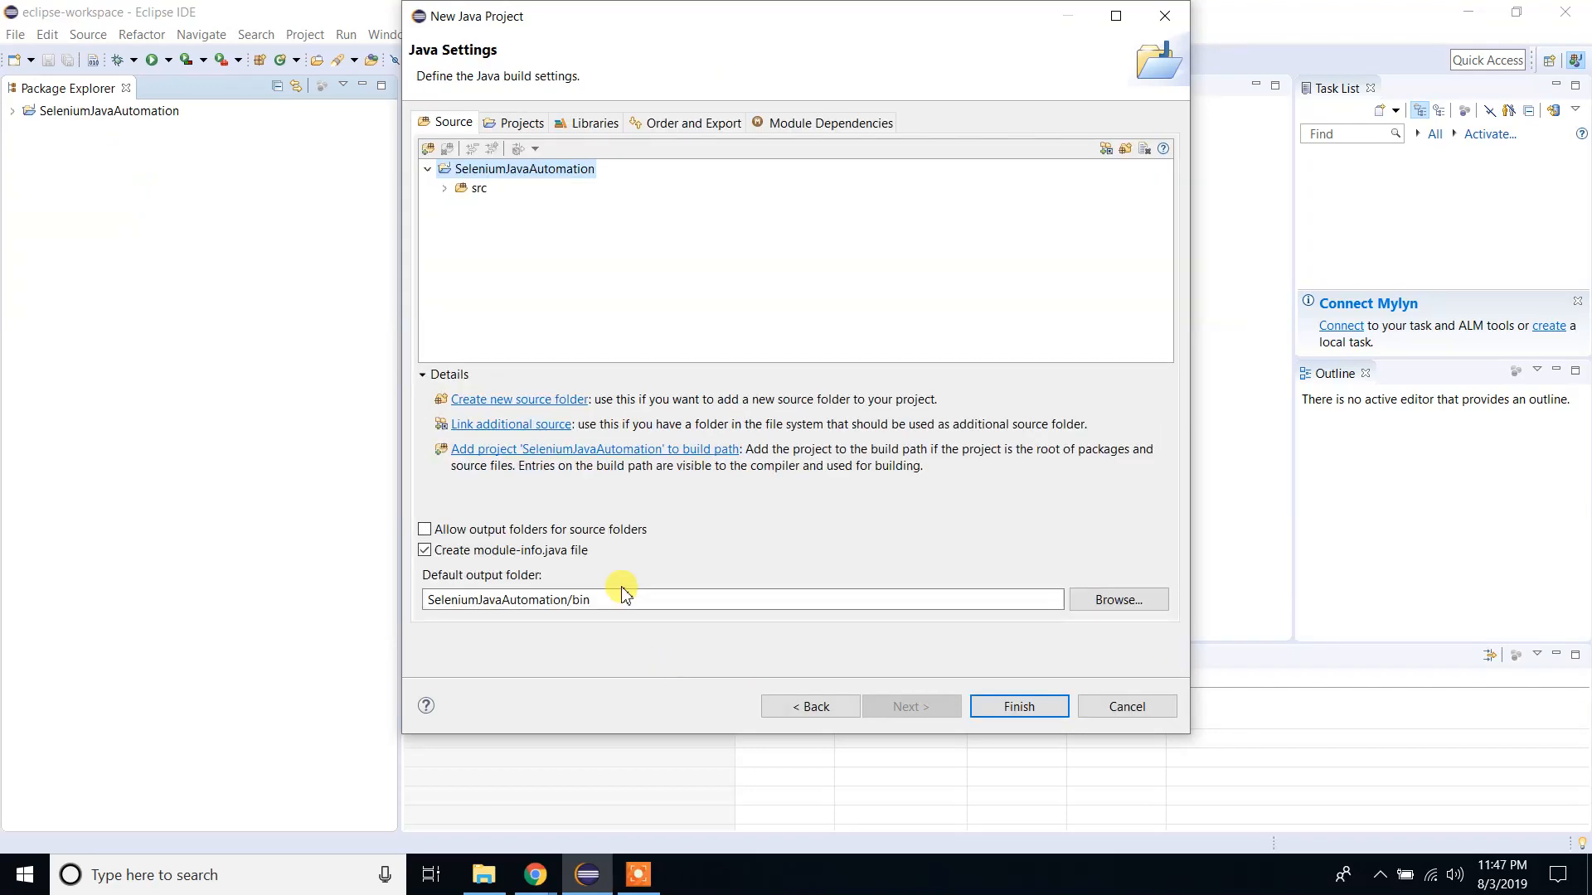
pyautogui.moveTo(591, 570)
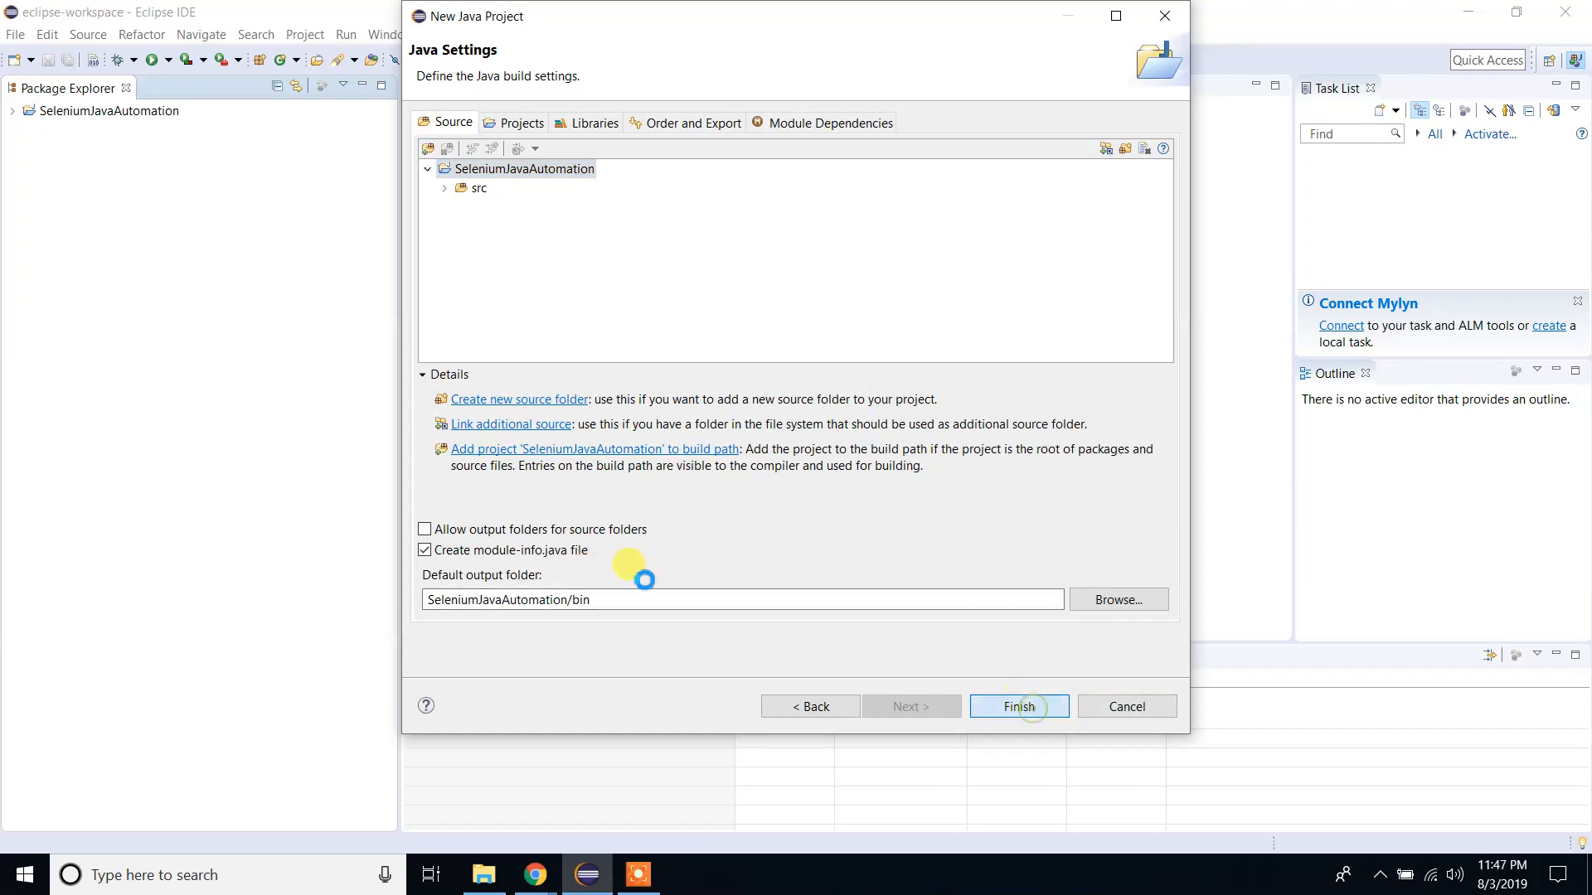
# Finish the project, create module-info.java, and open it in the editor.
pyautogui.click(1019, 706)
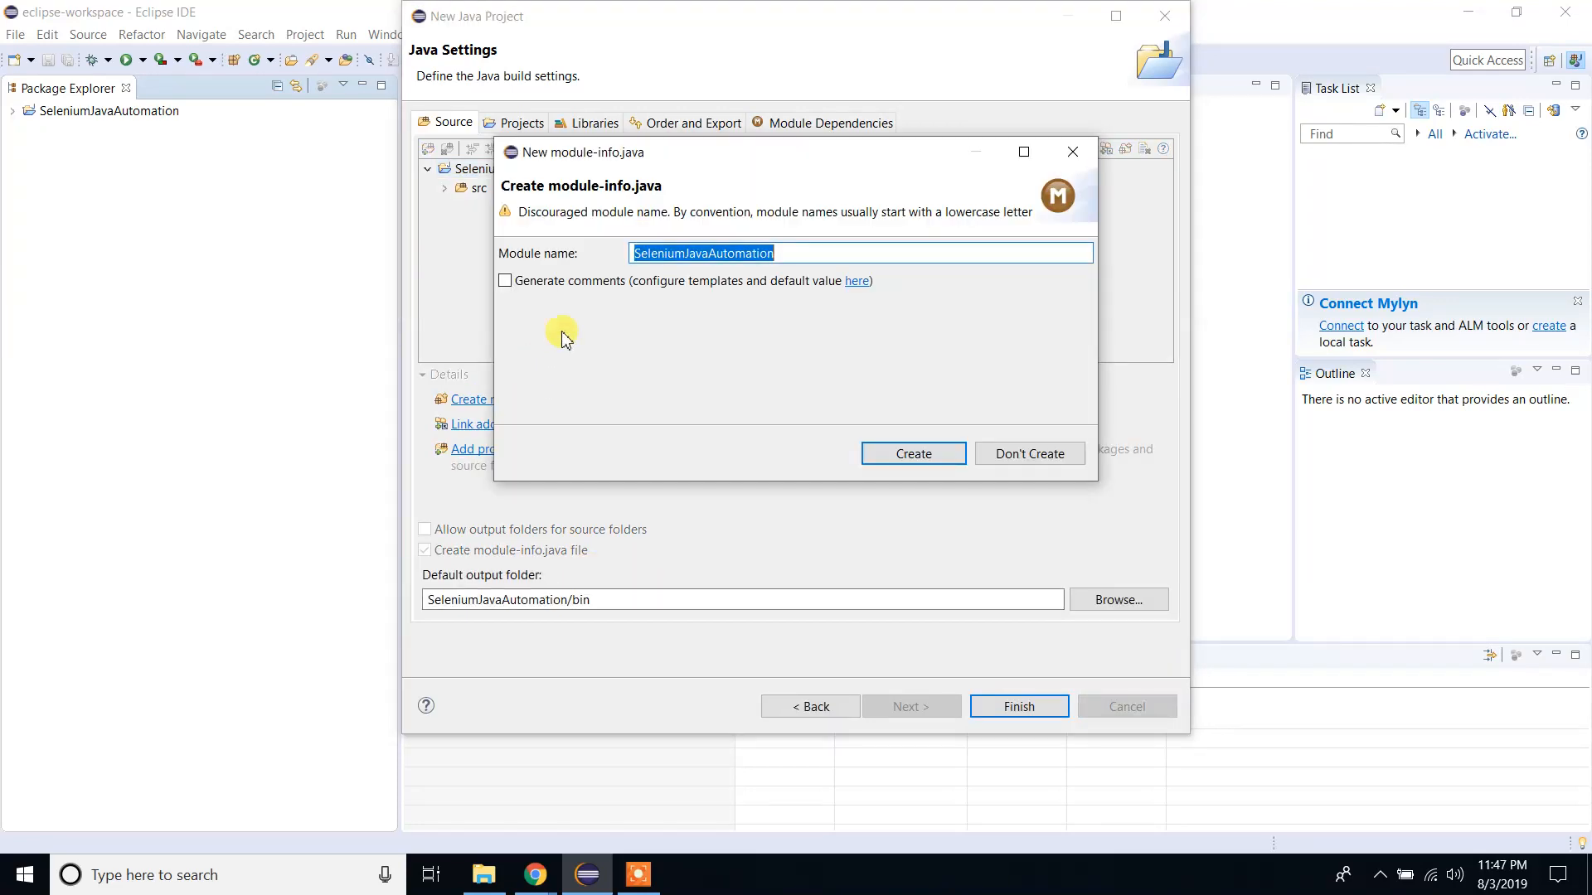
pyautogui.moveTo(857, 247)
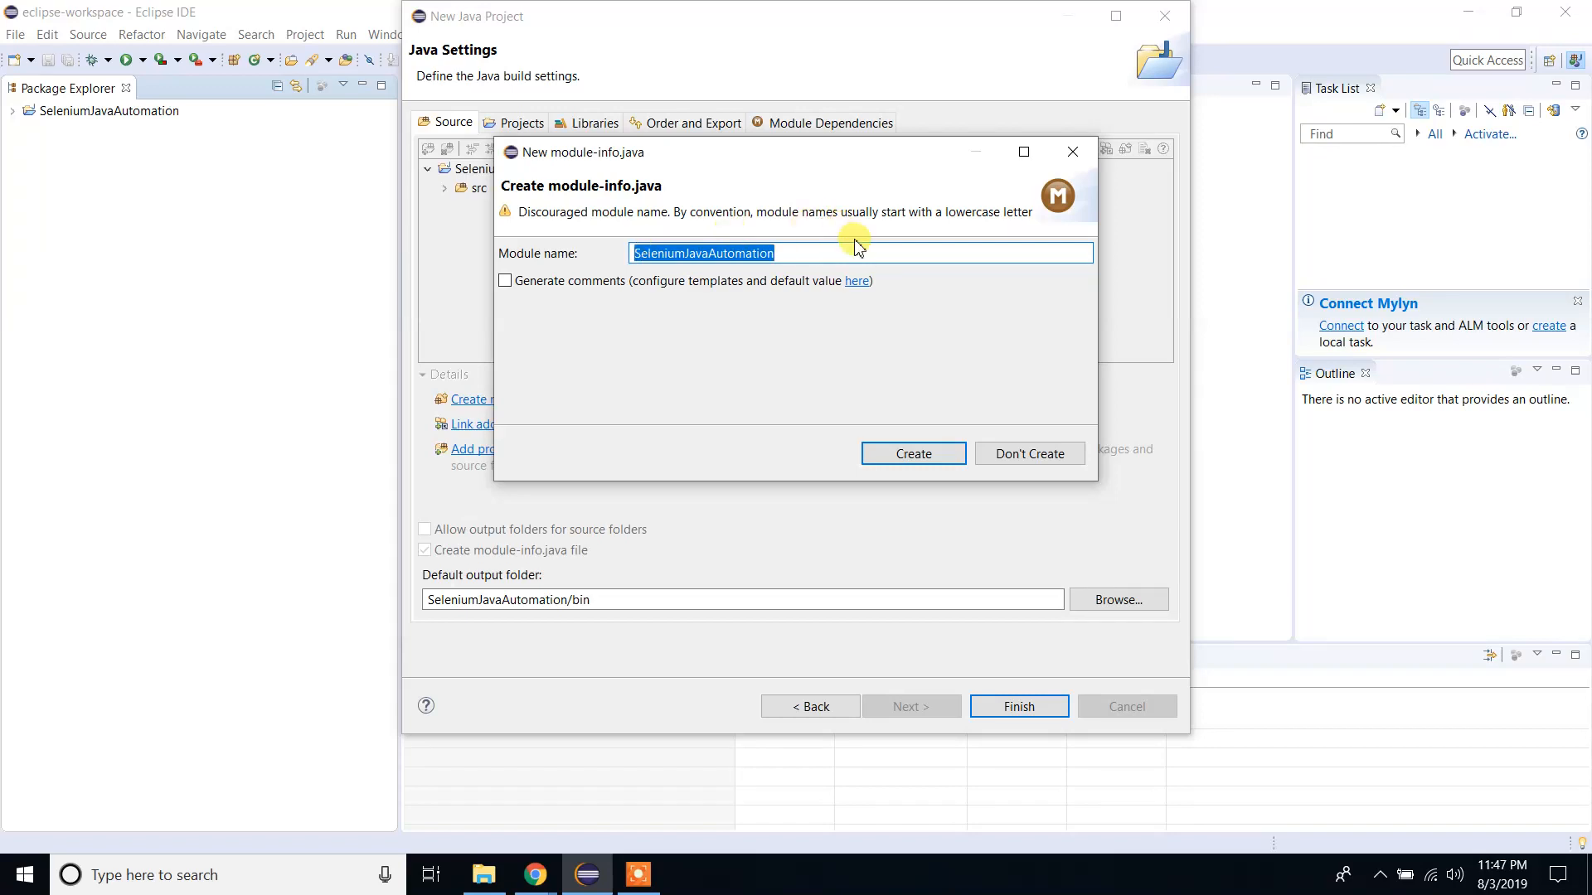
pyautogui.click(914, 454)
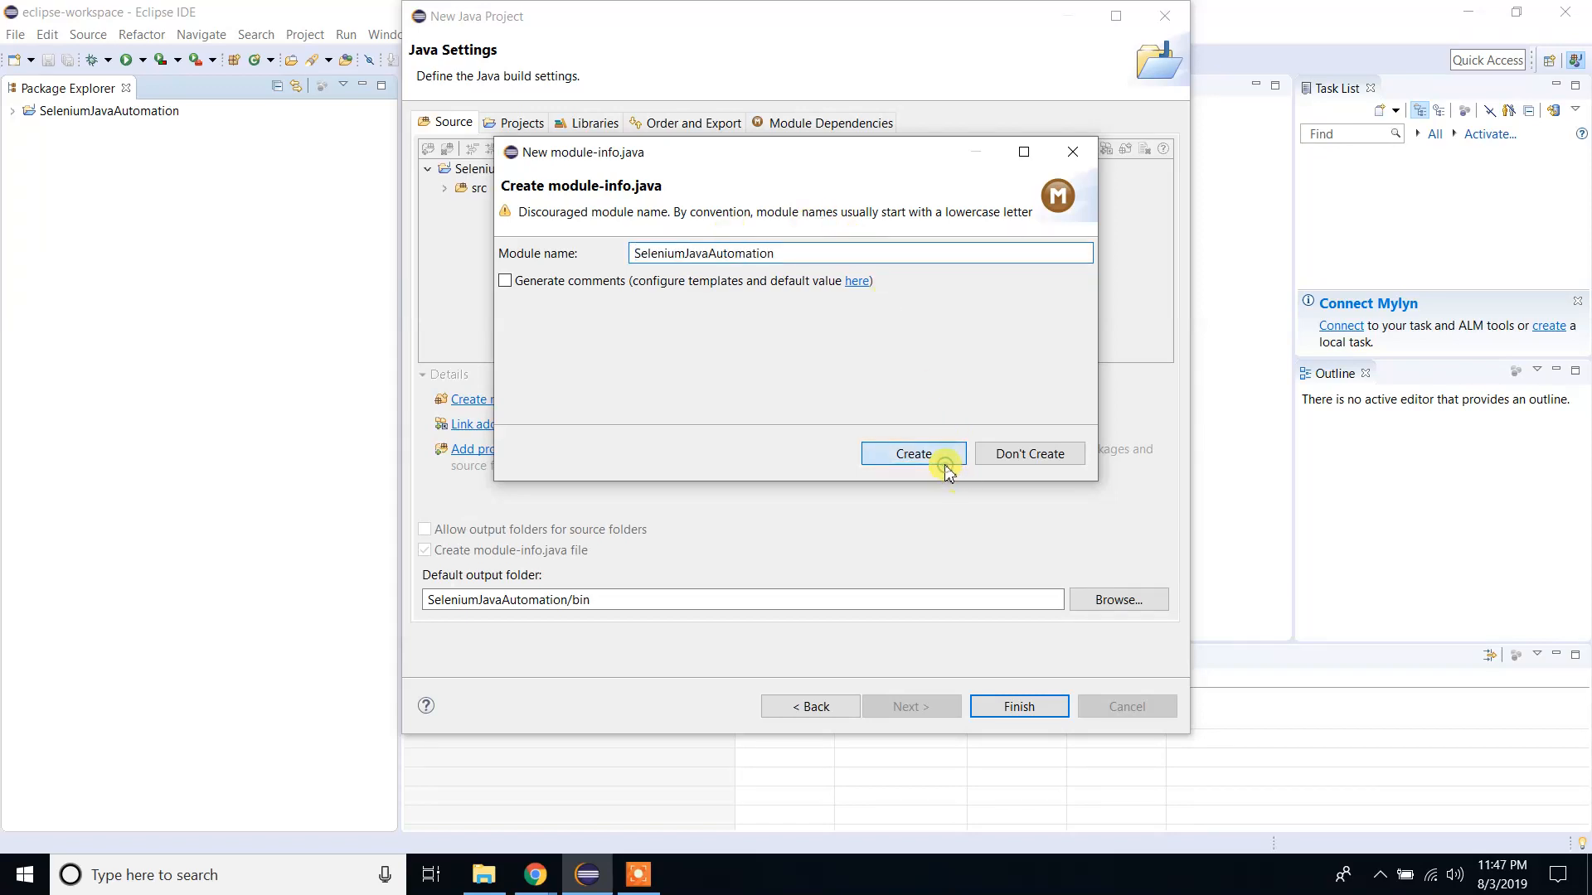
pyautogui.click(913, 454)
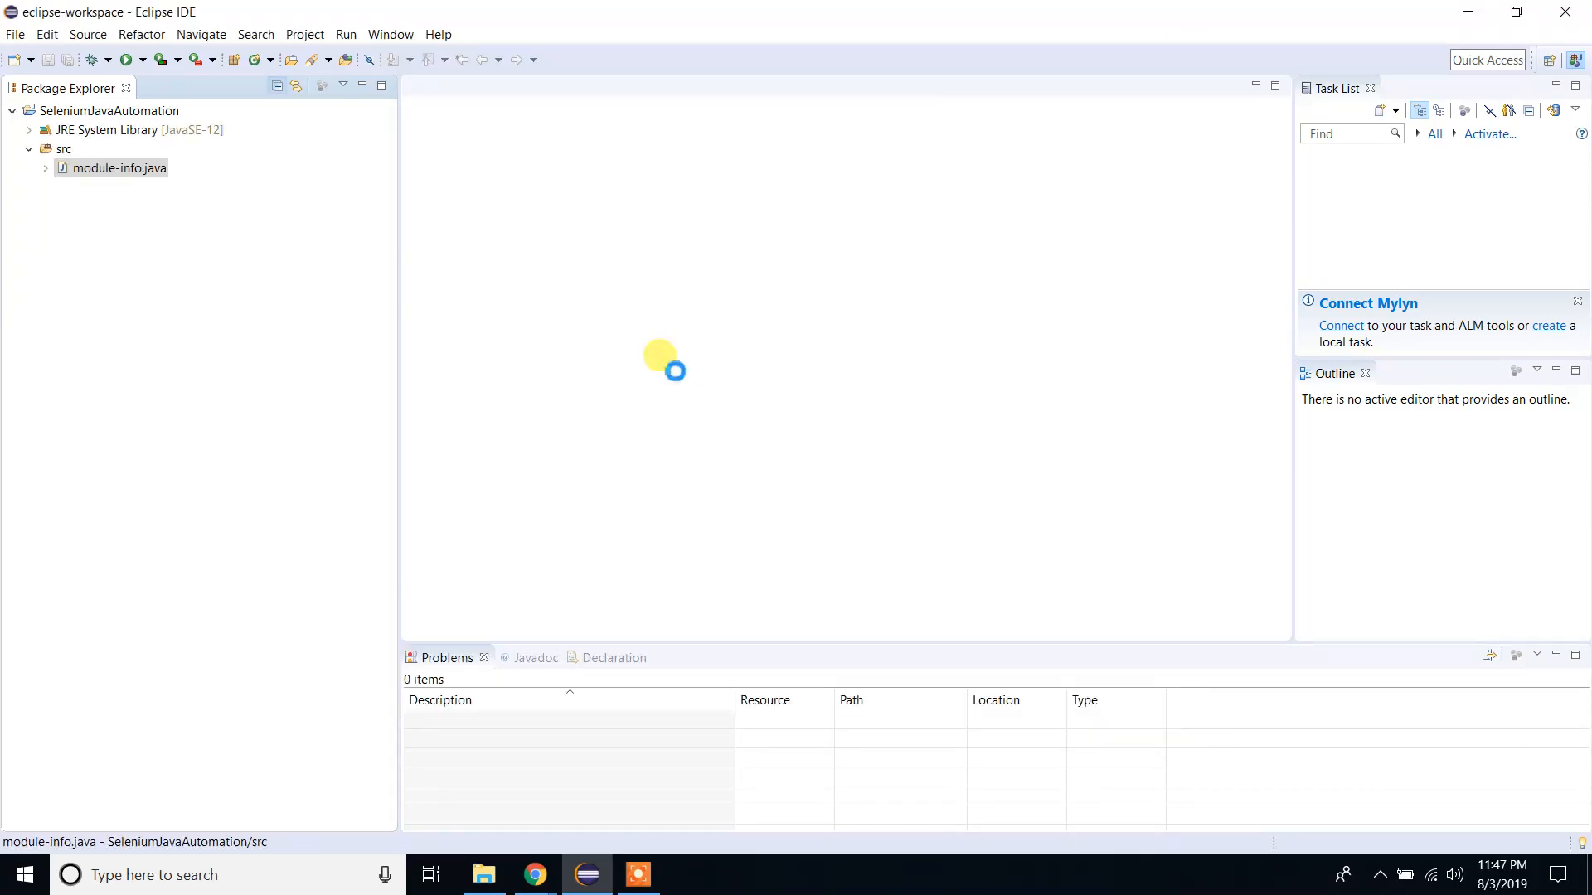
pyautogui.doubleClick(112, 168)
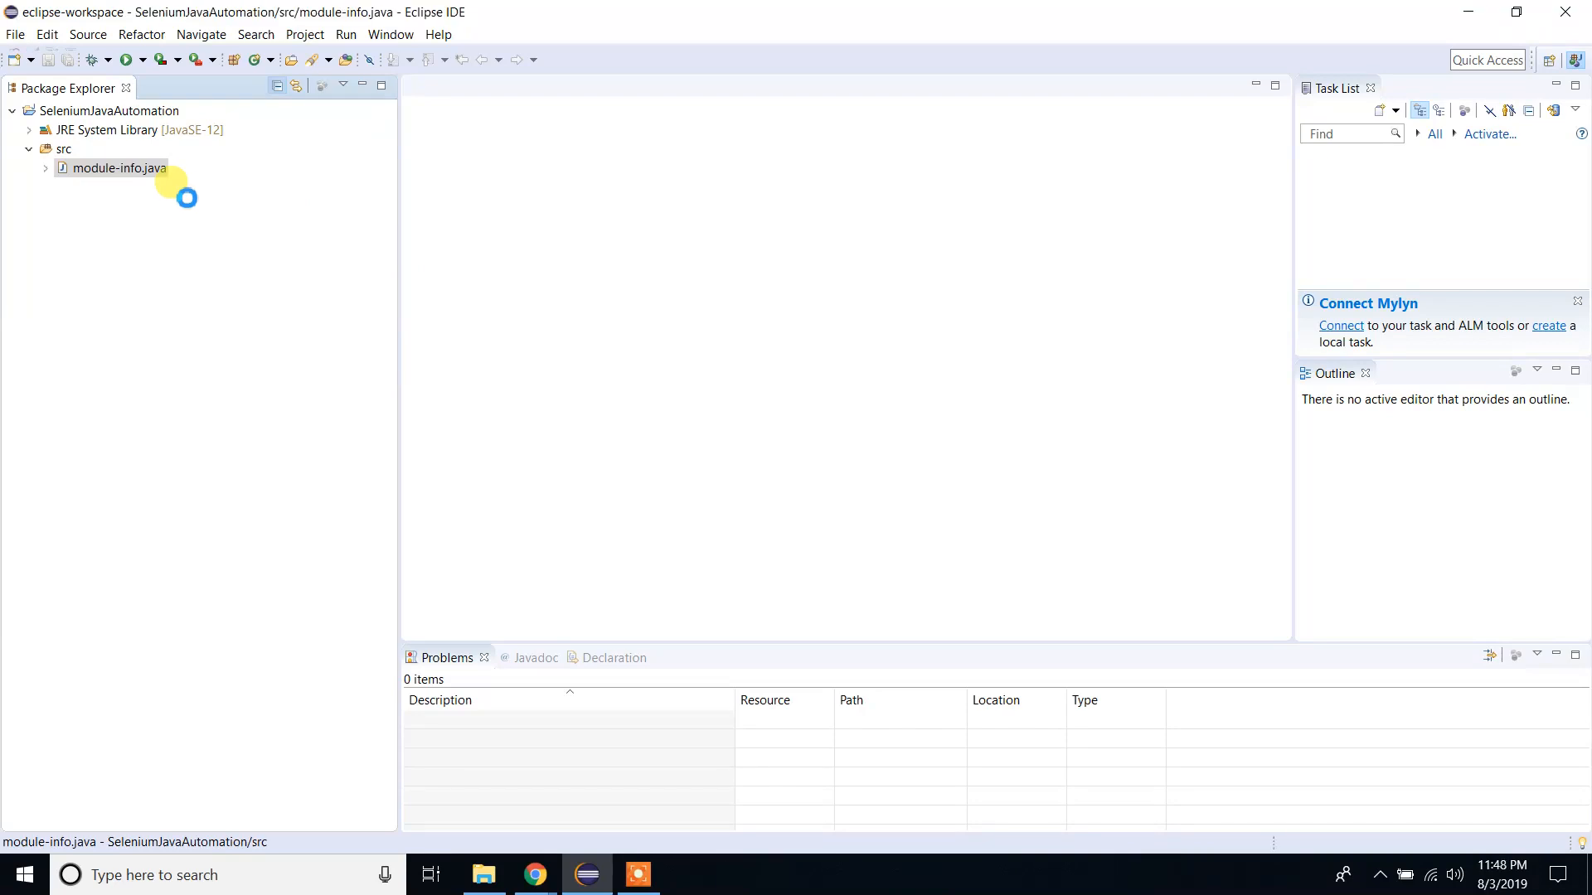
pyautogui.doubleClick(112, 168)
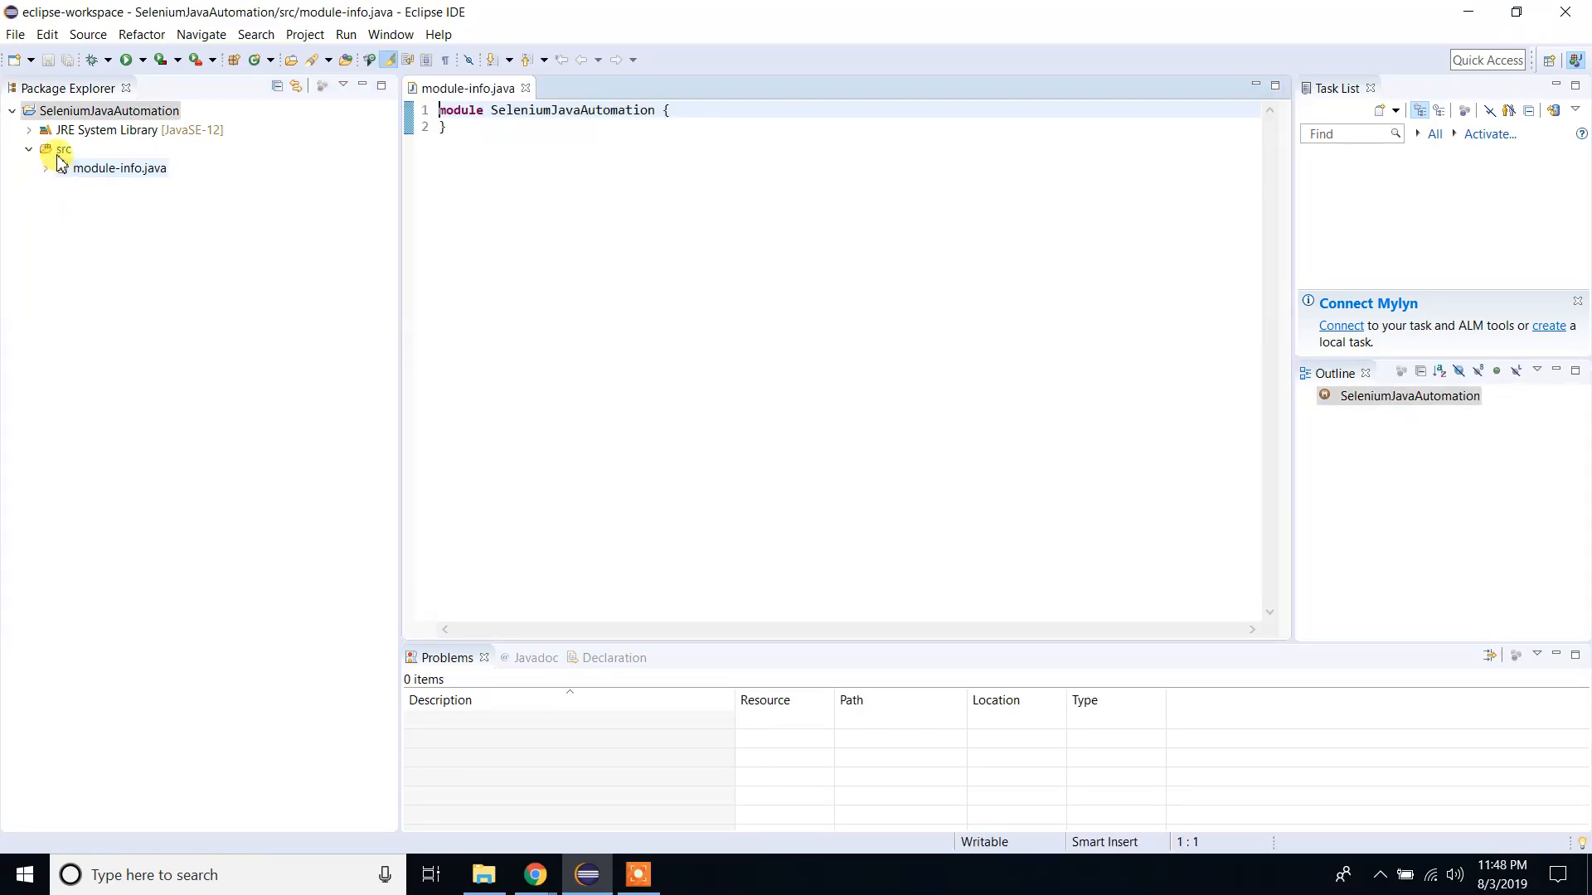
pyautogui.click(55, 150)
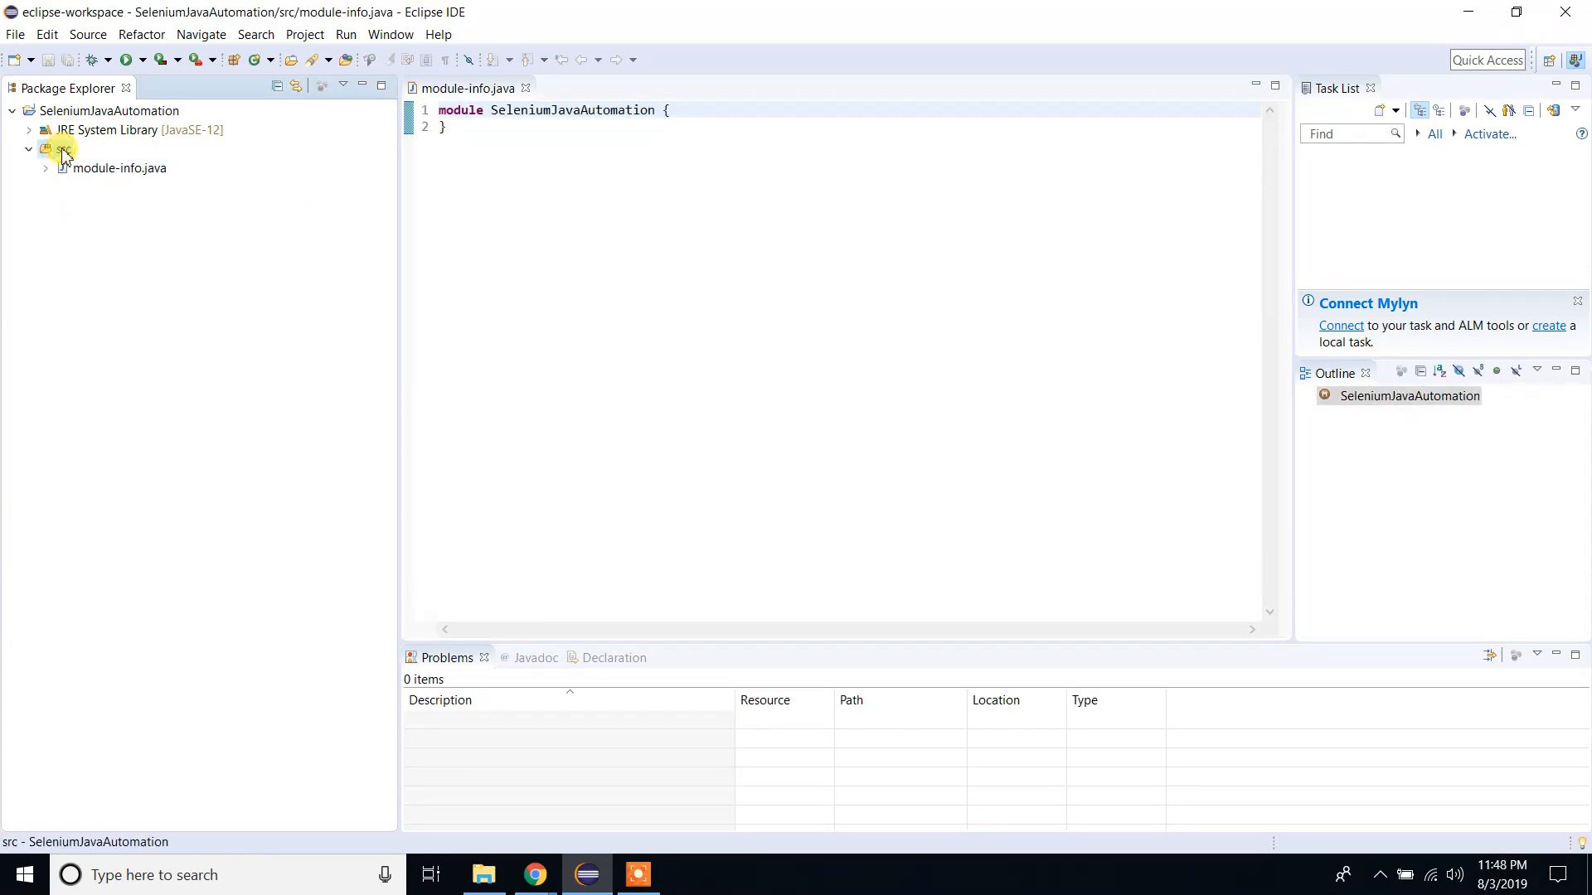
# Add a SeleniumFirstClass package under the src folder and select it.
pyautogui.rightClick(52, 152)
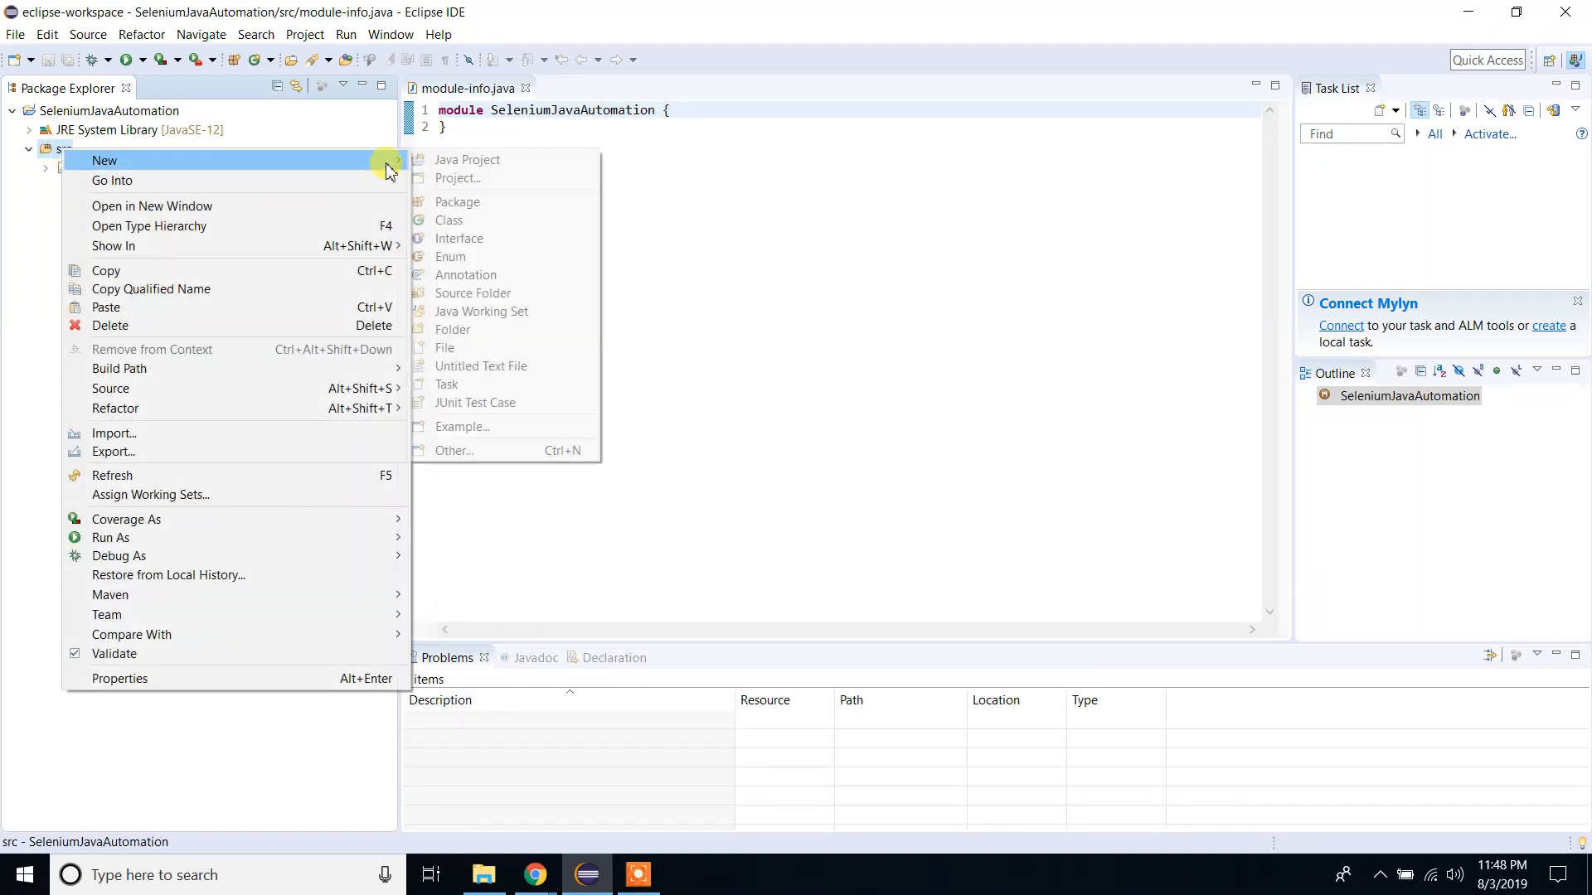
pyautogui.click(457, 202)
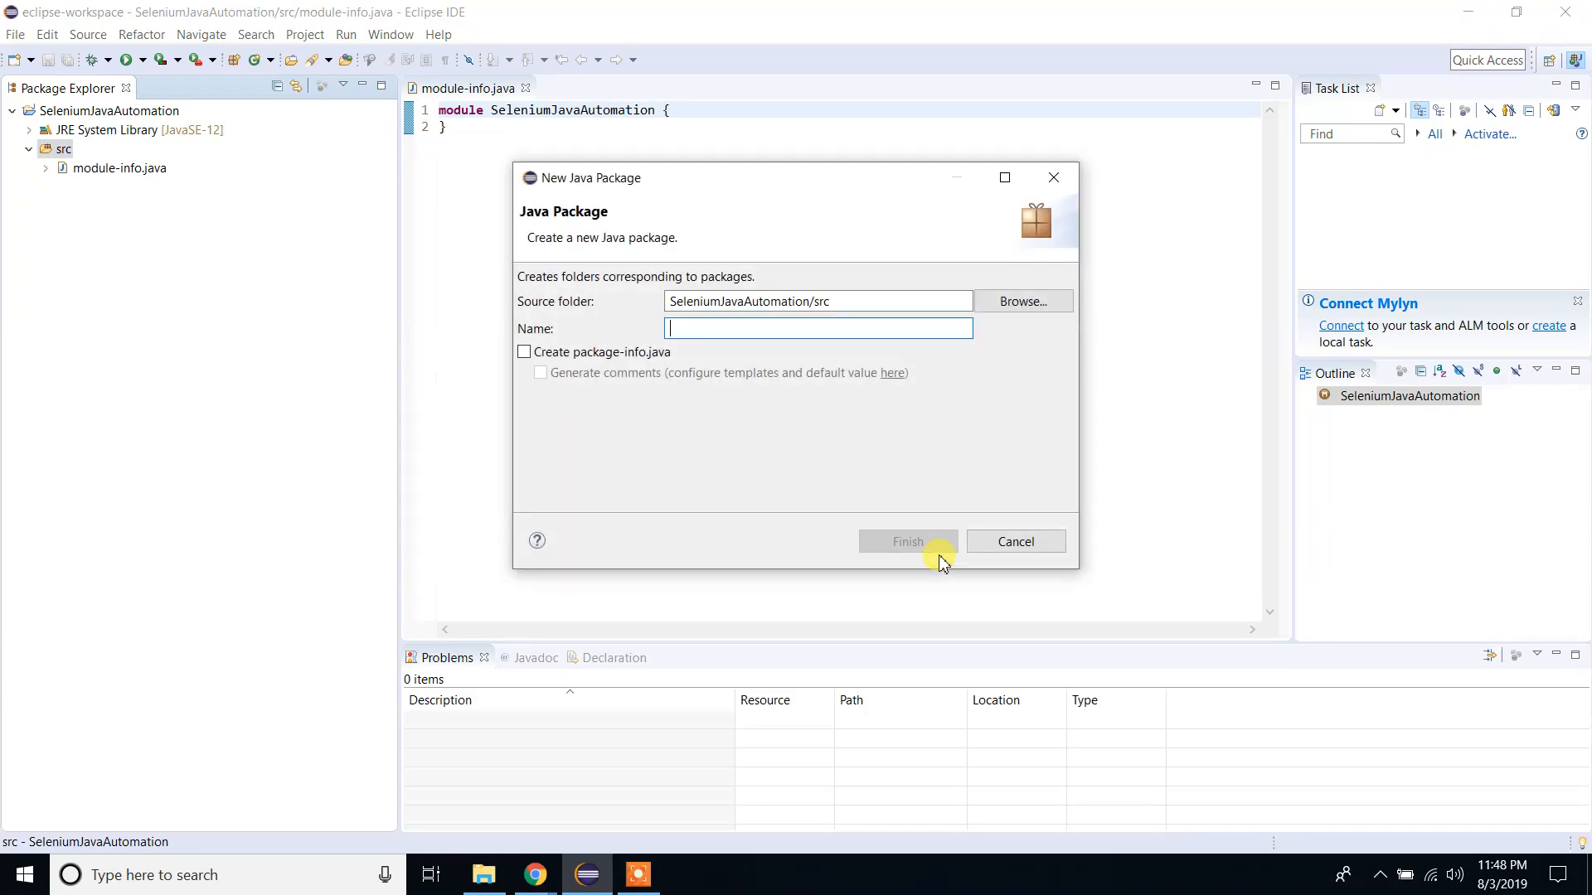
pyautogui.write('Selei')
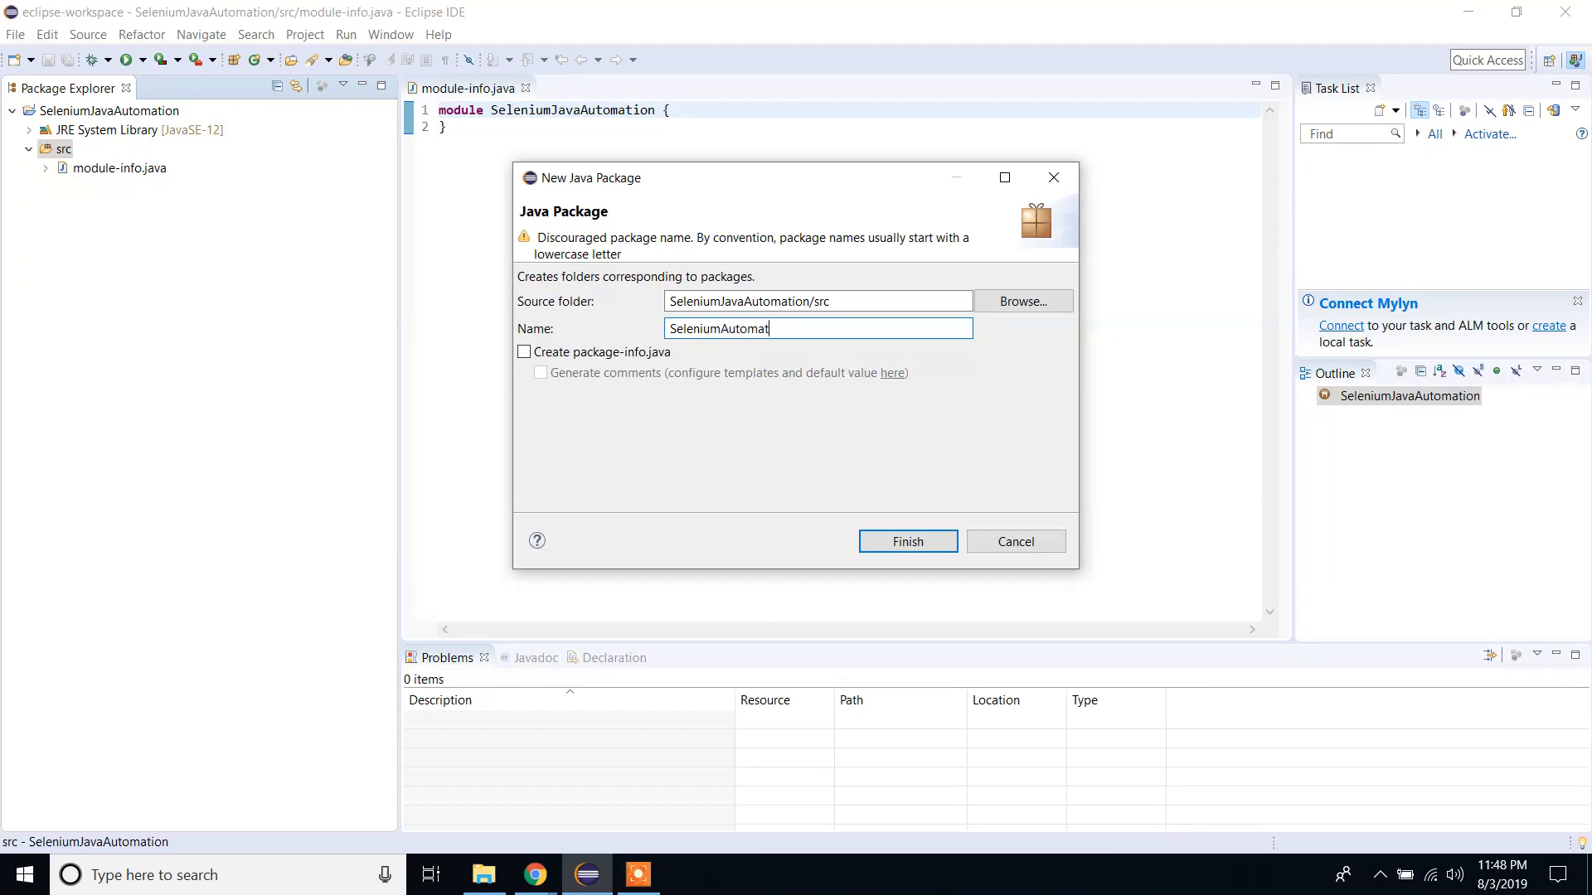
pyautogui.press('BackSpace')
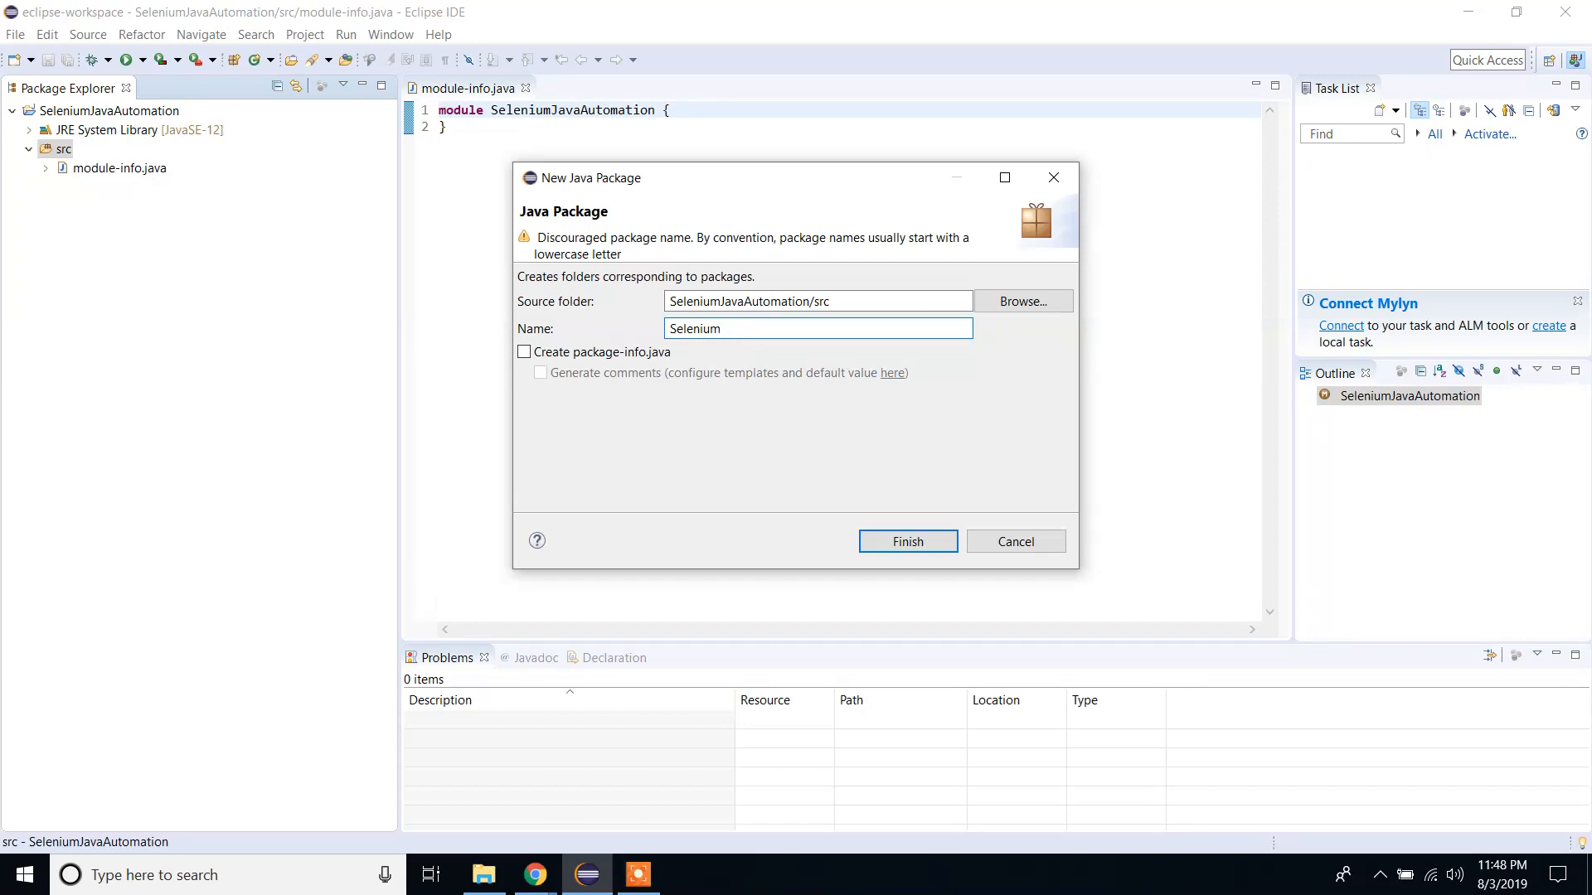
pyautogui.write('First')
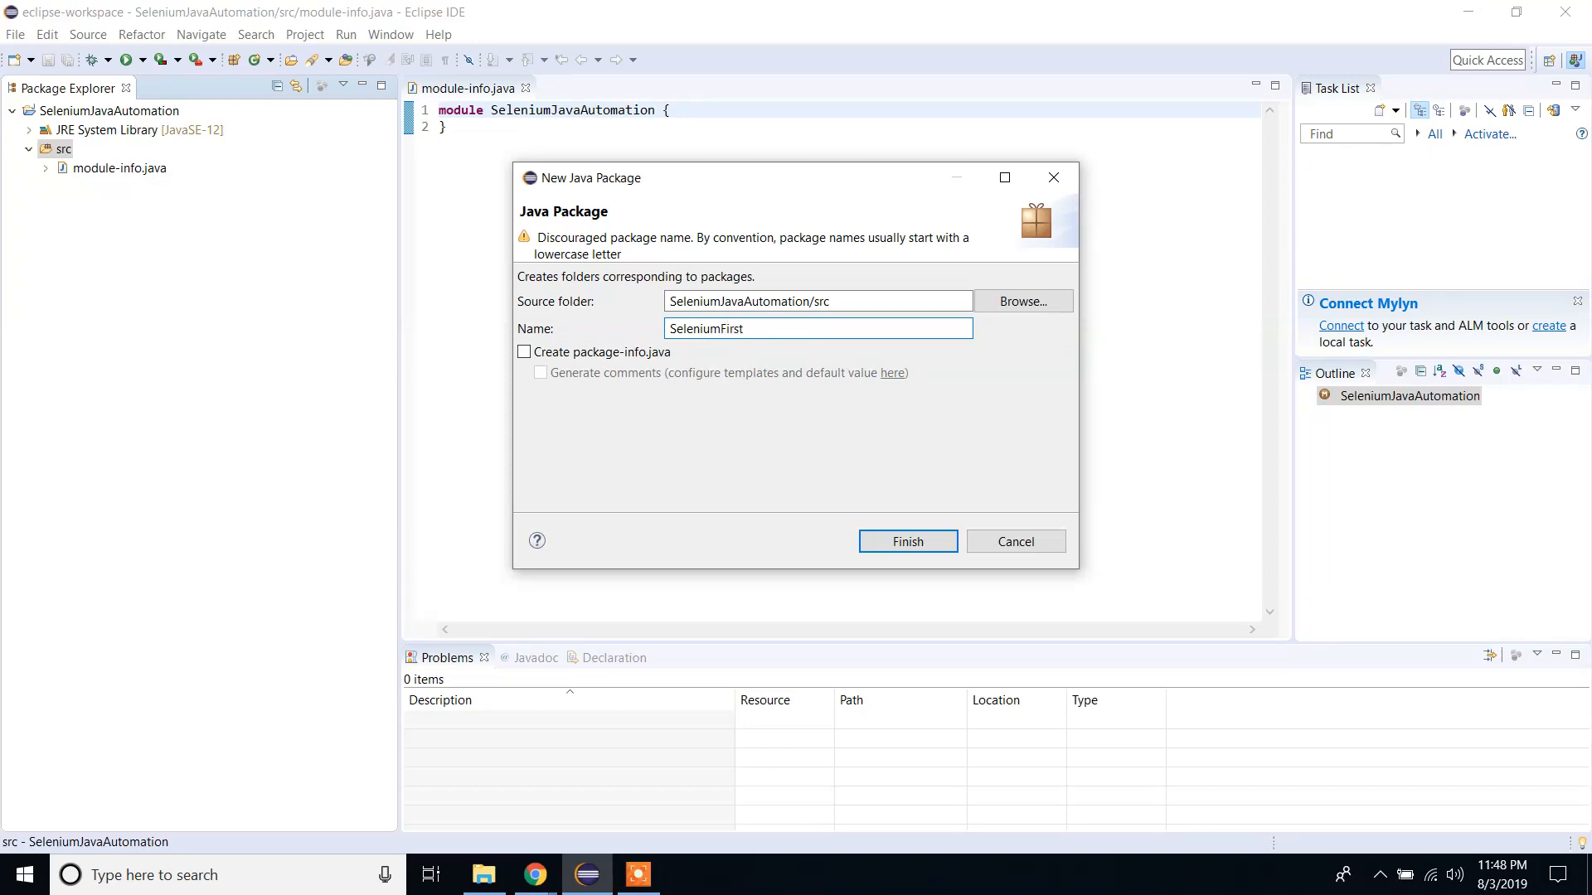
pyautogui.click(907, 541)
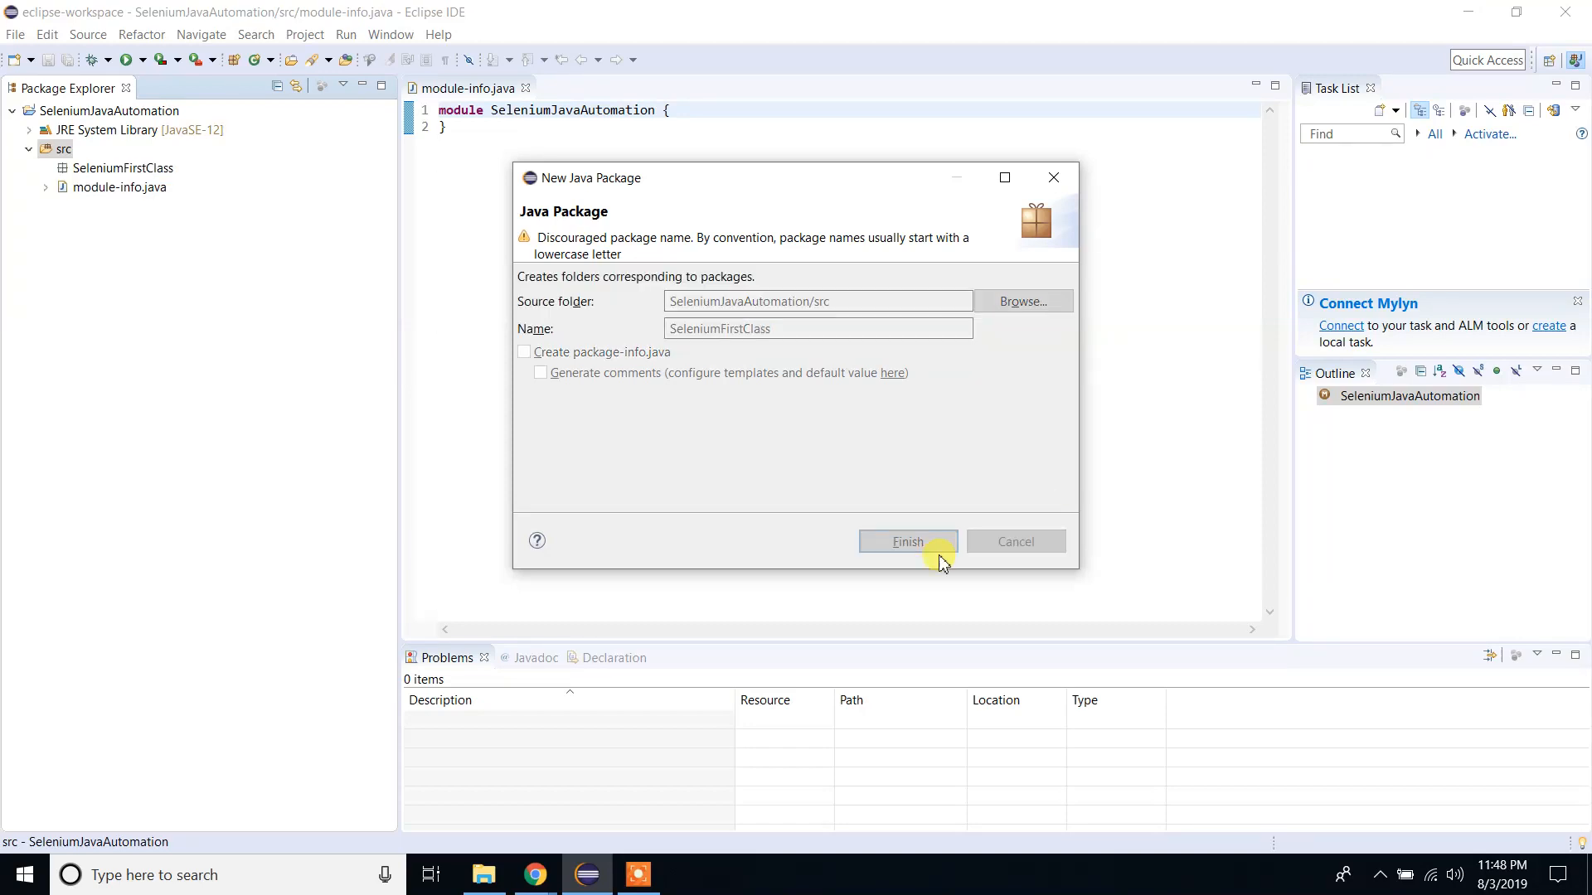
pyautogui.click(908, 542)
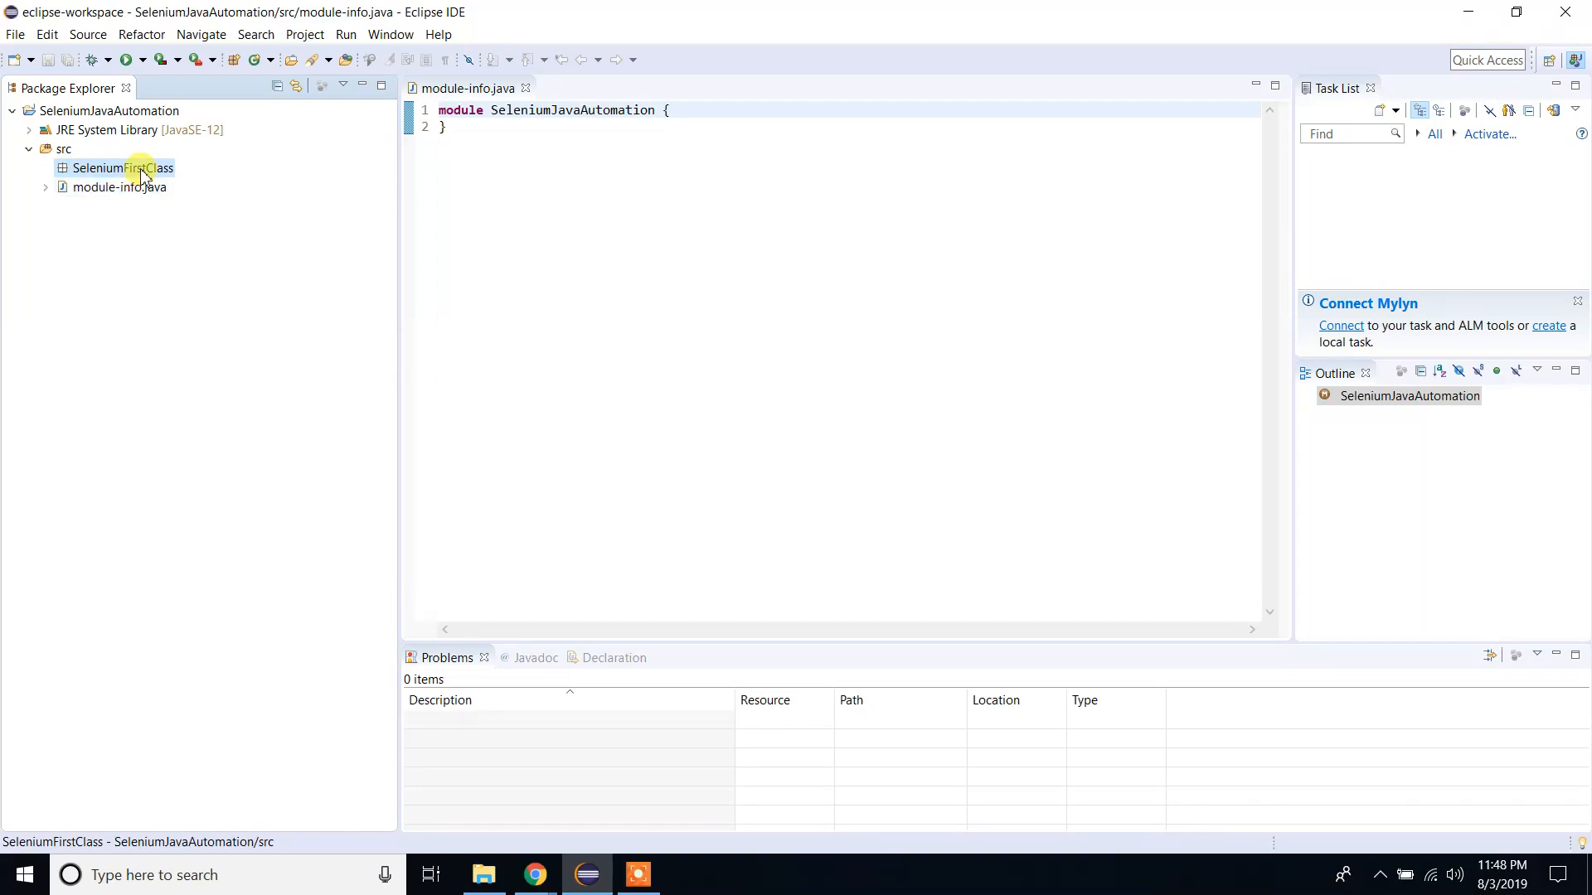
# Create the SeleniumFirstScript class inside the SeleniumFirstClass package.
pyautogui.rightClick(123, 167)
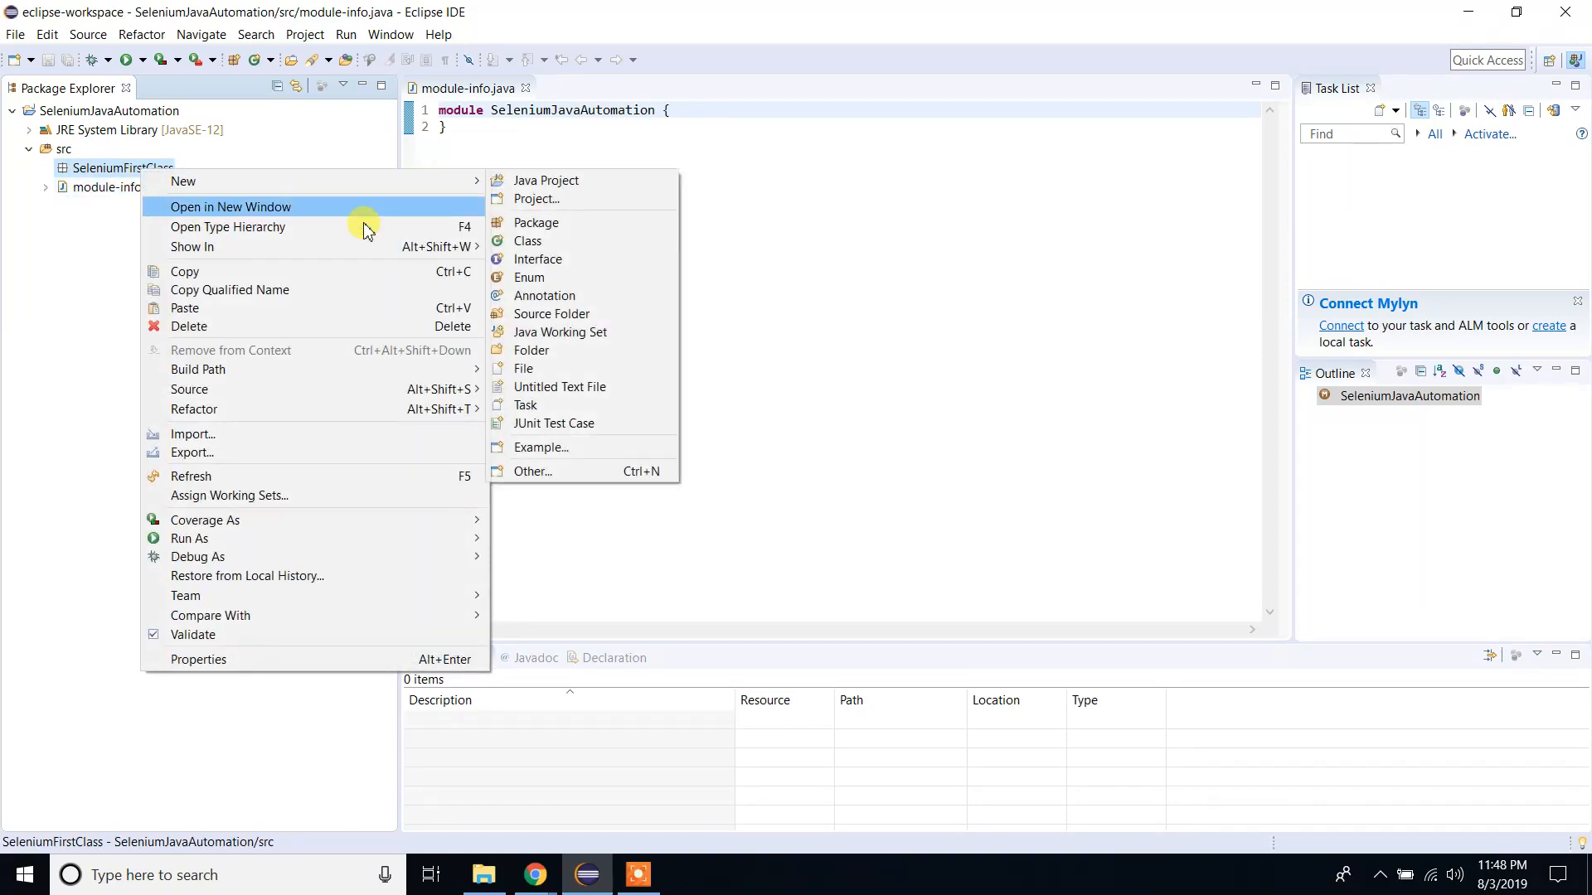
pyautogui.click(527, 241)
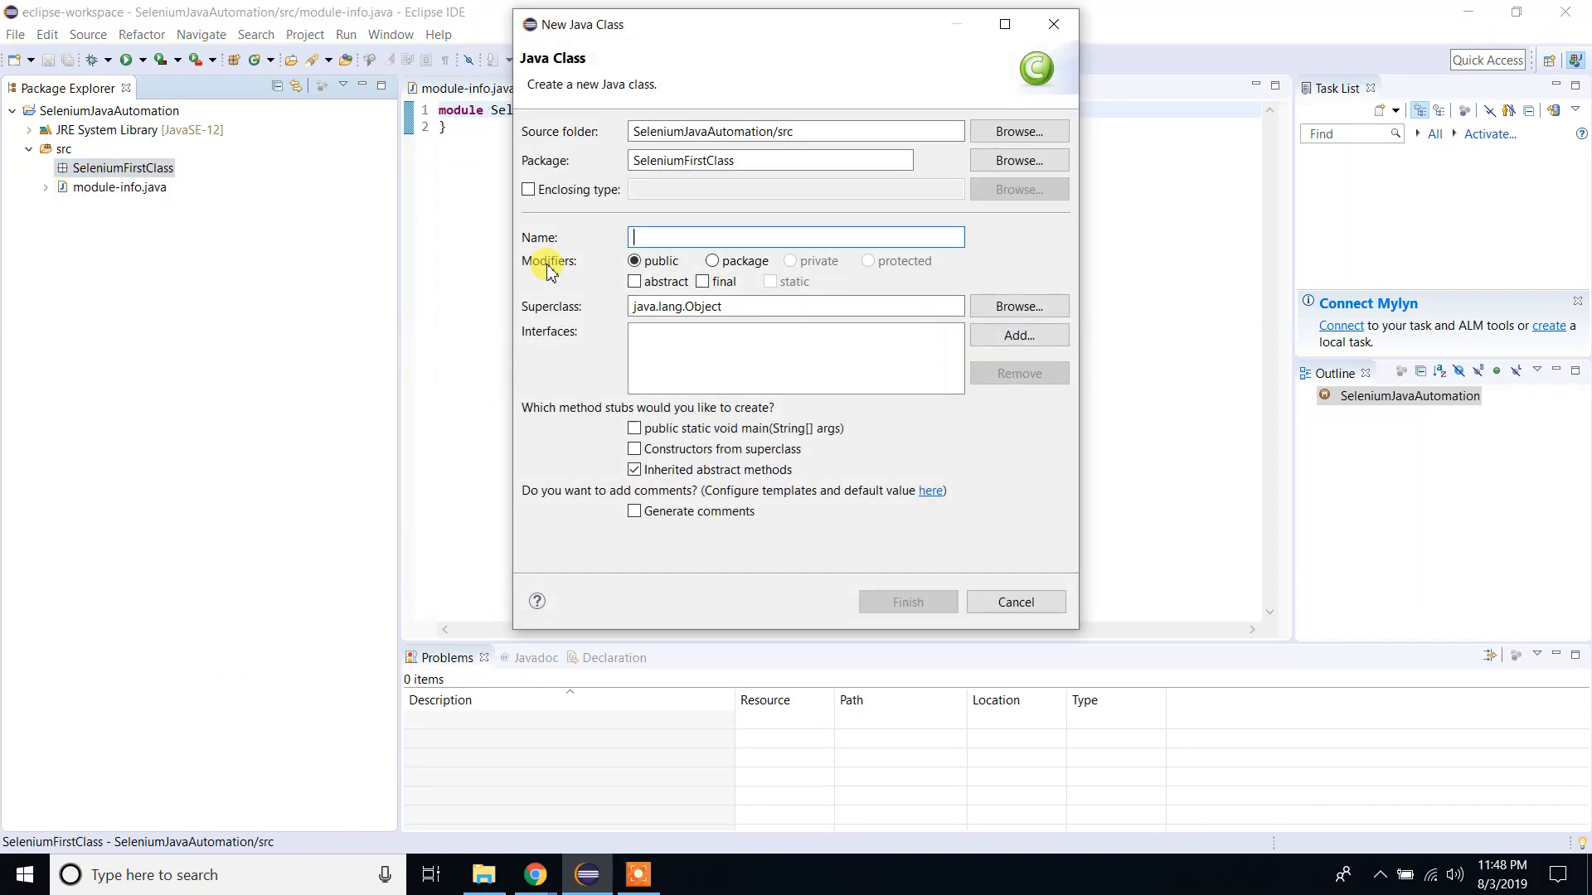
pyautogui.write('s')
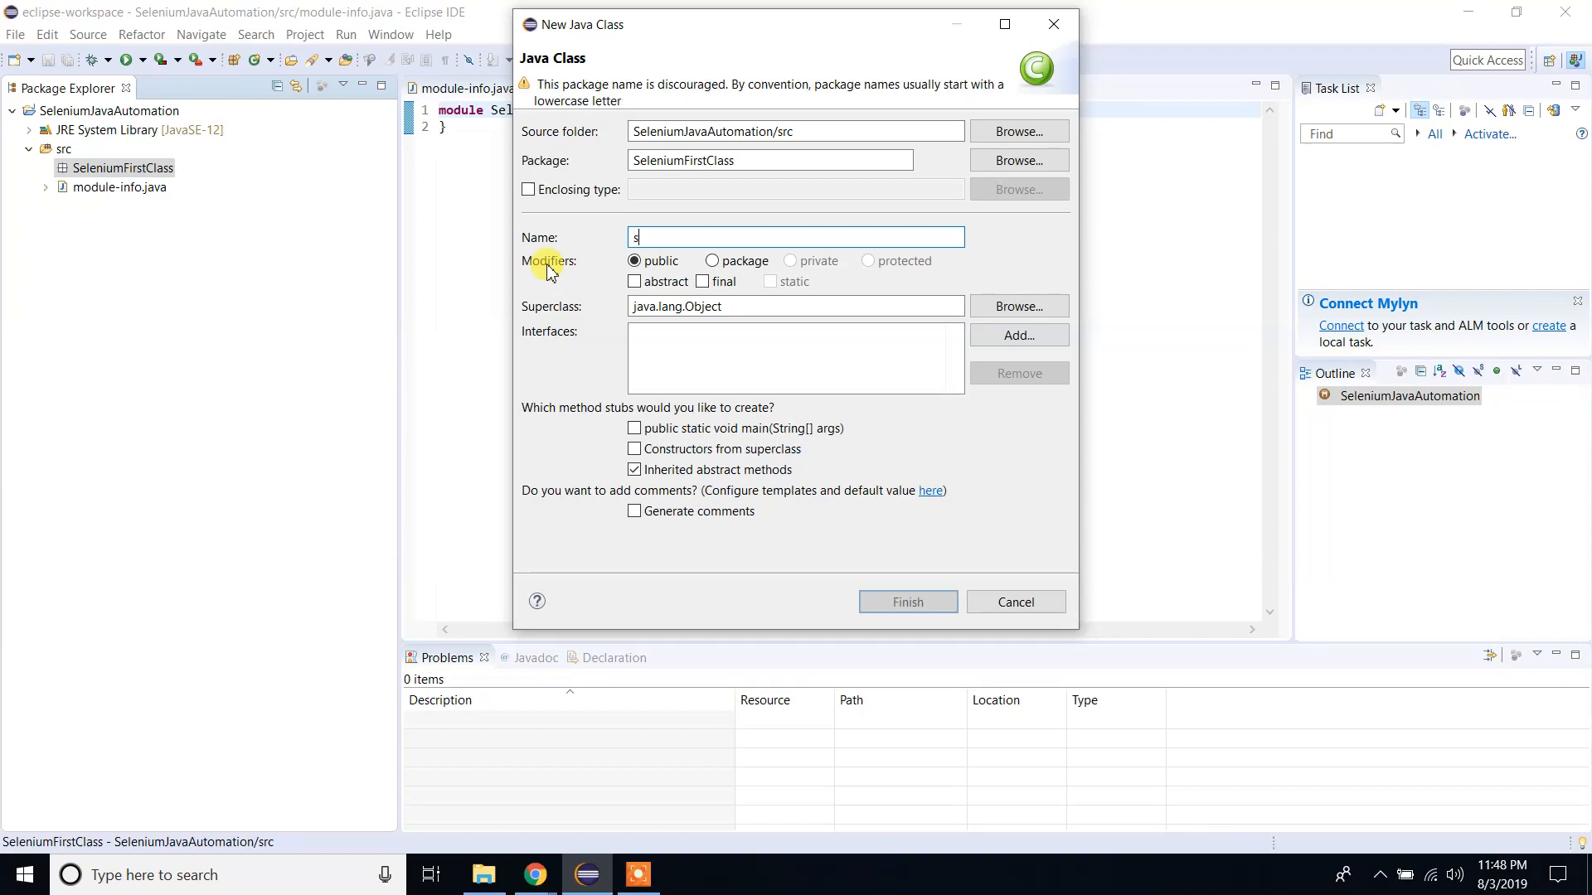
pyautogui.write('eleniumFirstS')
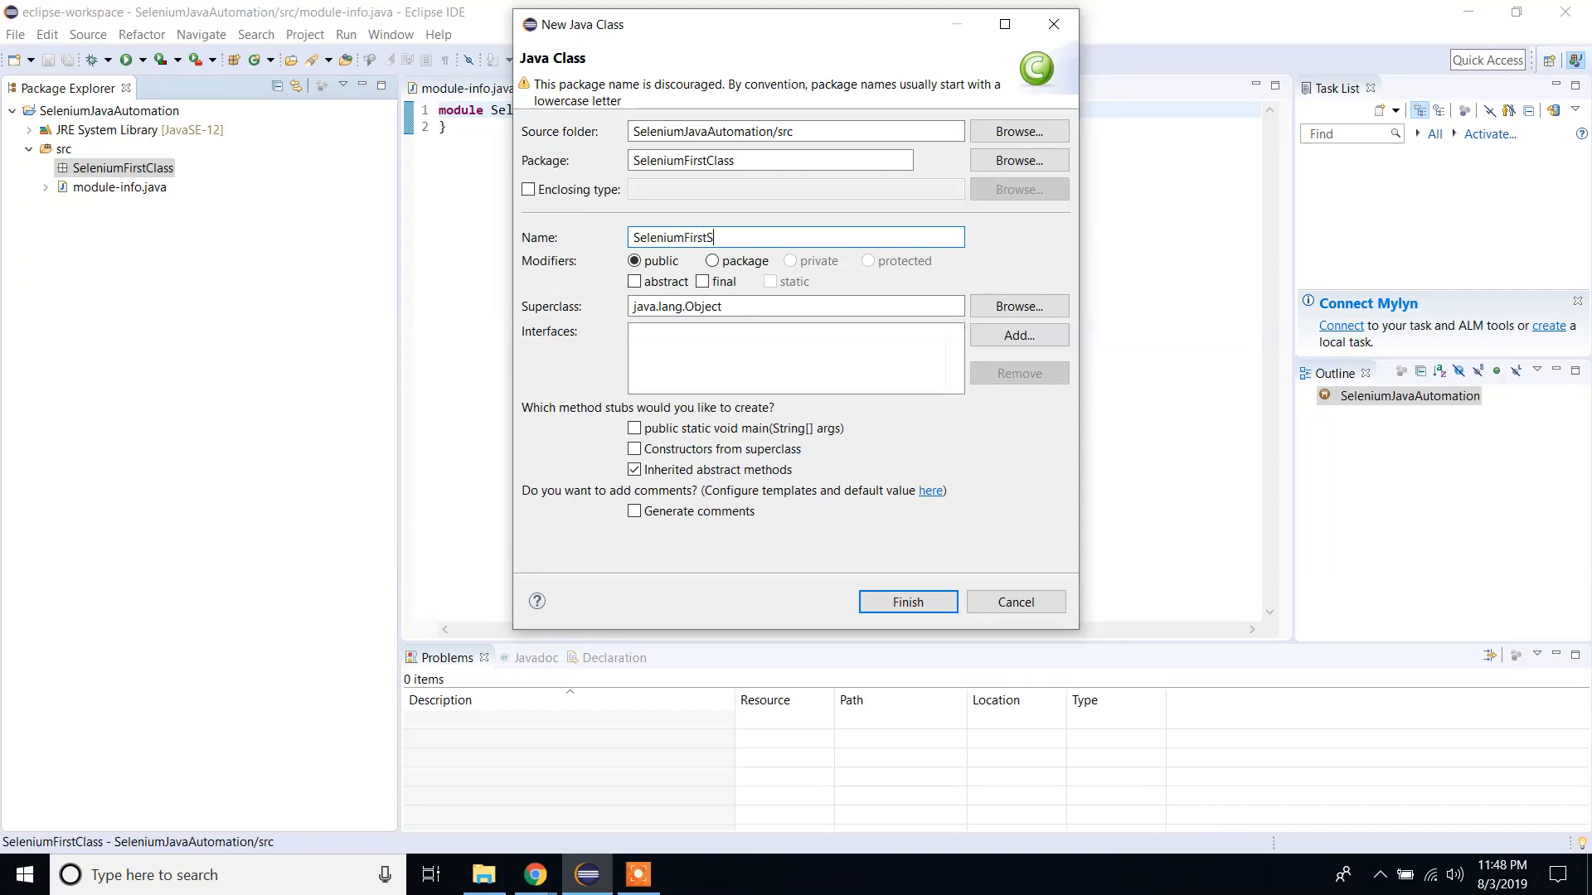
pyautogui.write('crip')
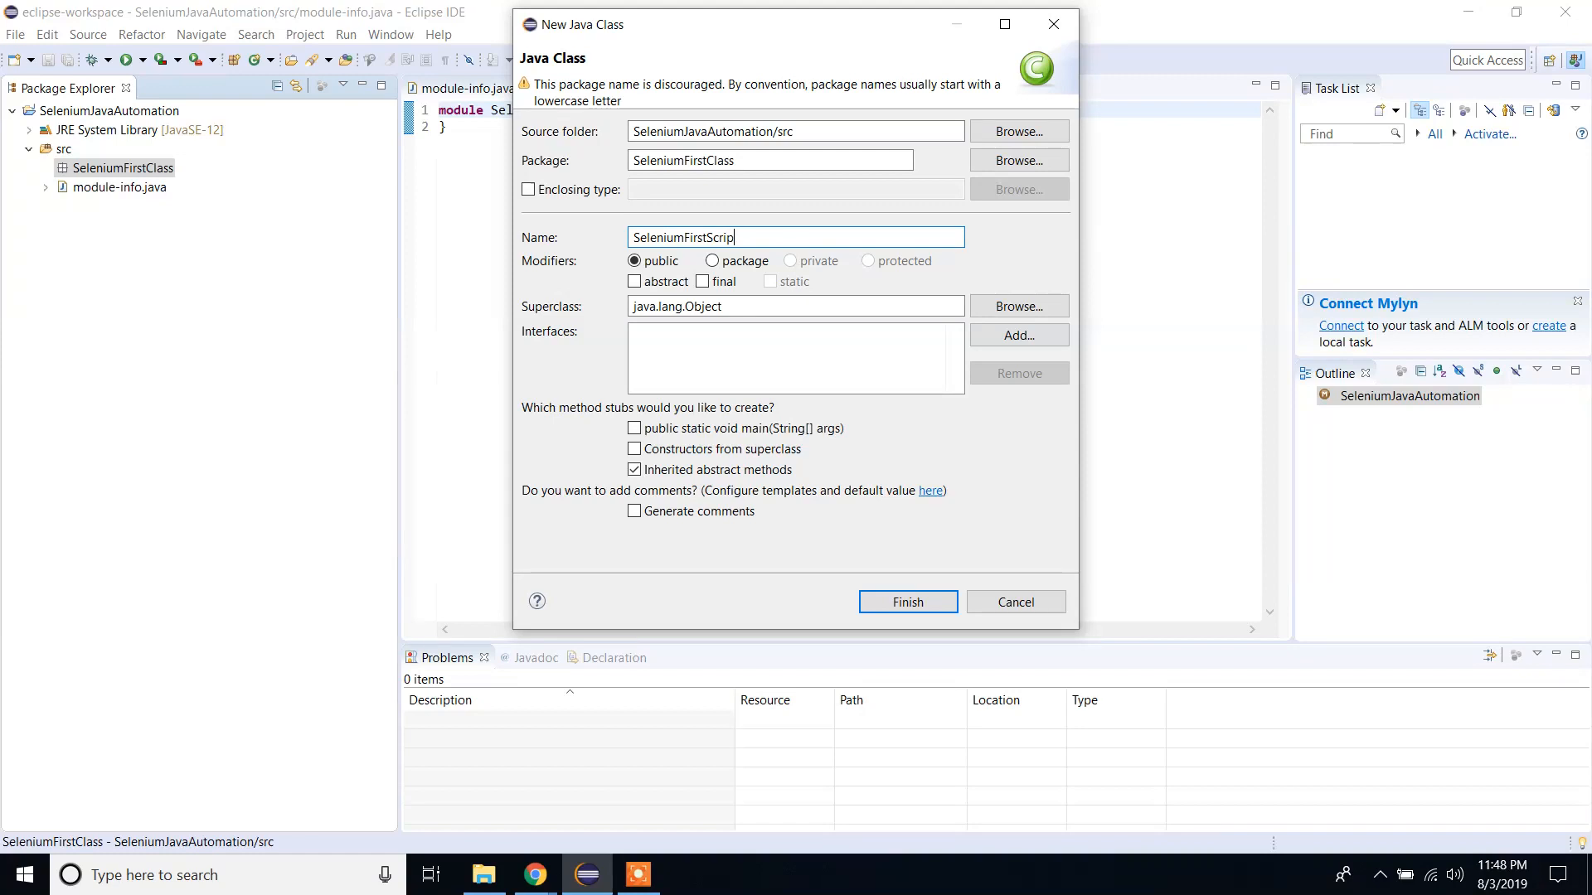
pyautogui.click(907, 602)
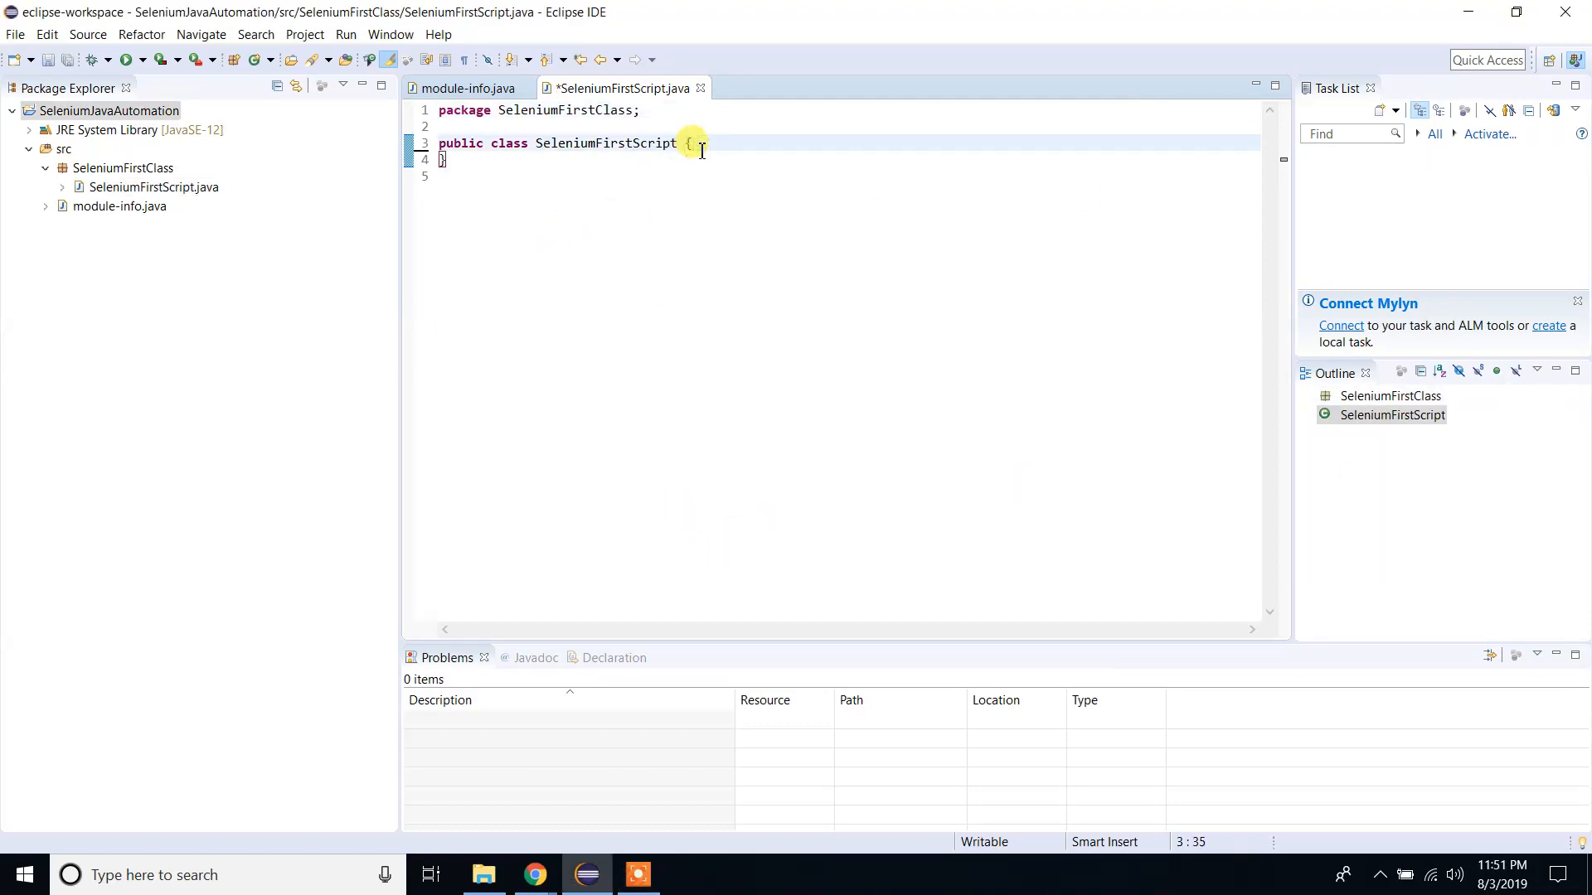
# Type 'WebDriver driver=new ChromeDriver;' in the class body and inspect its unresolved-type error.
pyautogui.press('Enter')
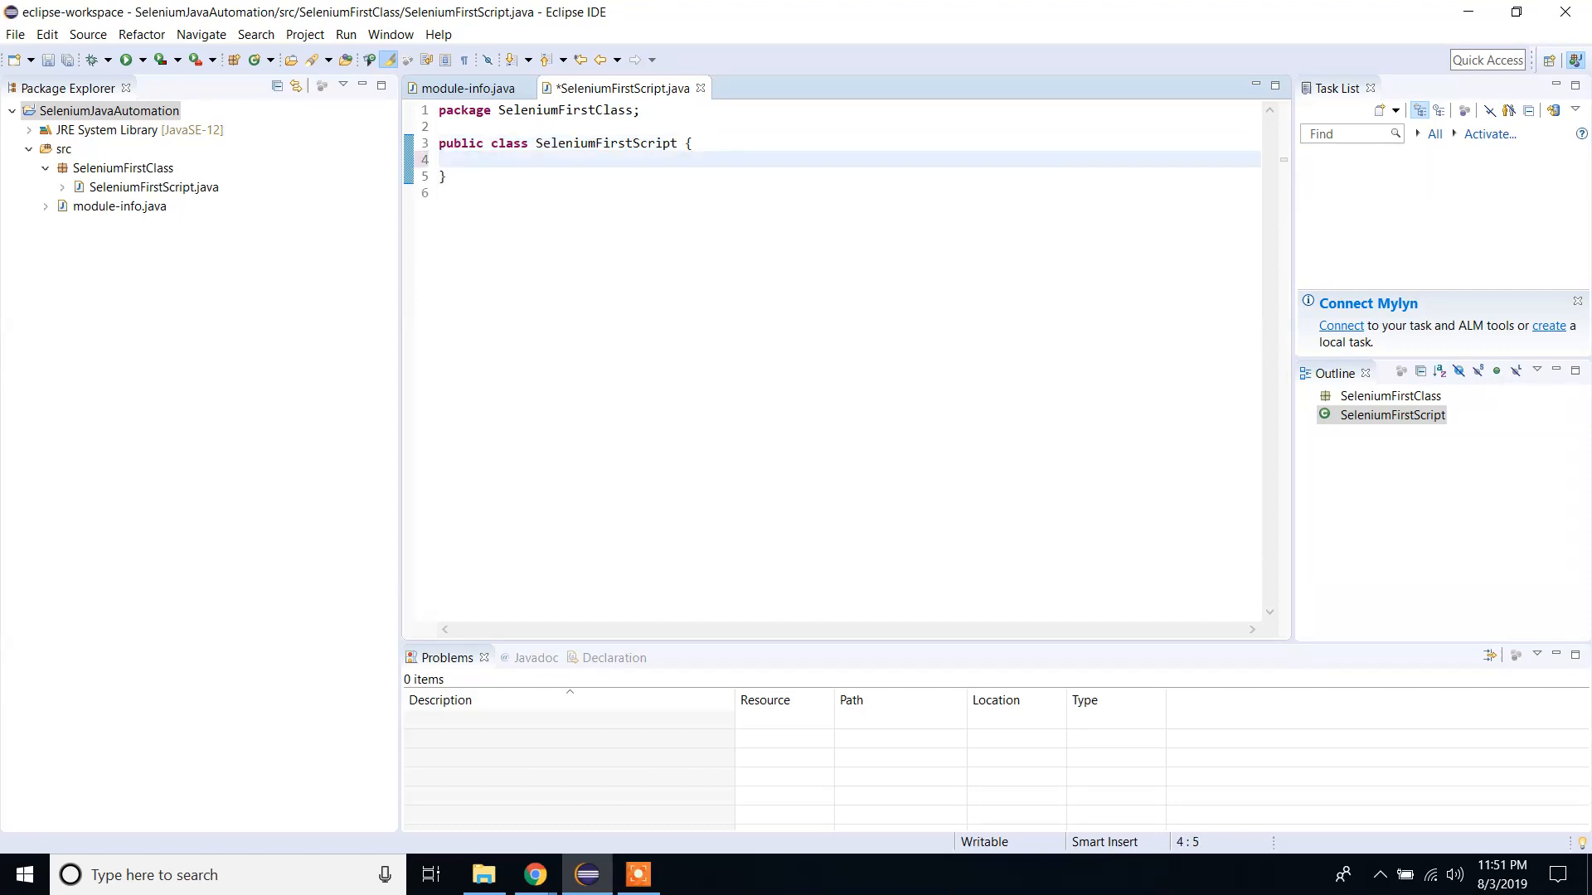
pyautogui.press('Enter')
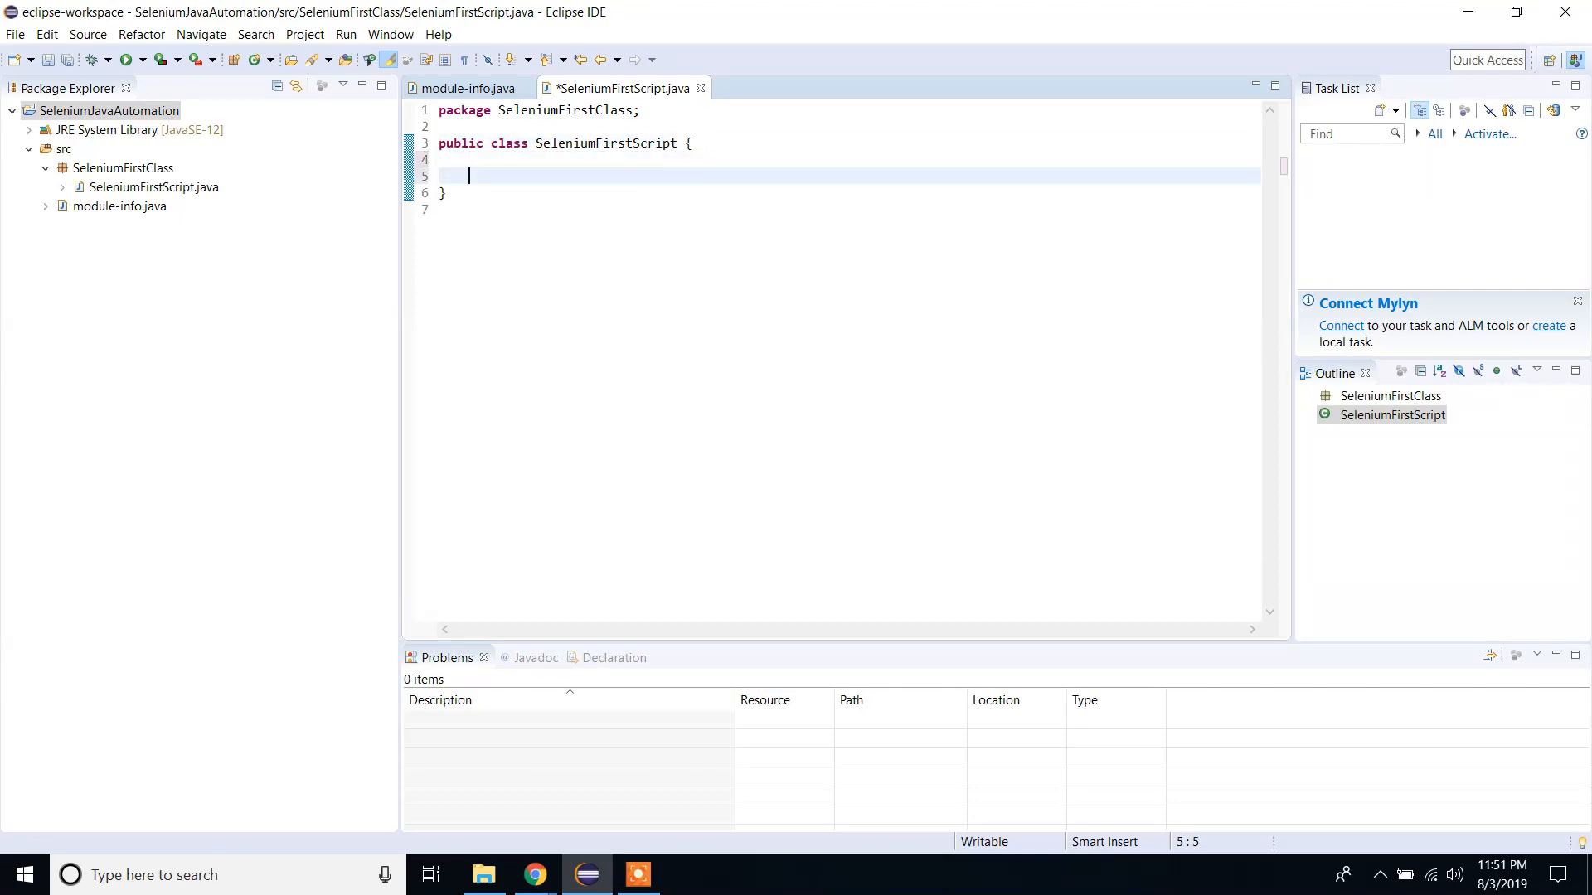
pyautogui.write('we')
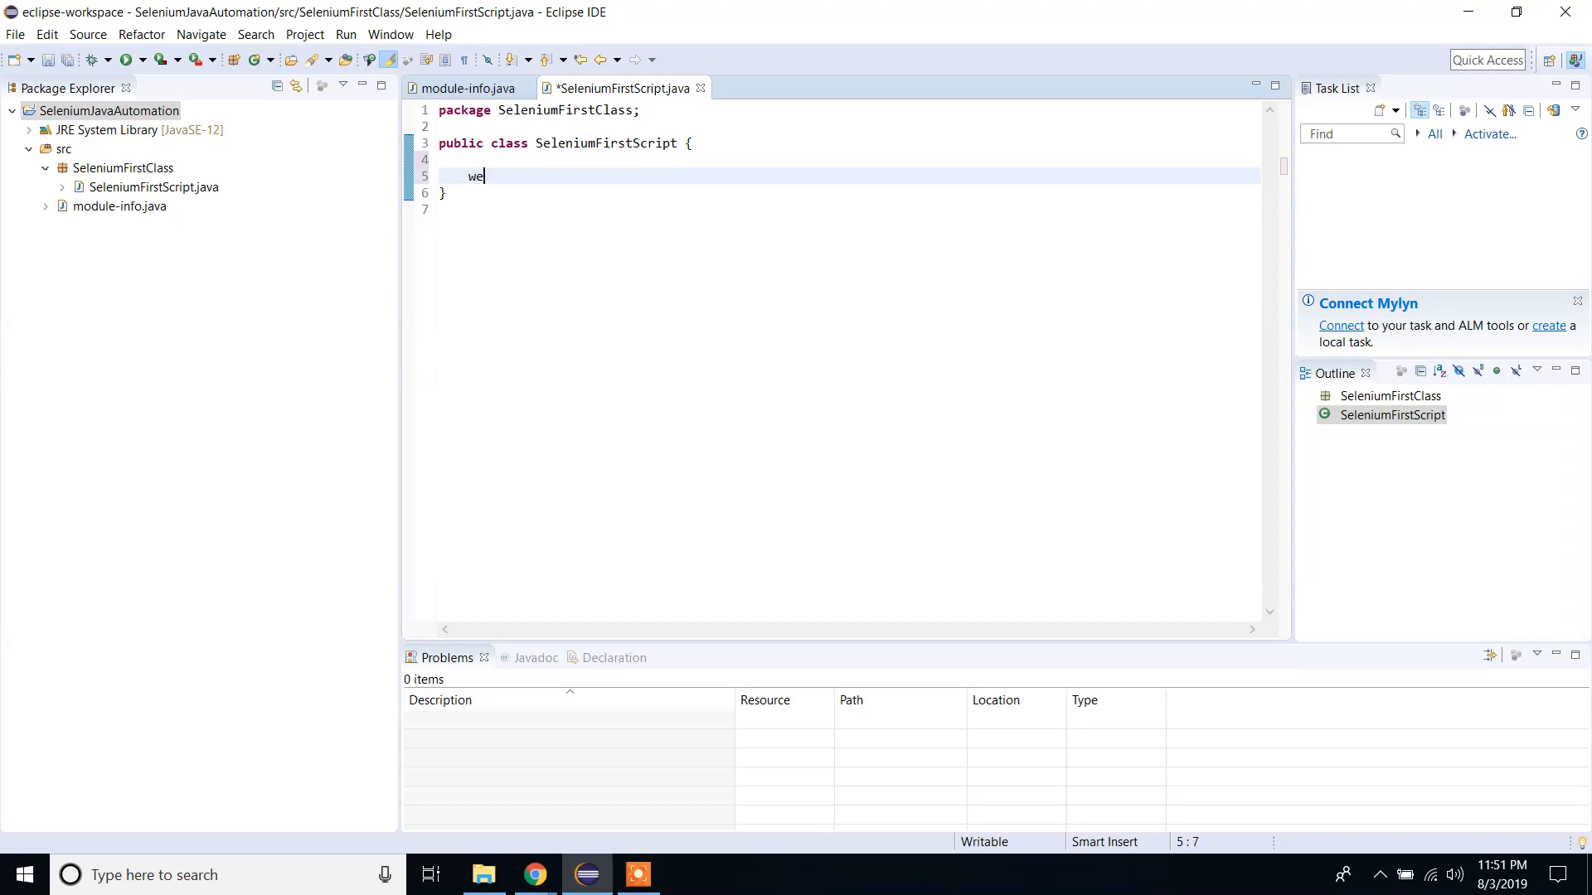
pyautogui.press('BackSpace')
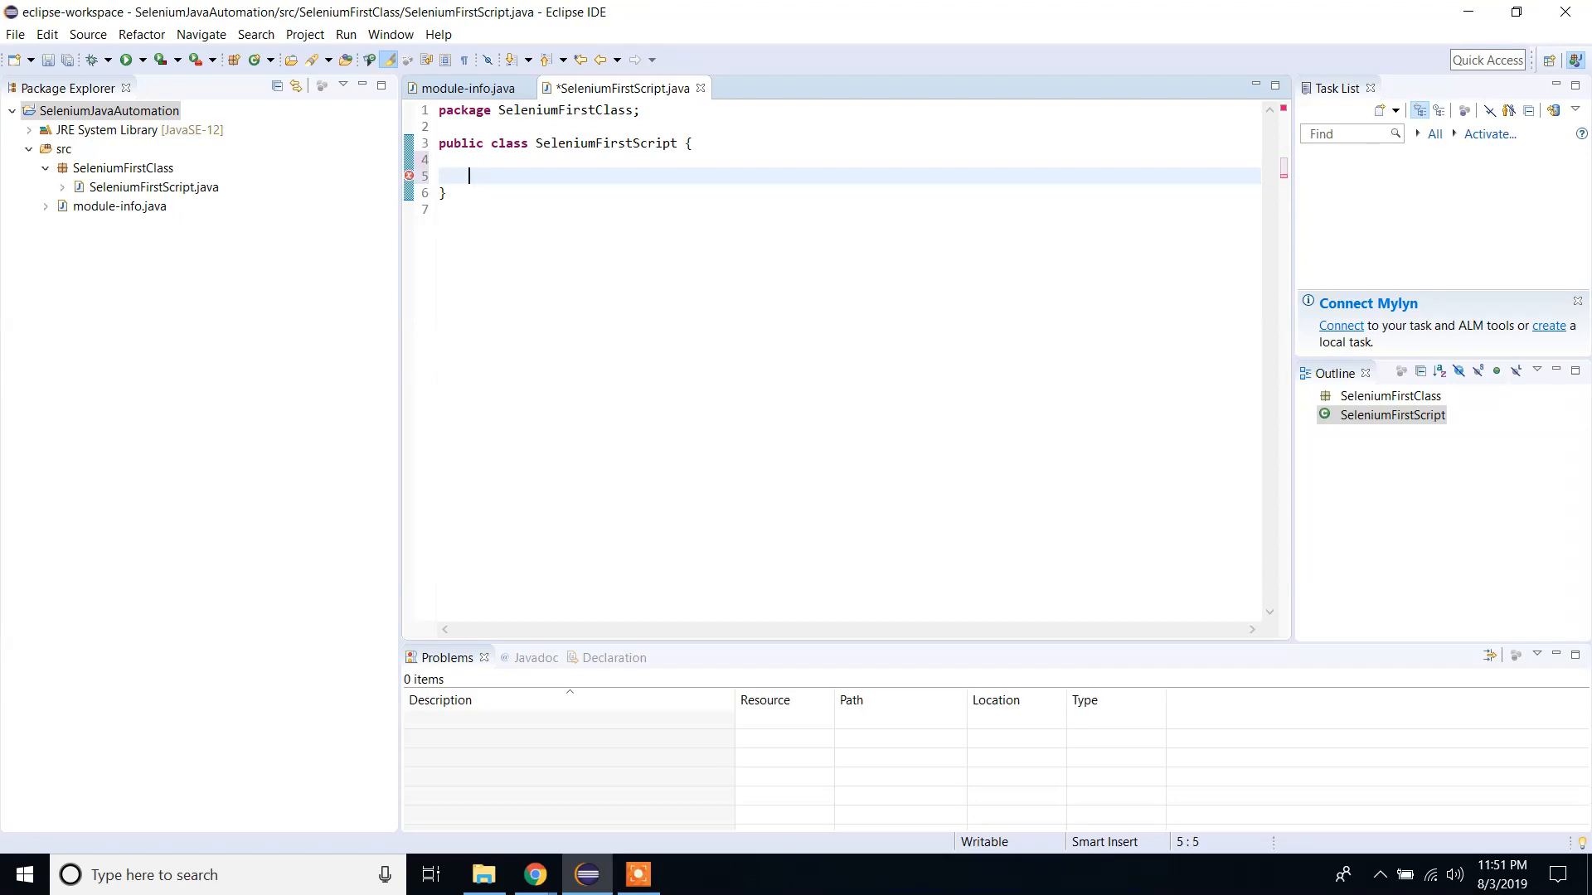
pyautogui.write('WebDriv')
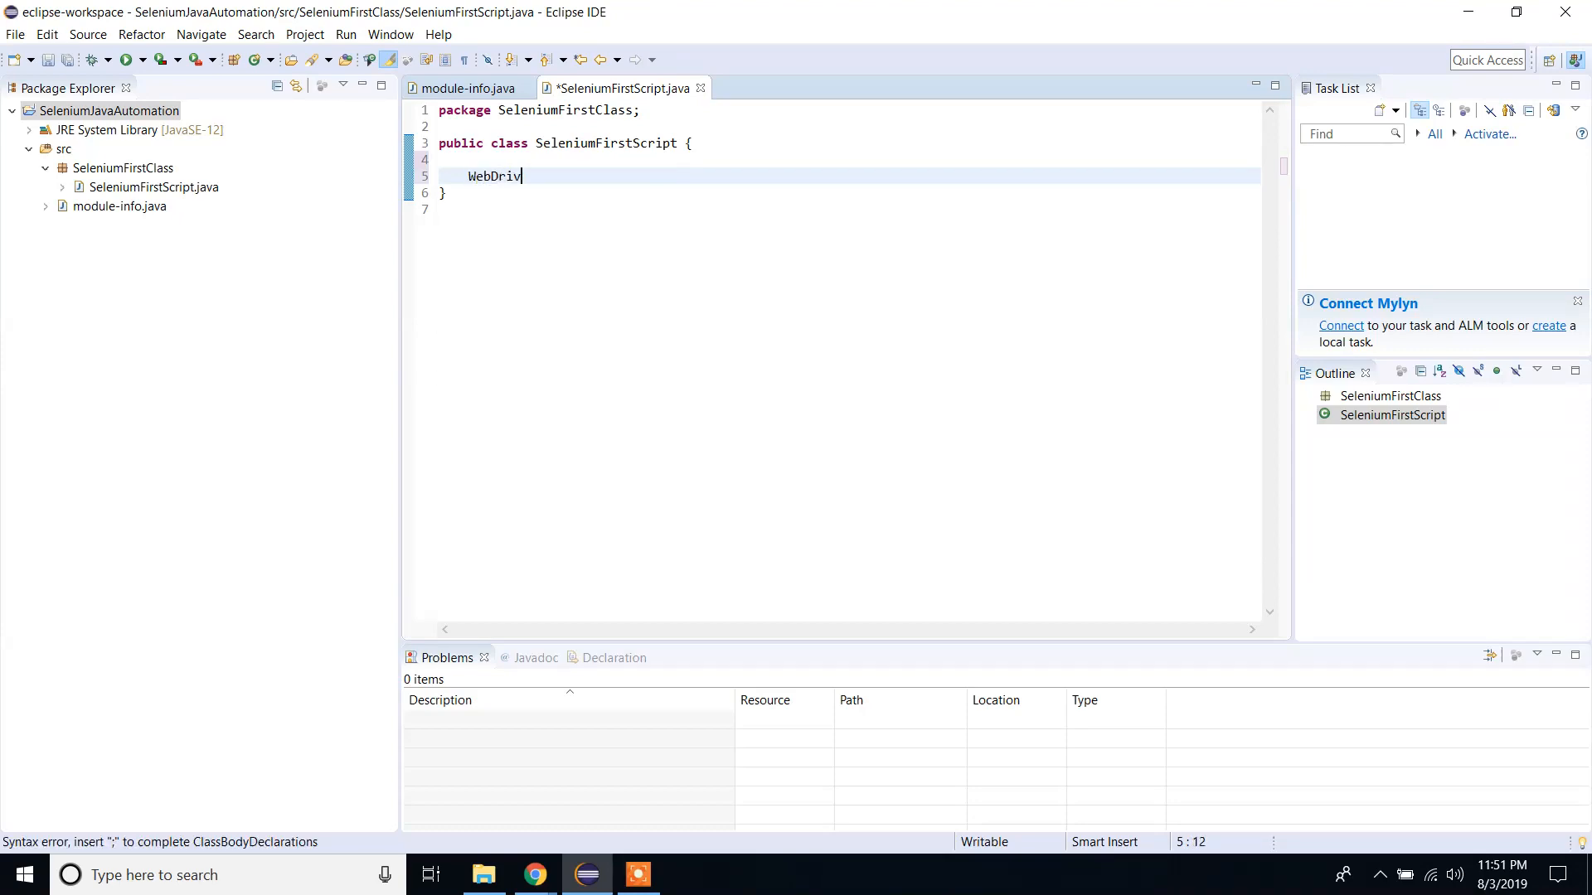
pyautogui.write('er')
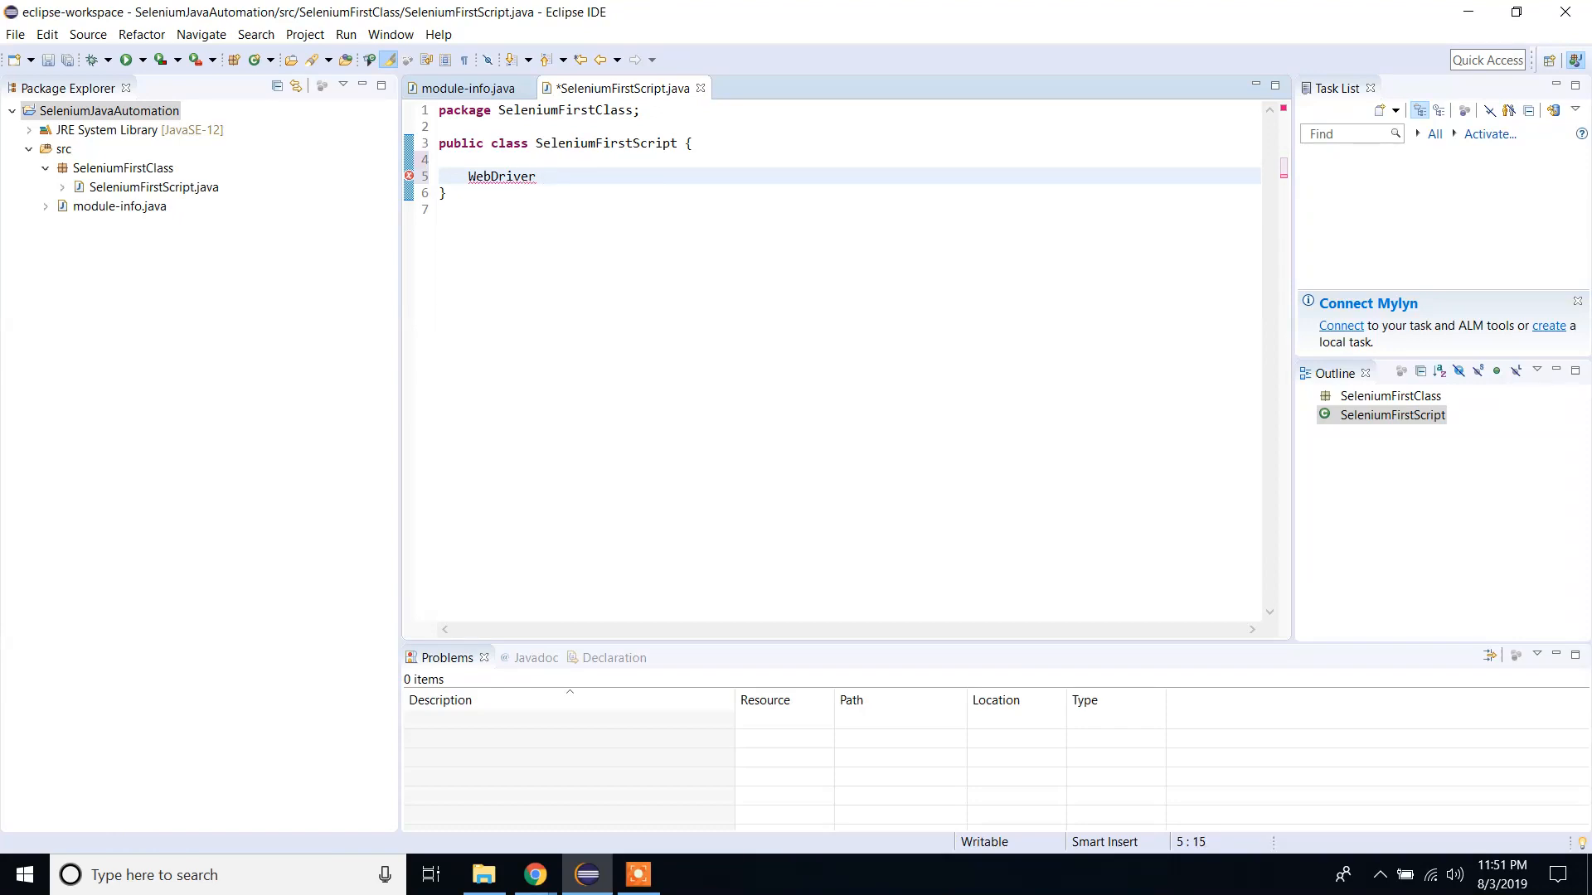
pyautogui.write('driver')
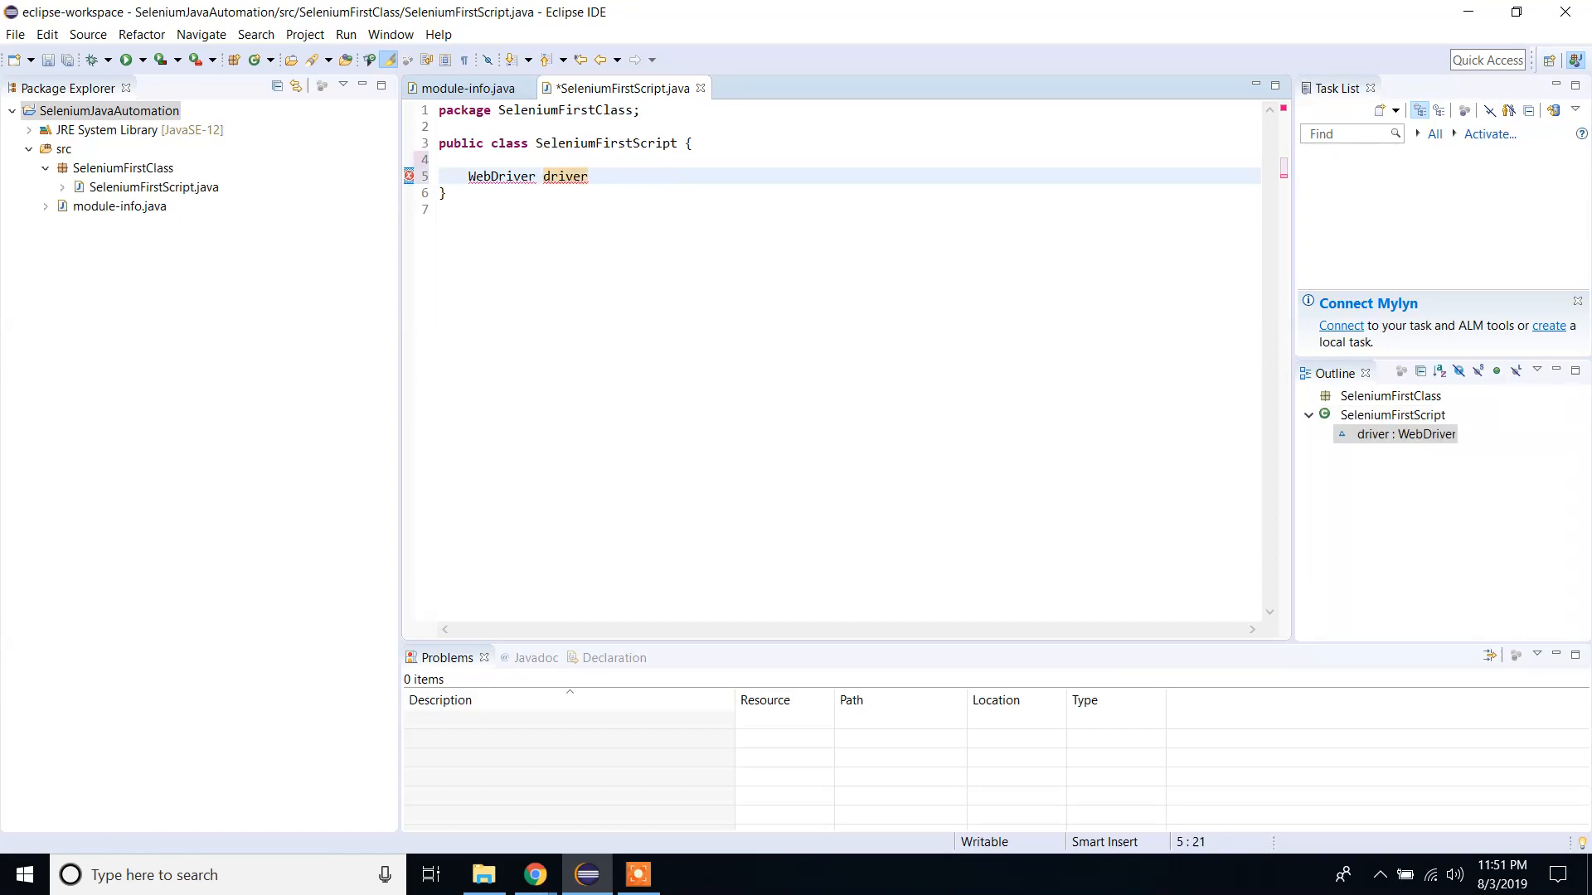
pyautogui.write('=')
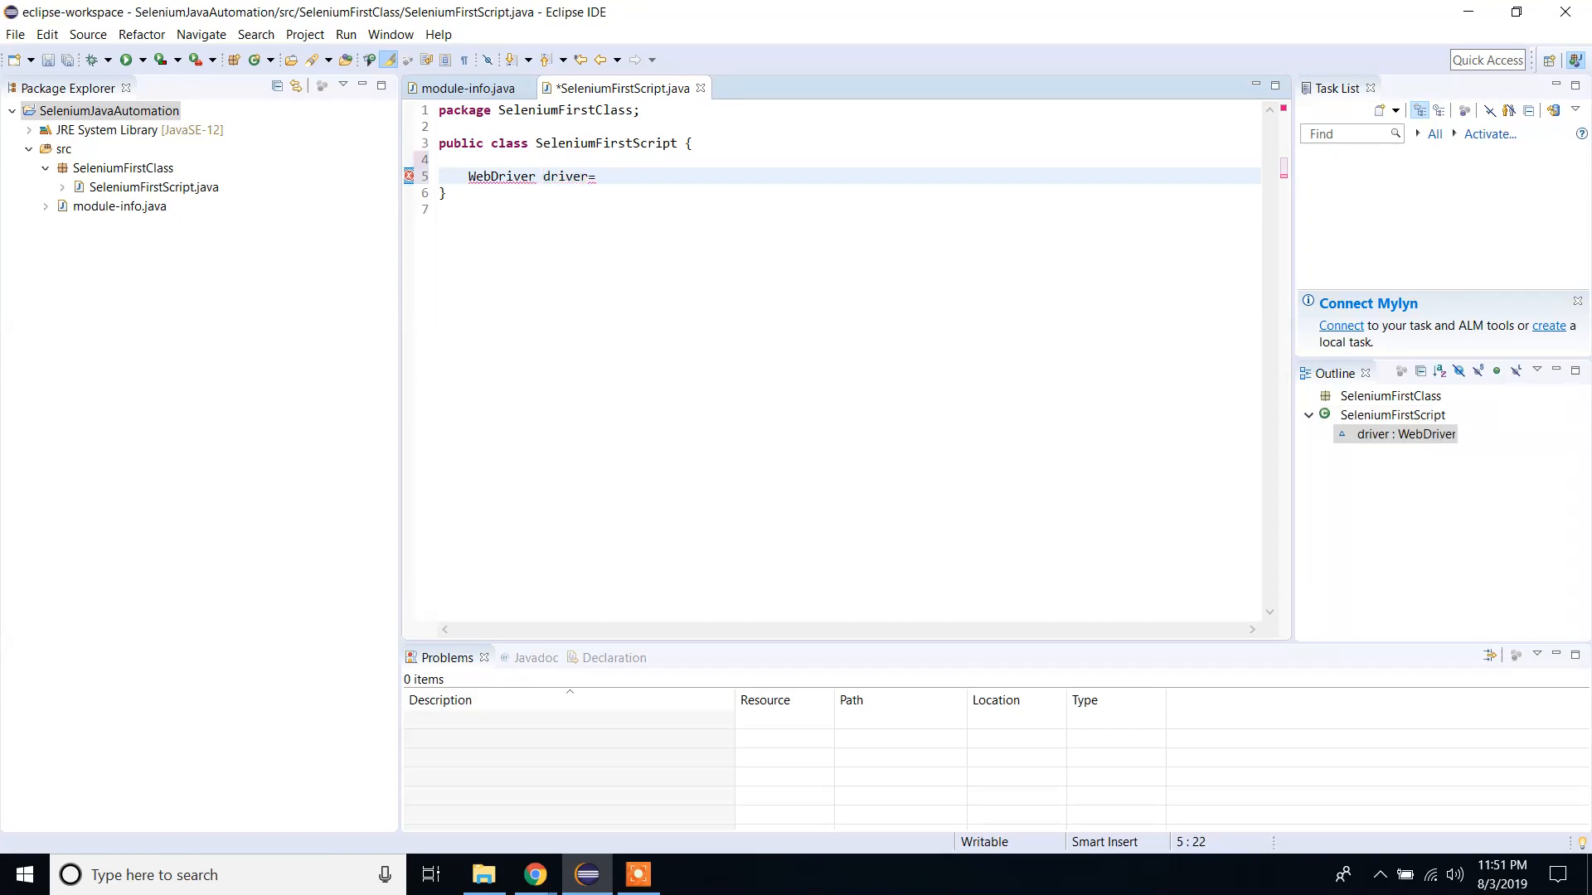
pyautogui.write('new C')
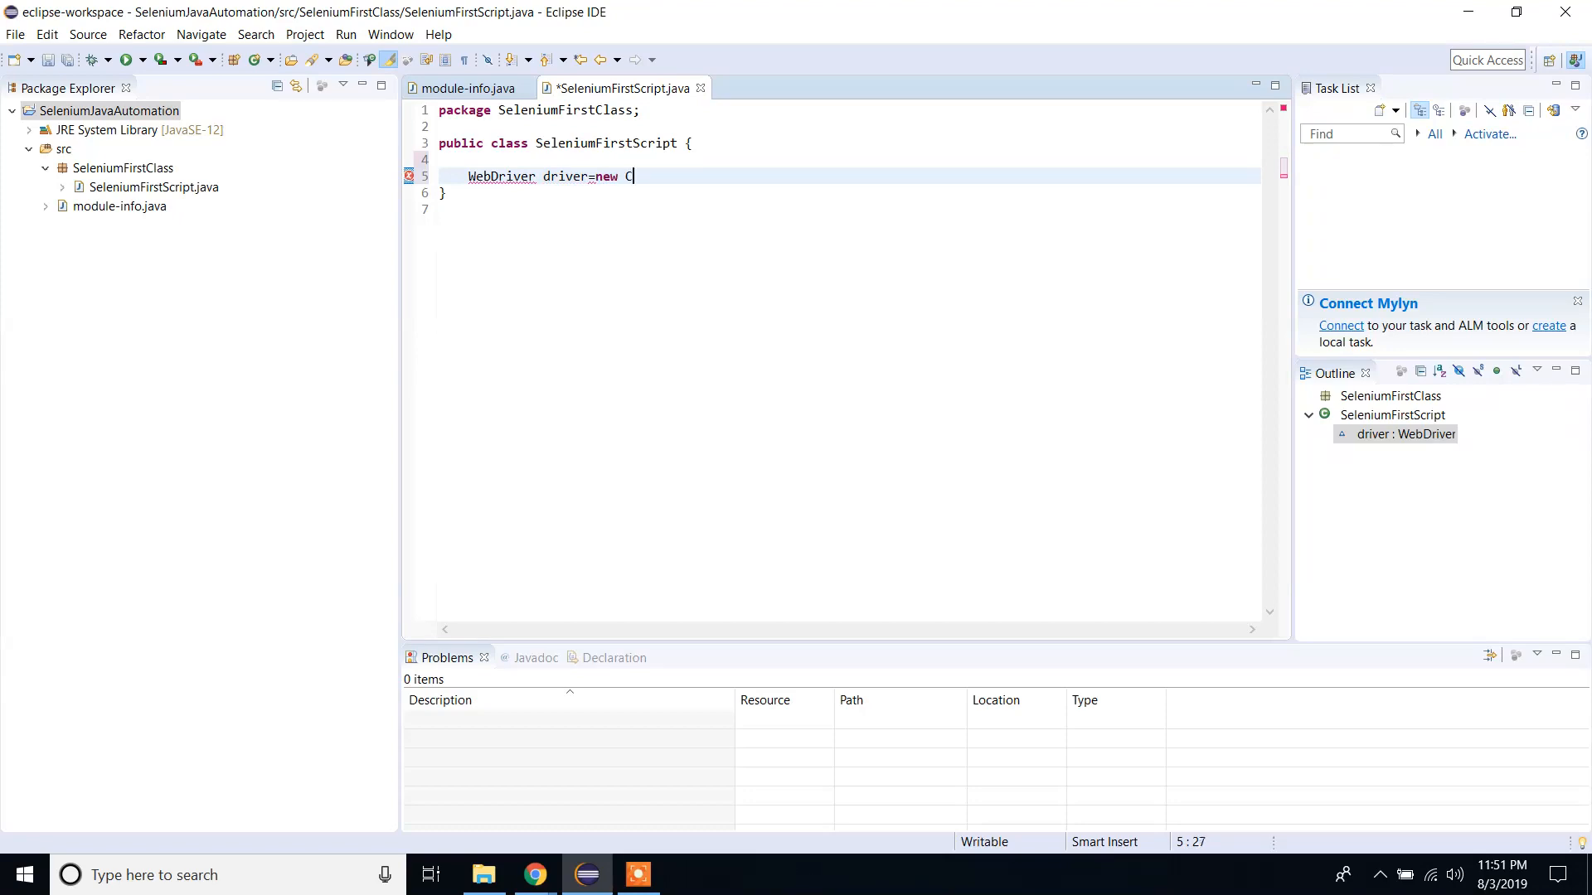
pyautogui.write('hromeDri')
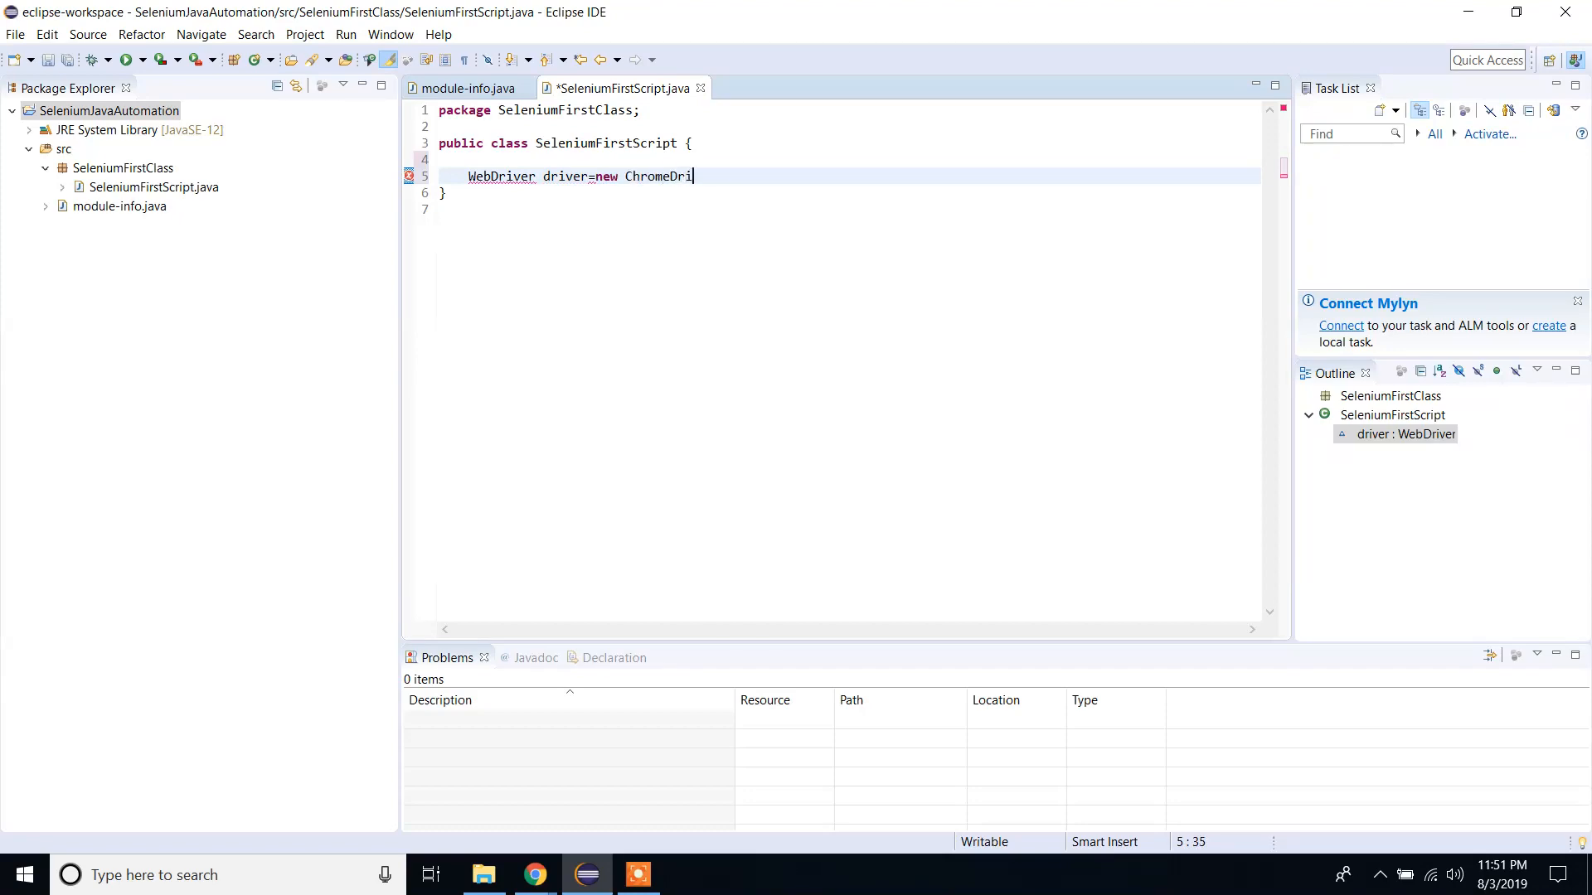
pyautogui.write('ver;')
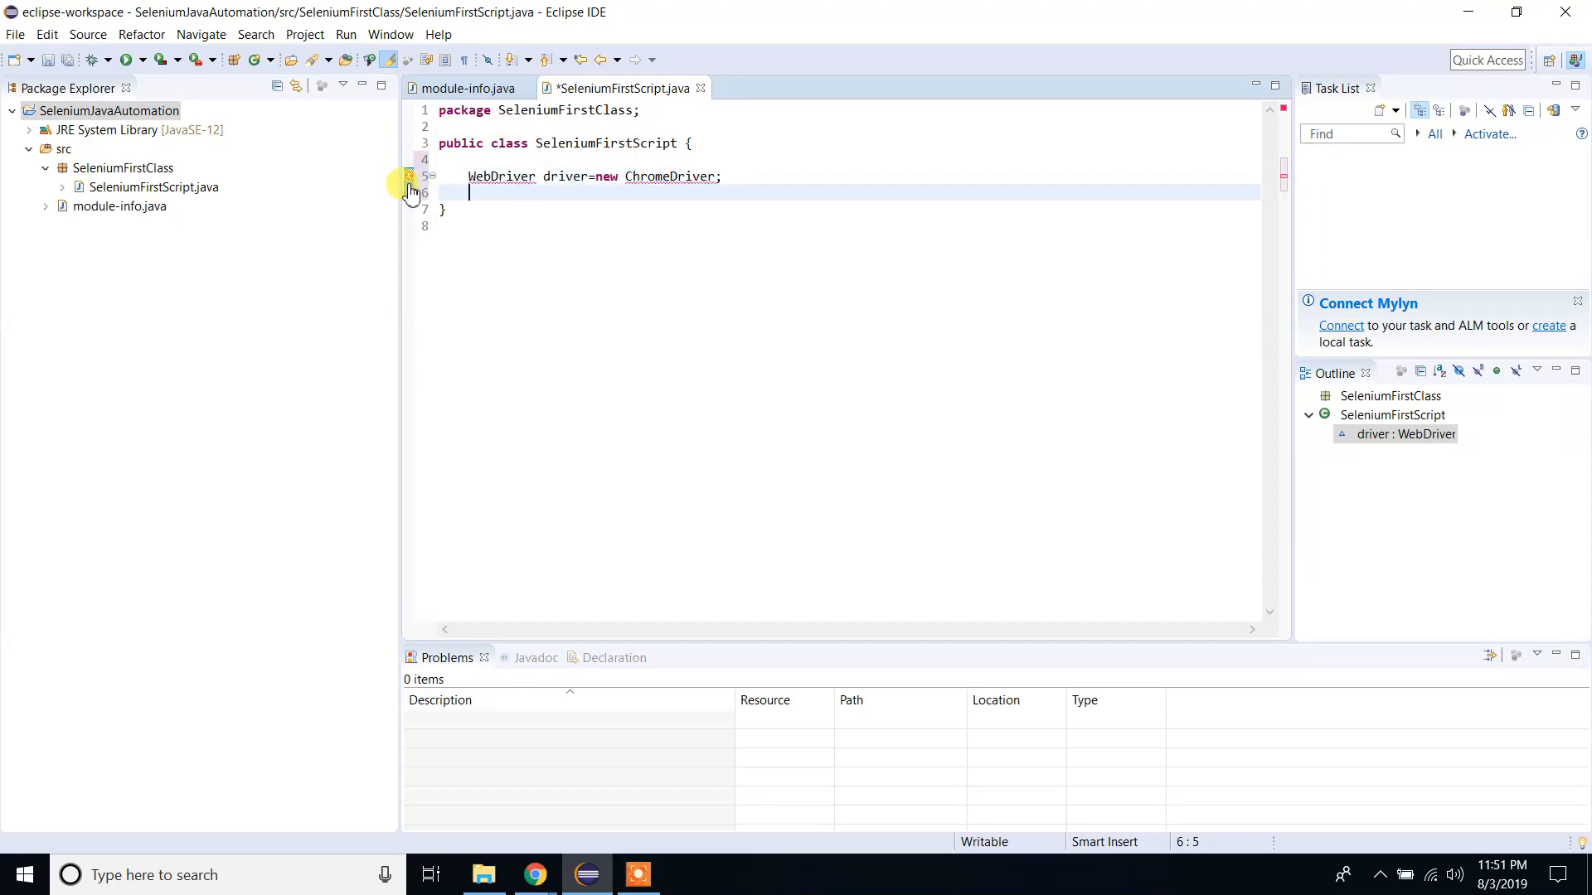
pyautogui.moveTo(409, 176)
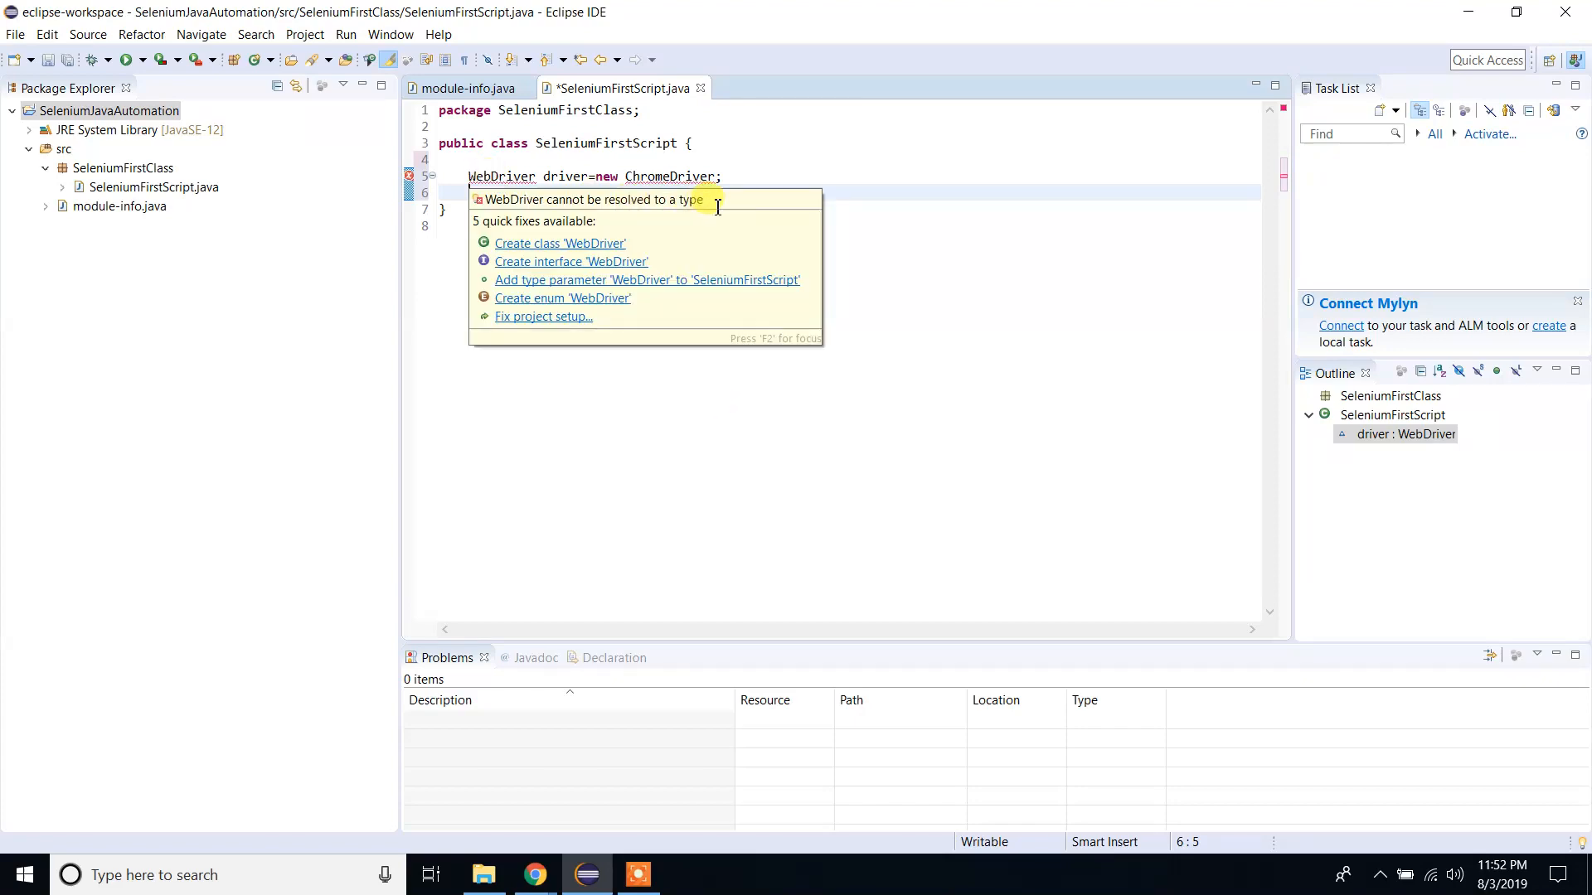
pyautogui.click(993, 215)
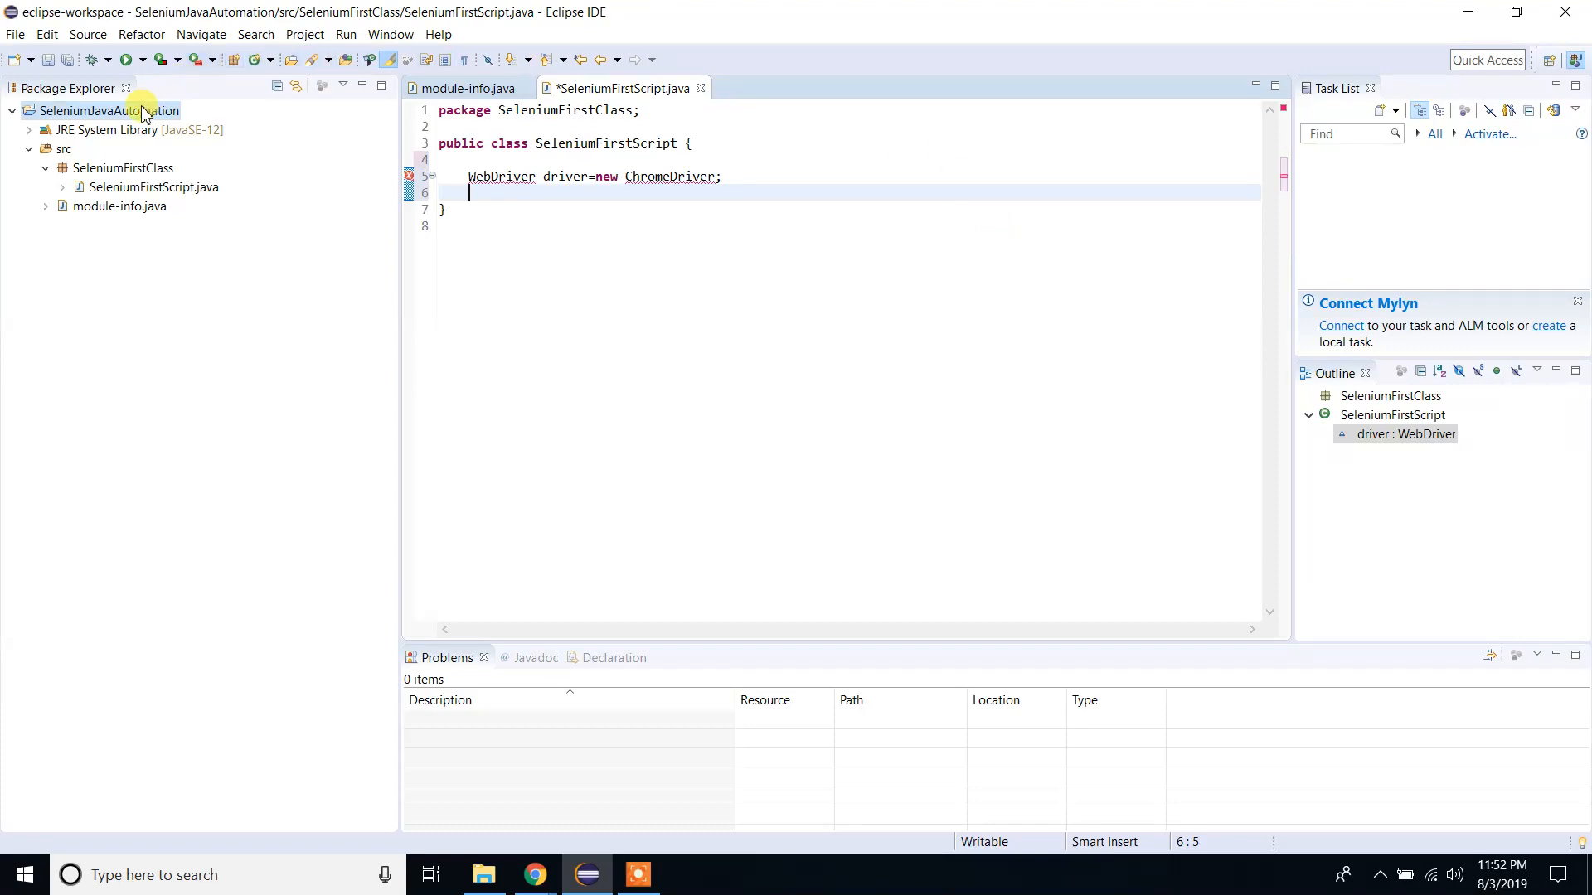
pyautogui.click(100, 110)
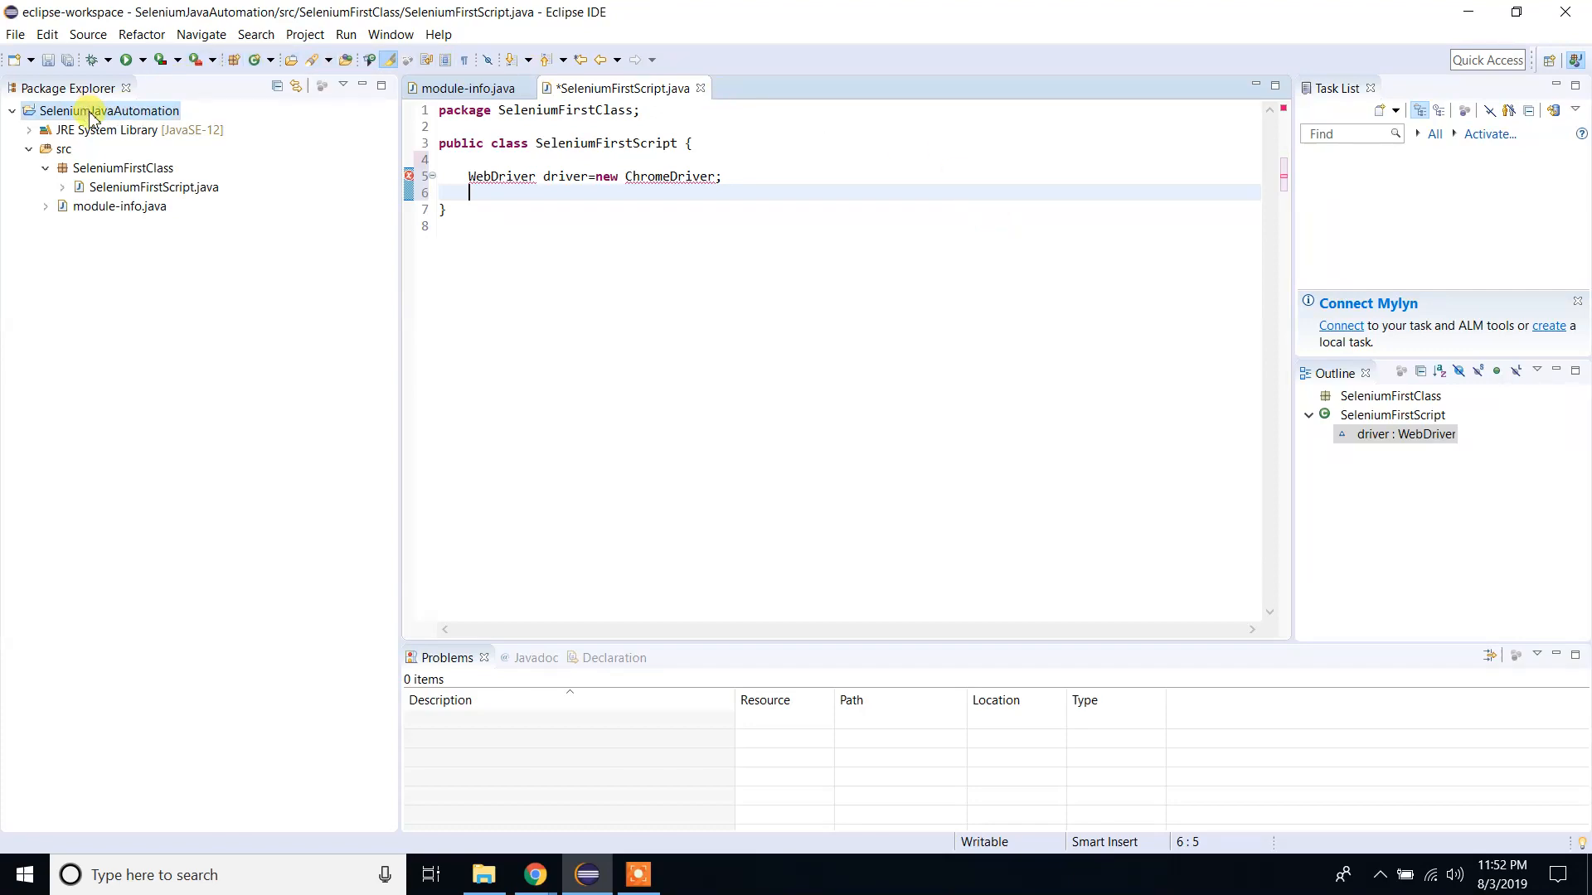
# Open Add External JARs from the project's Java Build Path Libraries with Classpath selected.
pyautogui.rightClick(93, 111)
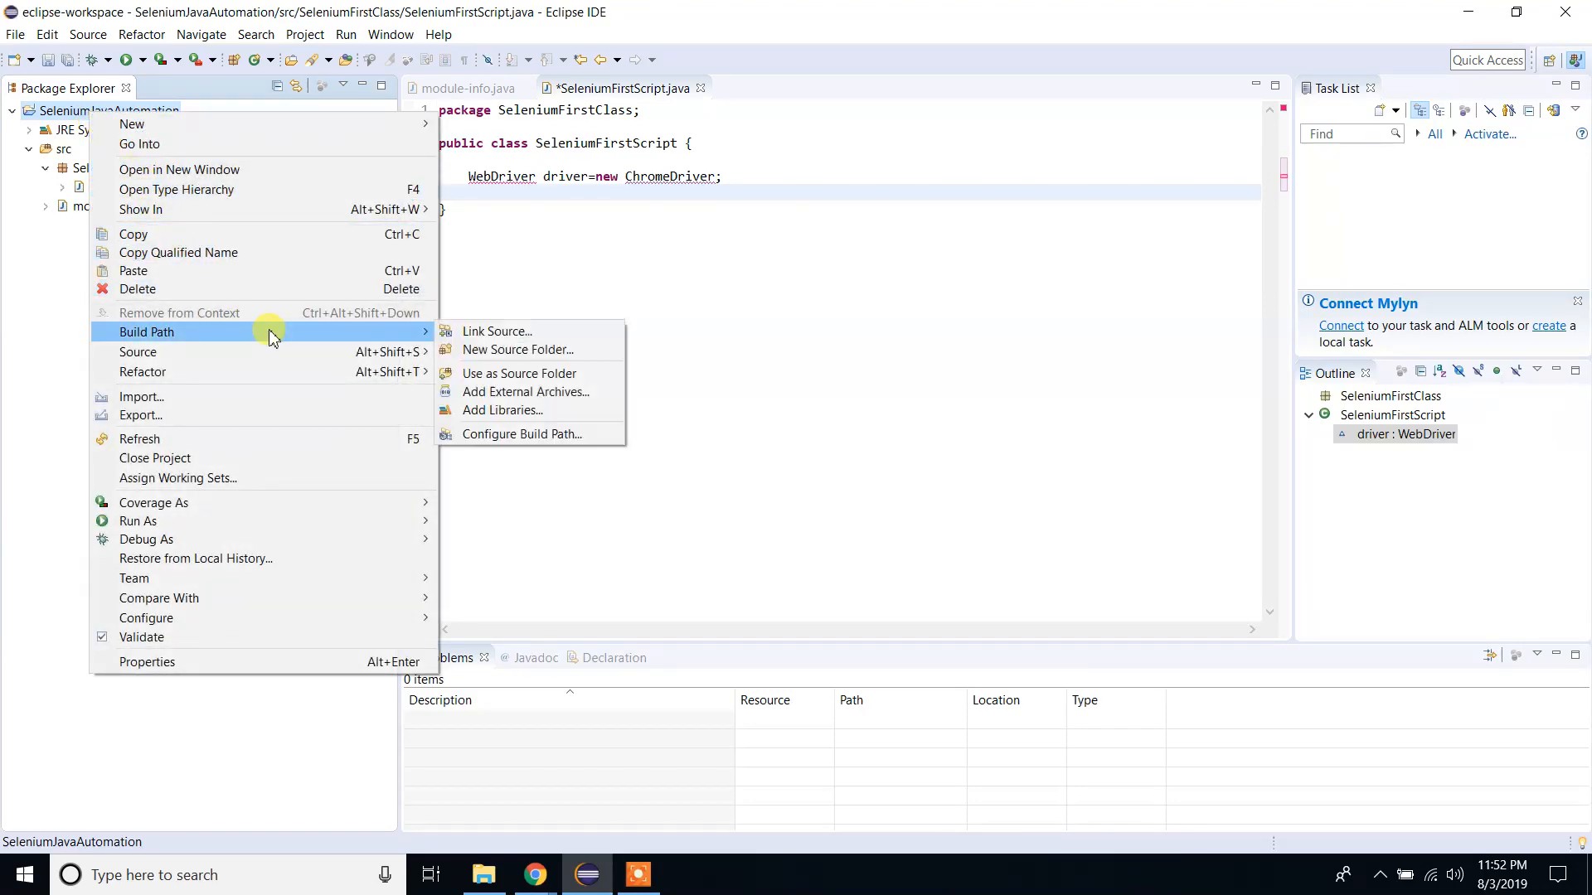
pyautogui.moveTo(516, 349)
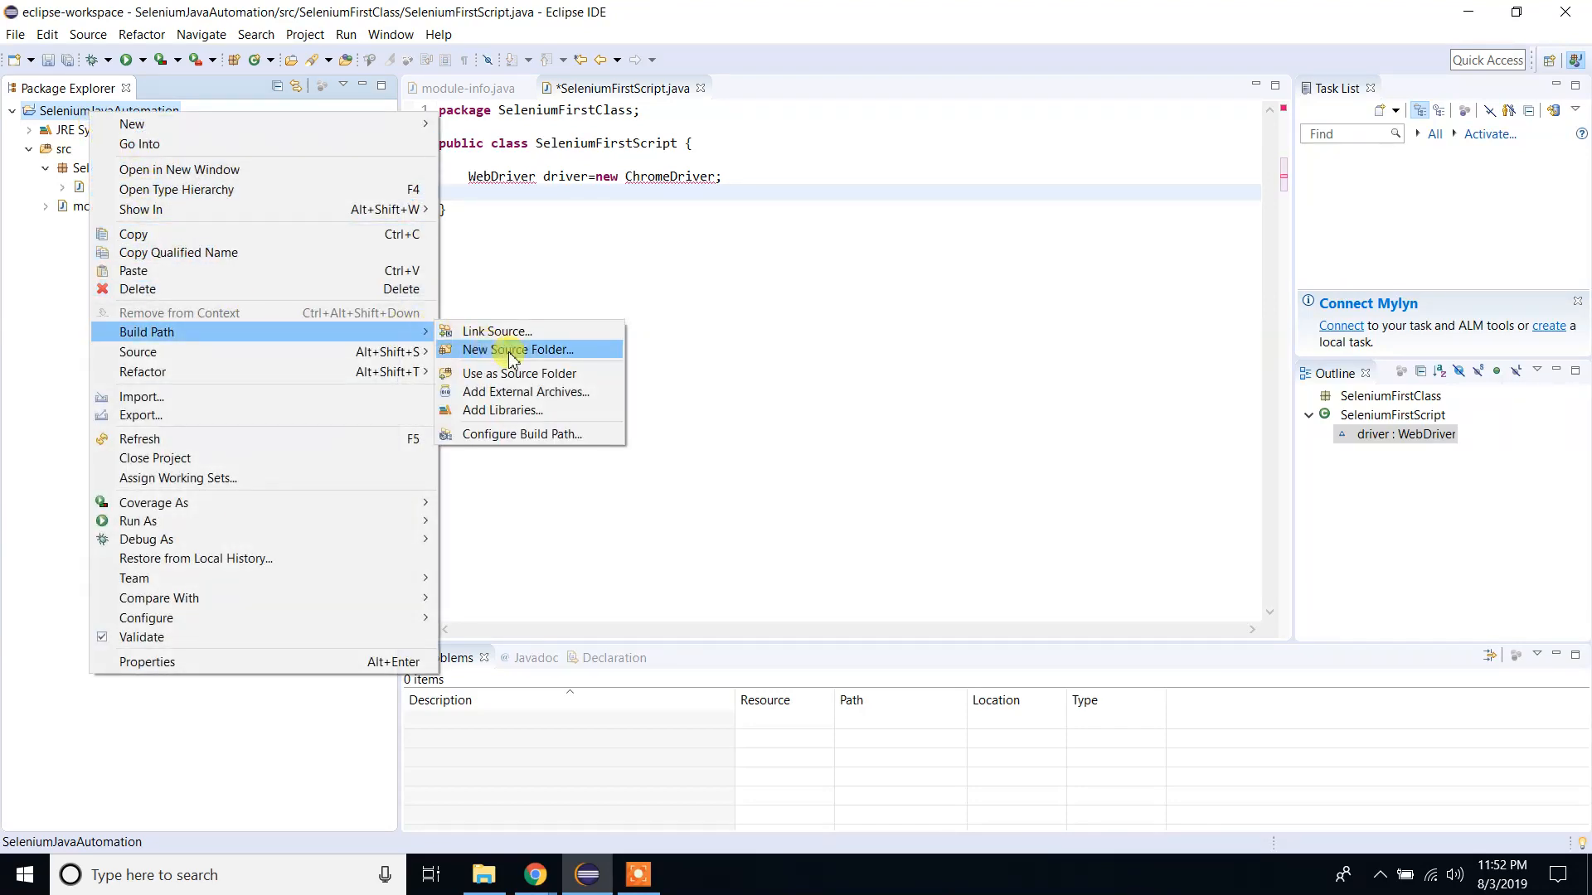
pyautogui.moveTo(545, 434)
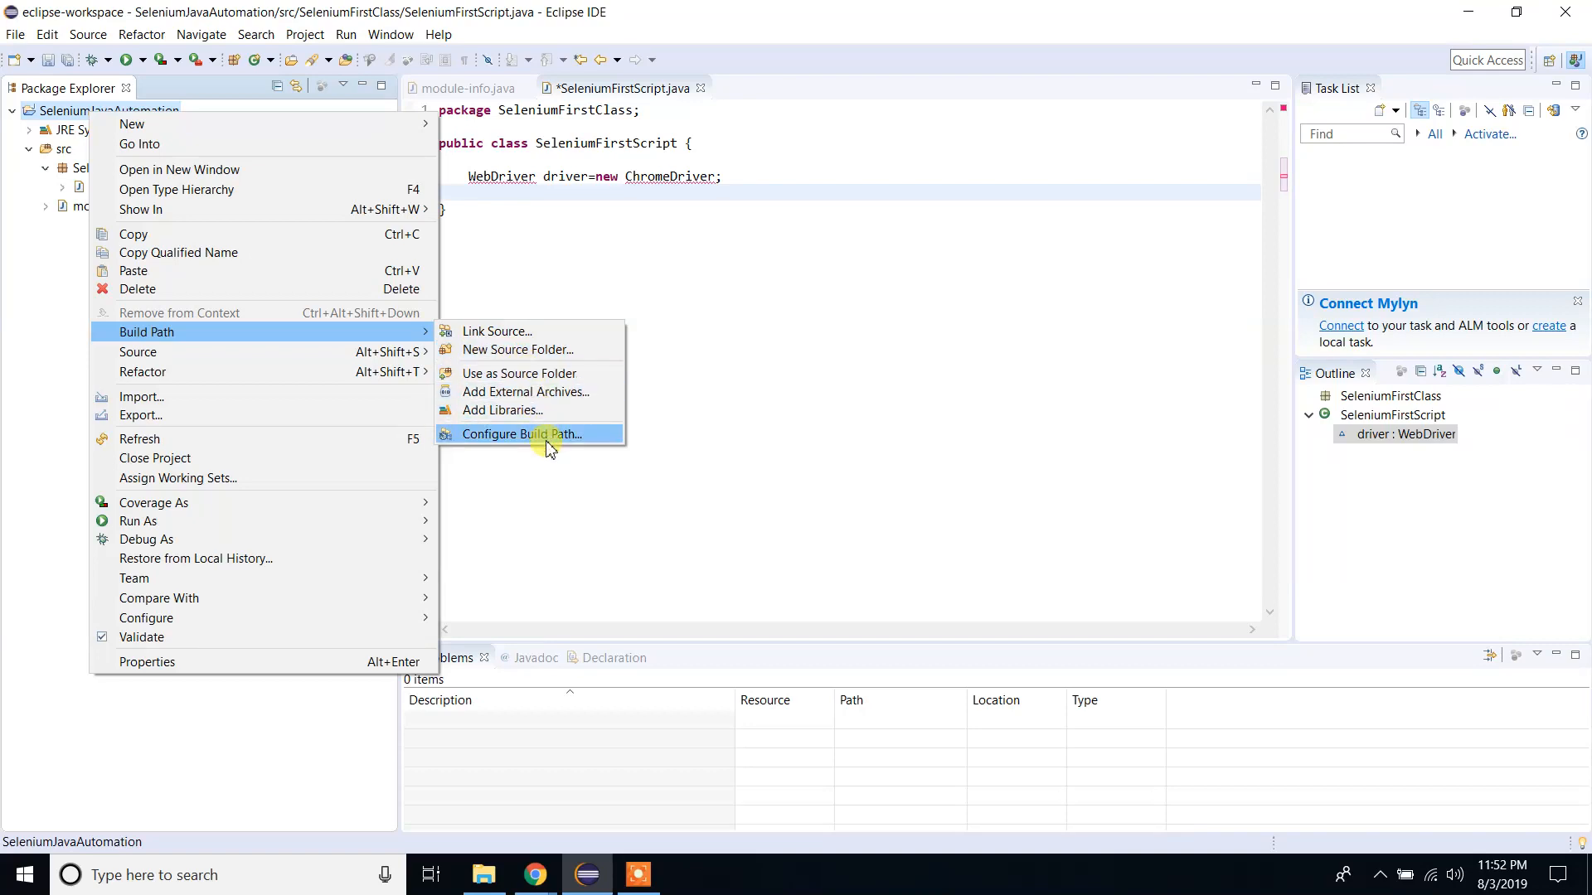
pyautogui.click(521, 434)
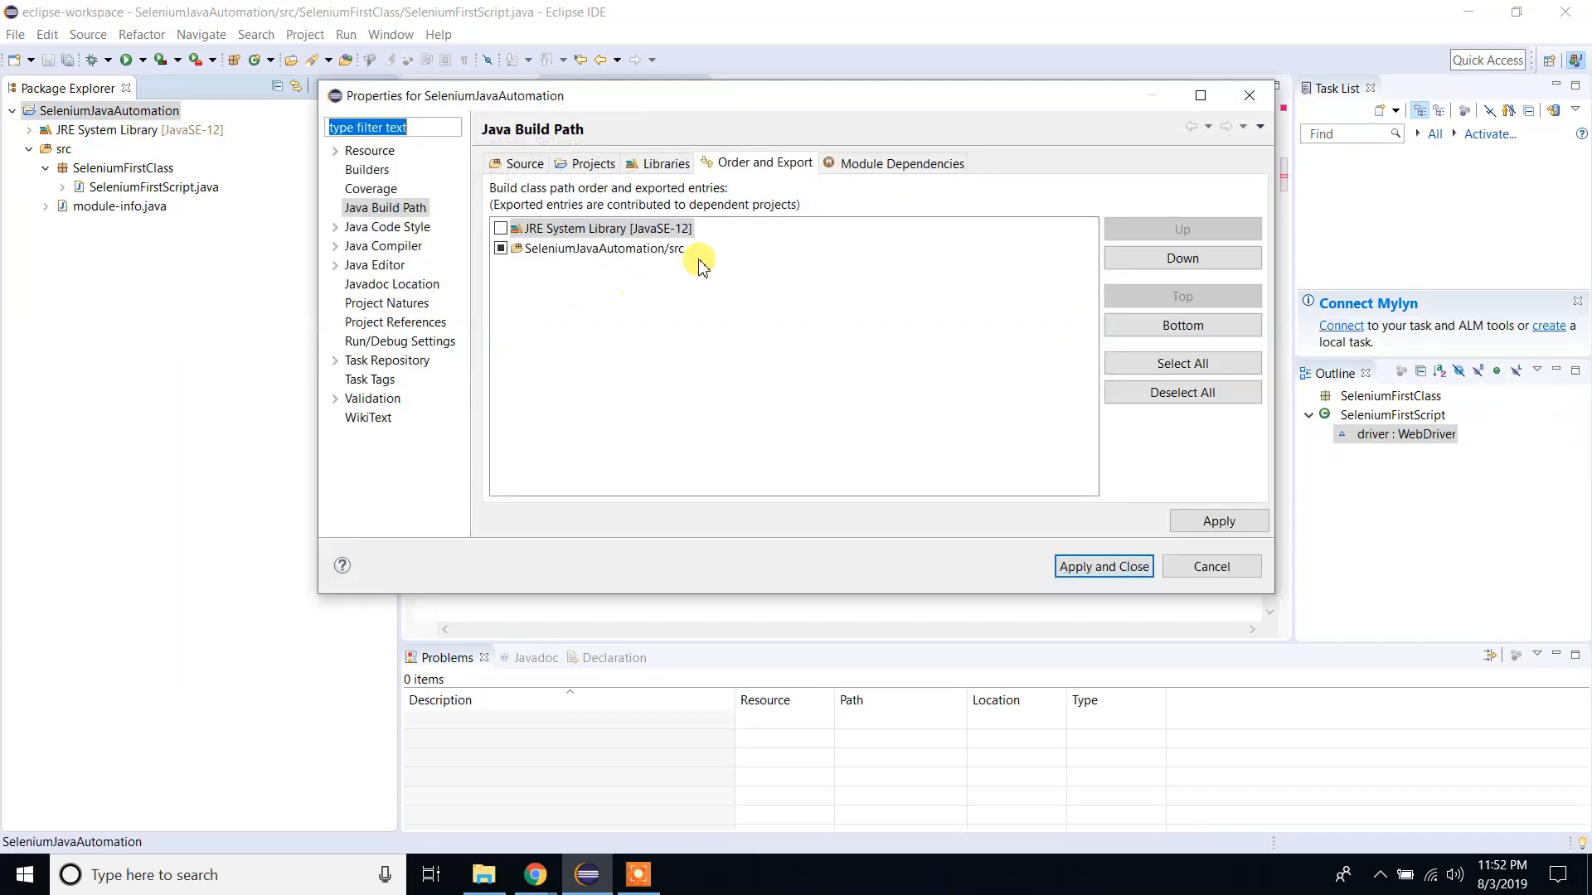
pyautogui.click(663, 163)
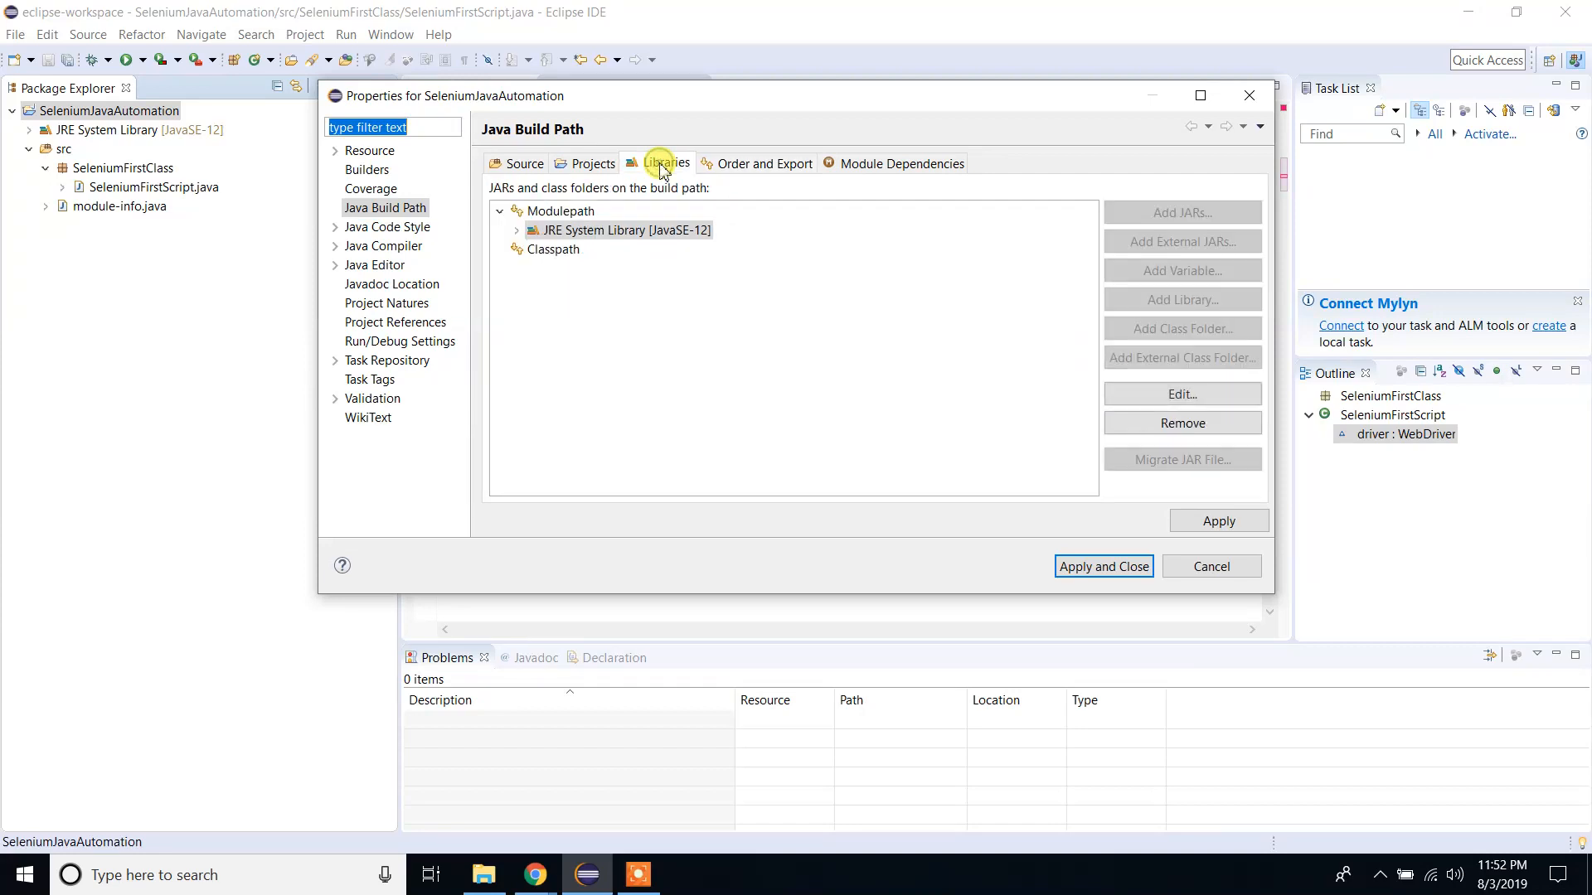
pyautogui.click(552, 248)
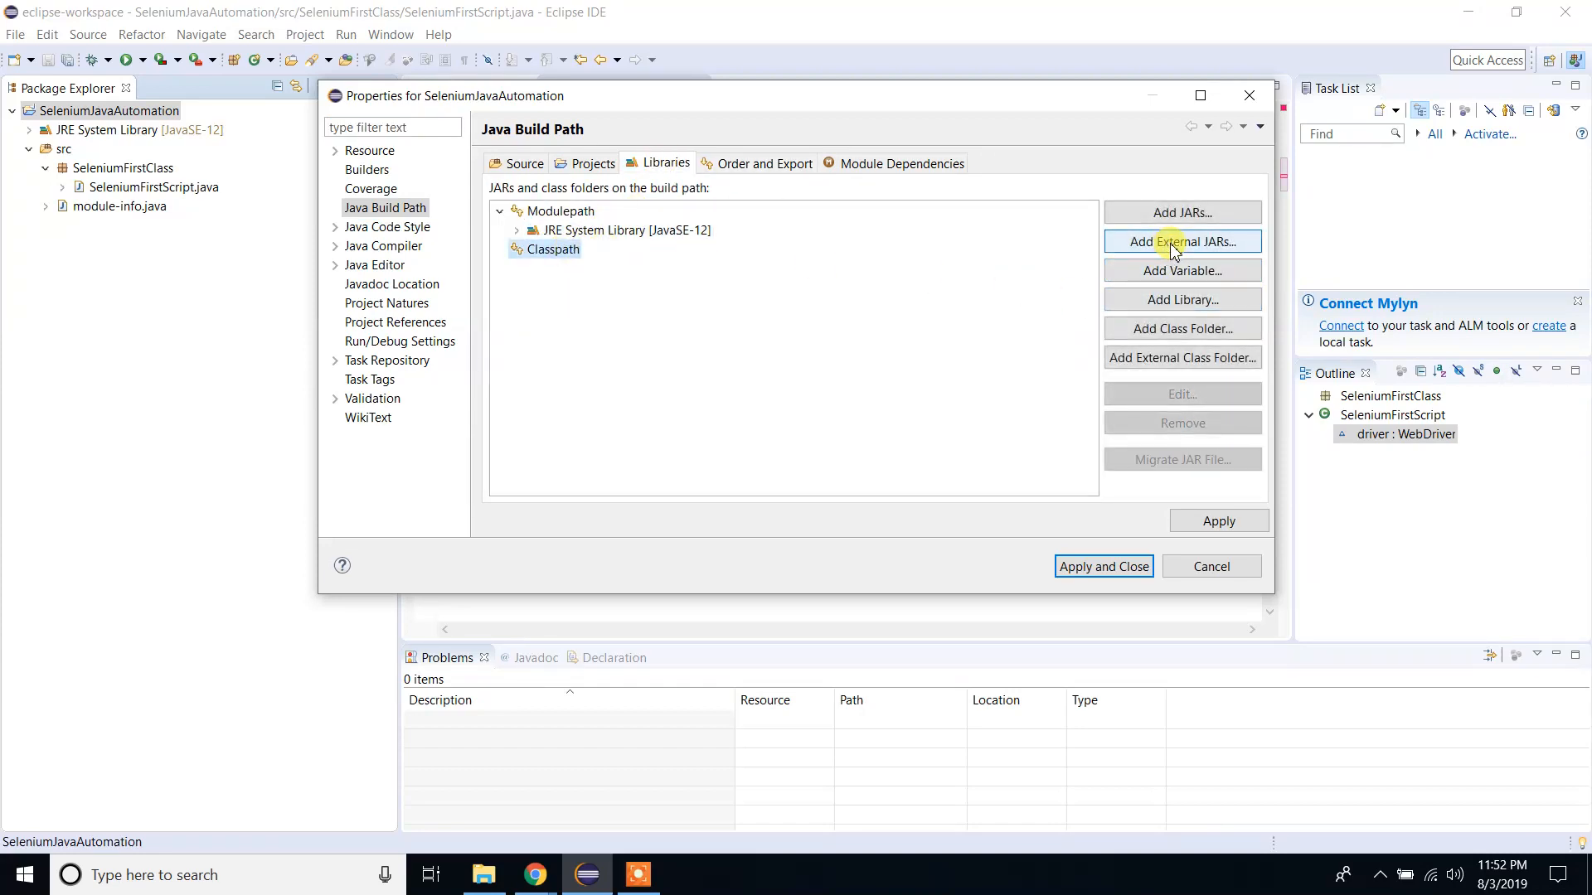
pyautogui.click(1182, 241)
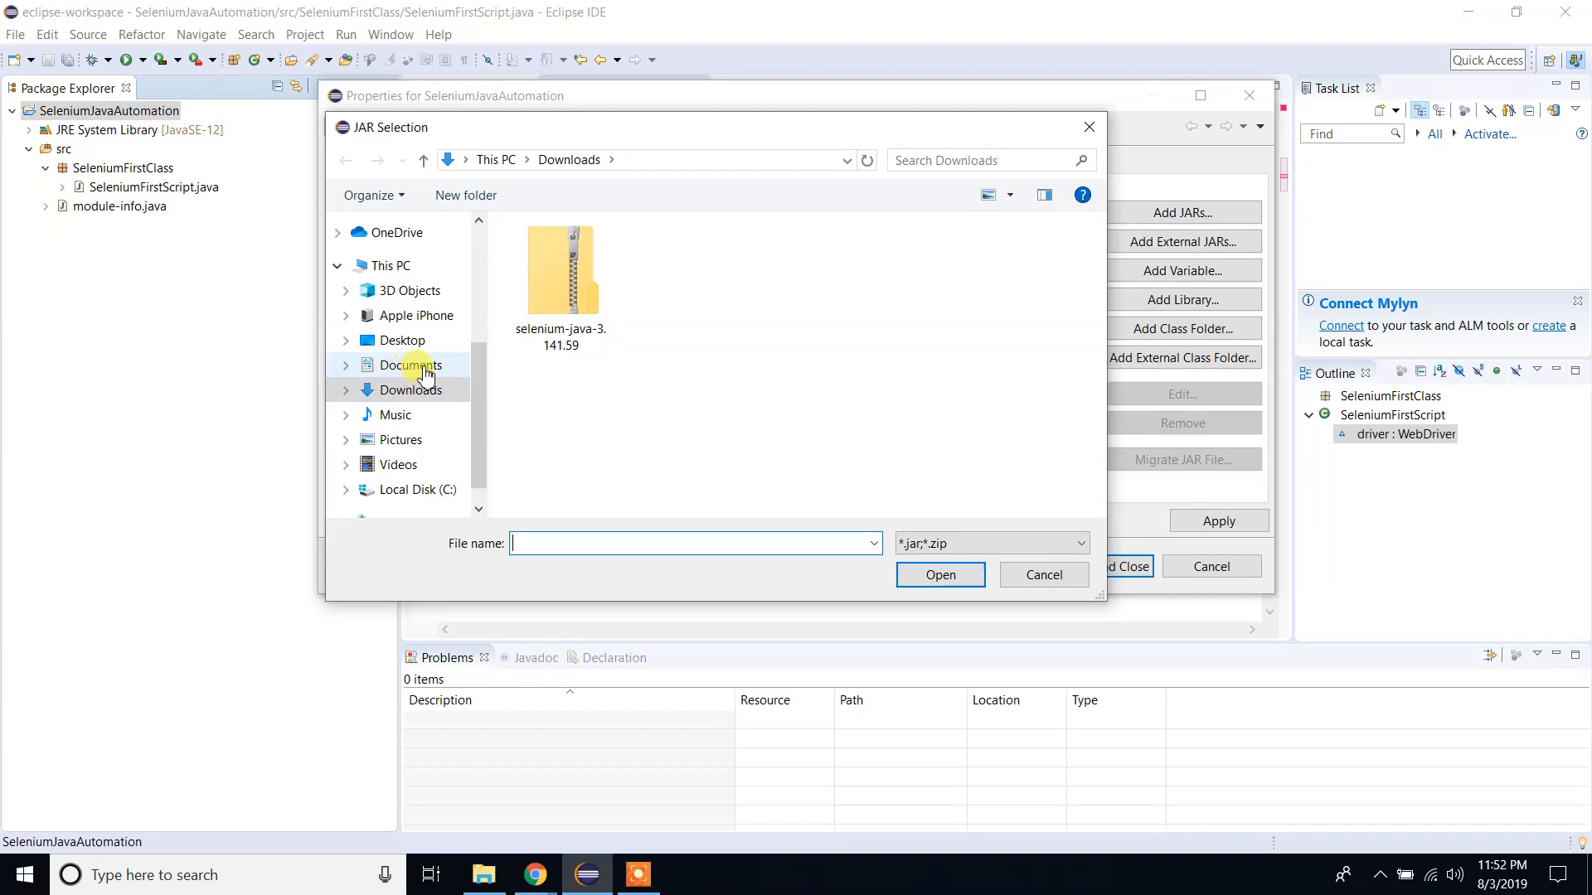
# Add both client-combined-3.141.59 JARs from Documents/selenium-java-3.141.59 to the Classpath.
pyautogui.click(412, 365)
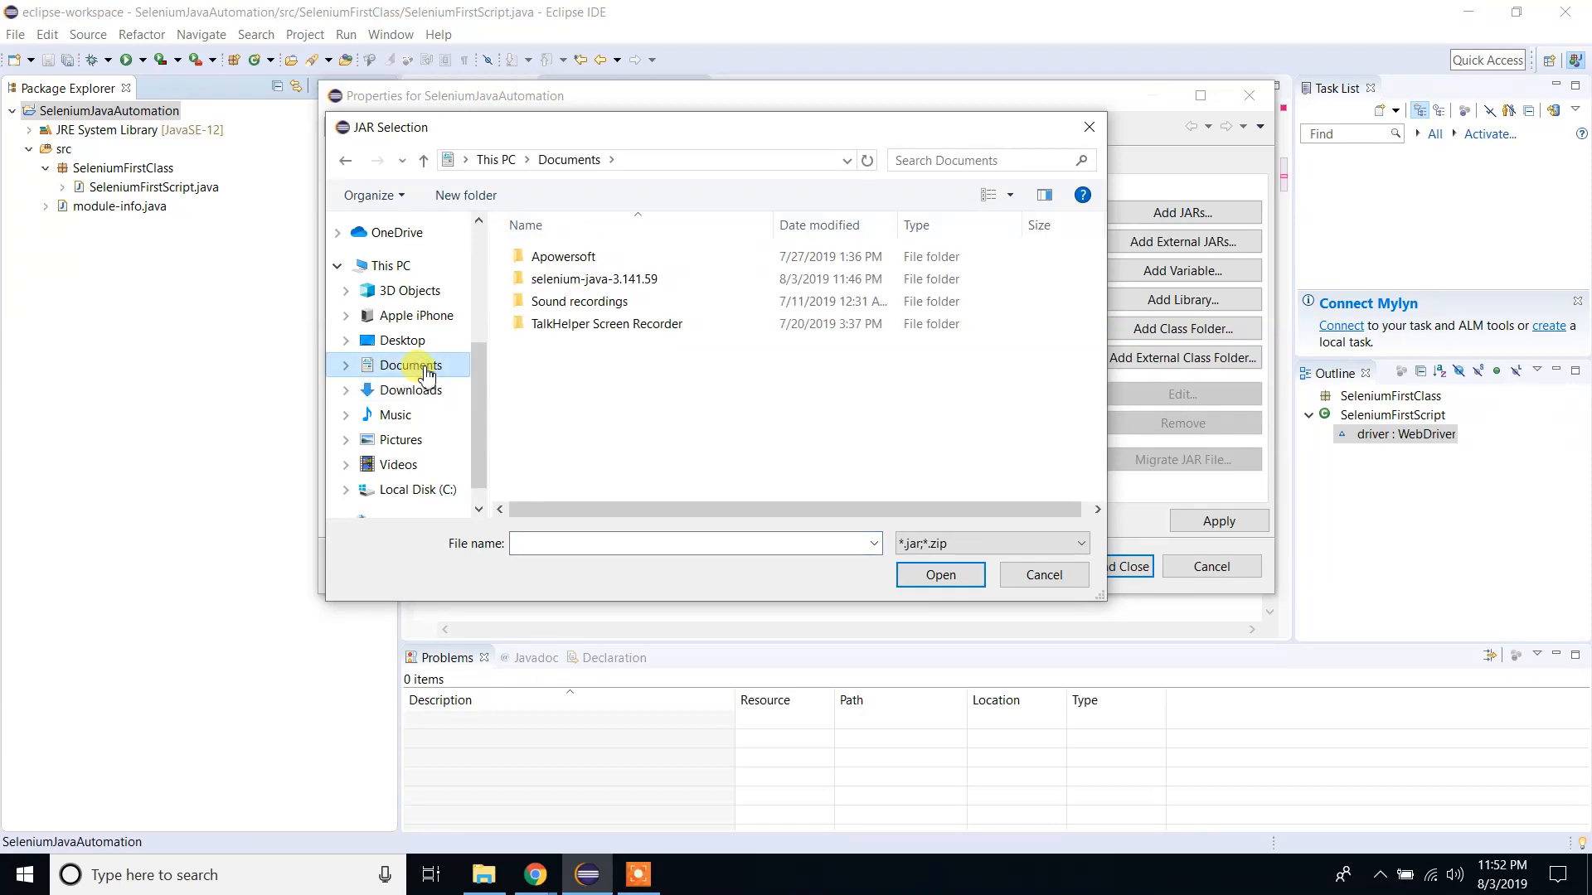
pyautogui.moveTo(431, 358)
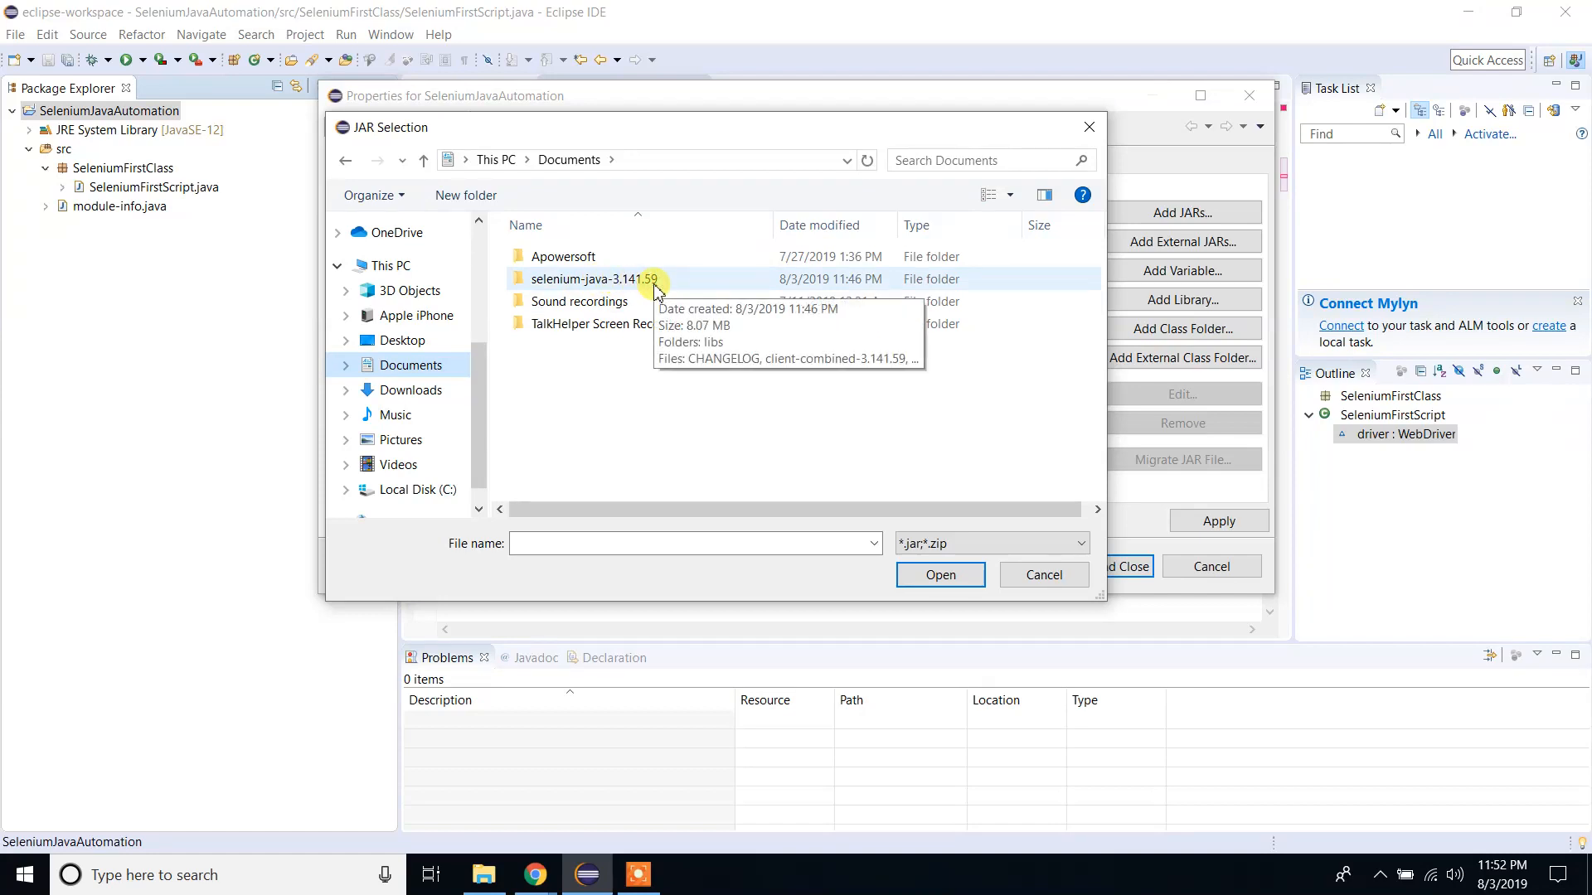
pyautogui.doubleClick(602, 279)
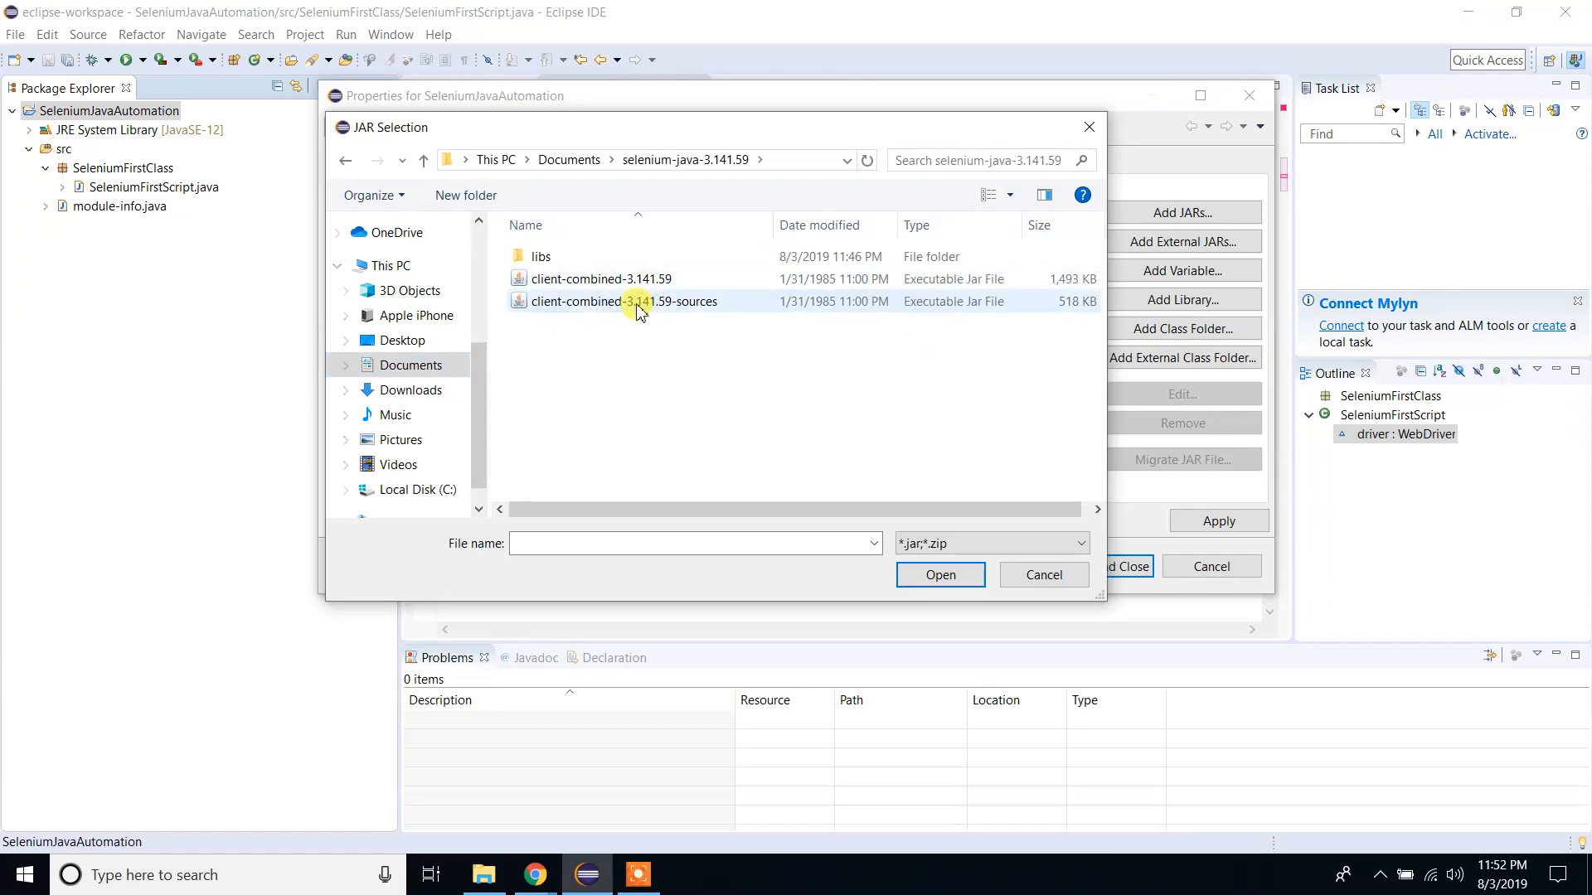
pyautogui.click(595, 279)
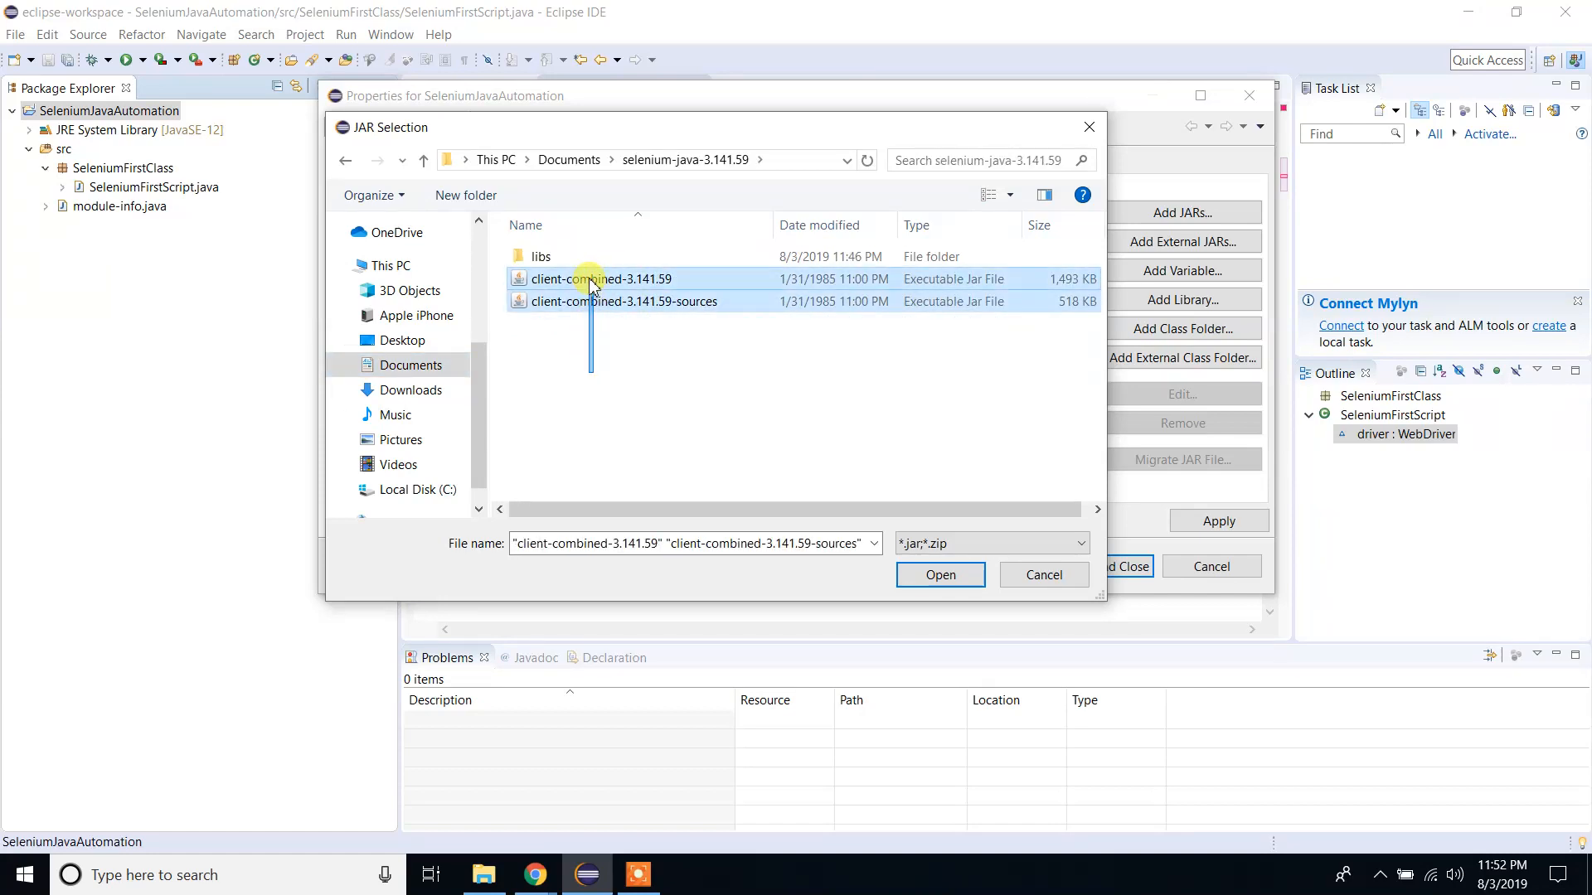
pyautogui.click(940, 574)
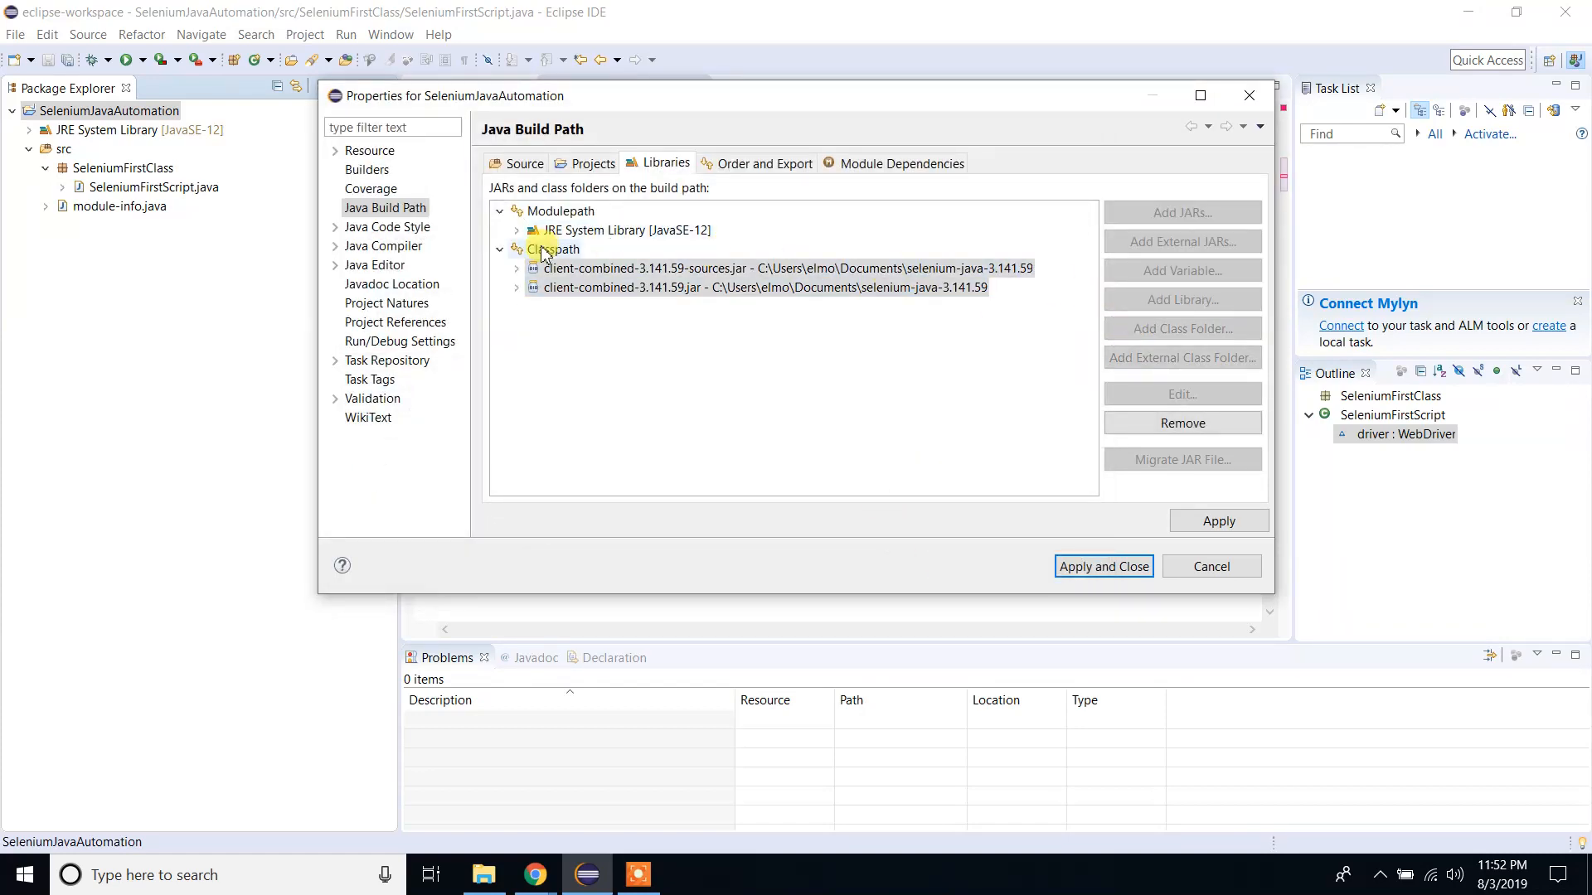
pyautogui.click(544, 249)
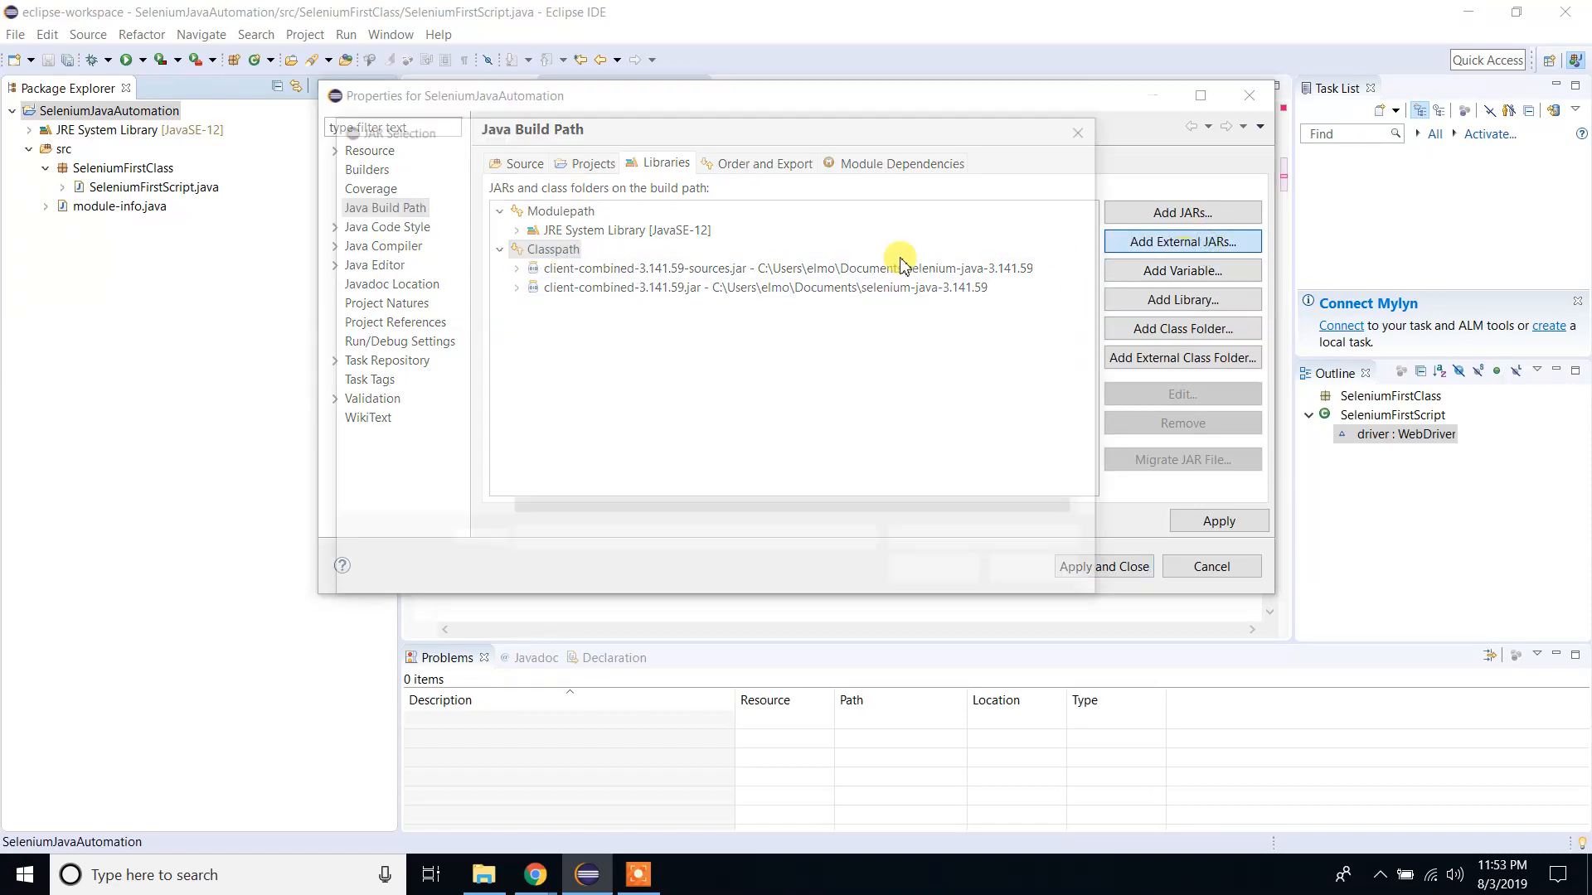
# Add the five JARs from the libs folder, then apply and close the build path settings.
pyautogui.click(1182, 241)
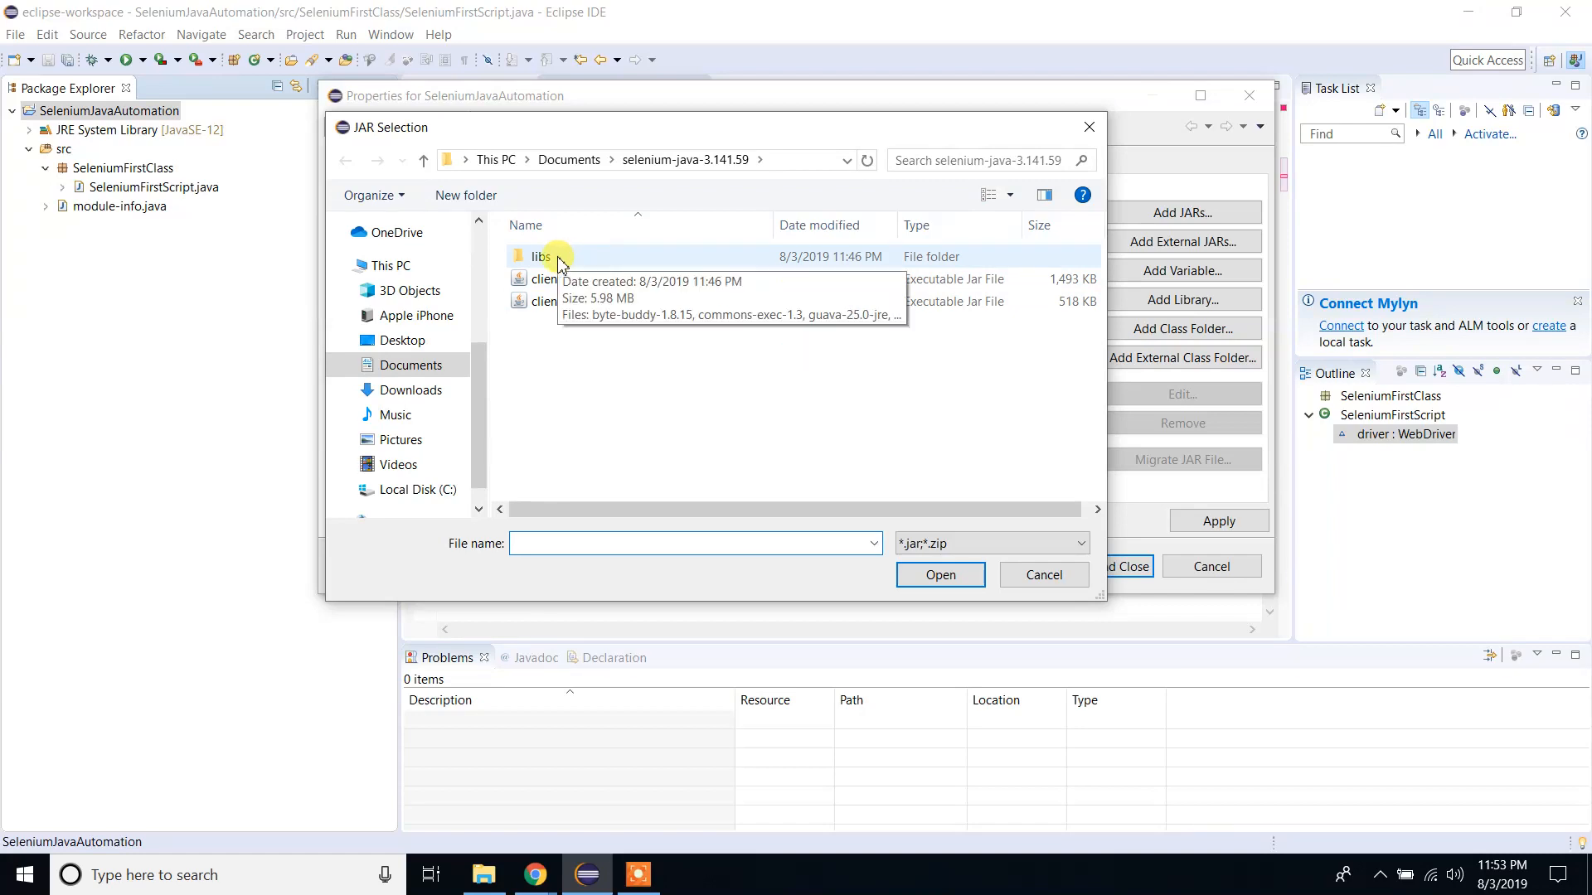
pyautogui.doubleClick(540, 257)
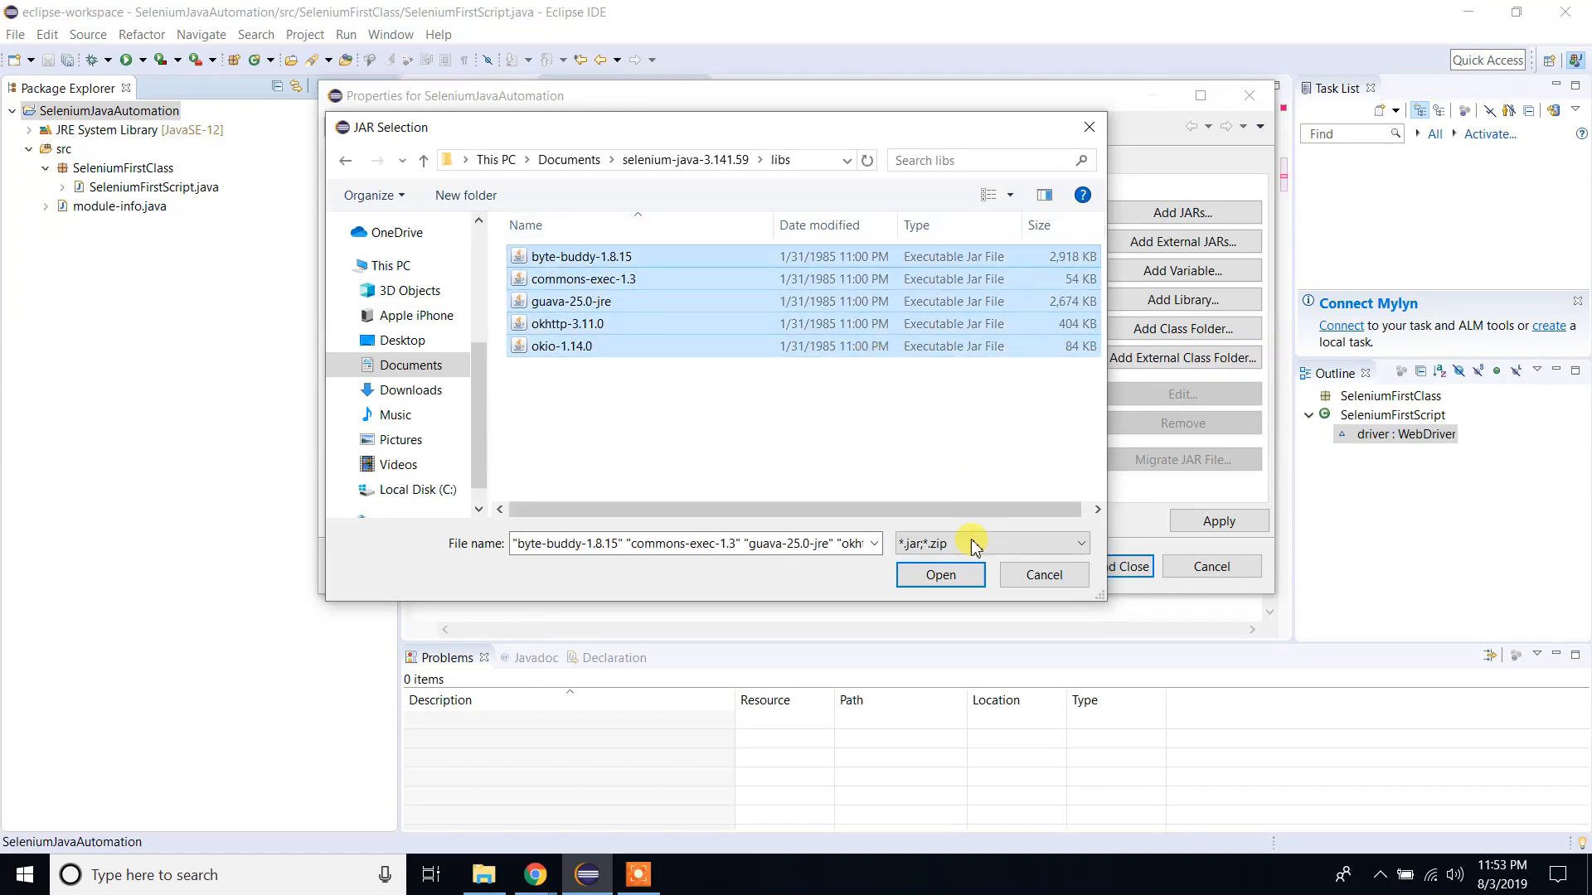
pyautogui.click(940, 574)
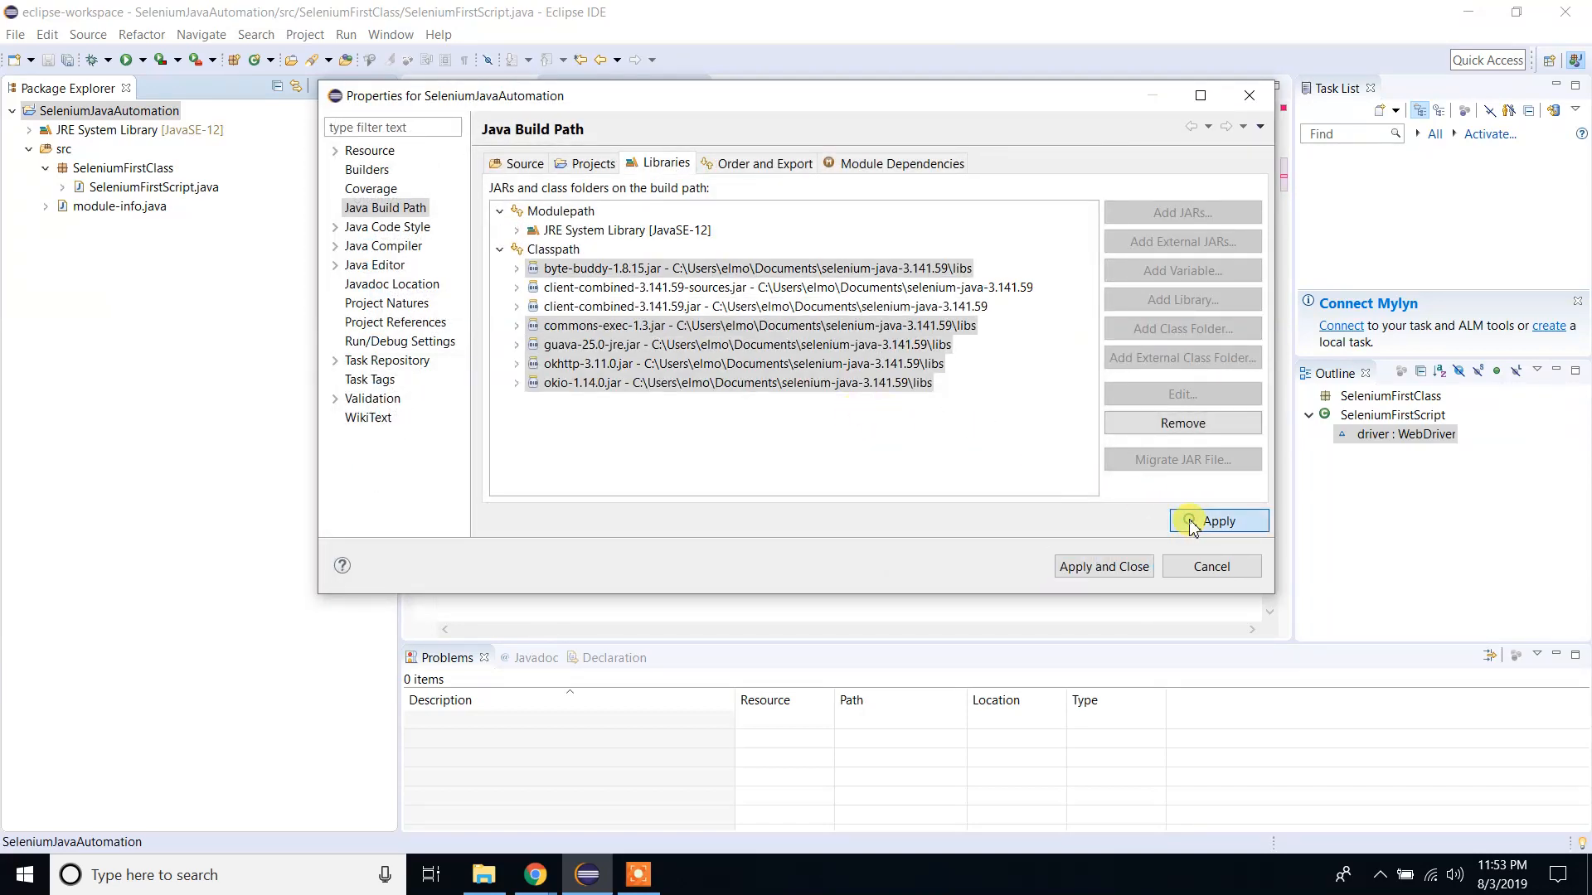
pyautogui.click(1193, 522)
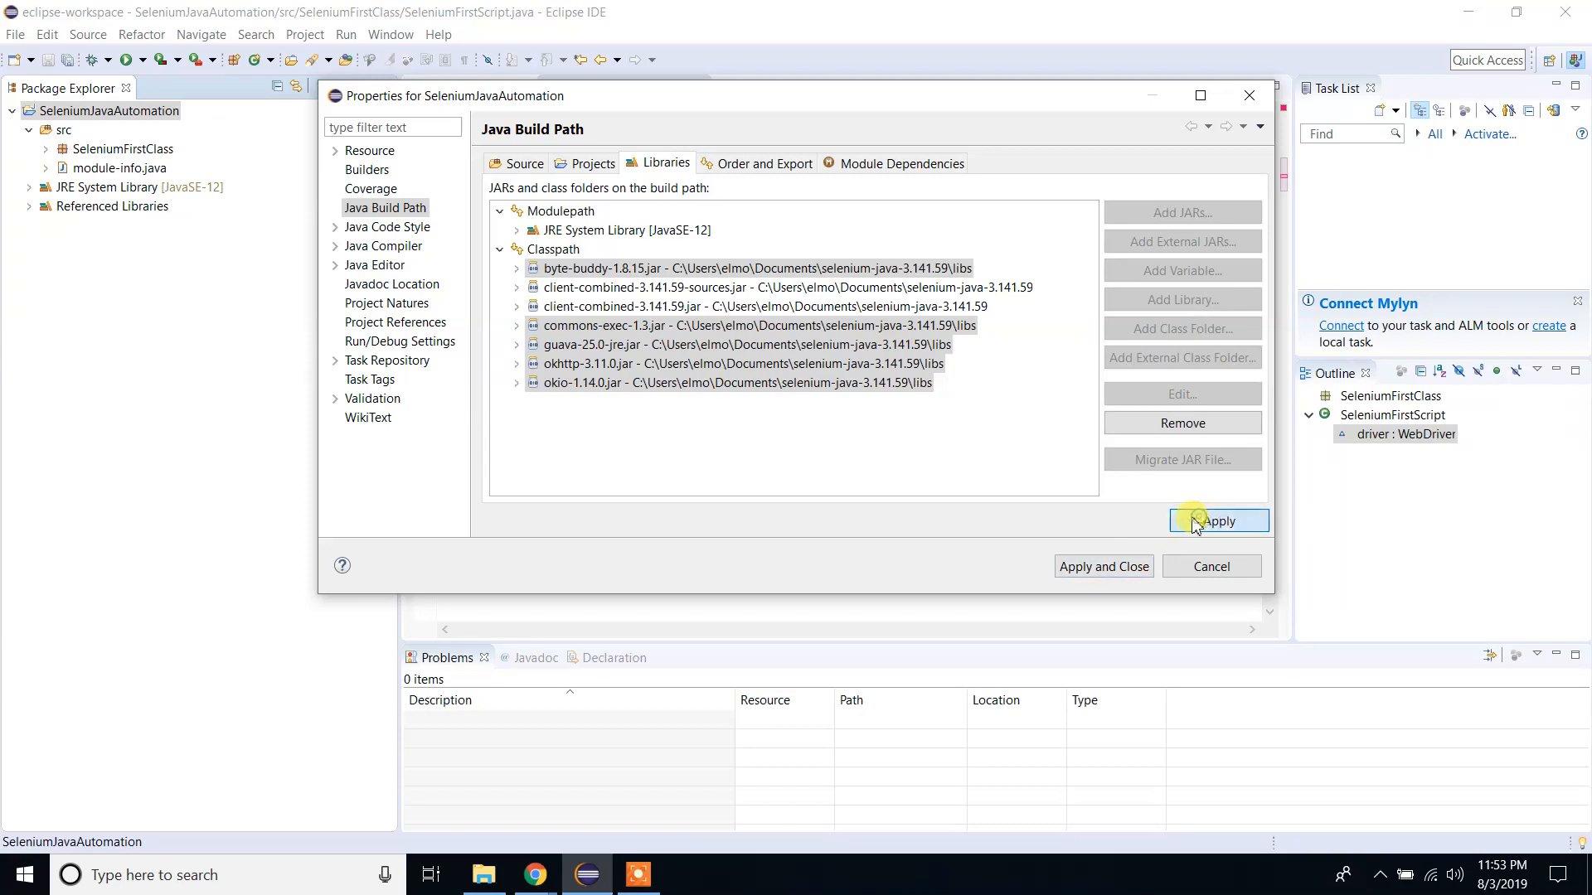
pyautogui.click(1104, 566)
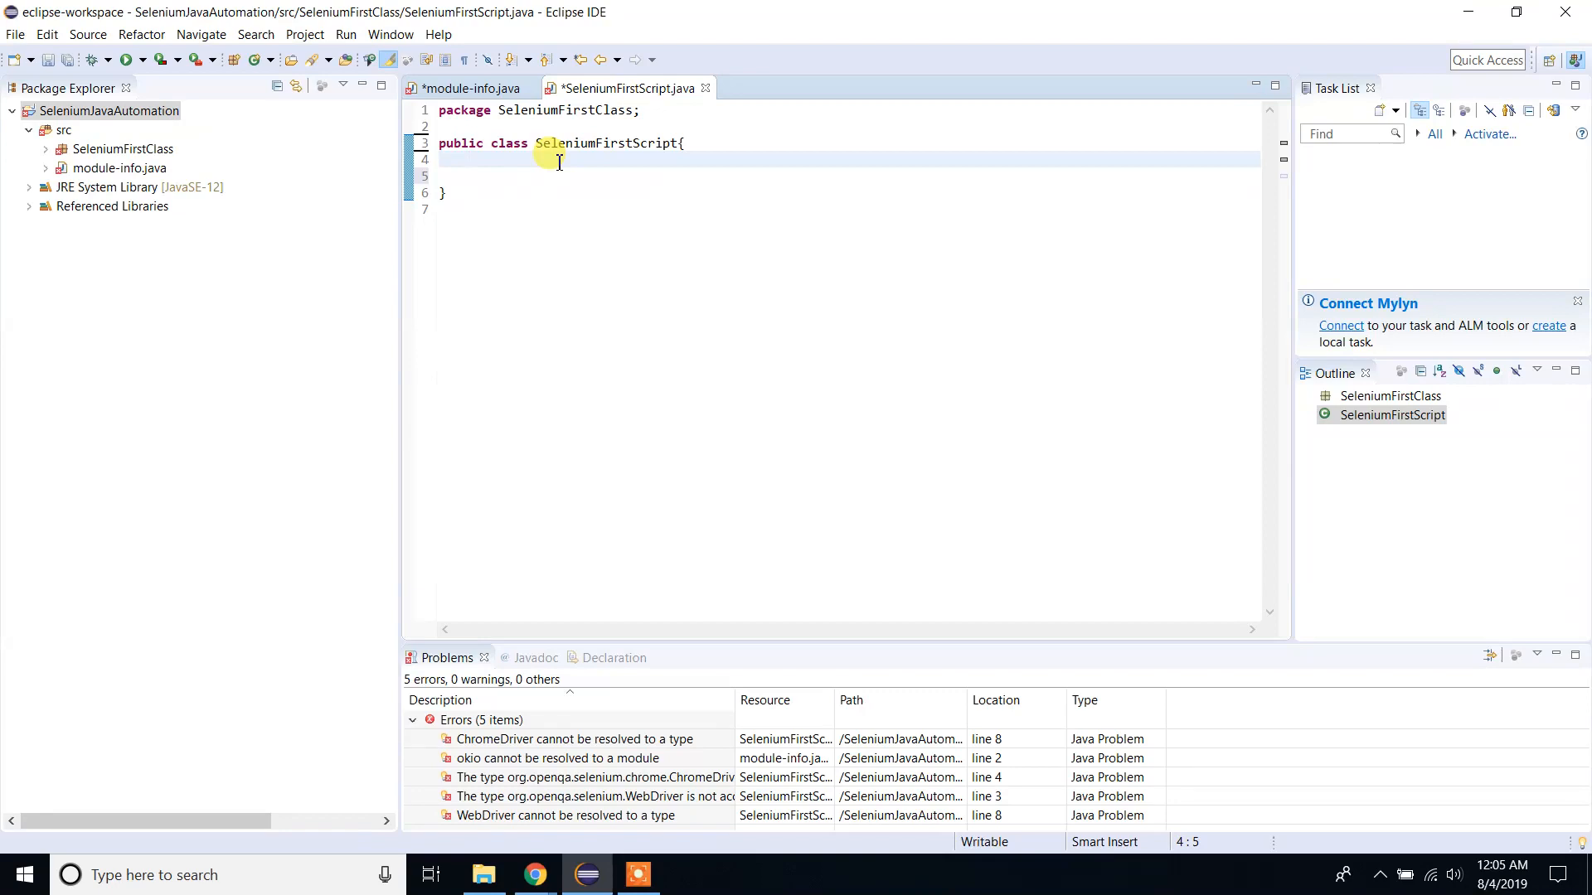
# Write a main method with 'WebDriver driver=new ChromeDriver();', importing WebDriver and ChromeDriver.
pyautogui.write('main(String[] args) {')
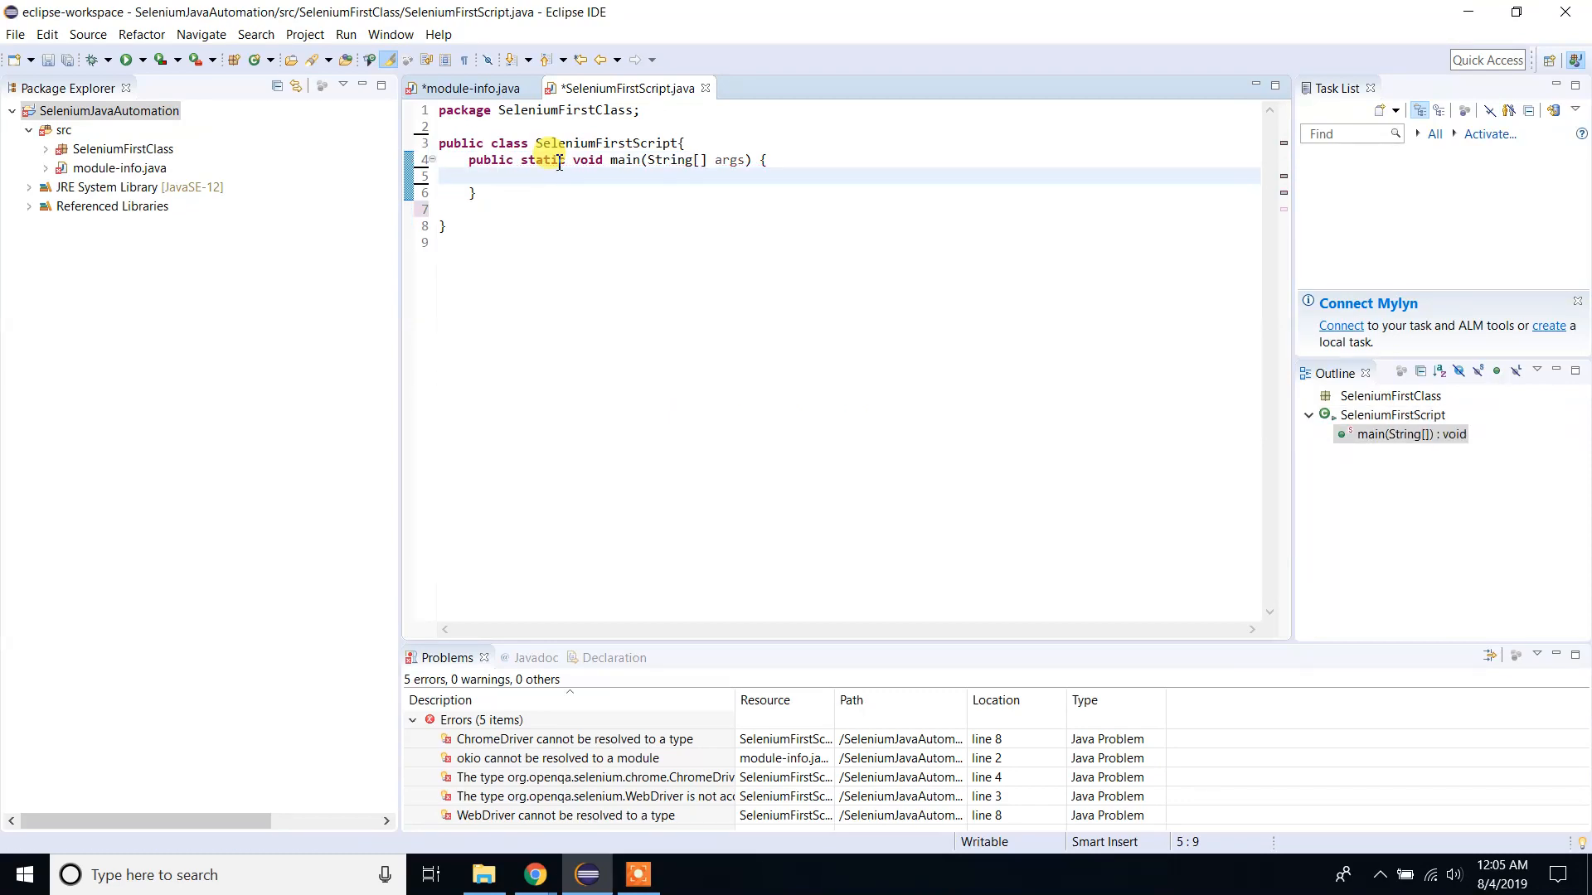
pyautogui.write('WebDriver')
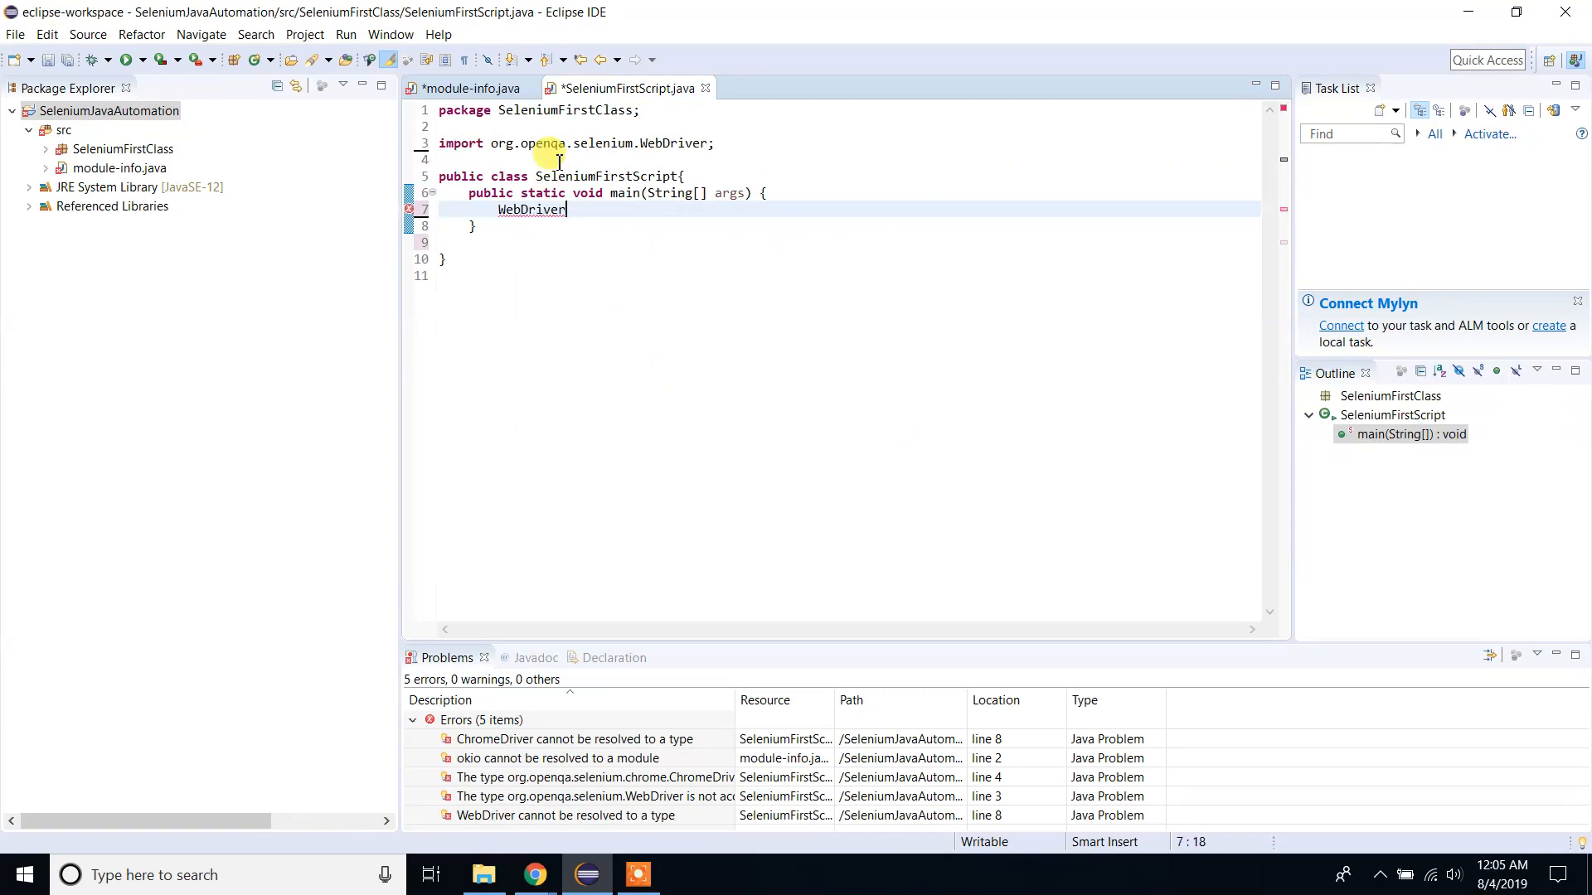
pyautogui.write('driver')
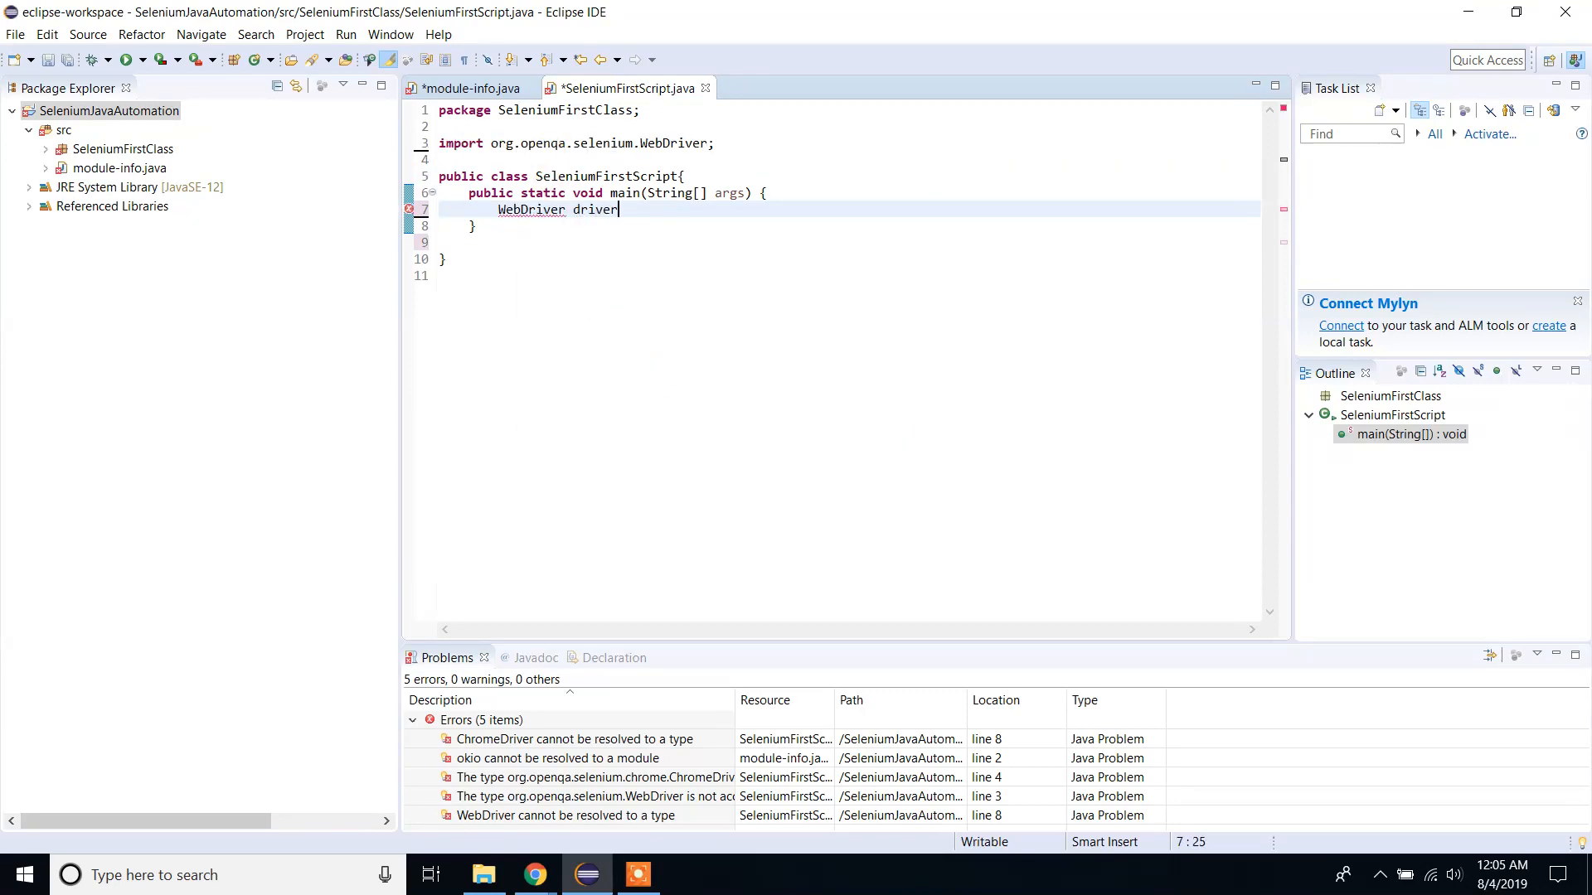
pyautogui.write('=new ChromeDriver(')
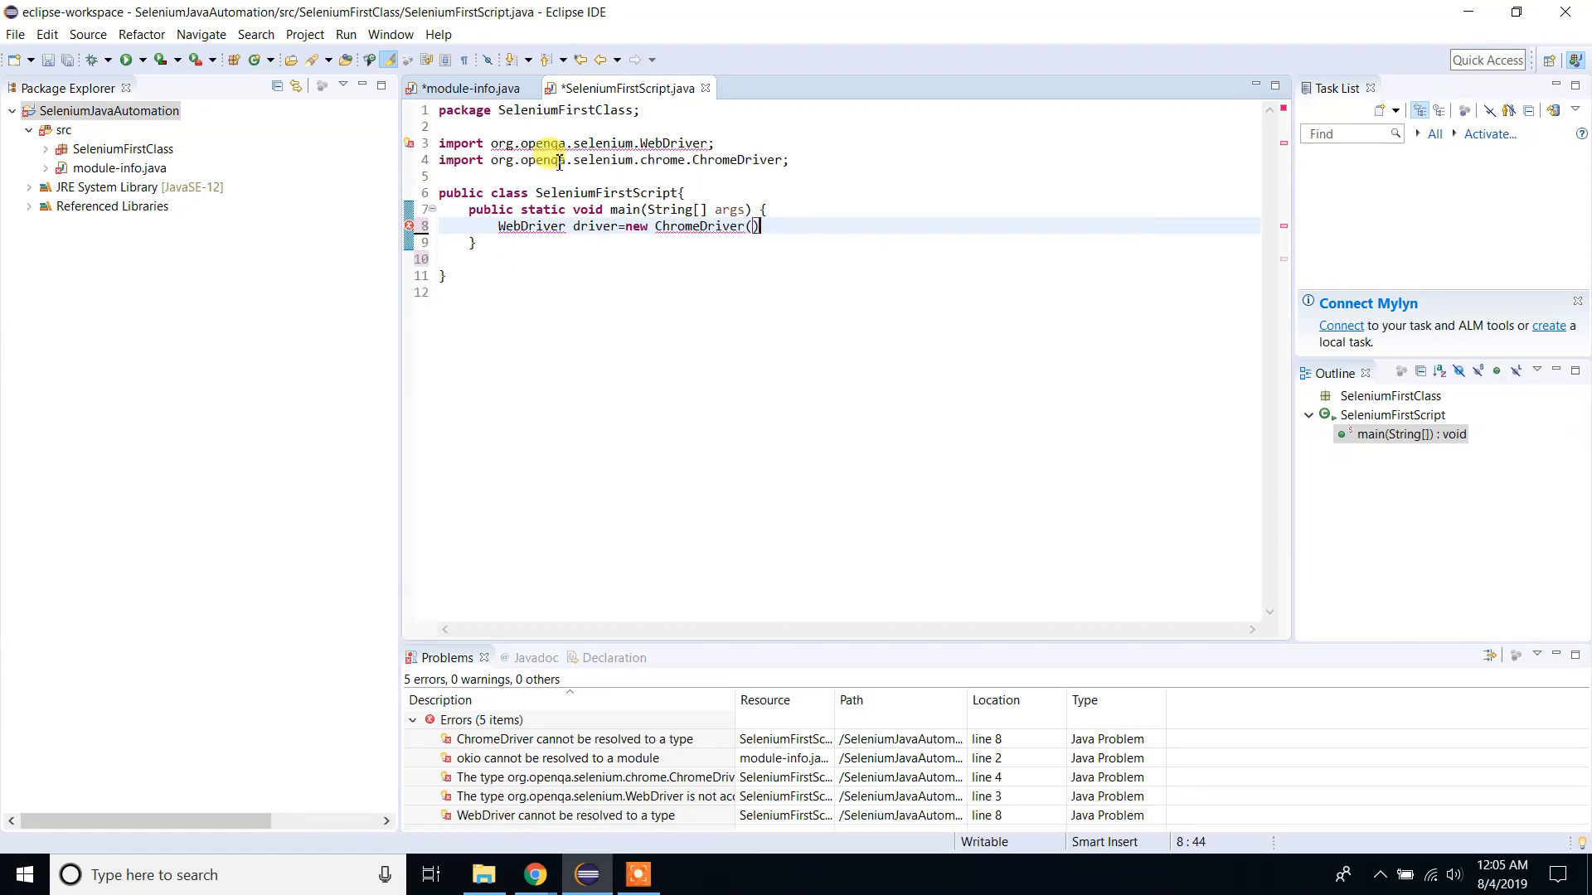
pyautogui.write(';')
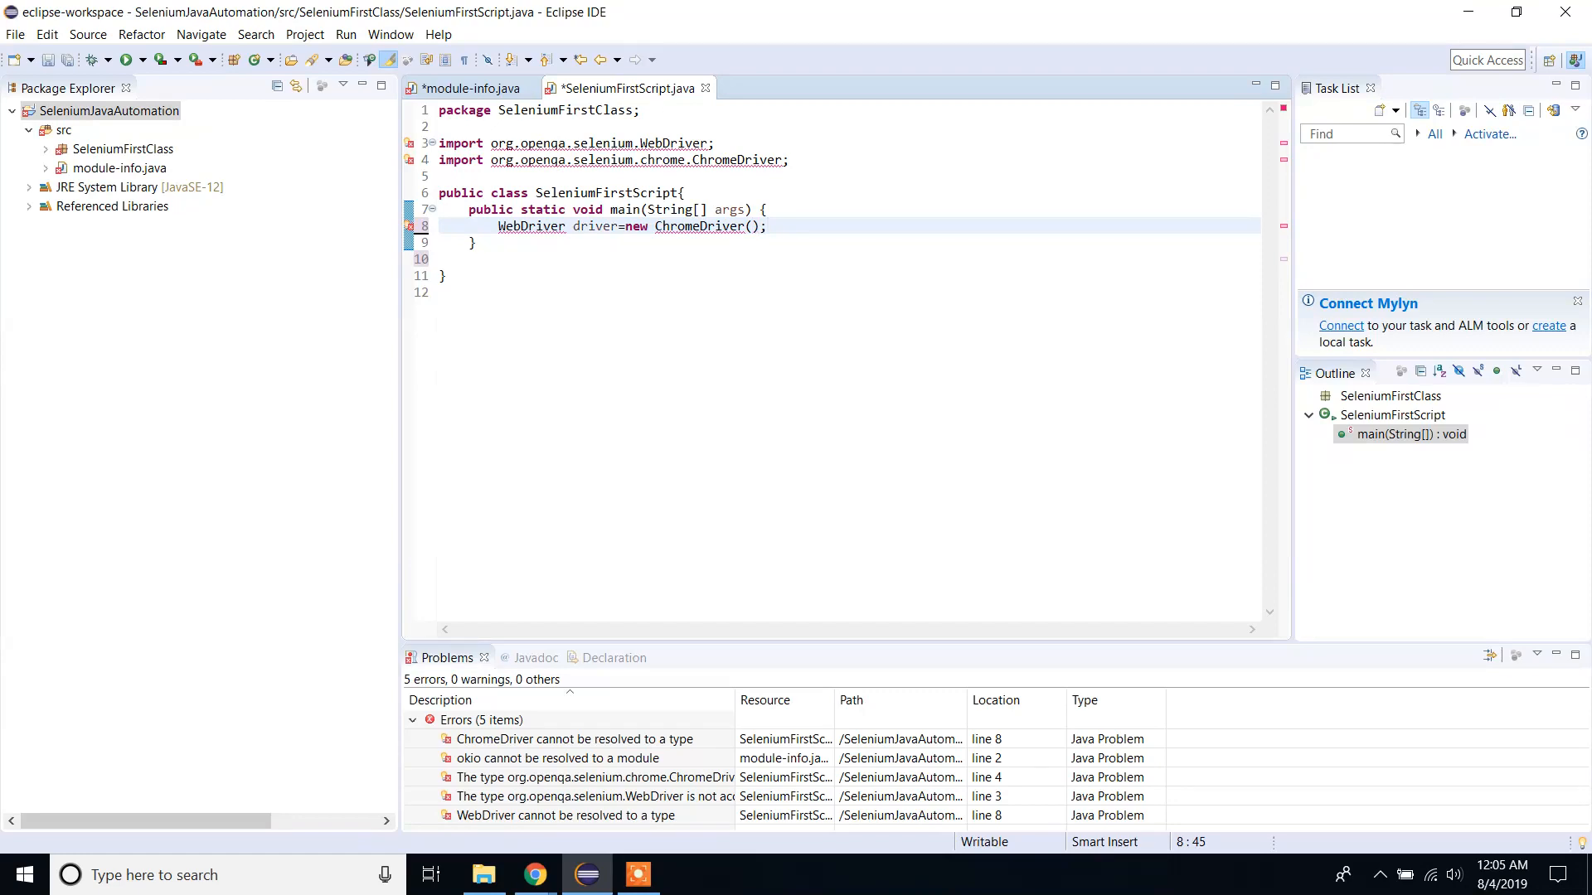
pyautogui.doubleClick(605, 193)
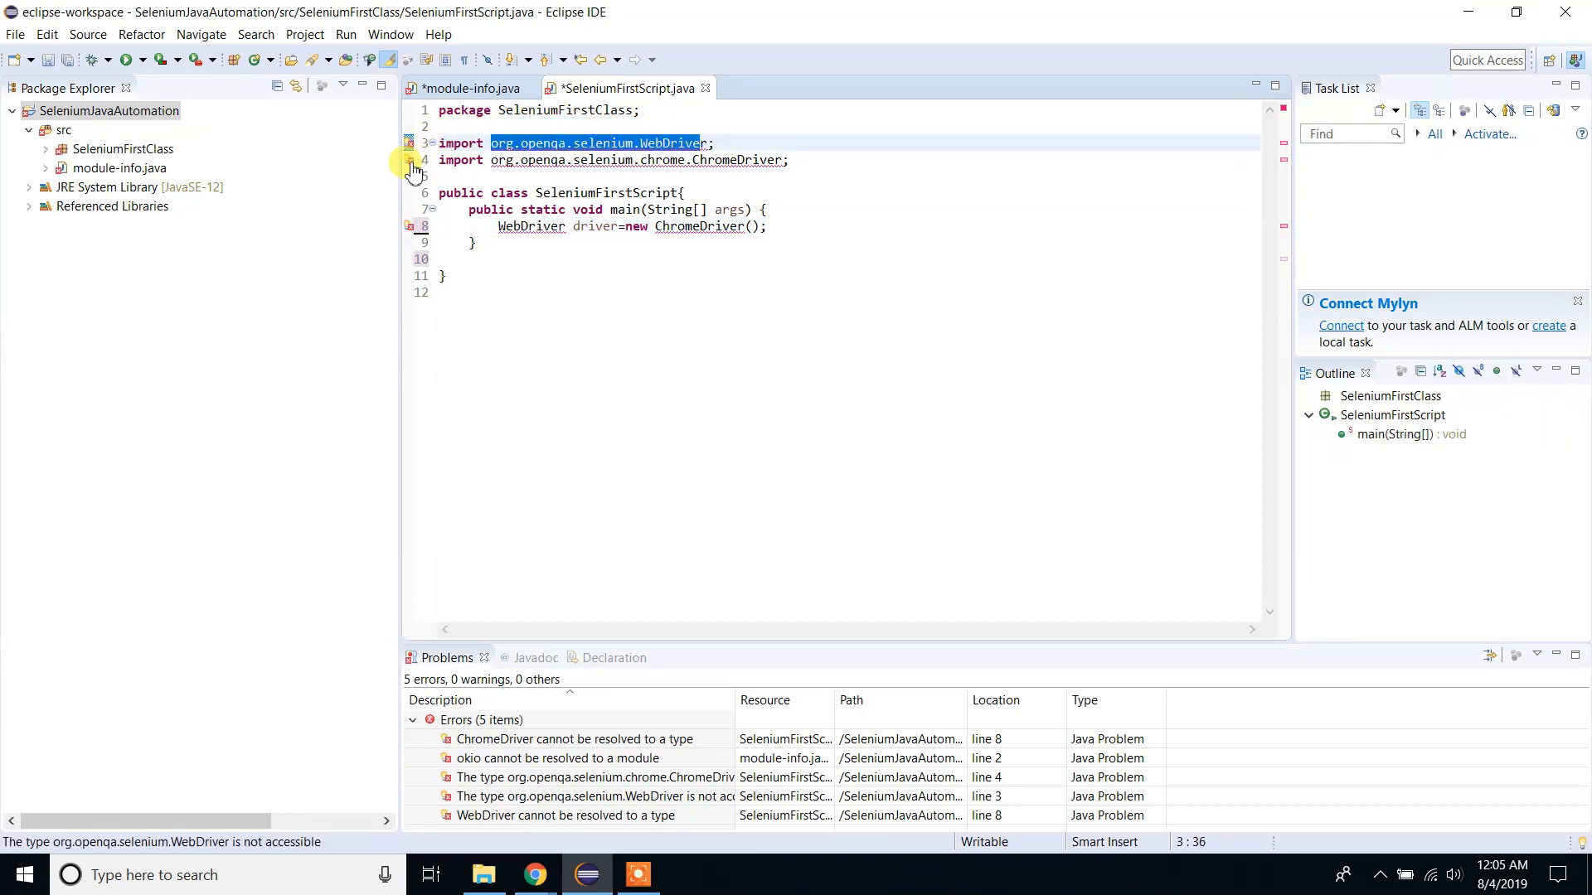
pyautogui.moveTo(411, 235)
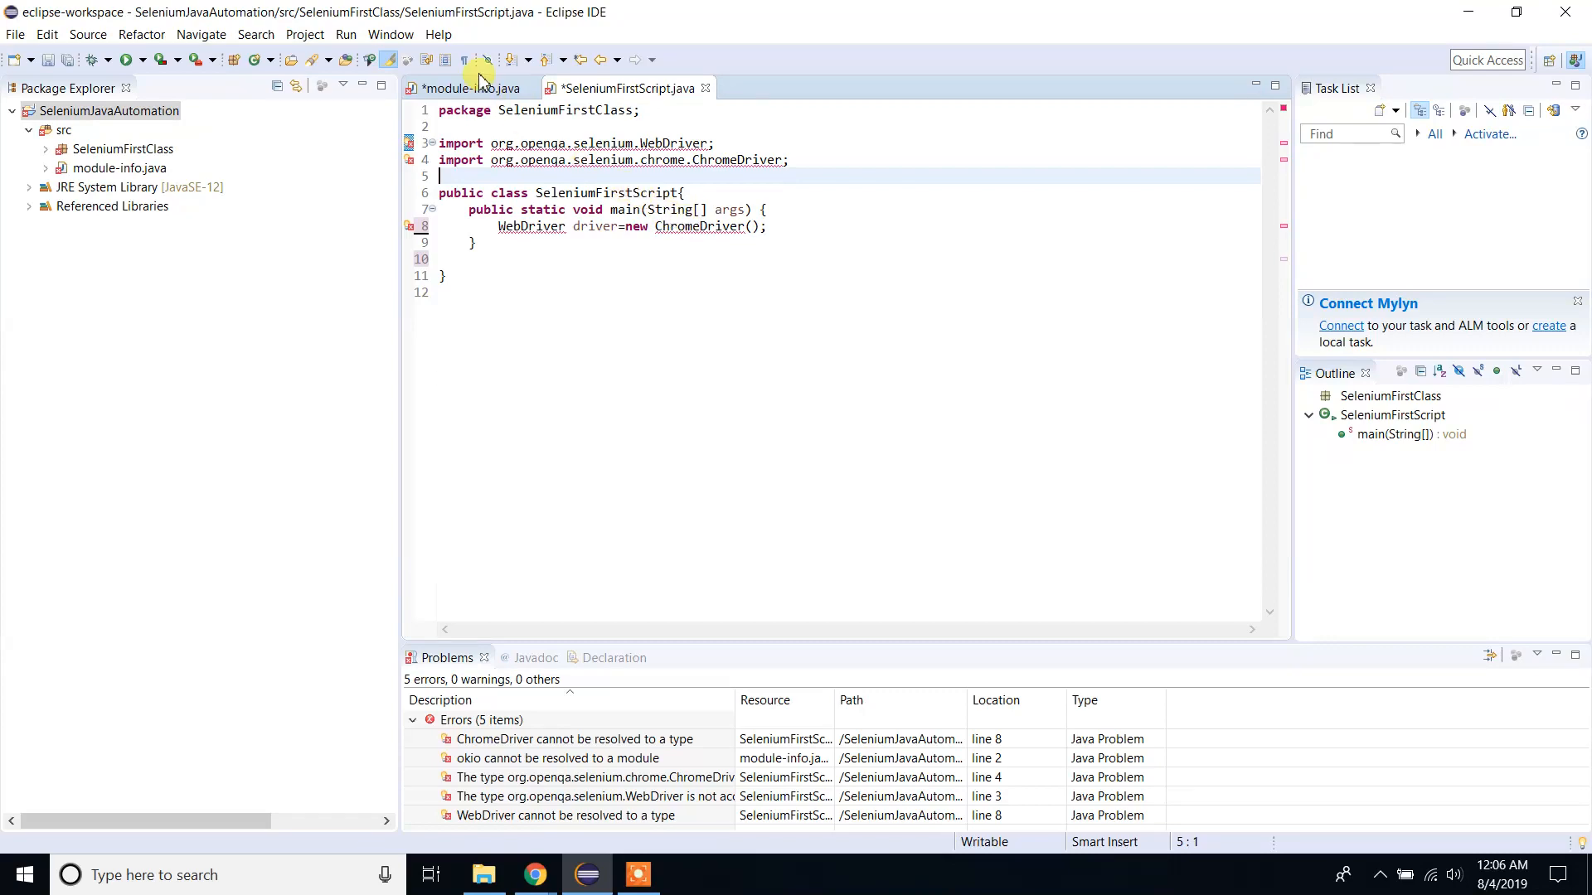
# Open the Project menu.
pyautogui.click(304, 34)
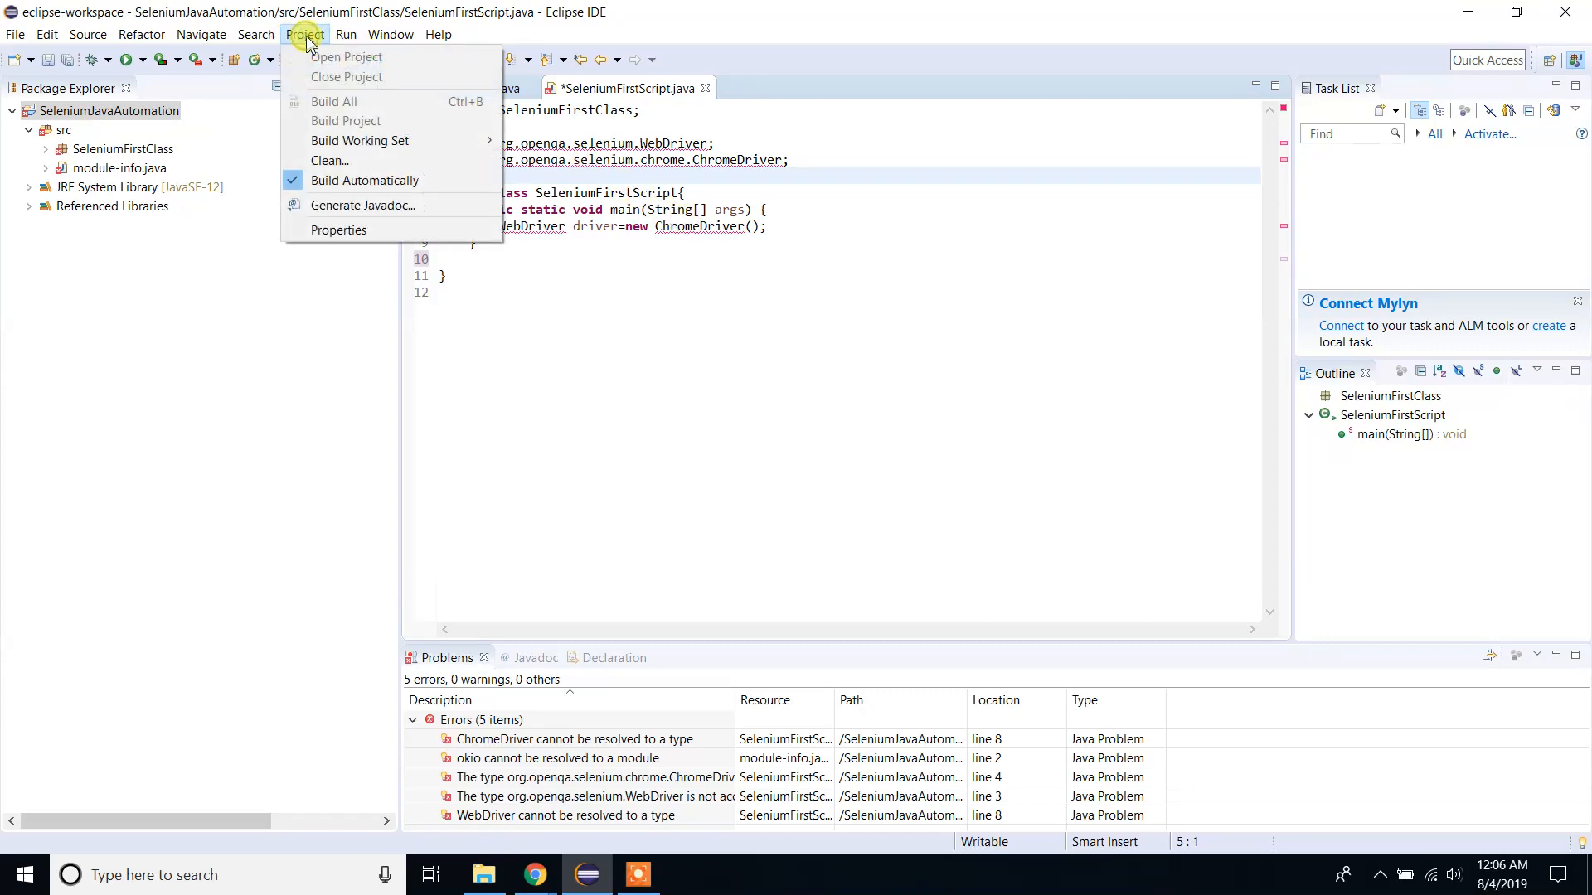
# In Java Compiler properties, stop using execution-environment compliance and set compliance level 1.7.
pyautogui.click(339, 229)
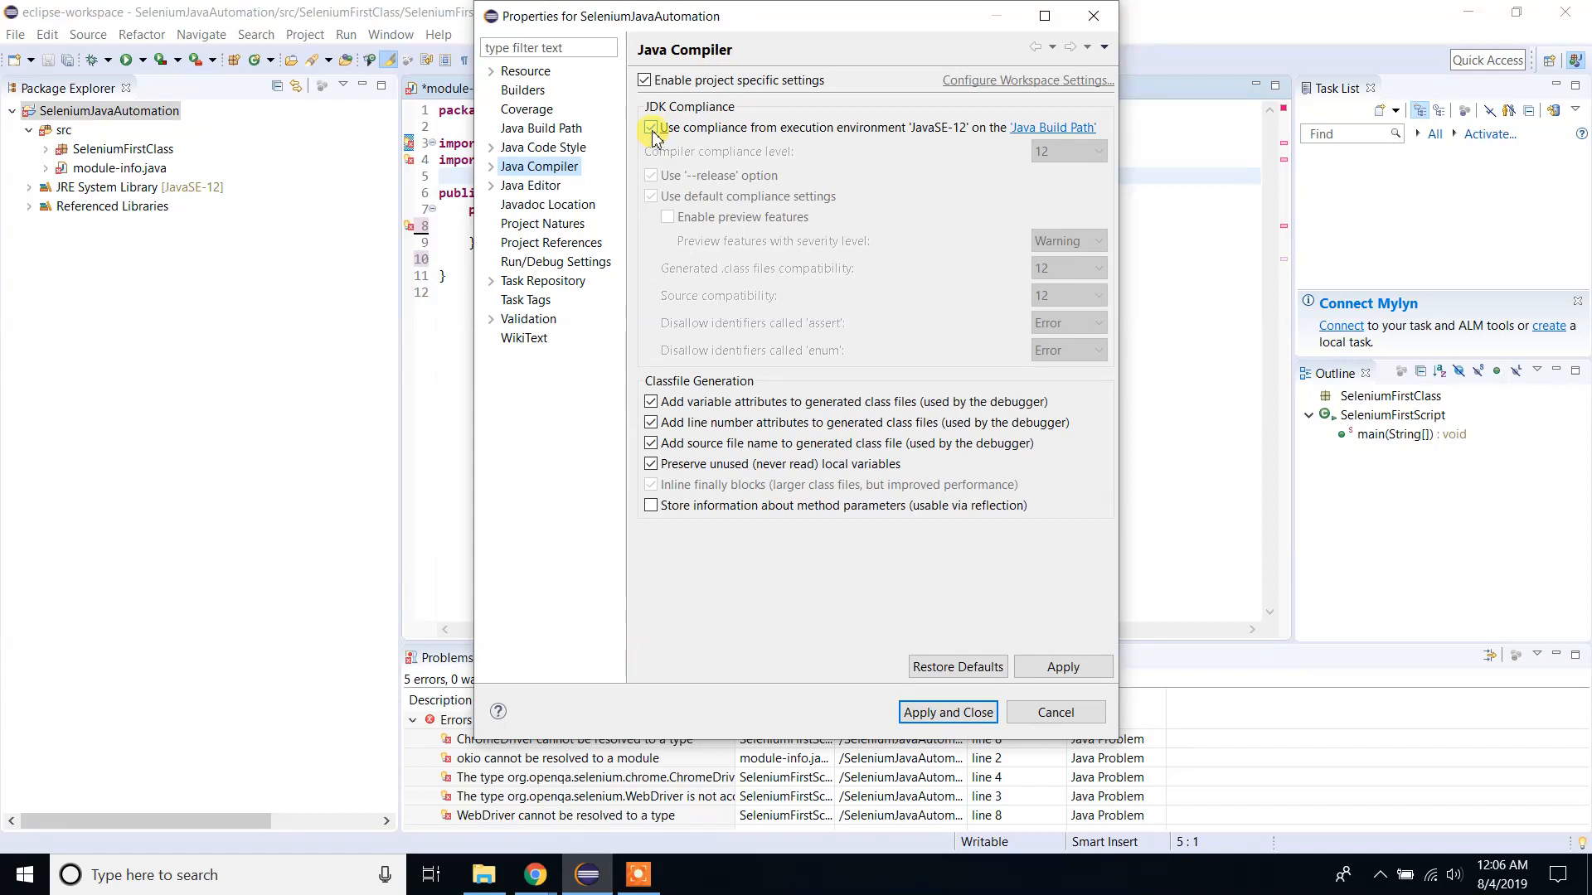
pyautogui.click(649, 127)
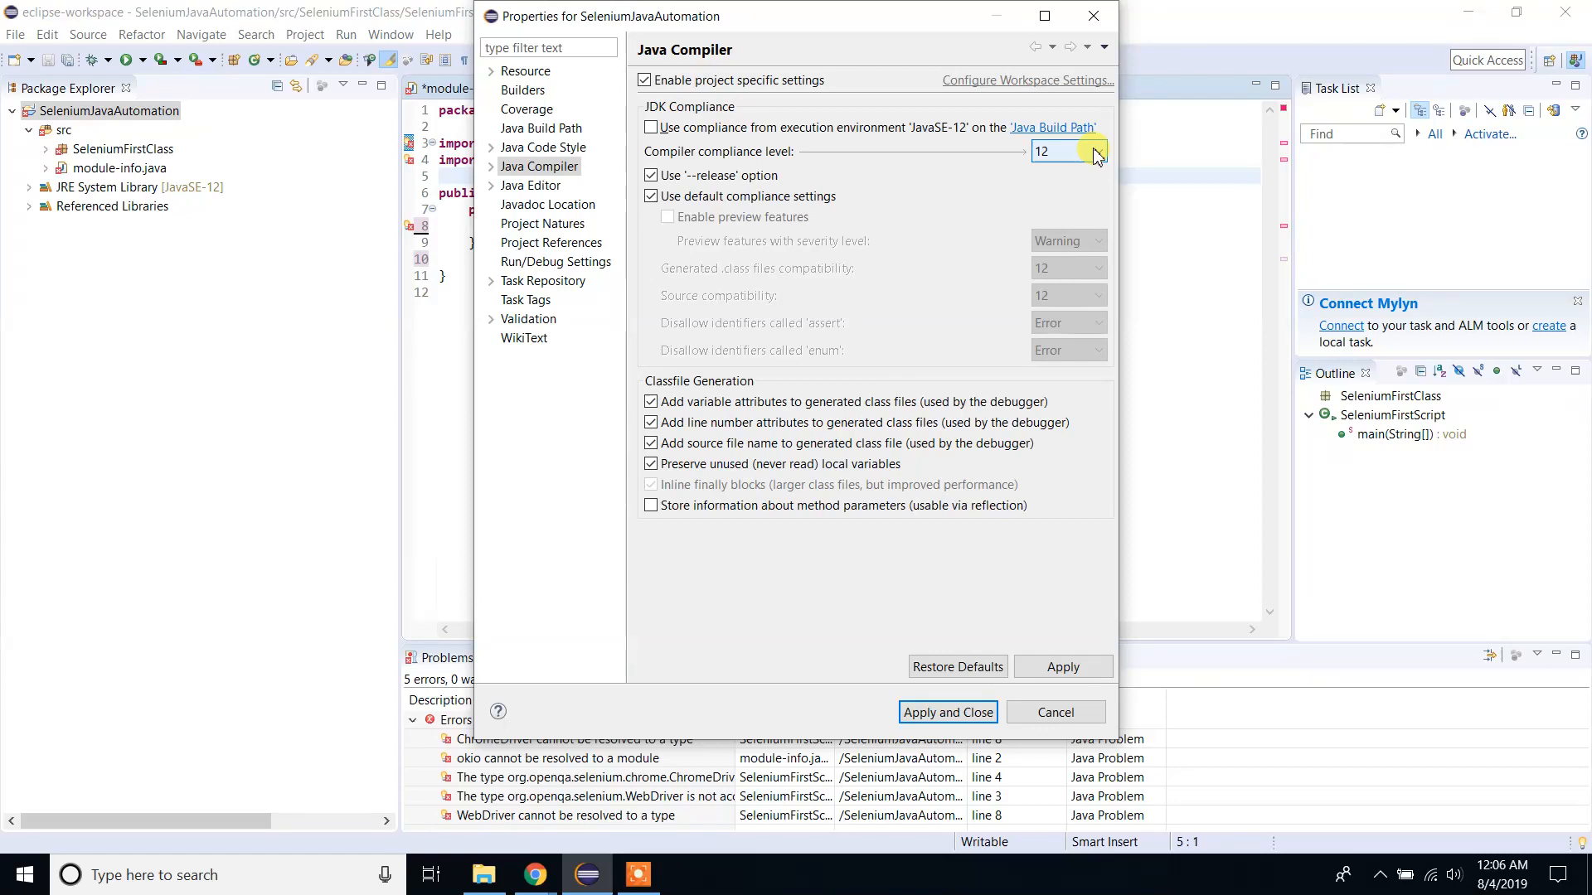
pyautogui.click(1095, 153)
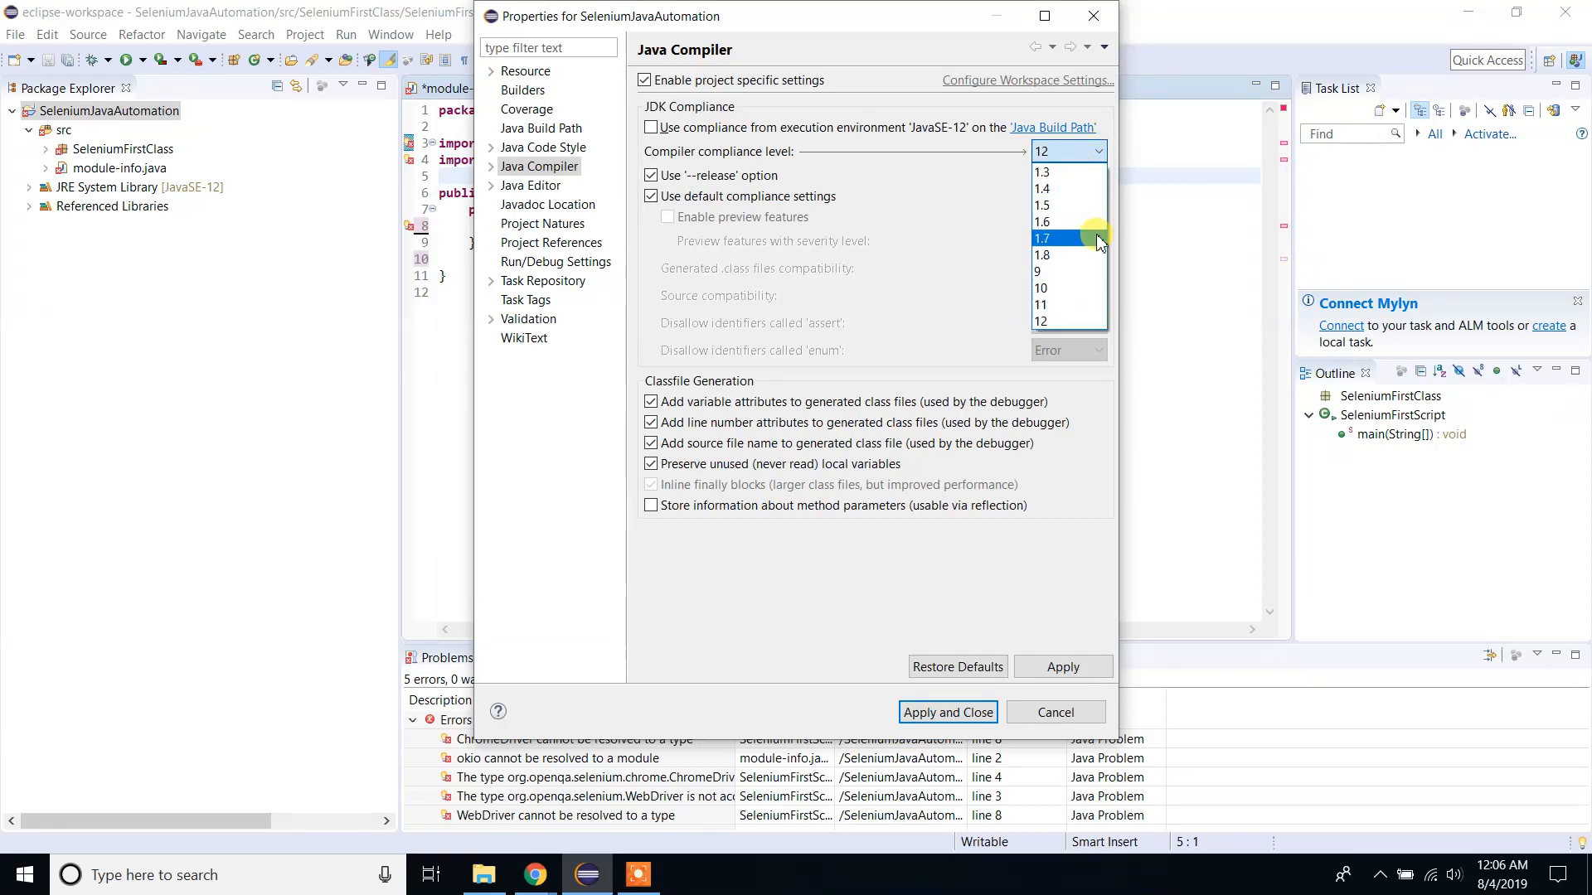
pyautogui.moveTo(1078, 243)
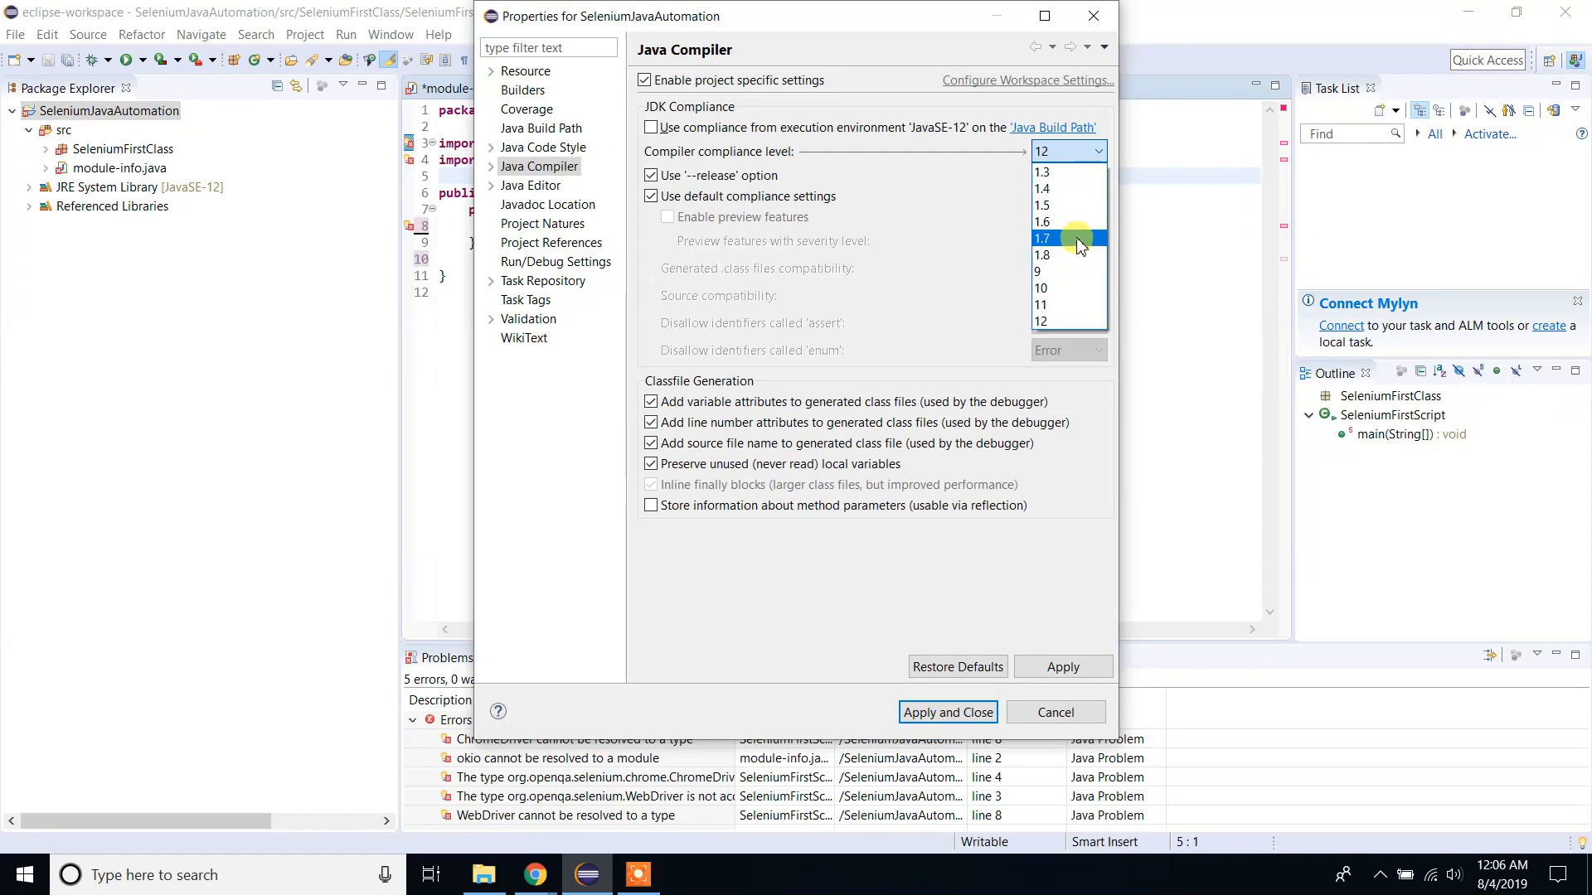
pyautogui.click(947, 712)
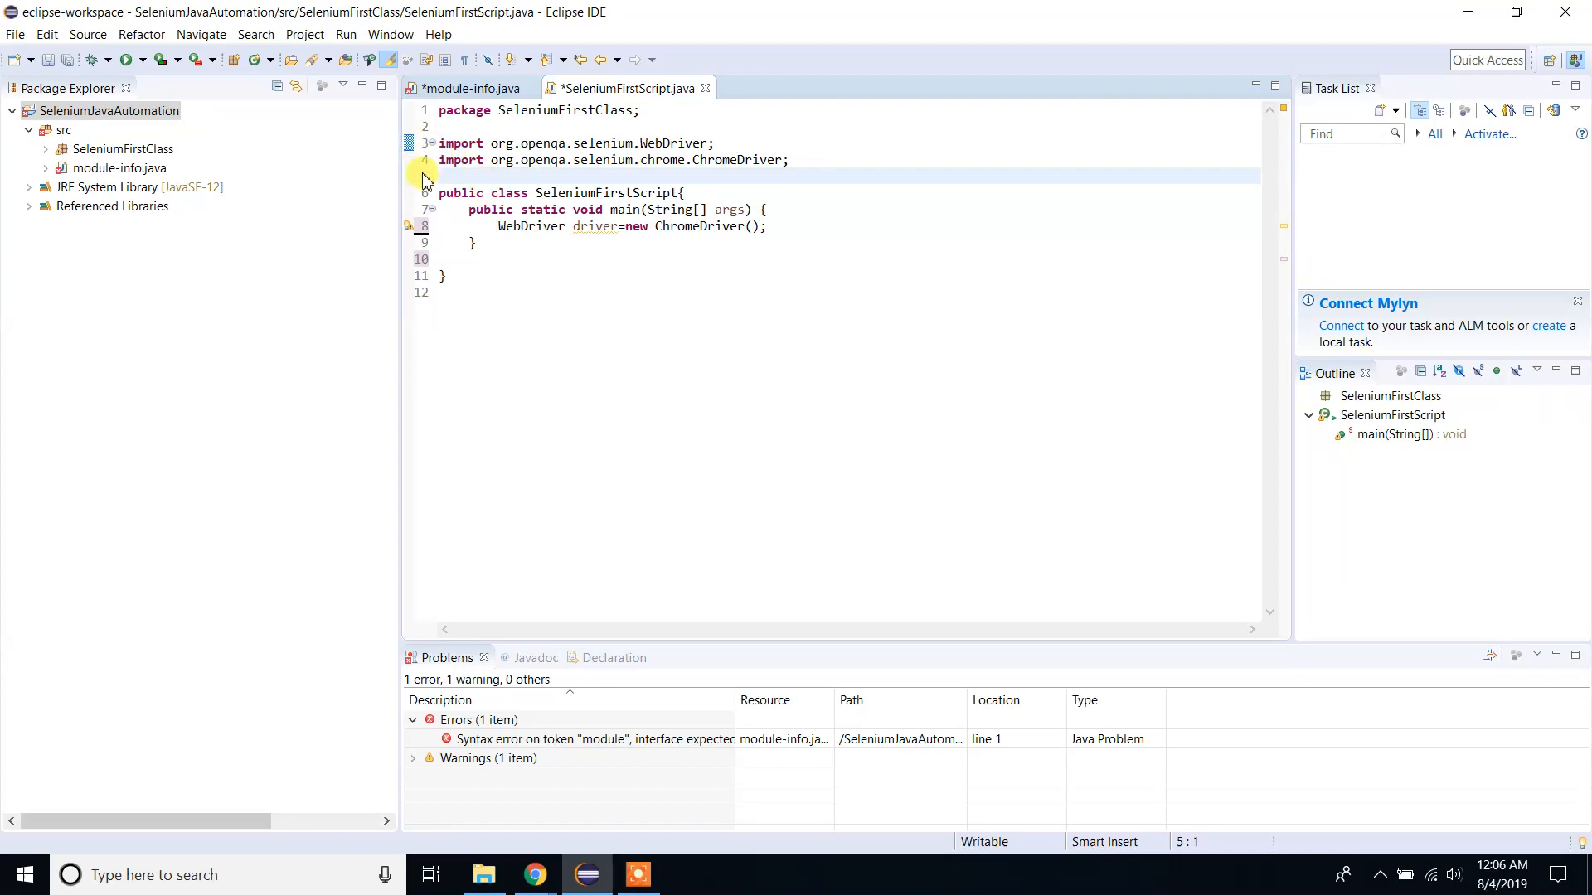
pyautogui.moveTo(412, 229)
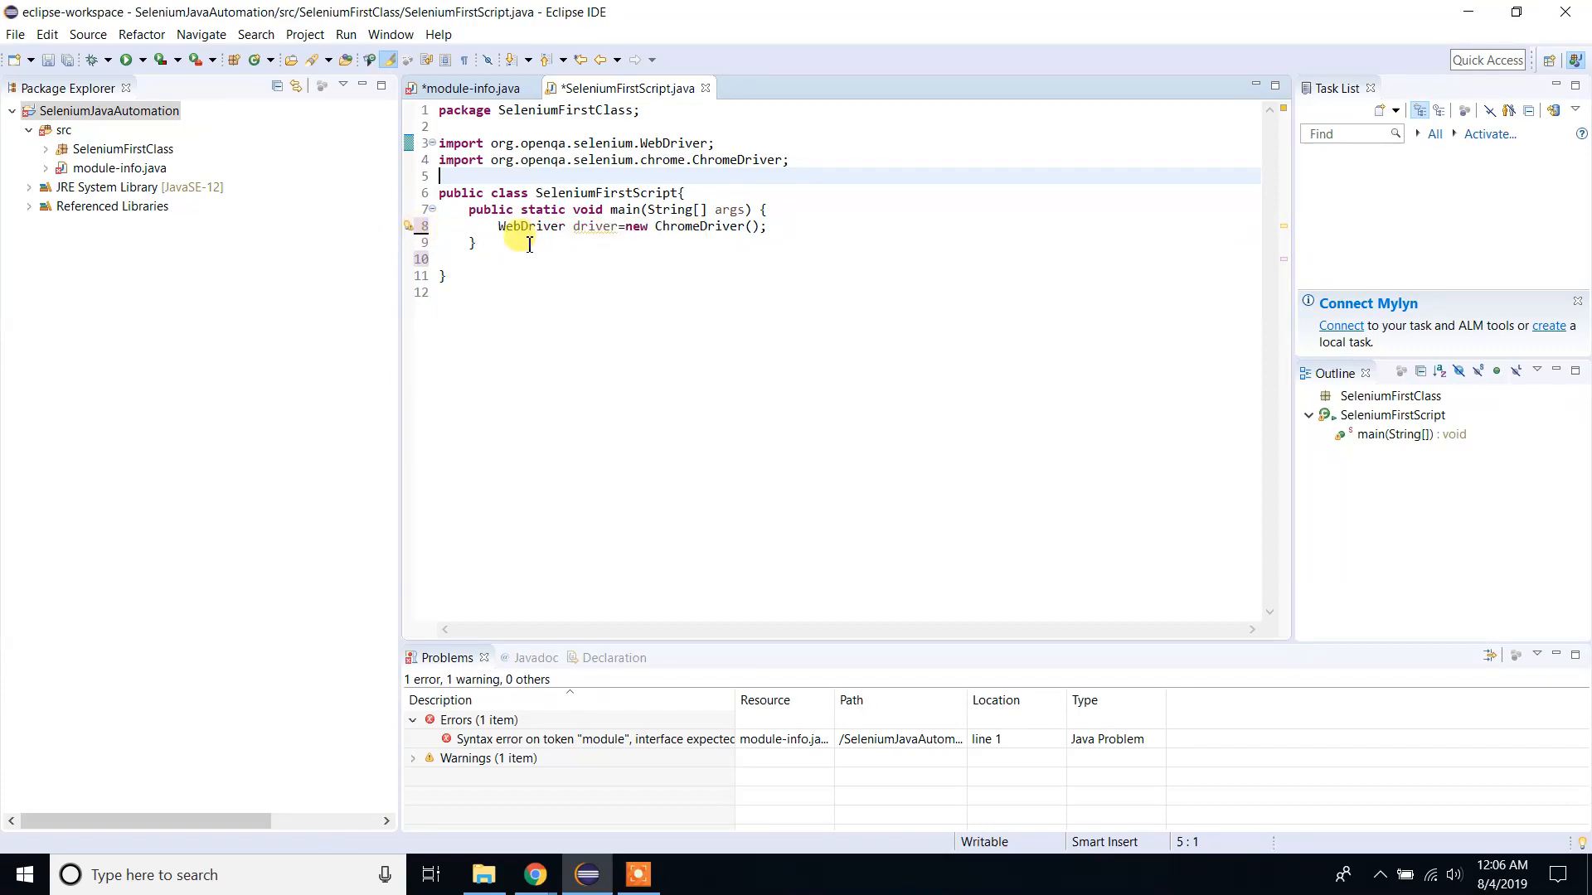
pyautogui.moveTo(570, 273)
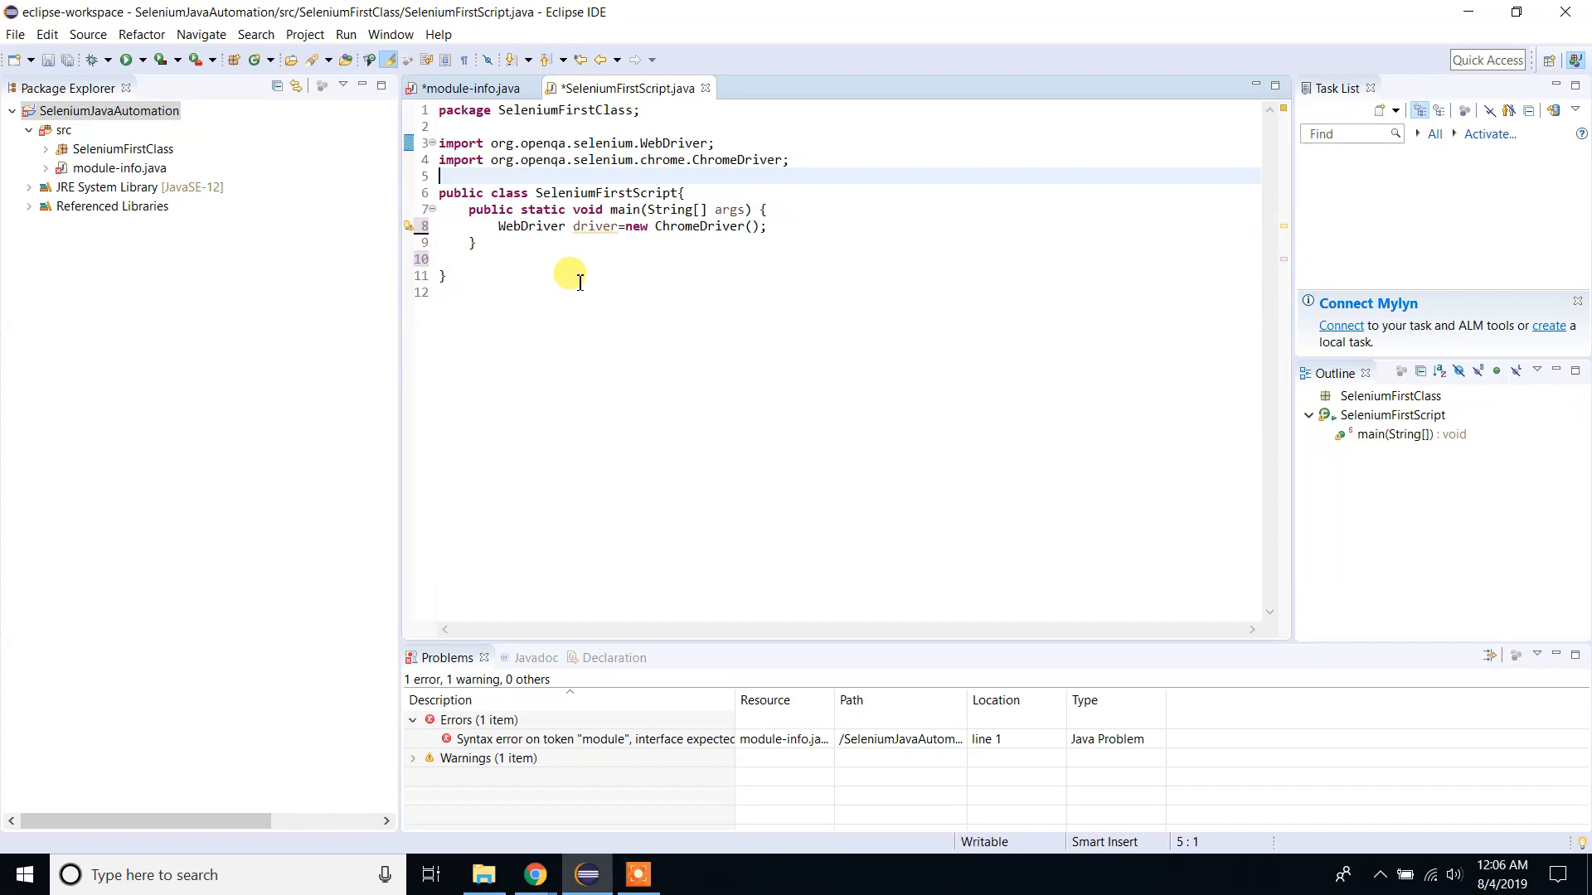